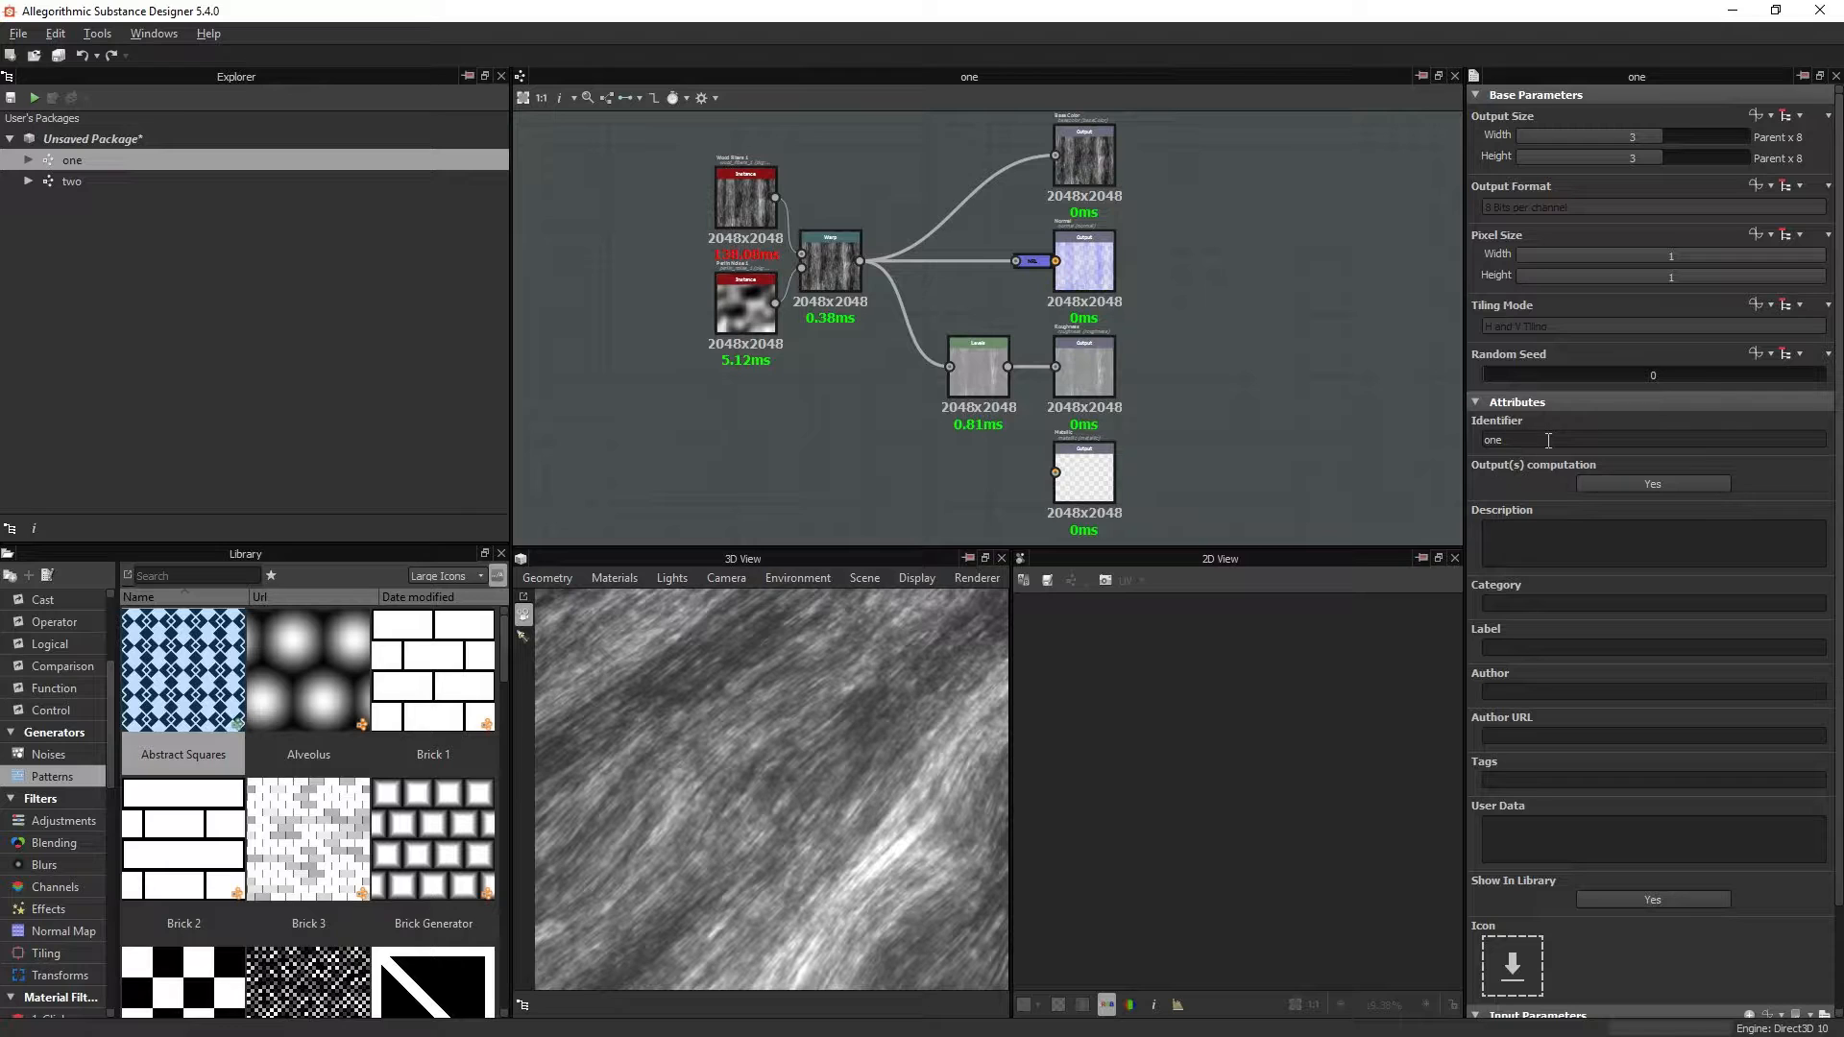
# Step: Test a rename of graph one by entering 'thee' in its Identifier field
pyautogui.write('thee')
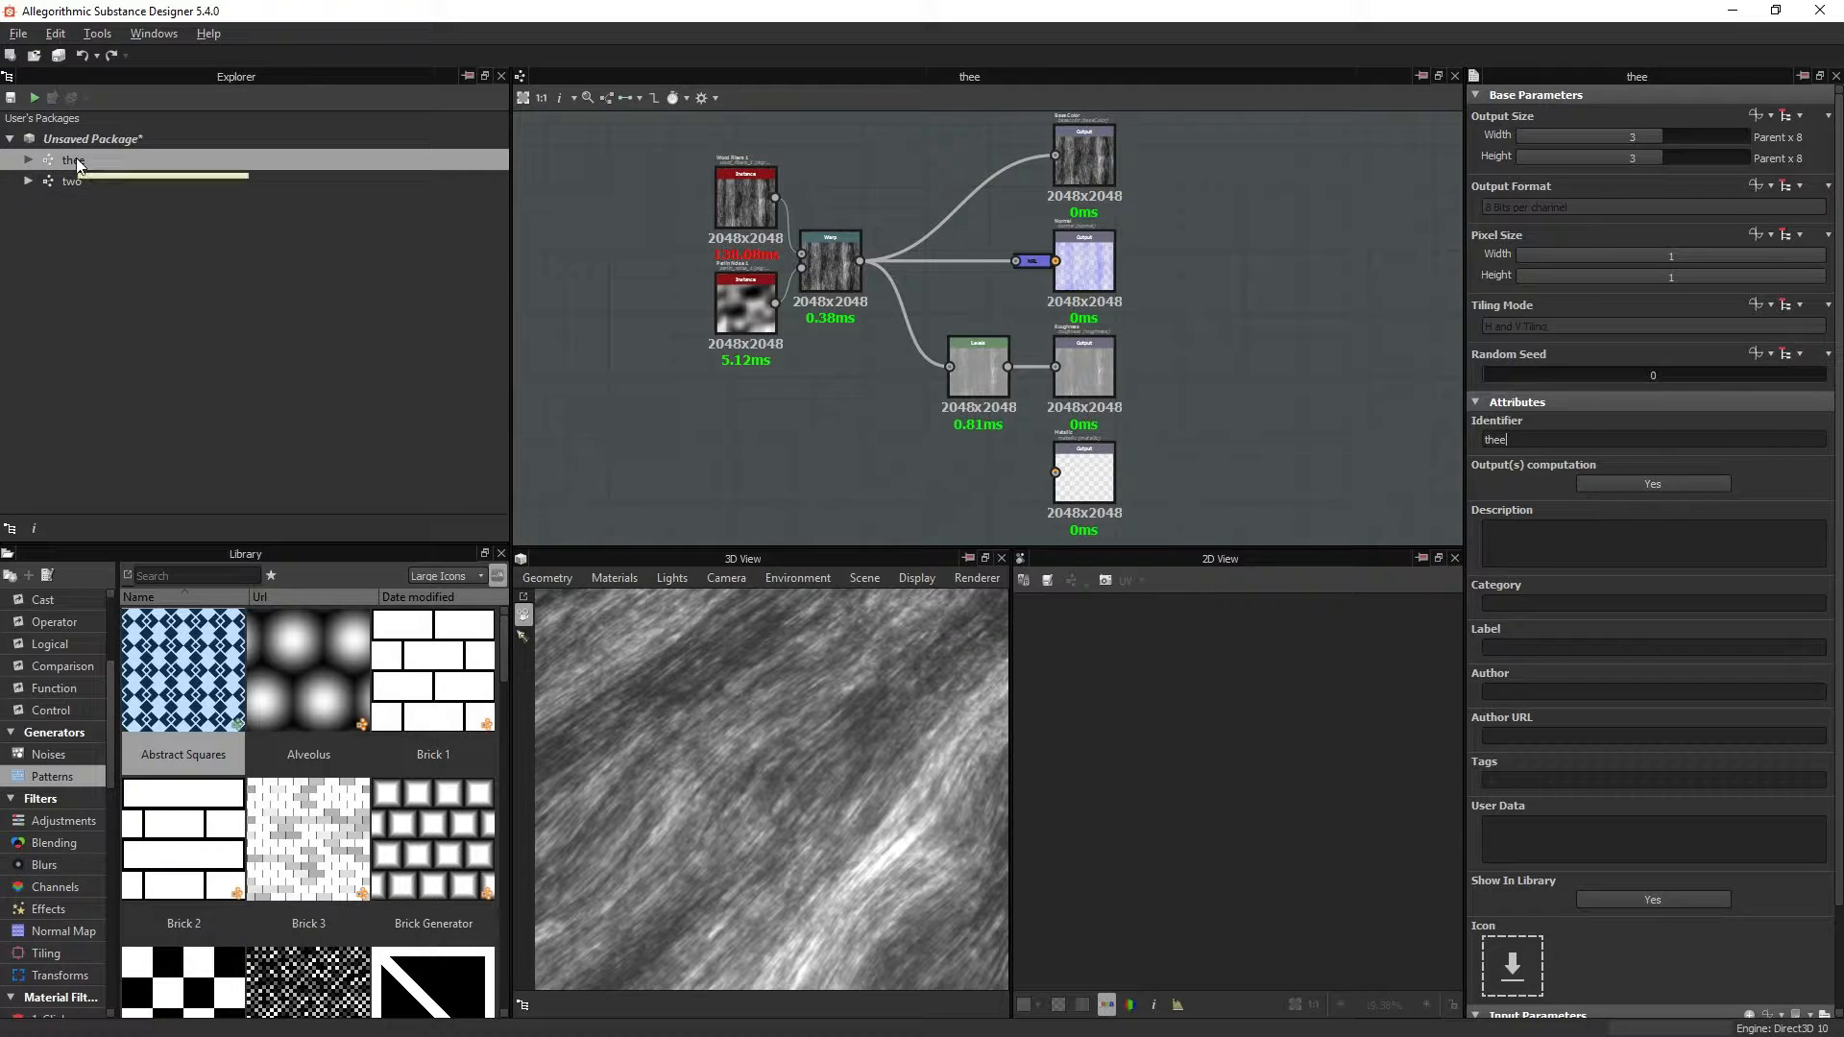
pyautogui.moveTo(75, 165)
pyautogui.write('one')
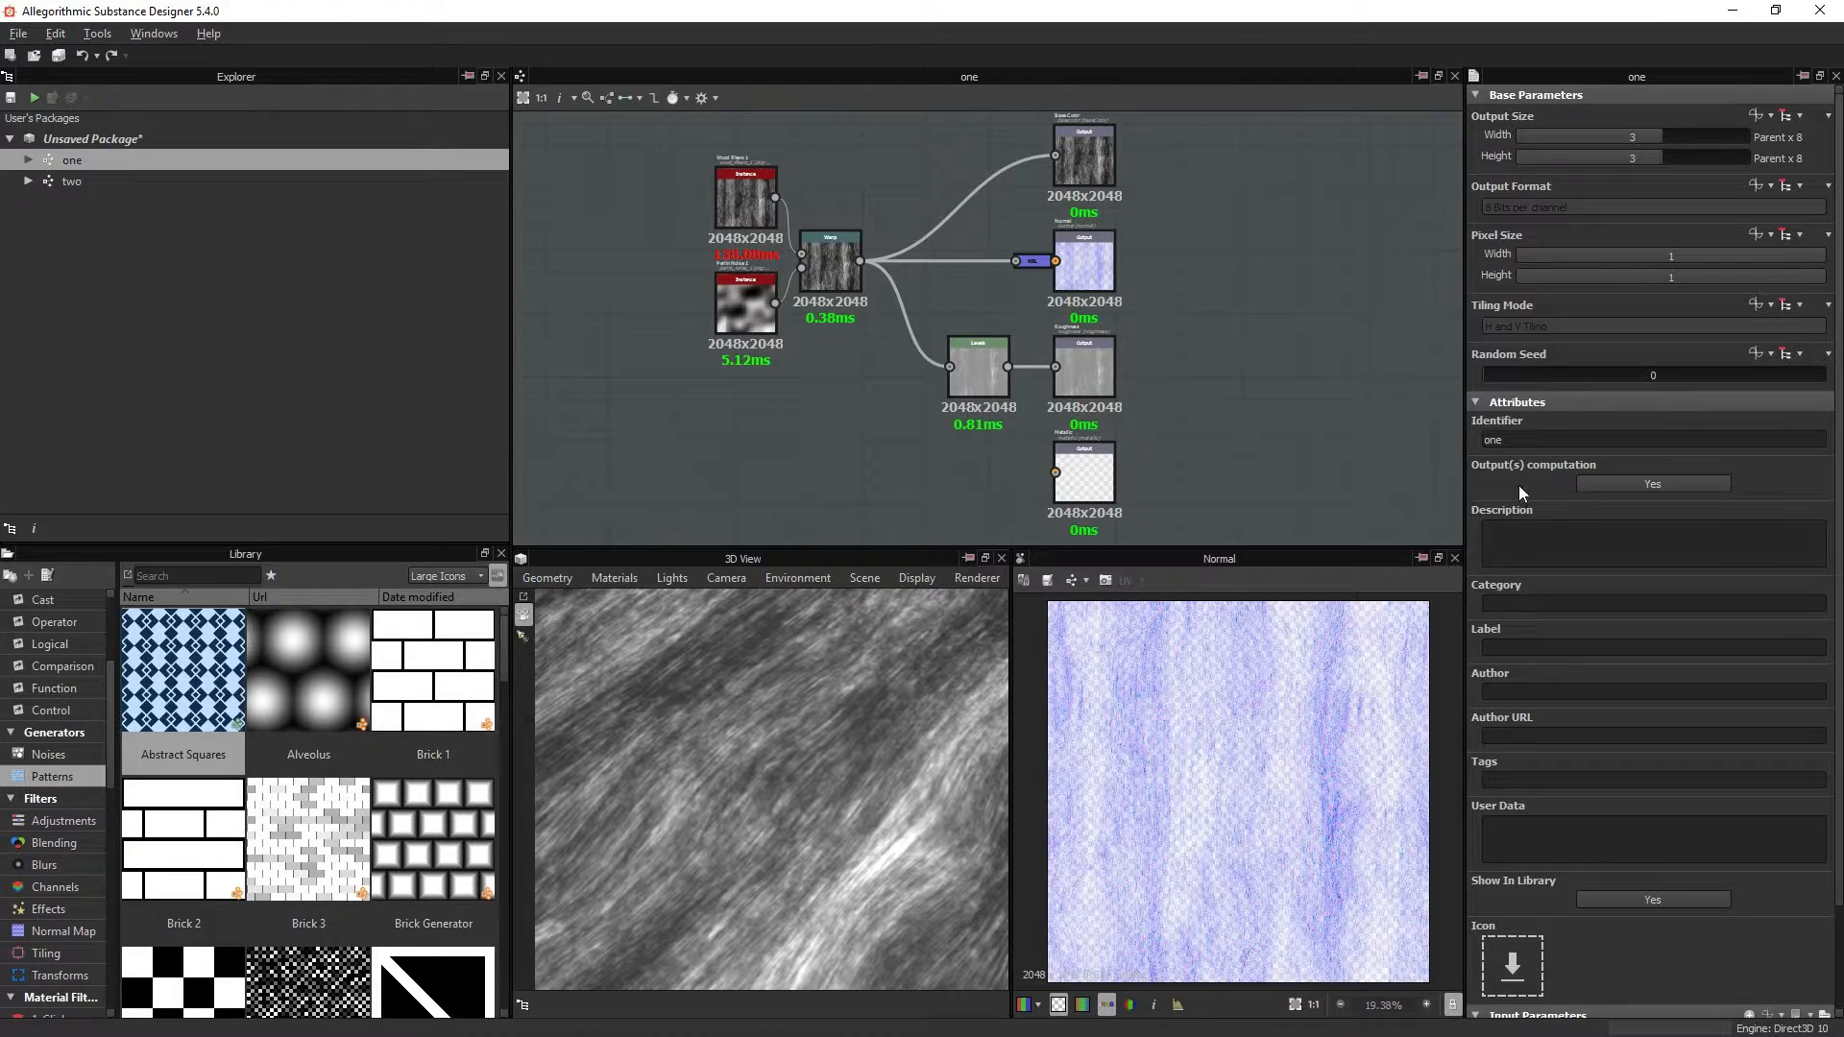
pyautogui.moveTo(1547, 476)
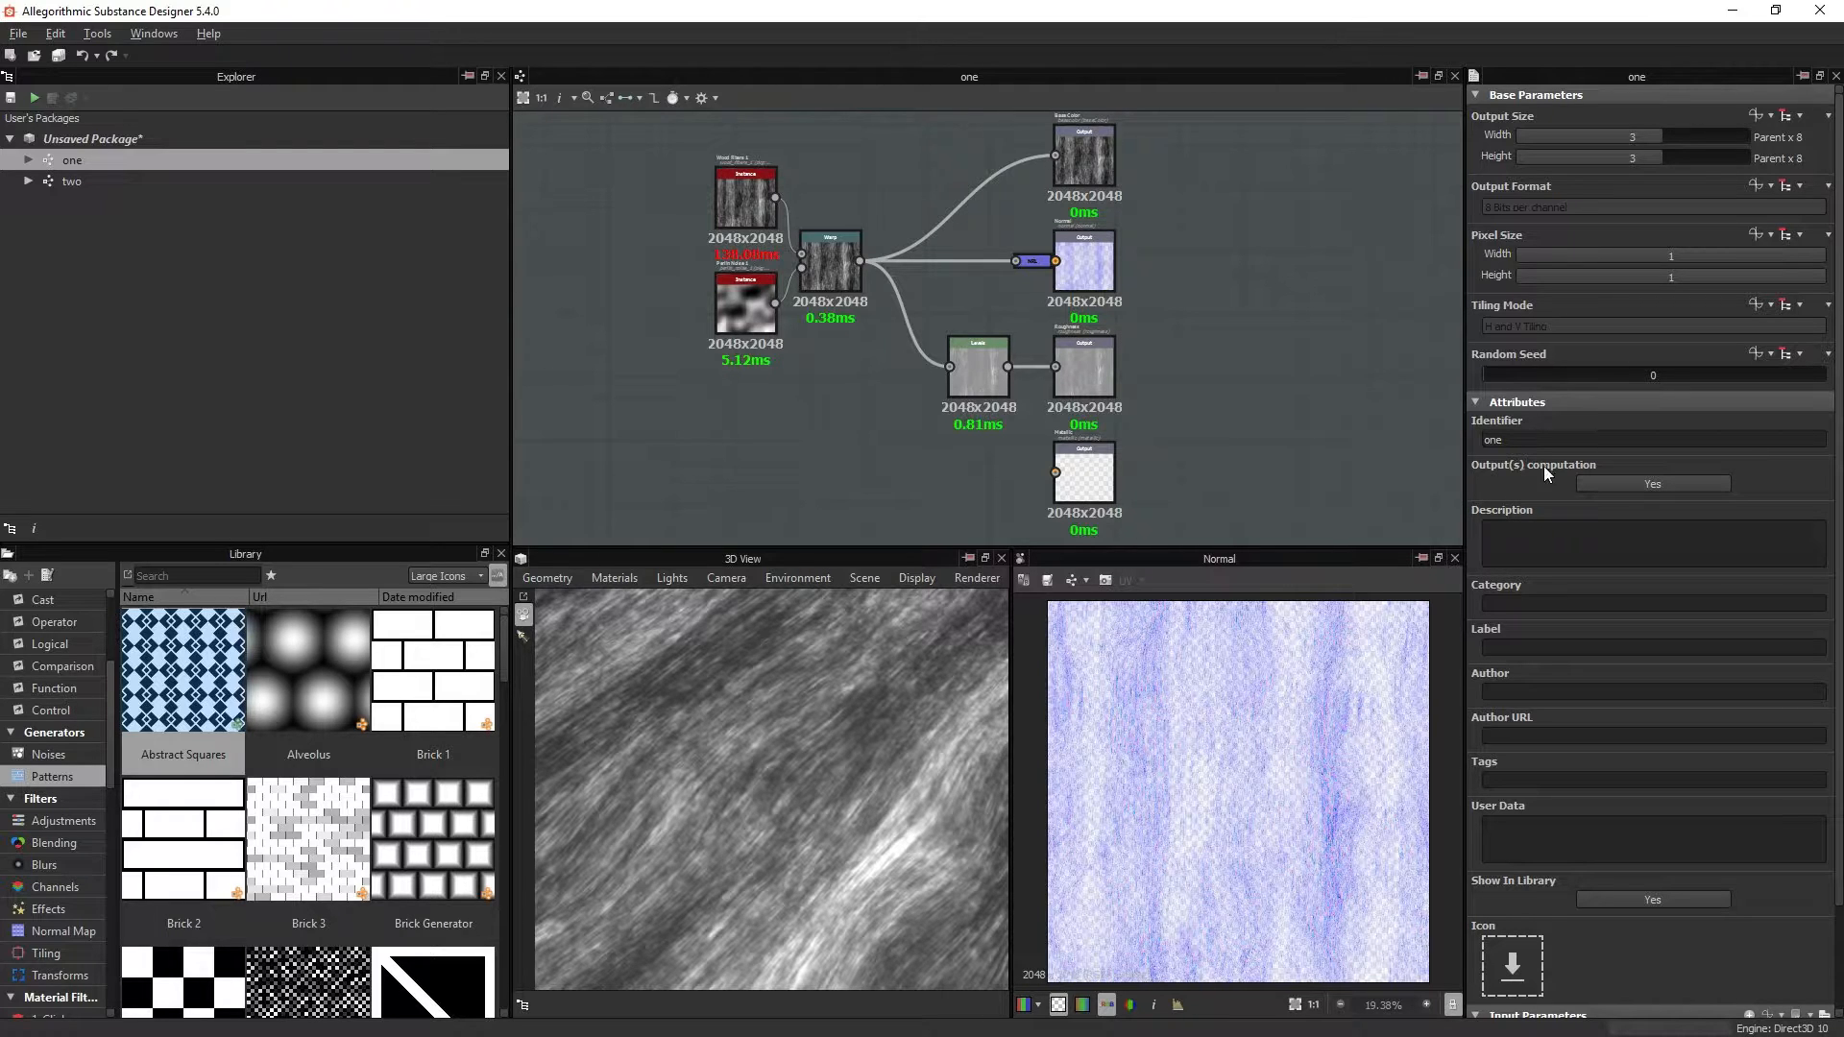
pyautogui.moveTo(1567, 907)
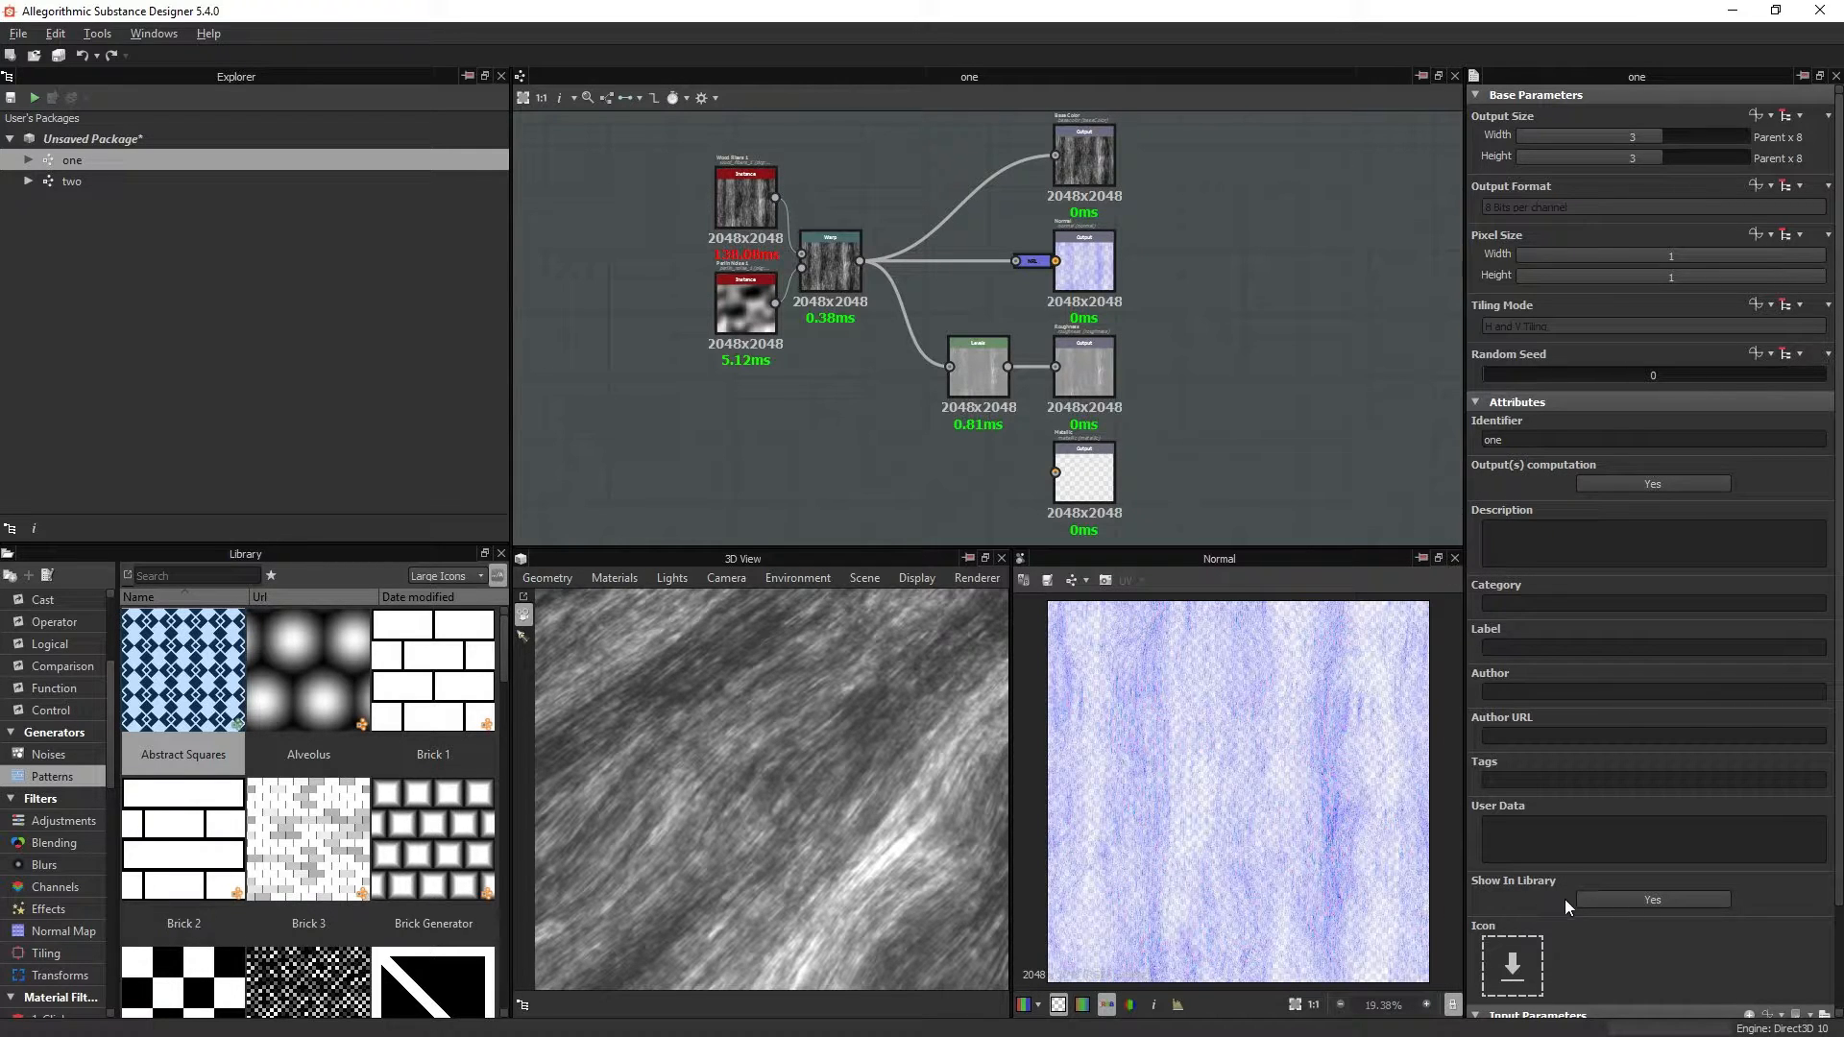
pyautogui.moveTo(1558, 897)
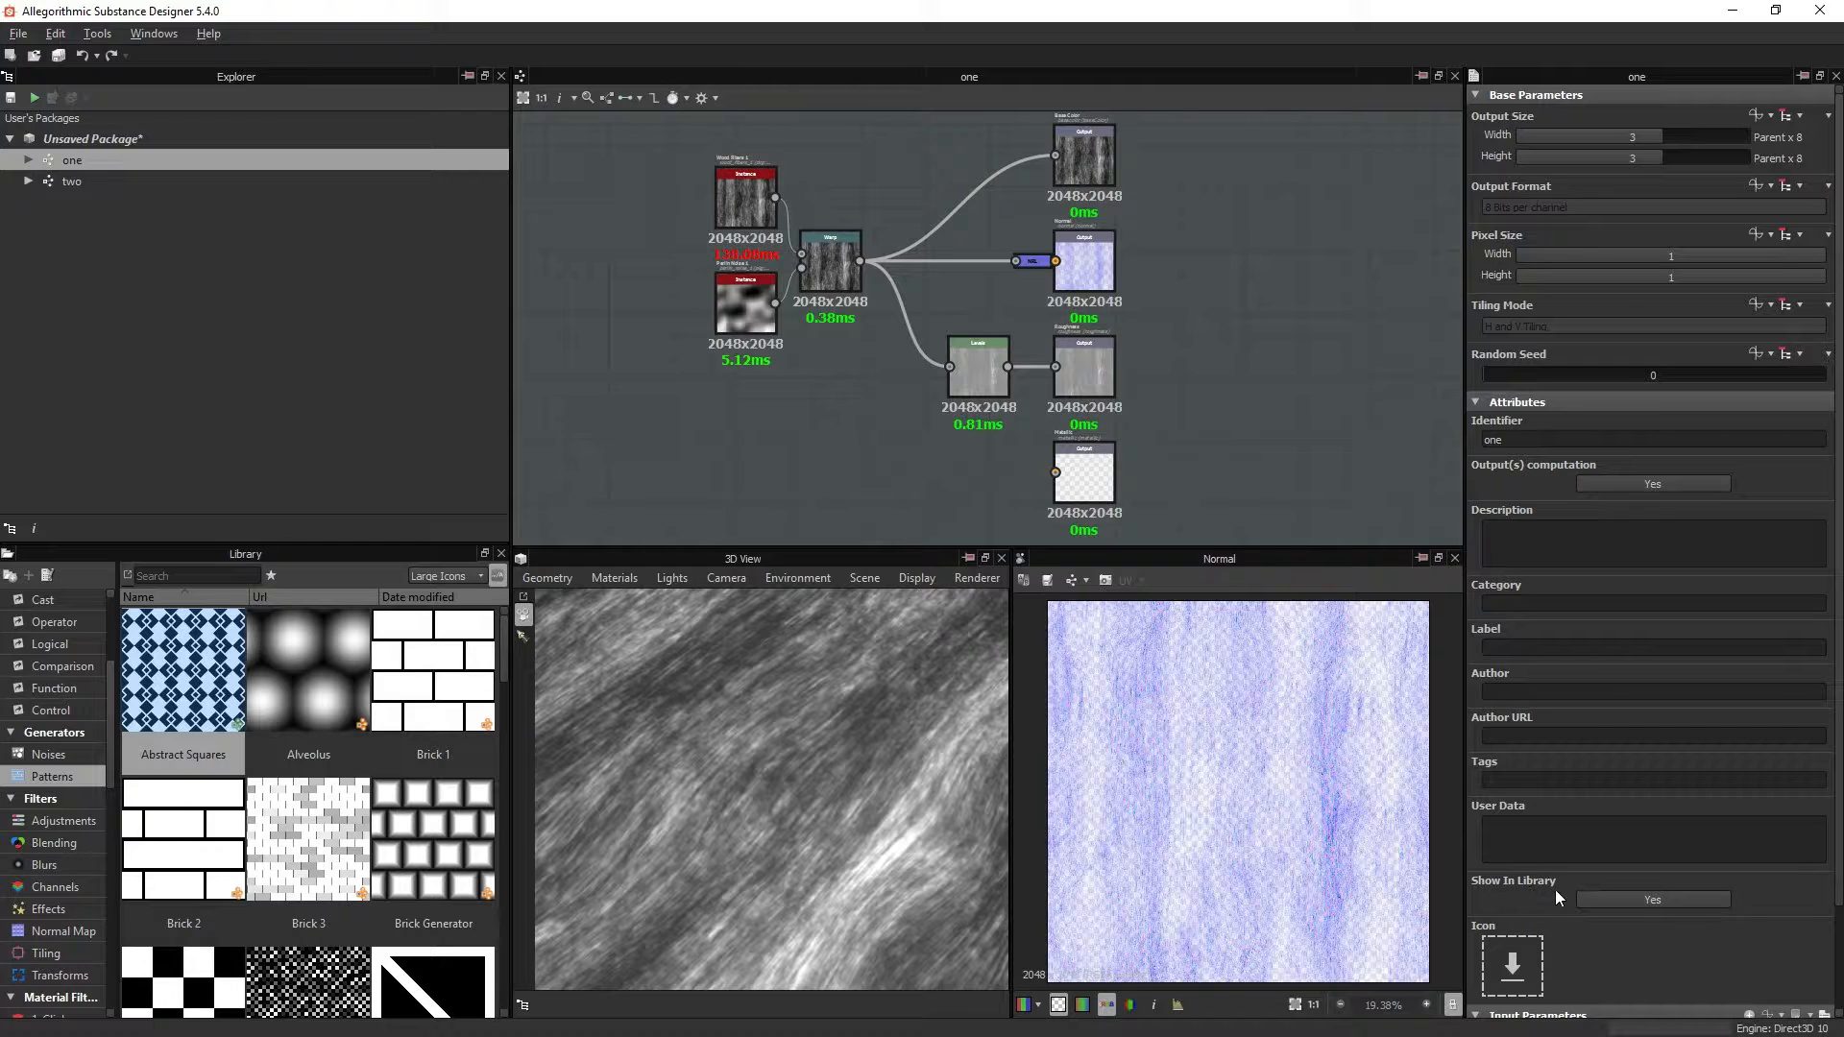
pyautogui.moveTo(1595, 529)
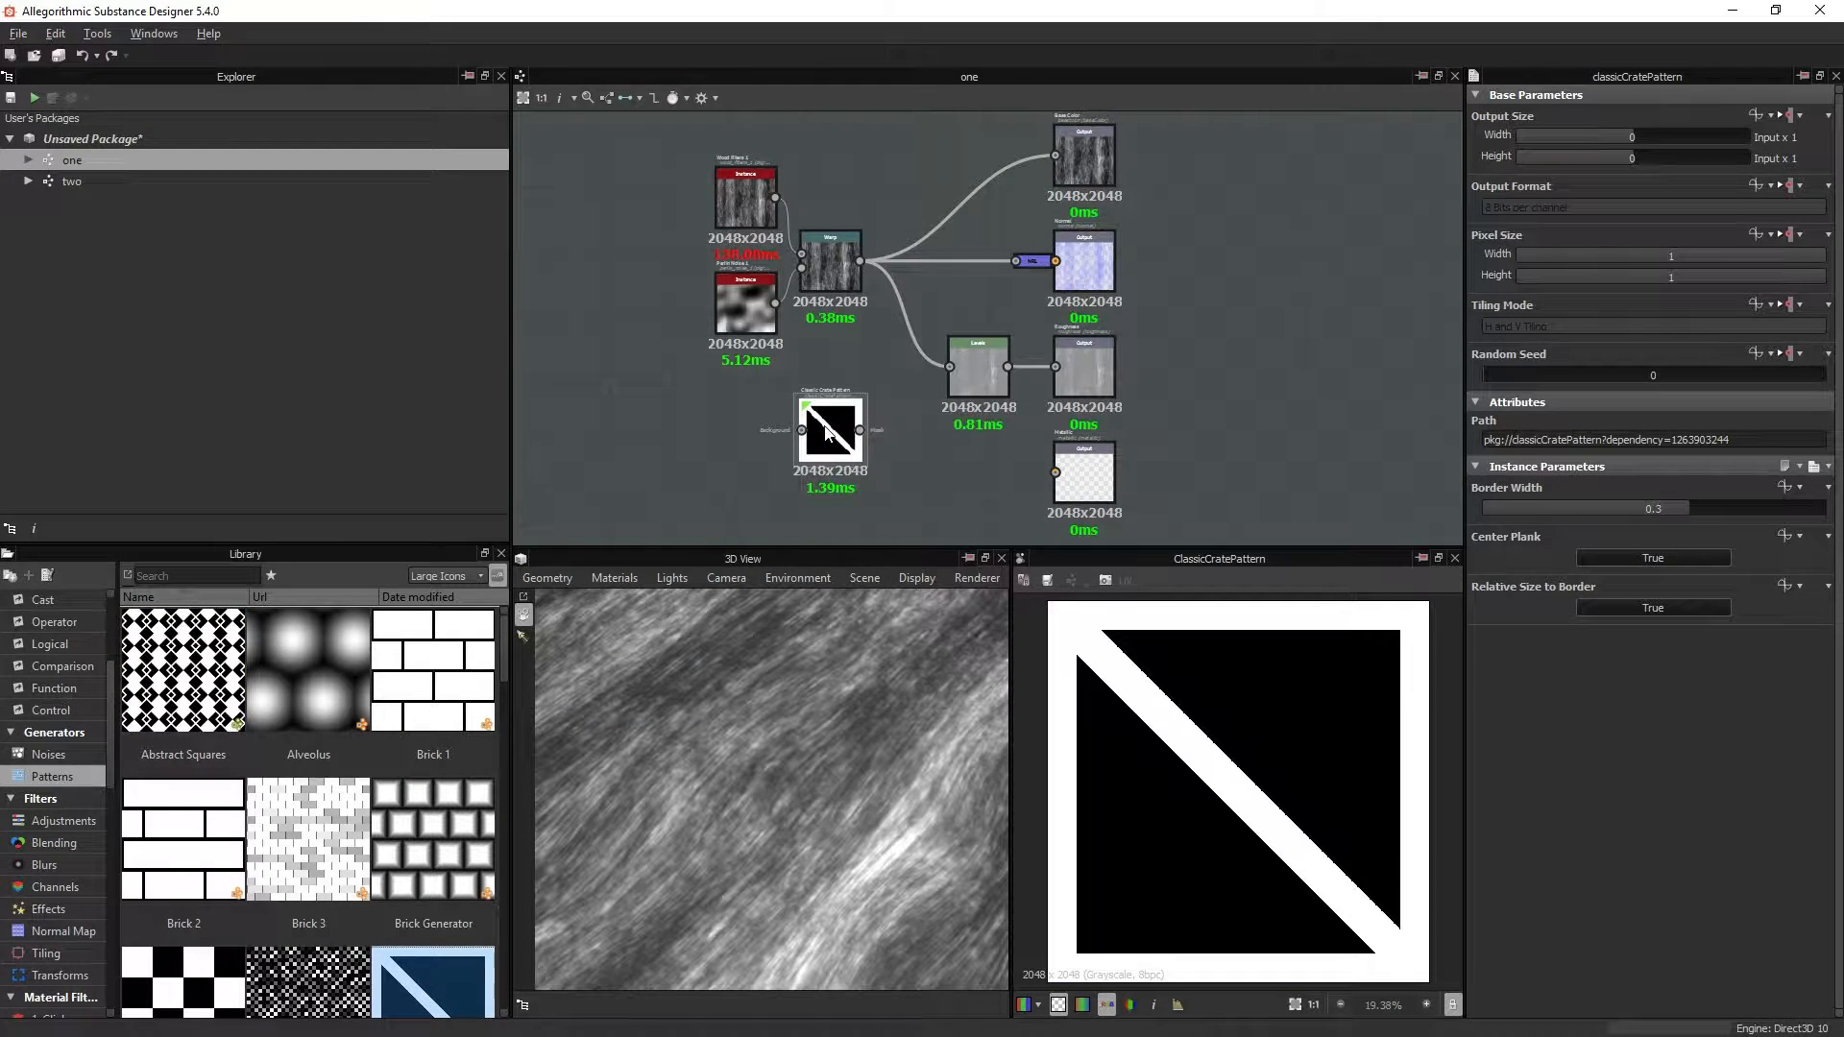
pyautogui.moveTo(830, 428)
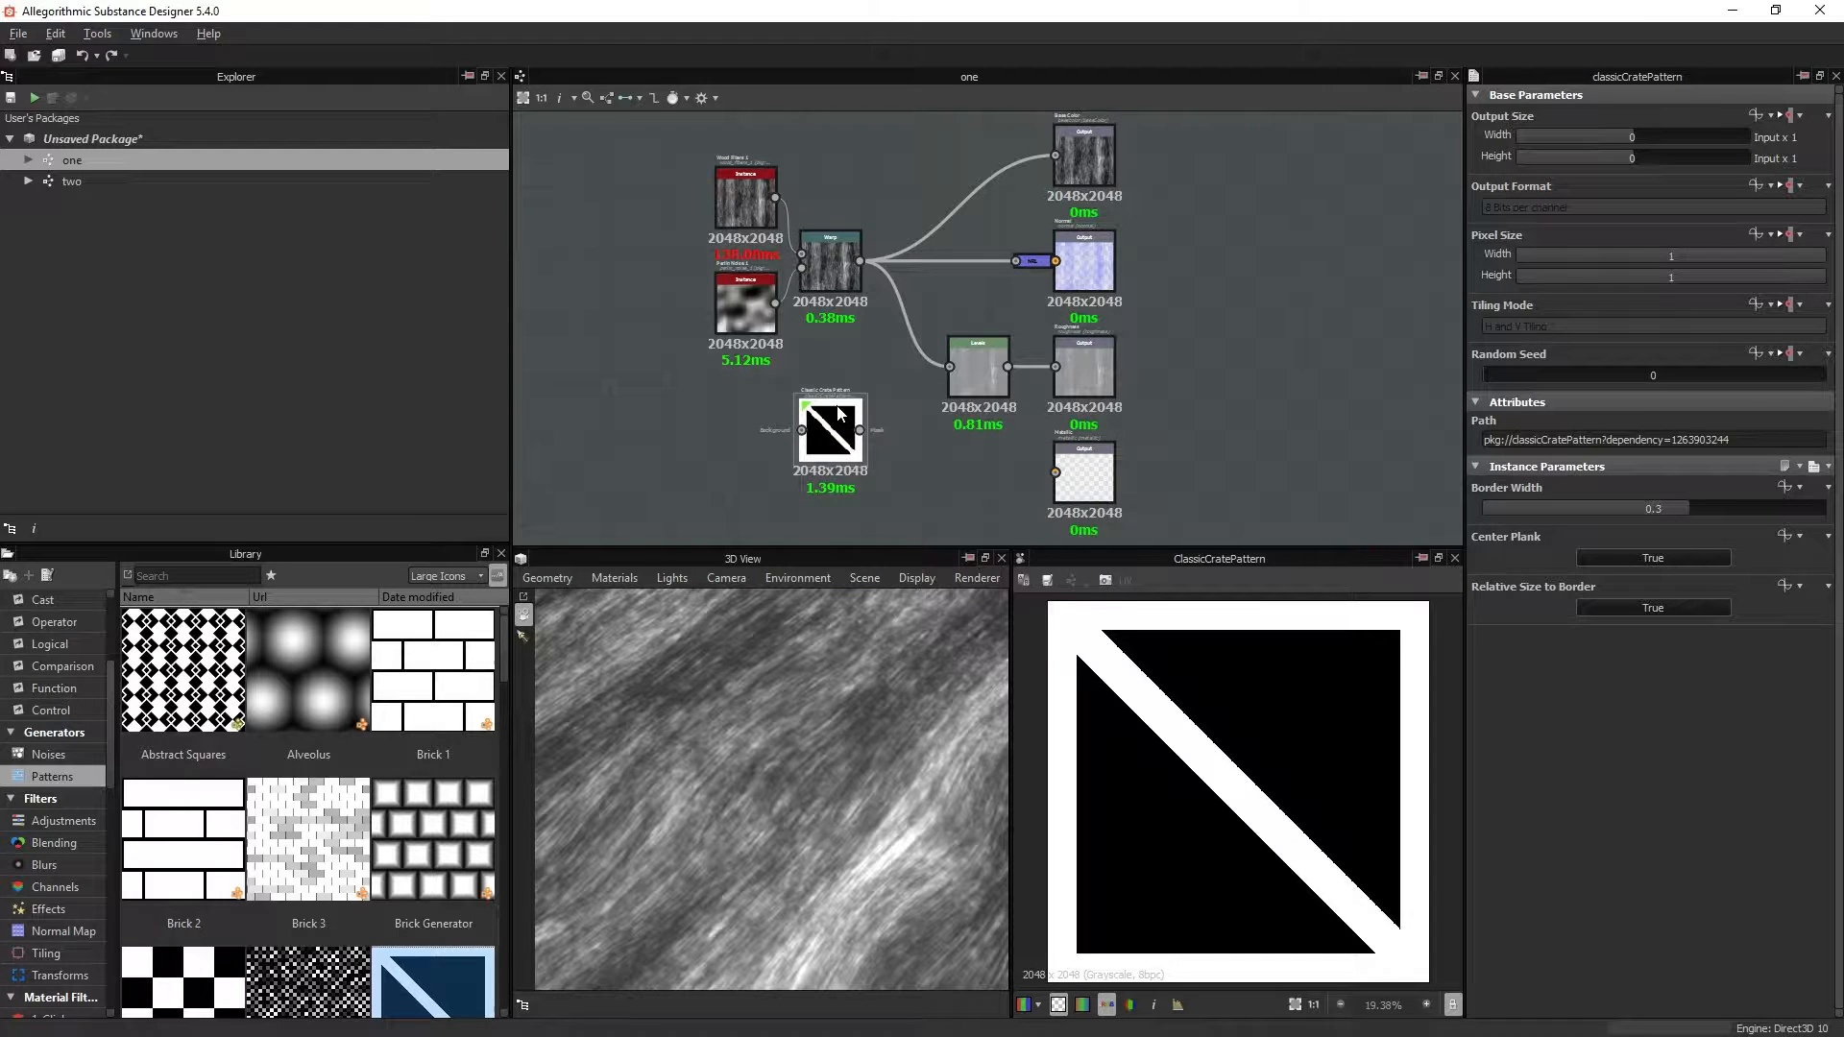
pyautogui.moveTo(830, 429)
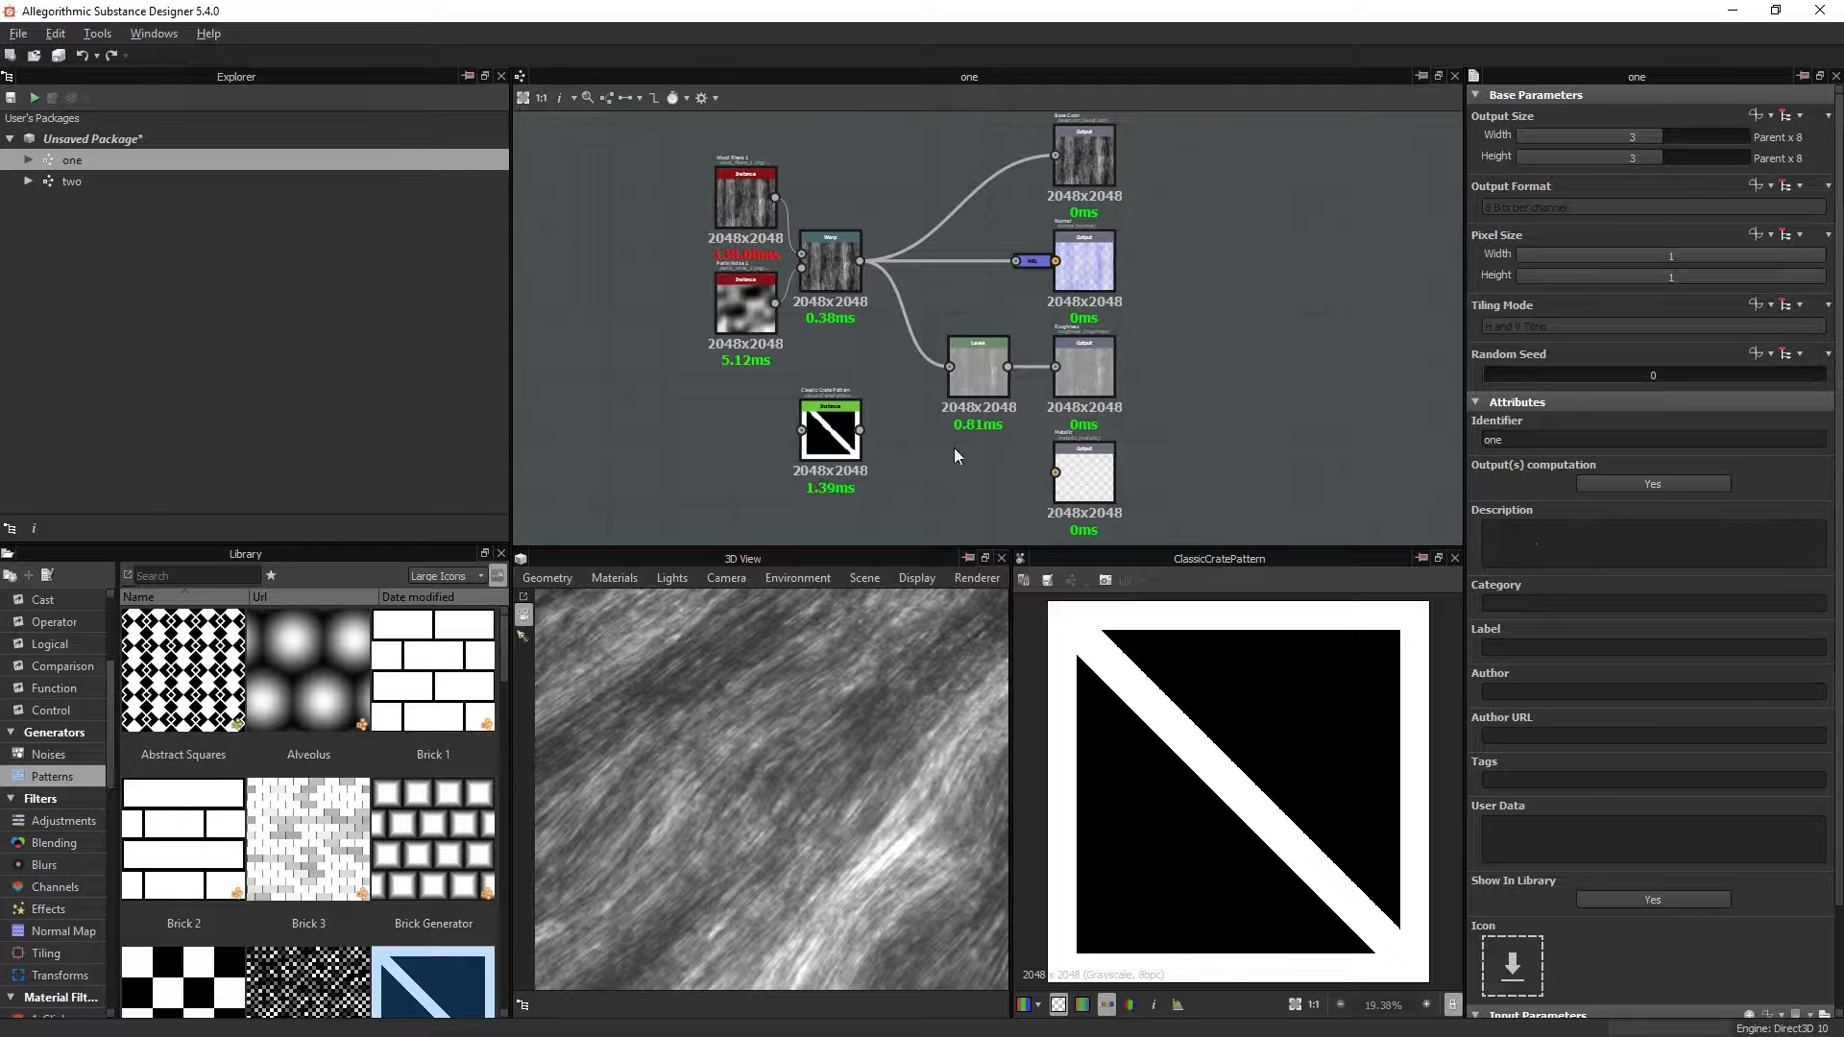
pyautogui.moveTo(830, 427)
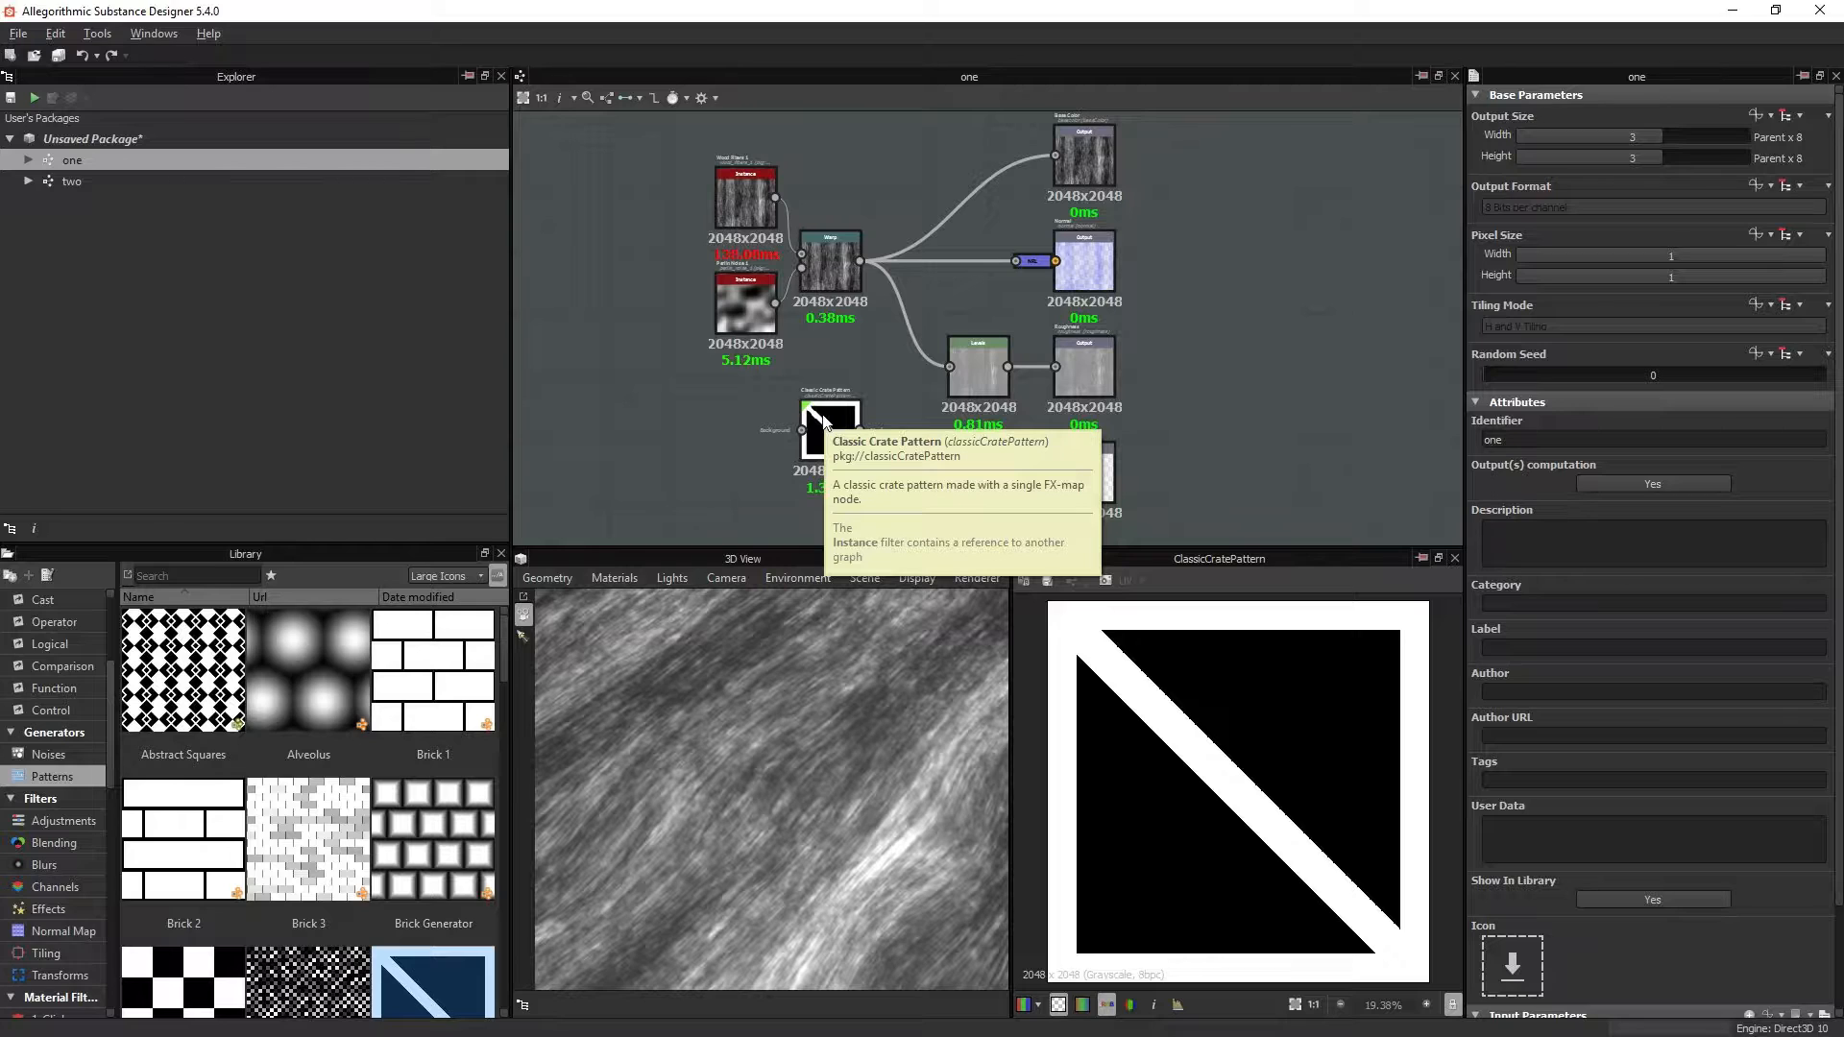
pyautogui.moveTo(1005, 444)
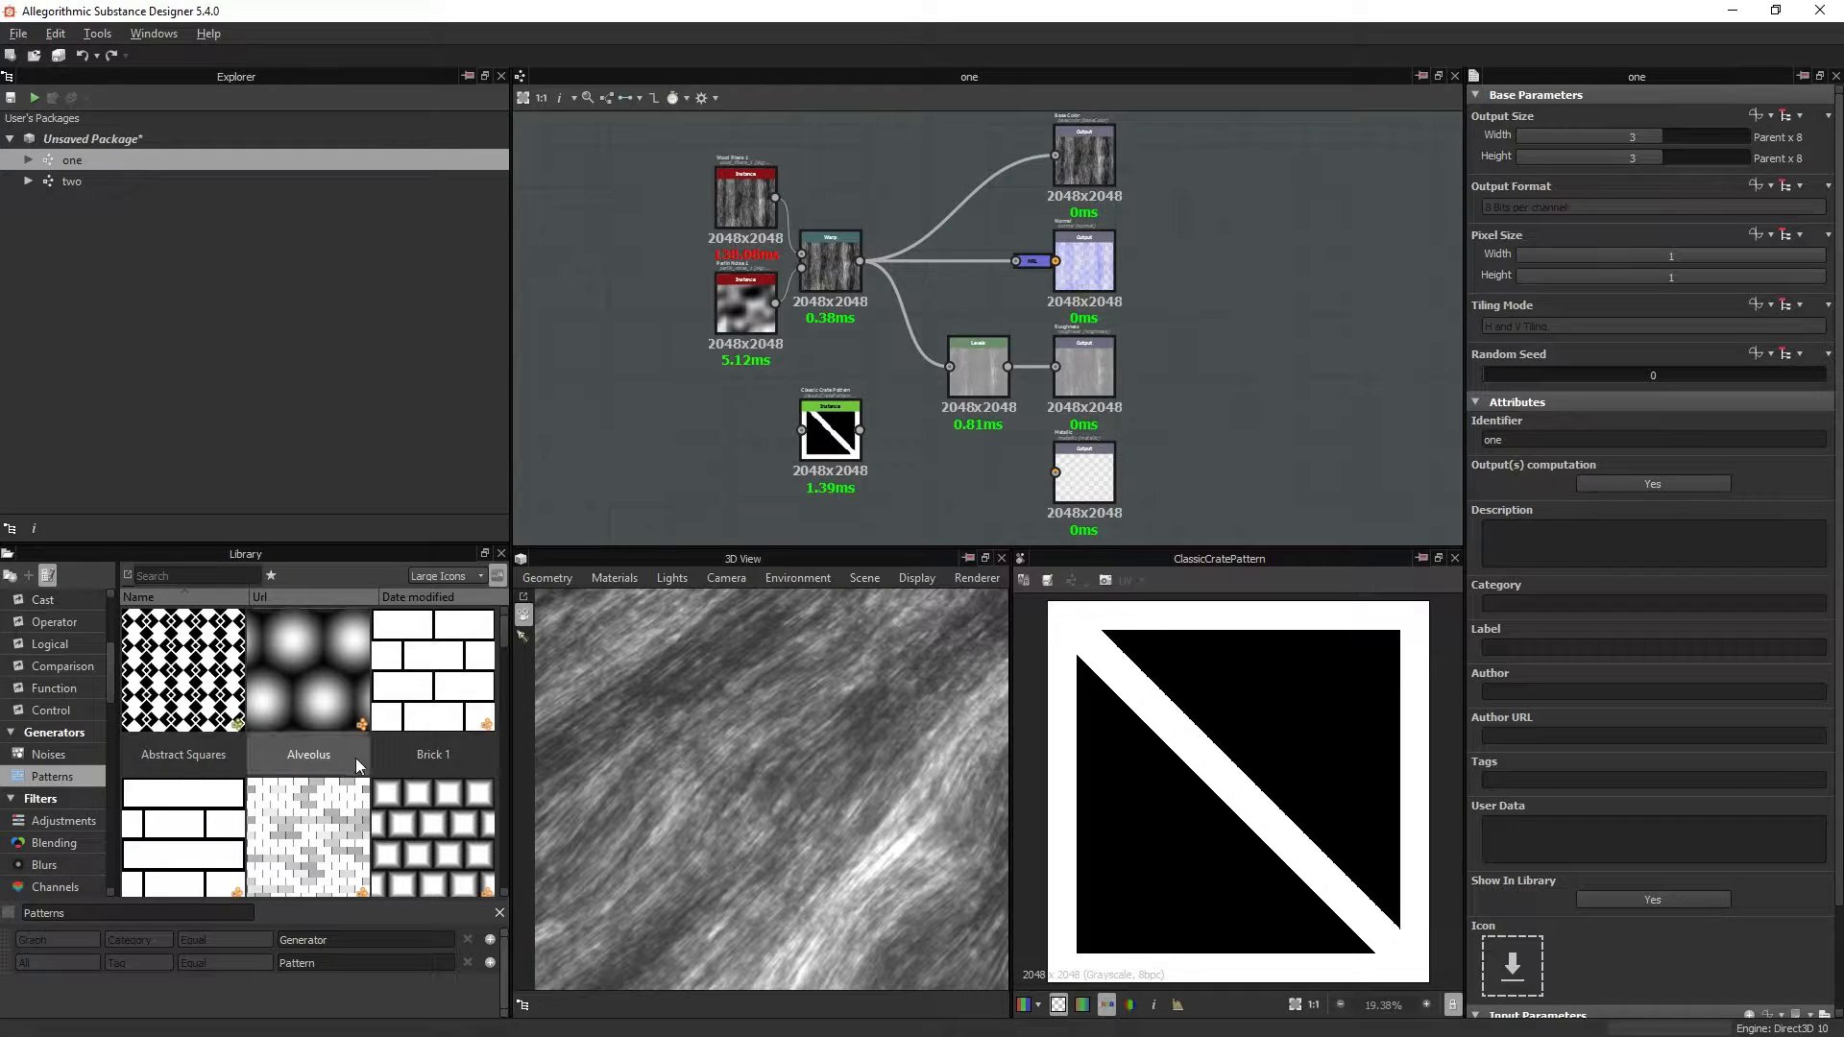
pyautogui.moveTo(432, 799)
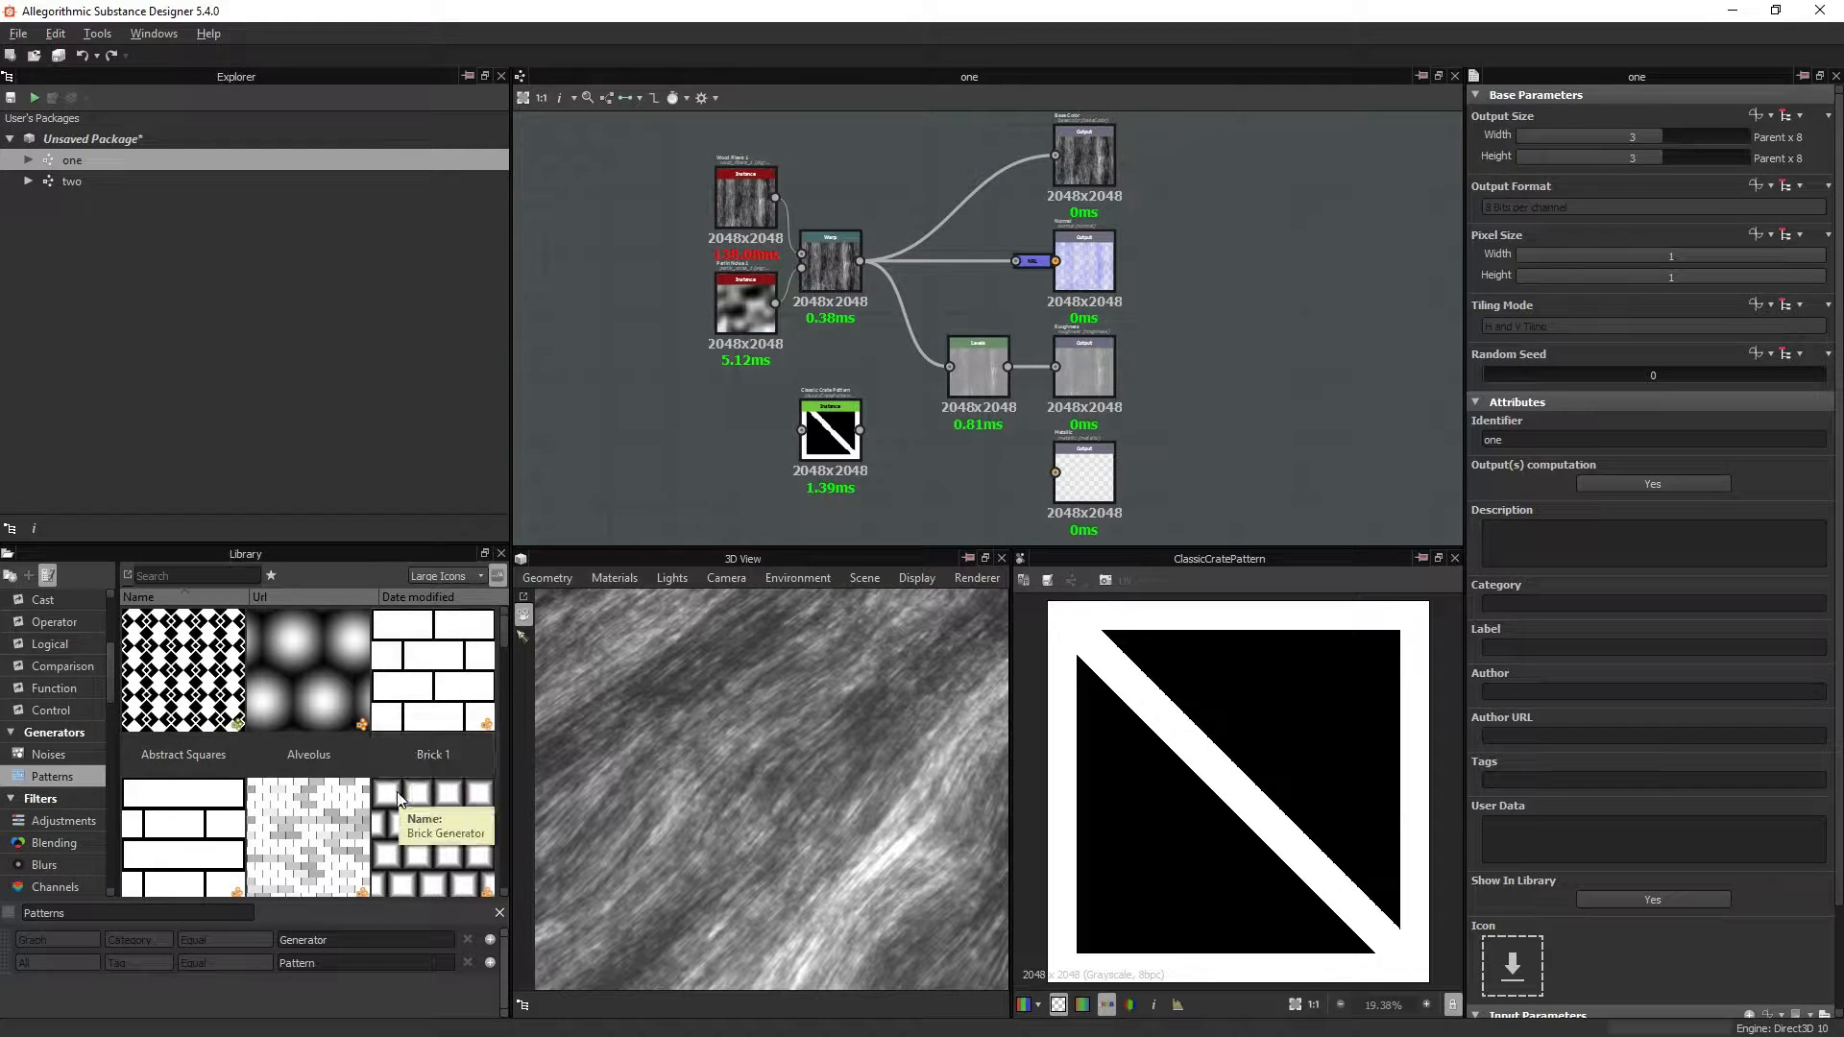
pyautogui.moveTo(400, 782)
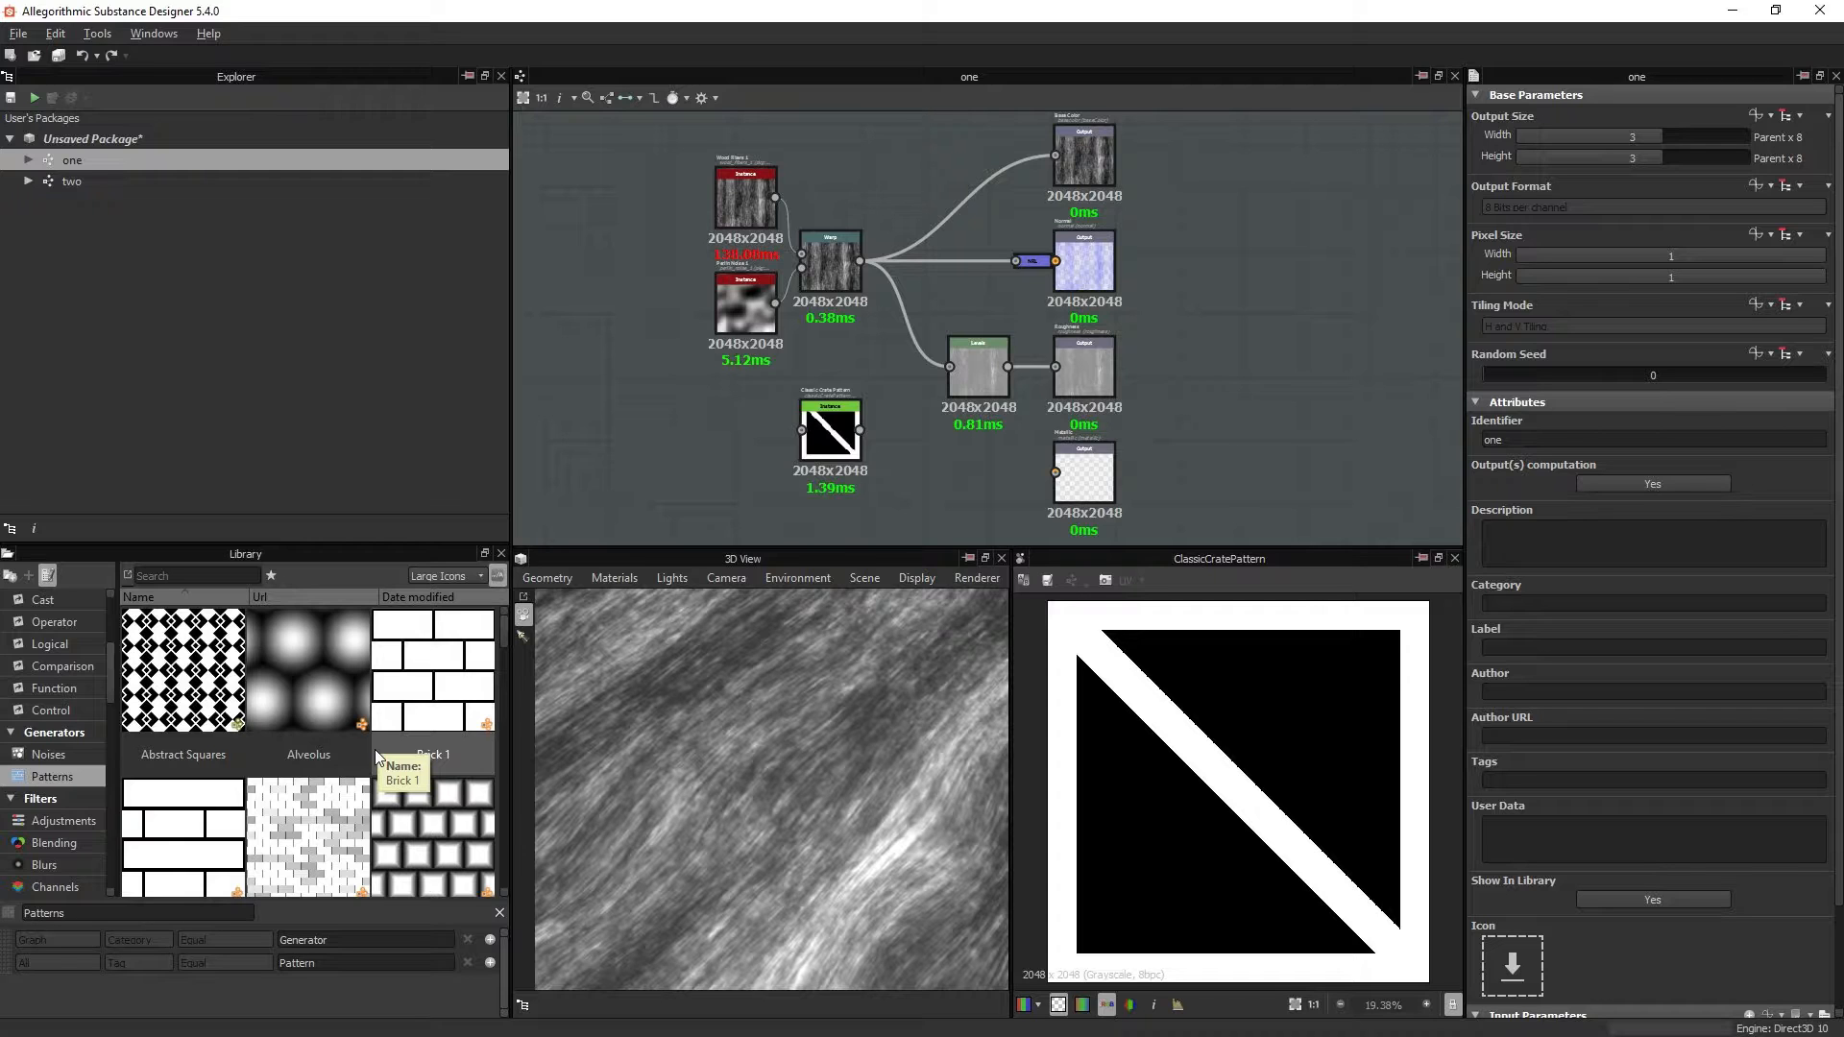
pyautogui.moveTo(354, 743)
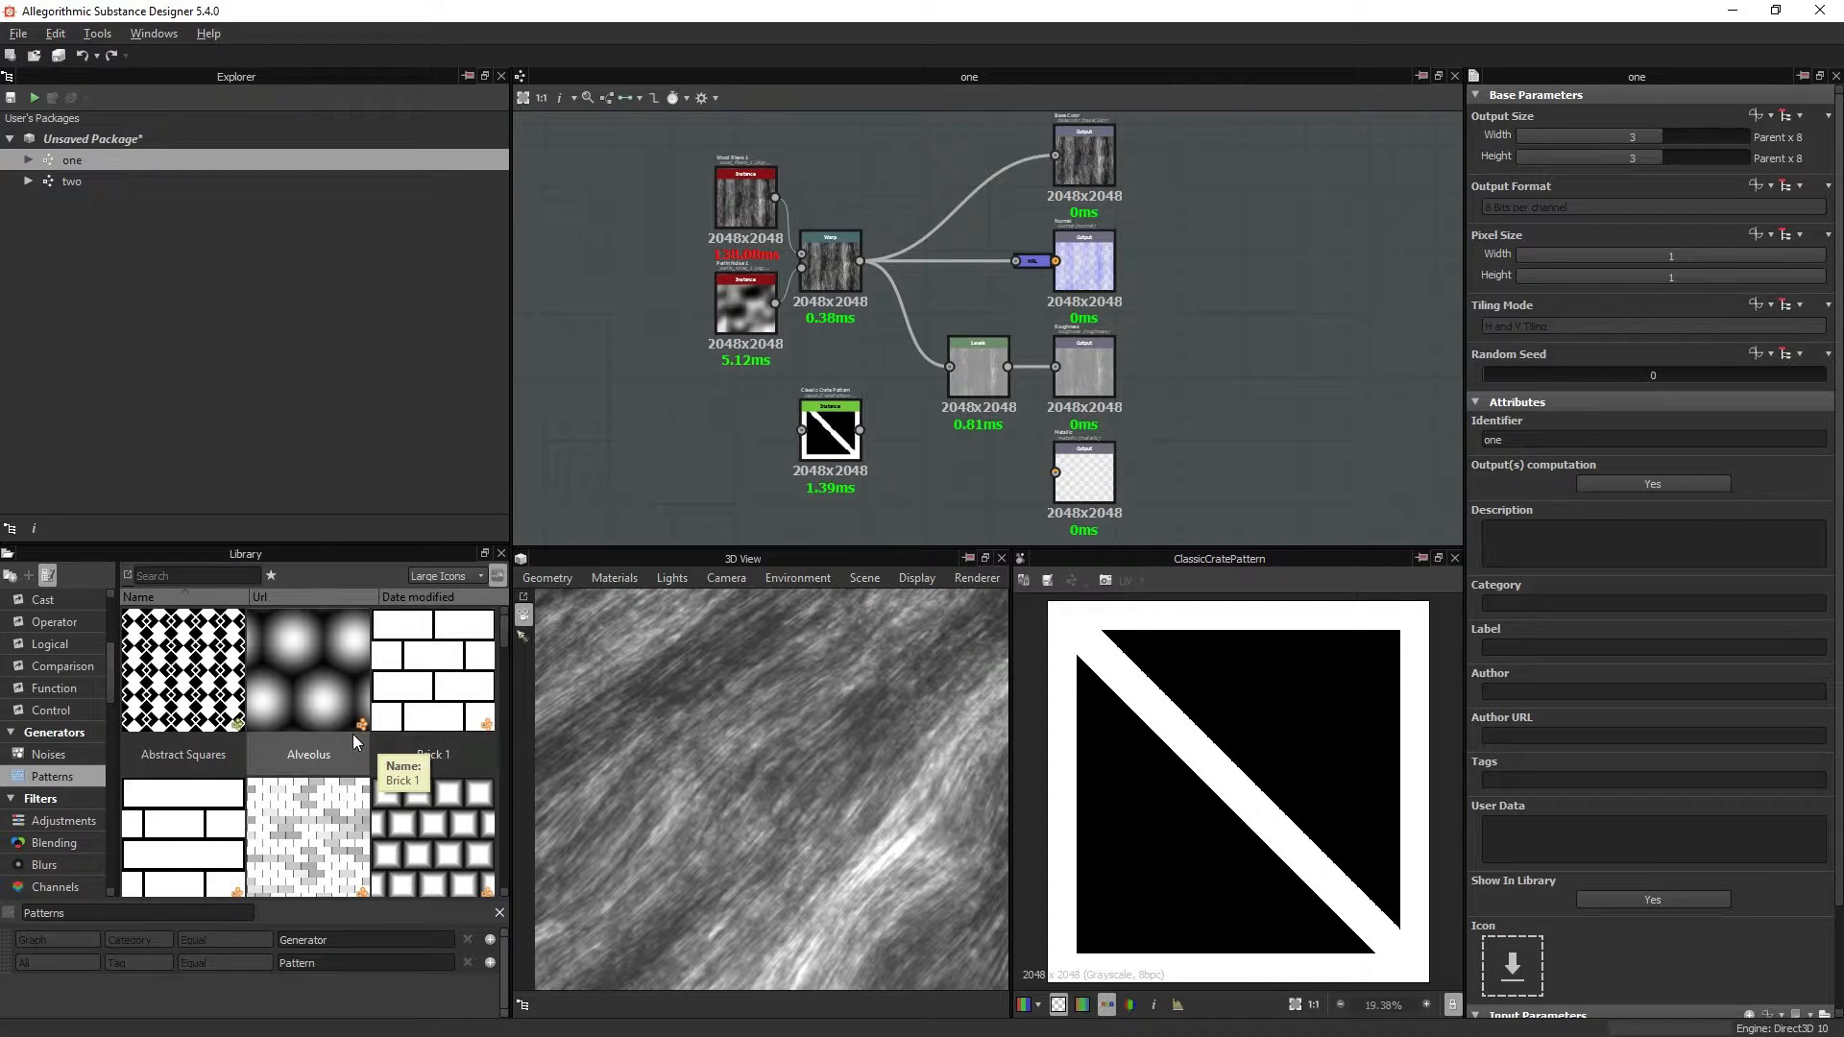
pyautogui.moveTo(340, 680)
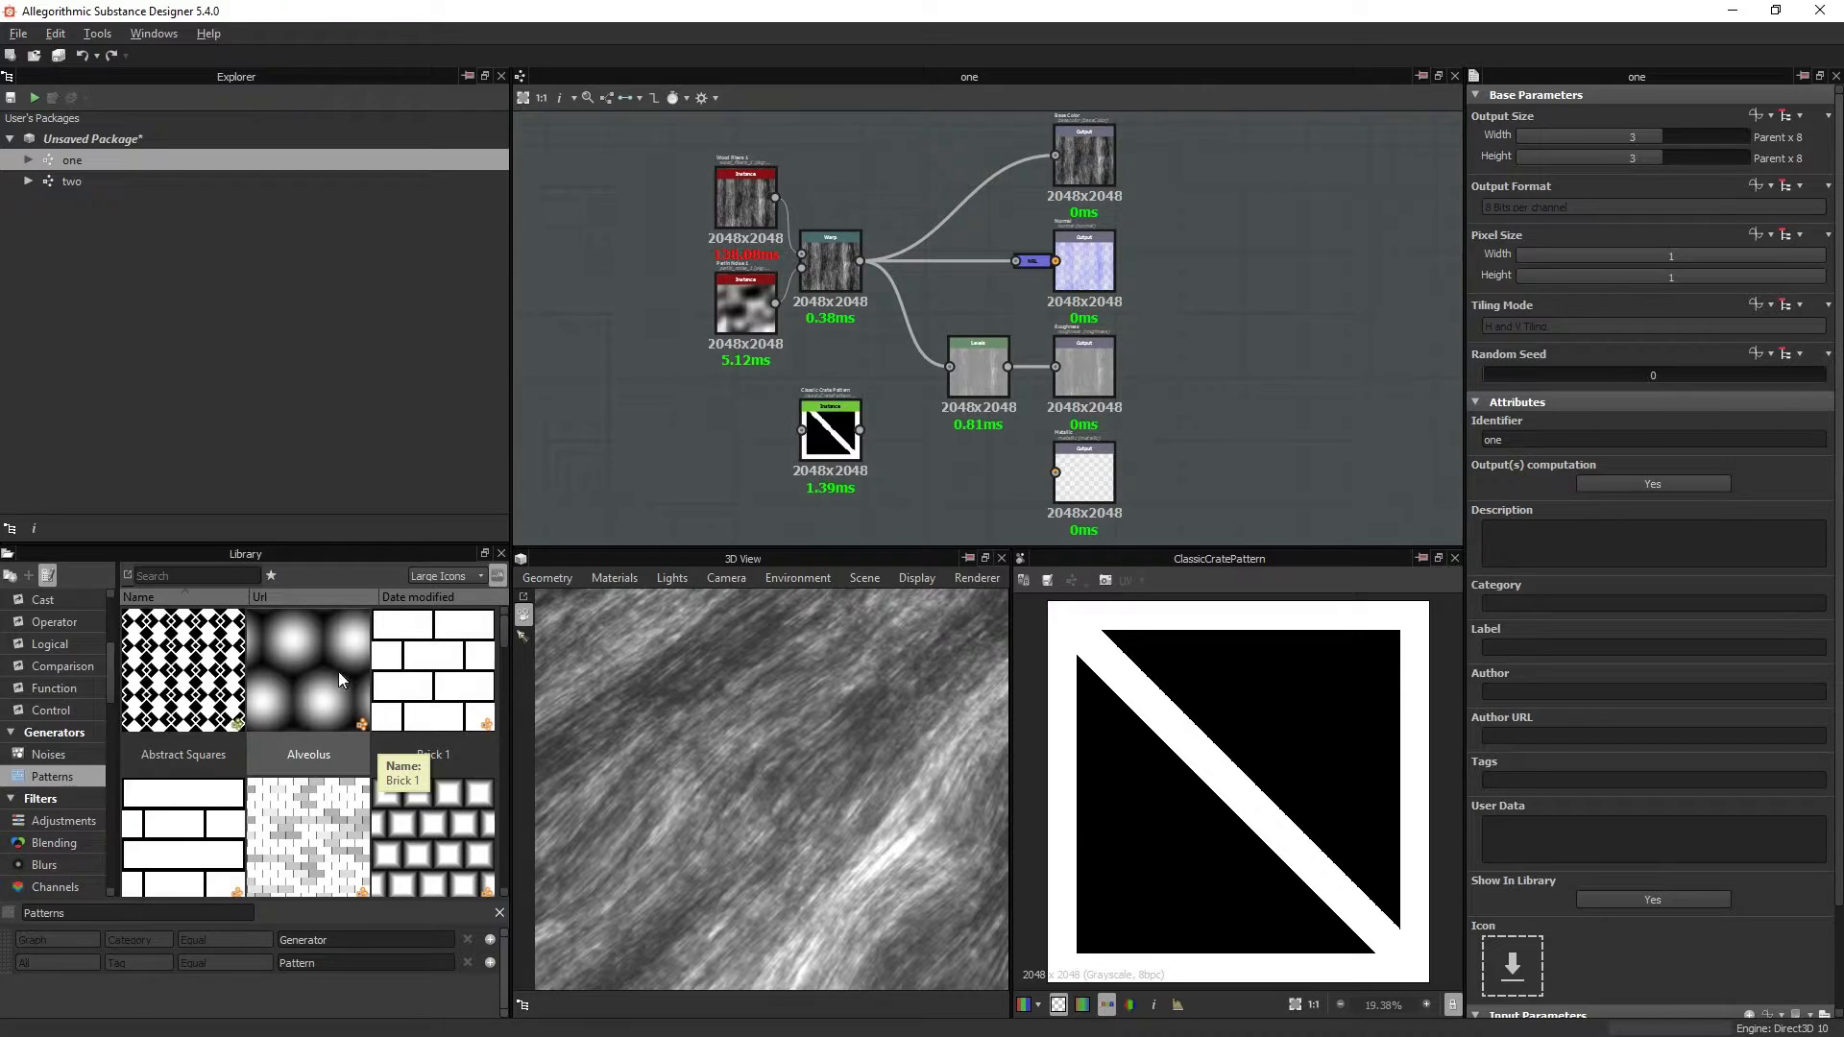
pyautogui.moveTo(300, 711)
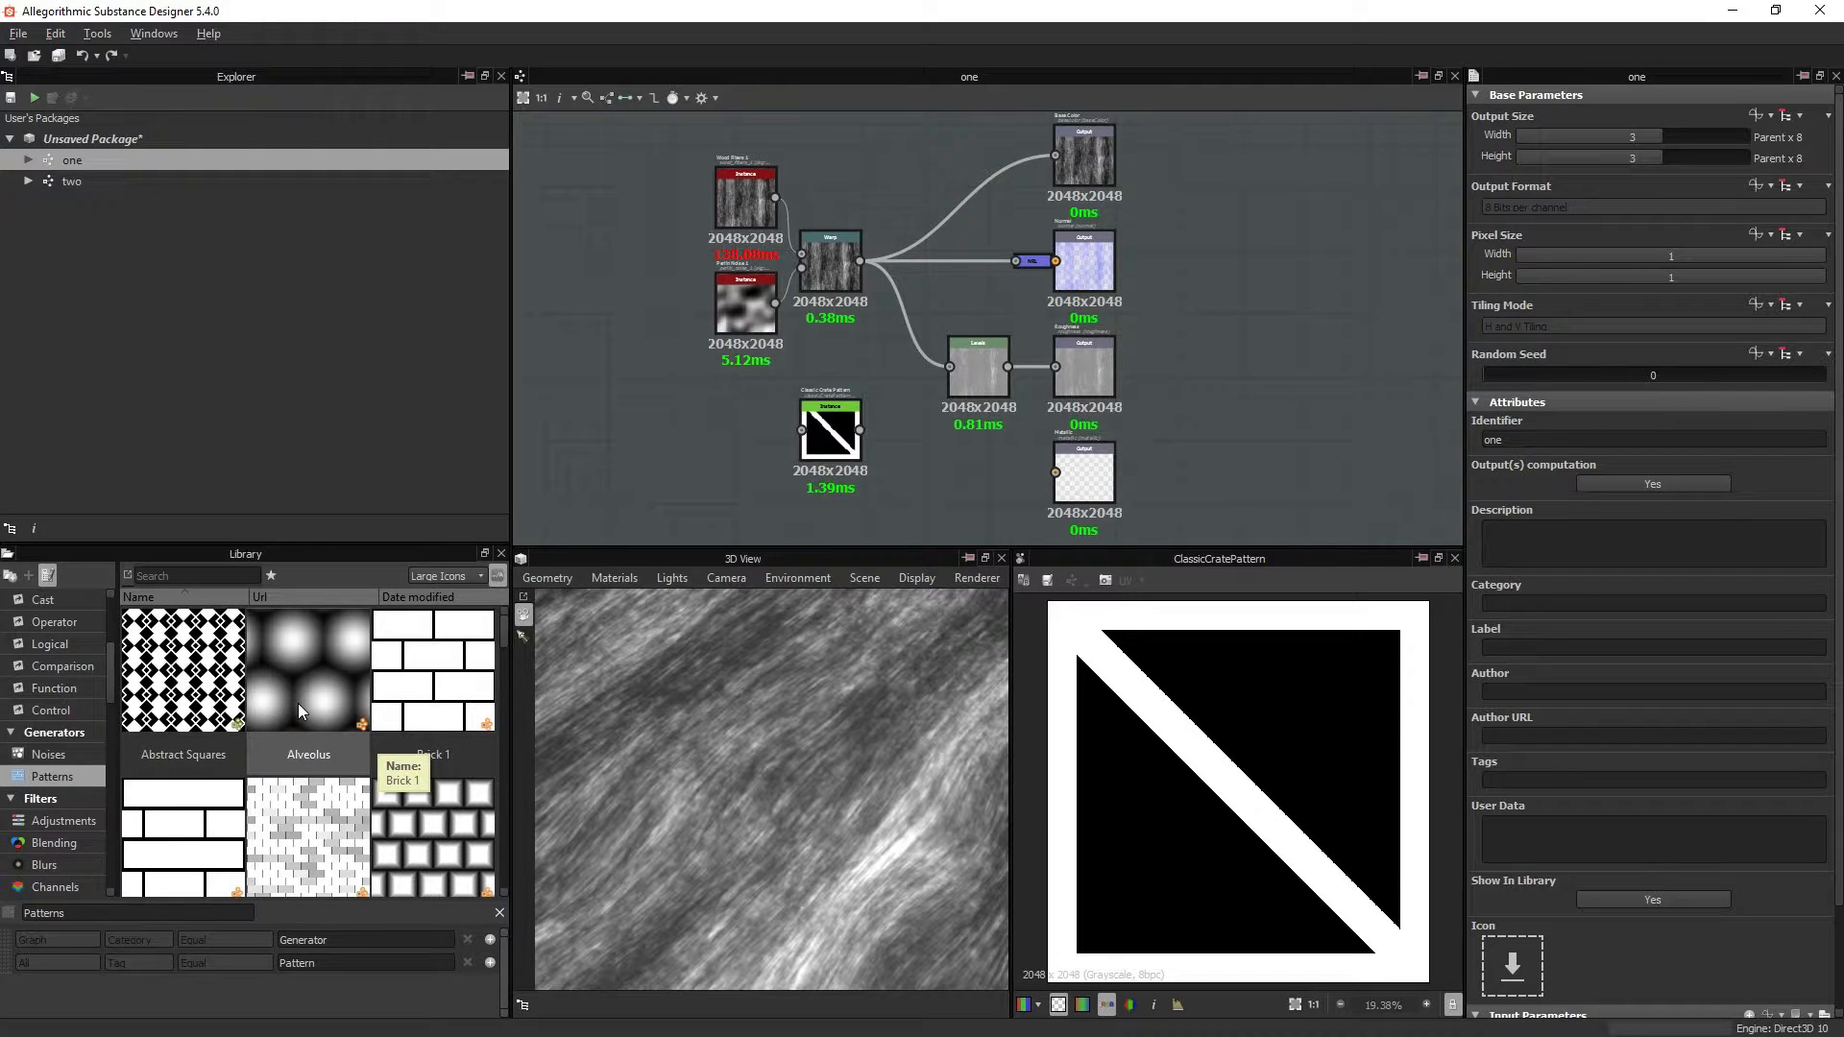
pyautogui.moveTo(308, 705)
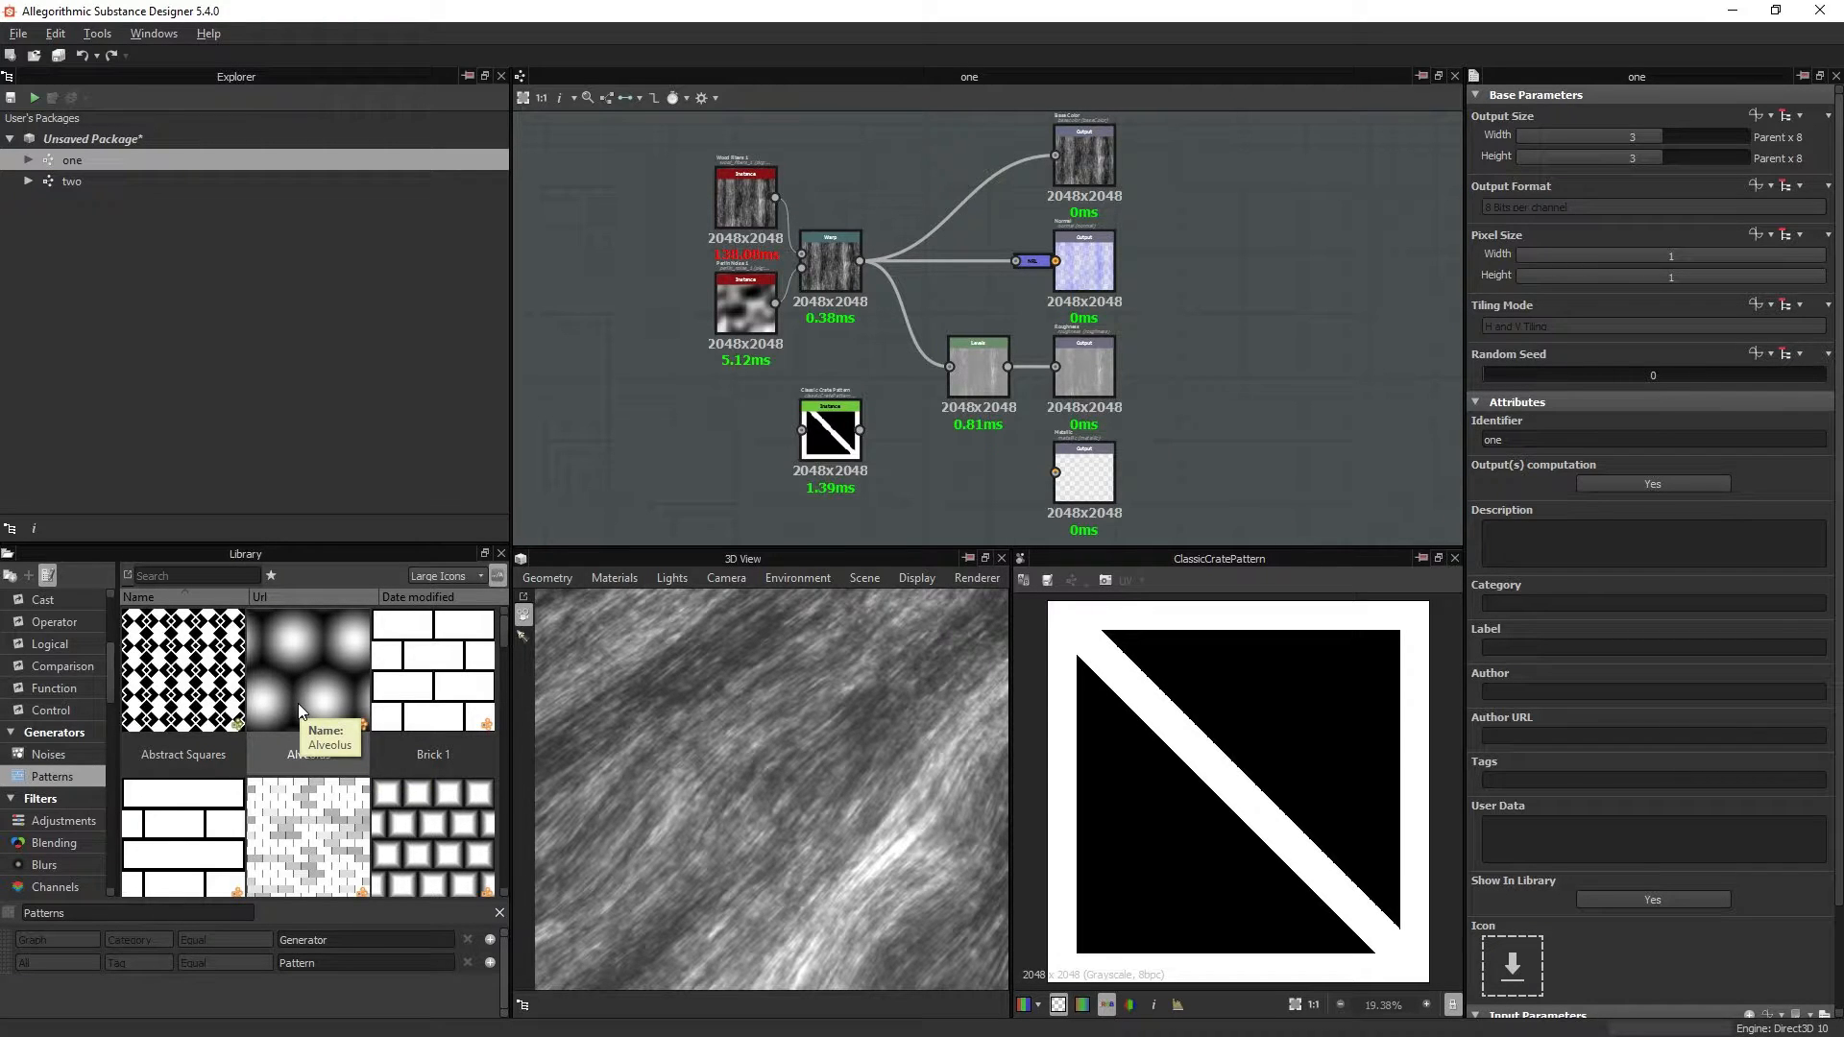
pyautogui.moveTo(375, 763)
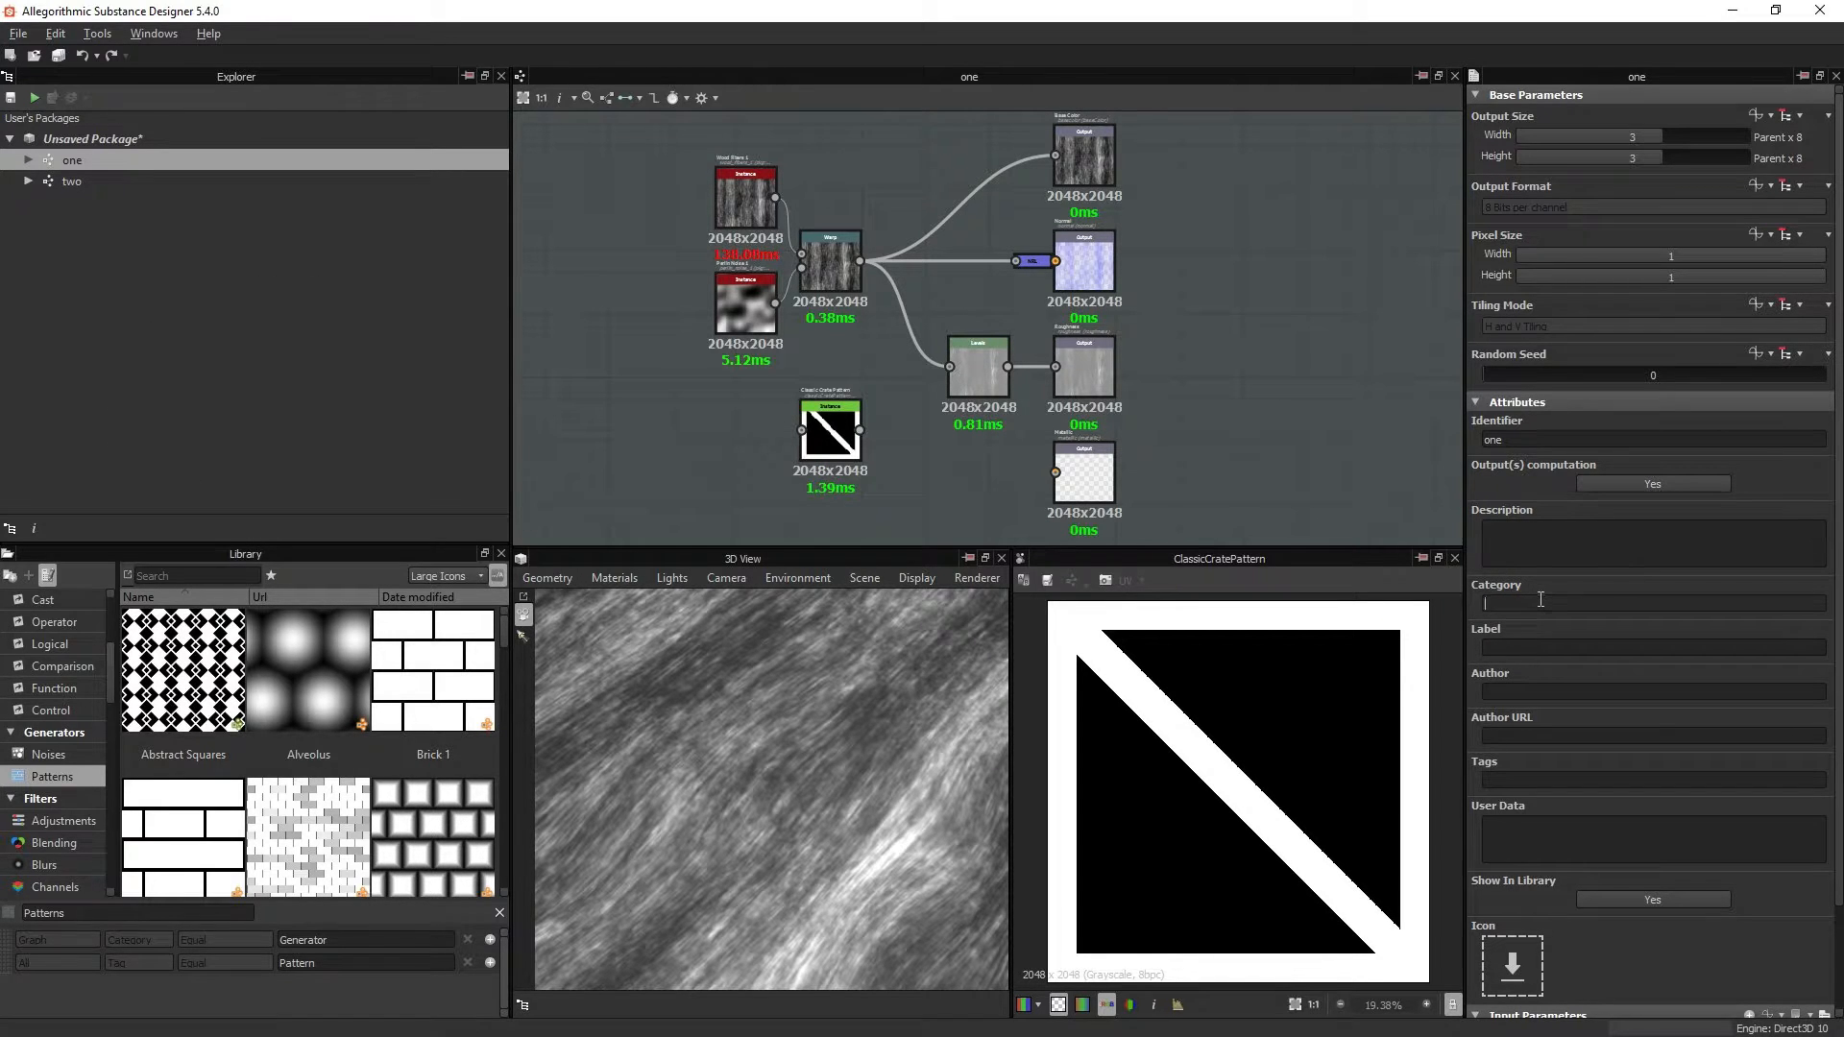
# Step: Create a custom library filter listing Graph resources whose Category contains 'Generator'
pyautogui.click(56, 732)
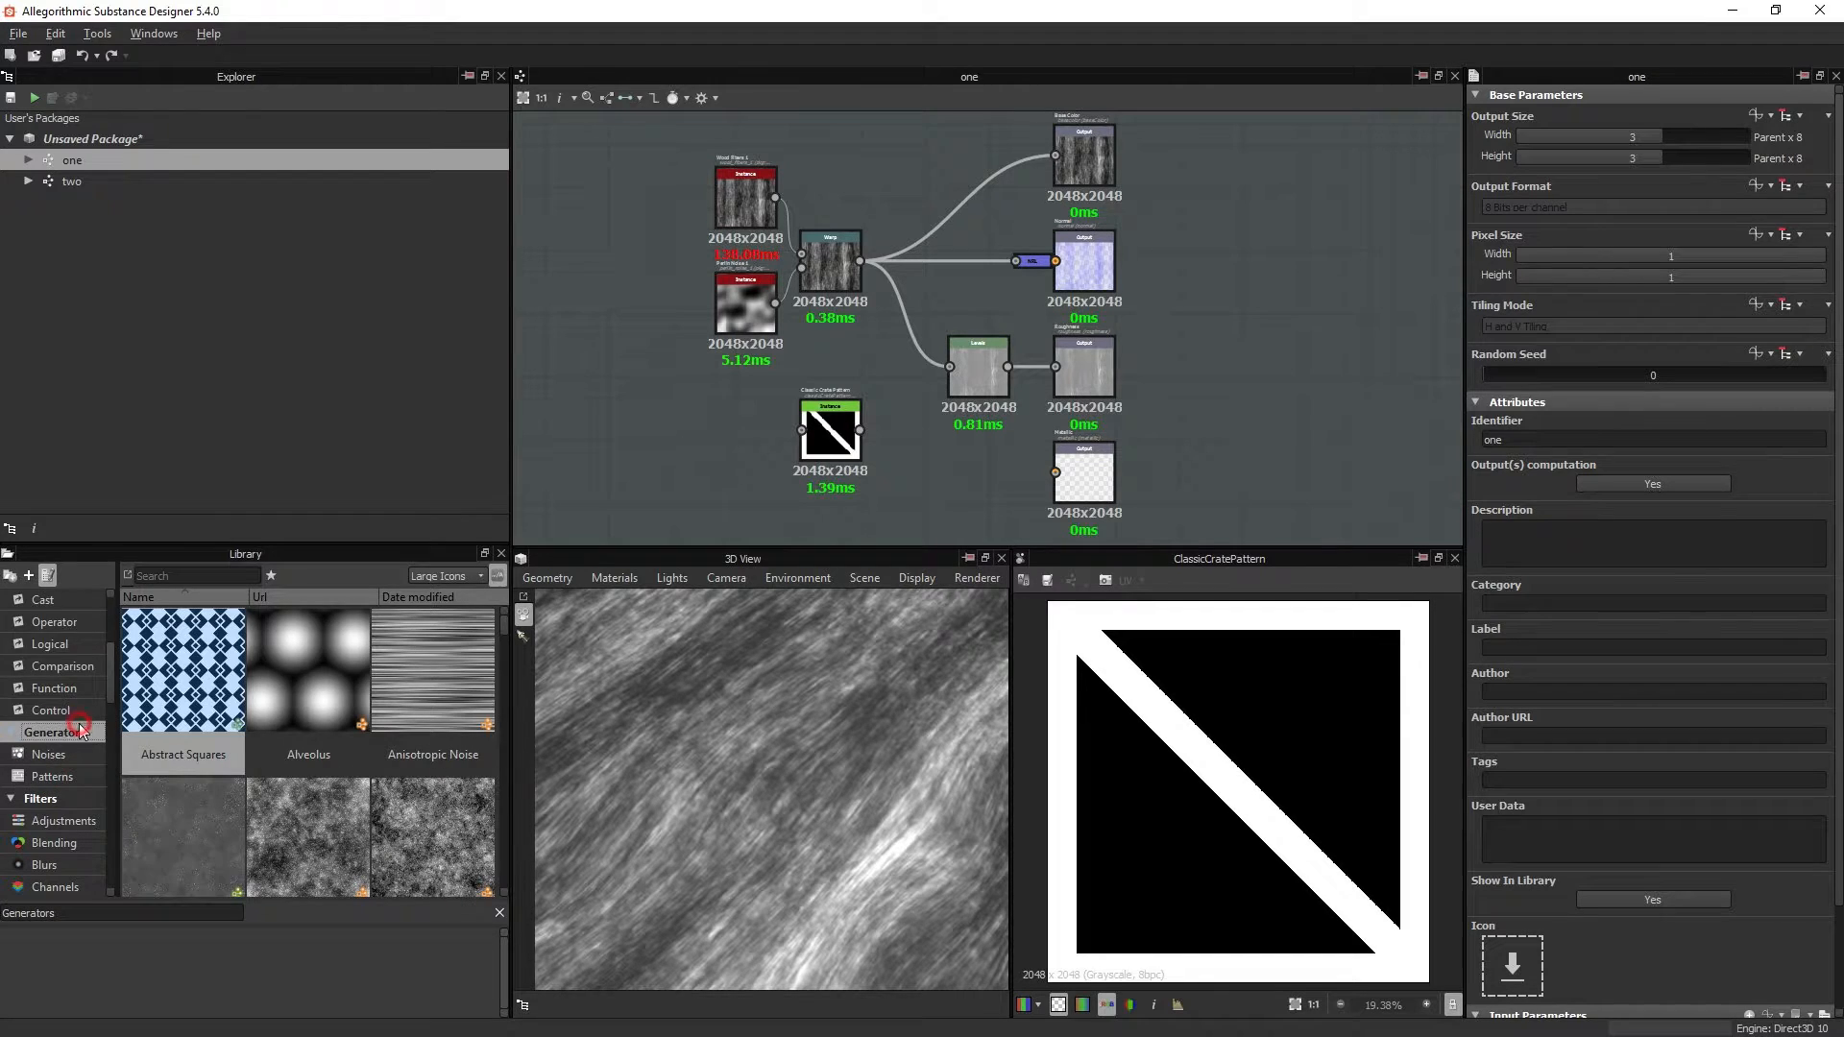
pyautogui.click(40, 799)
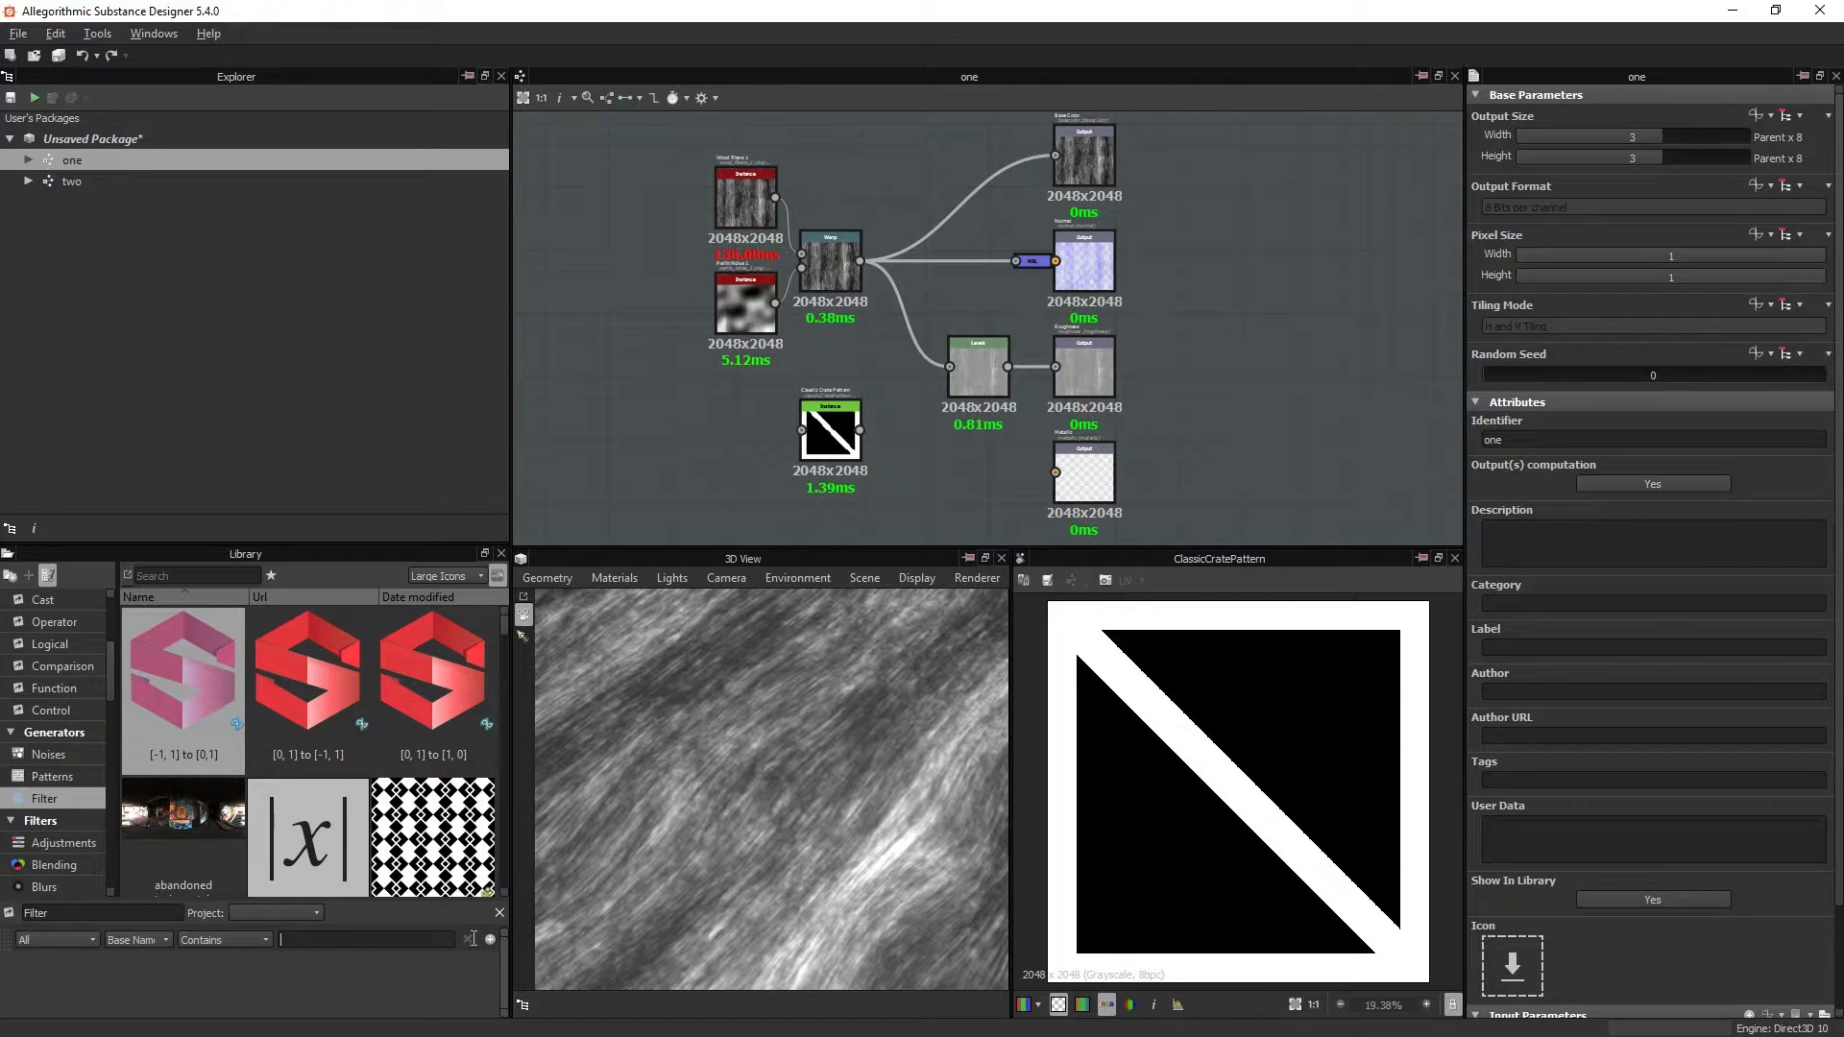
pyautogui.click(134, 939)
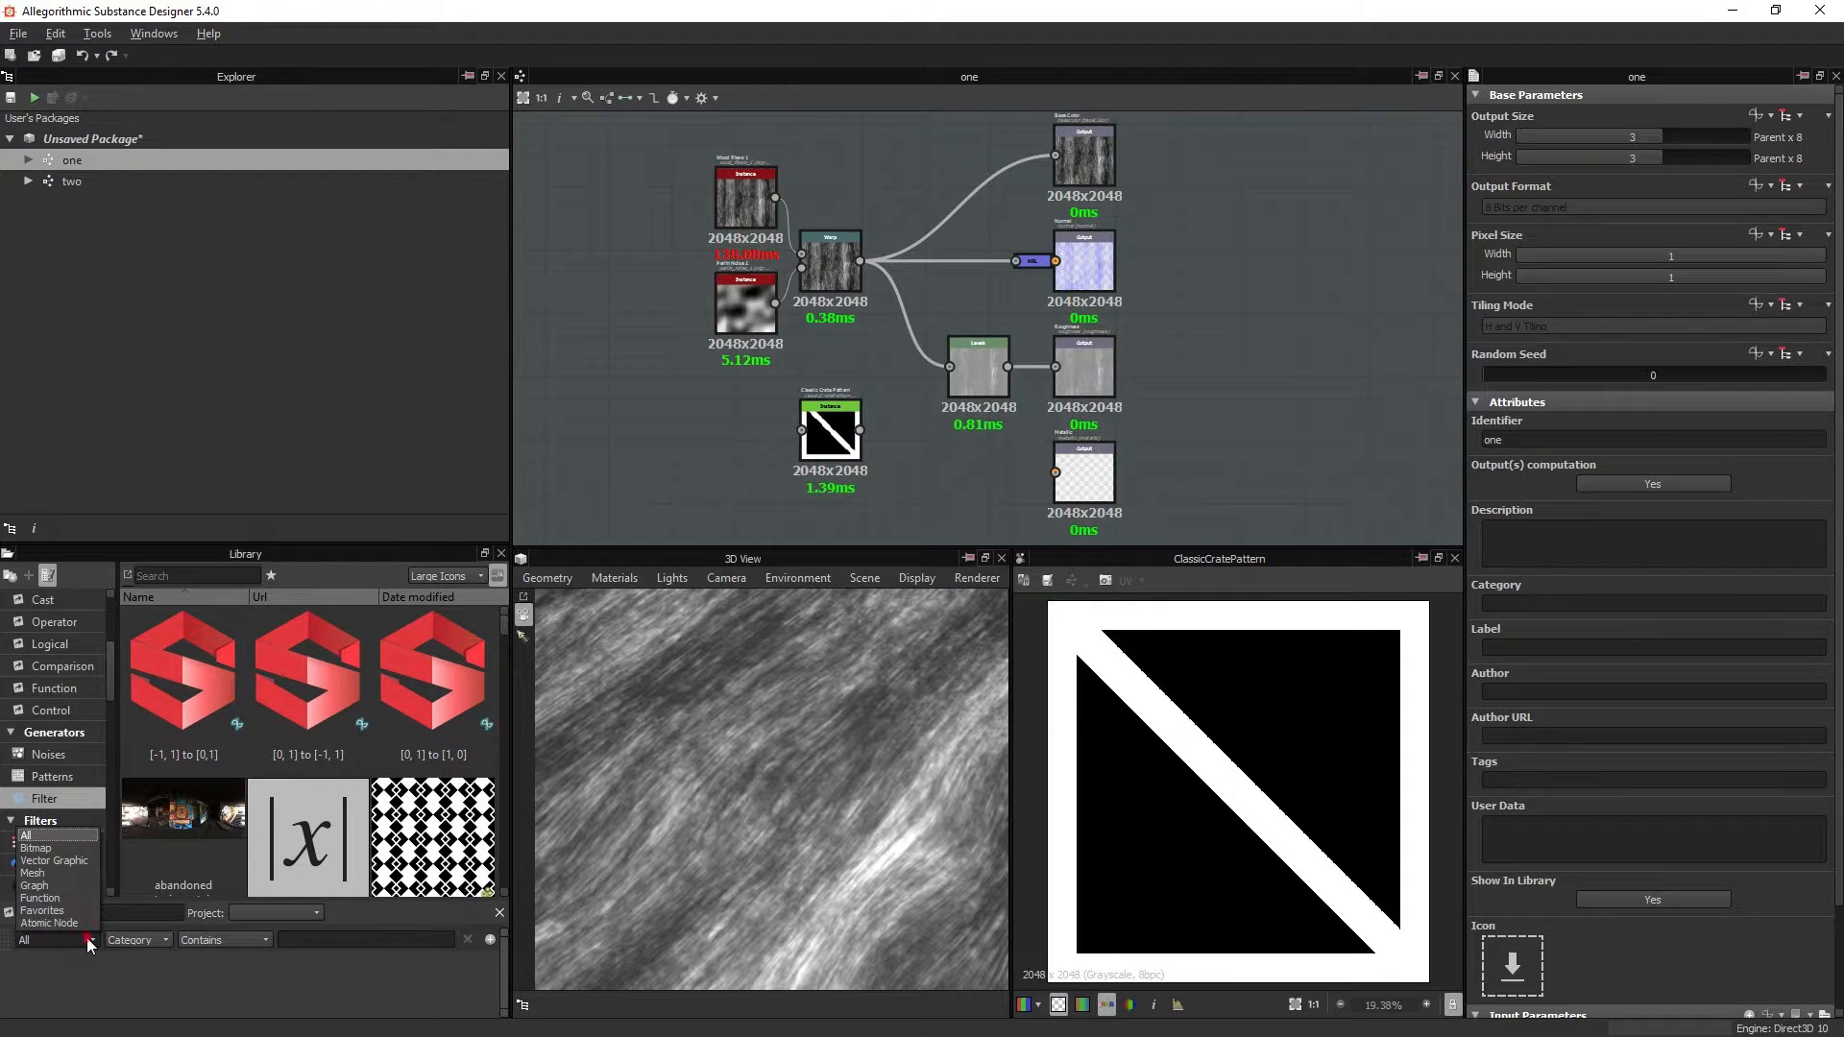
pyautogui.click(60, 886)
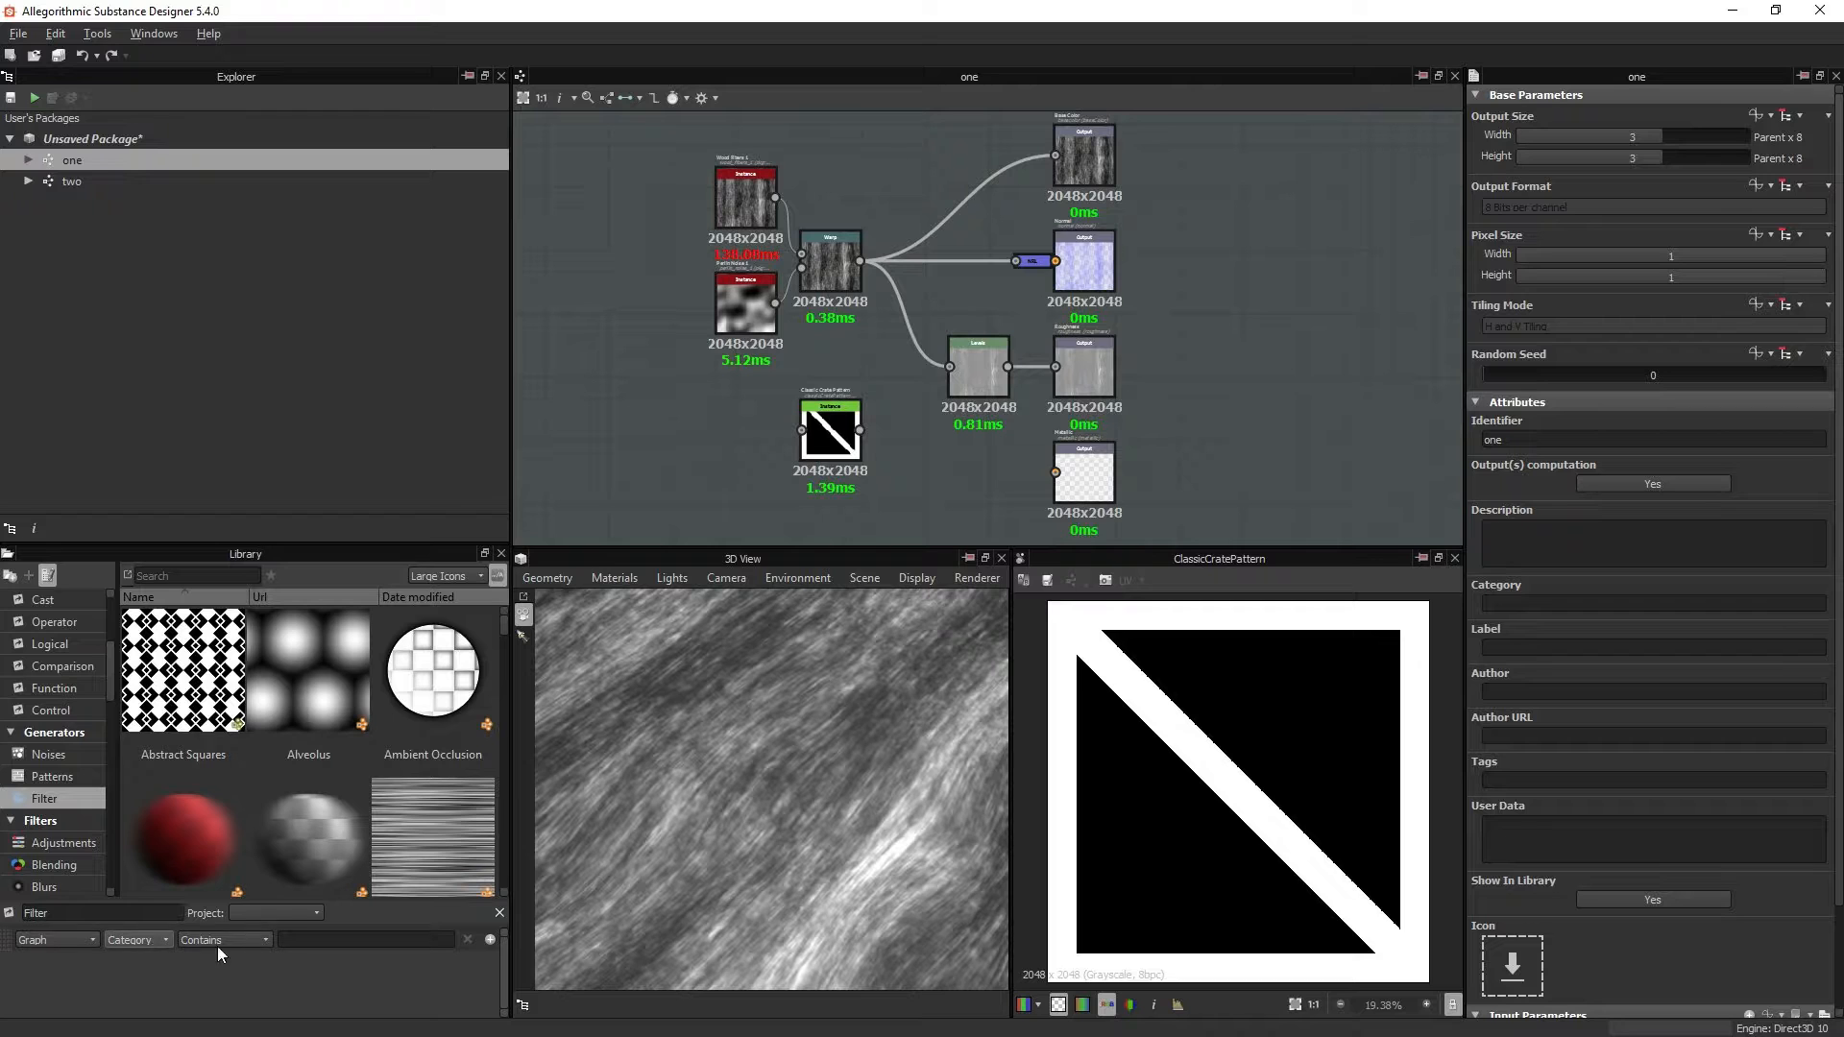
pyautogui.moveTo(135, 939)
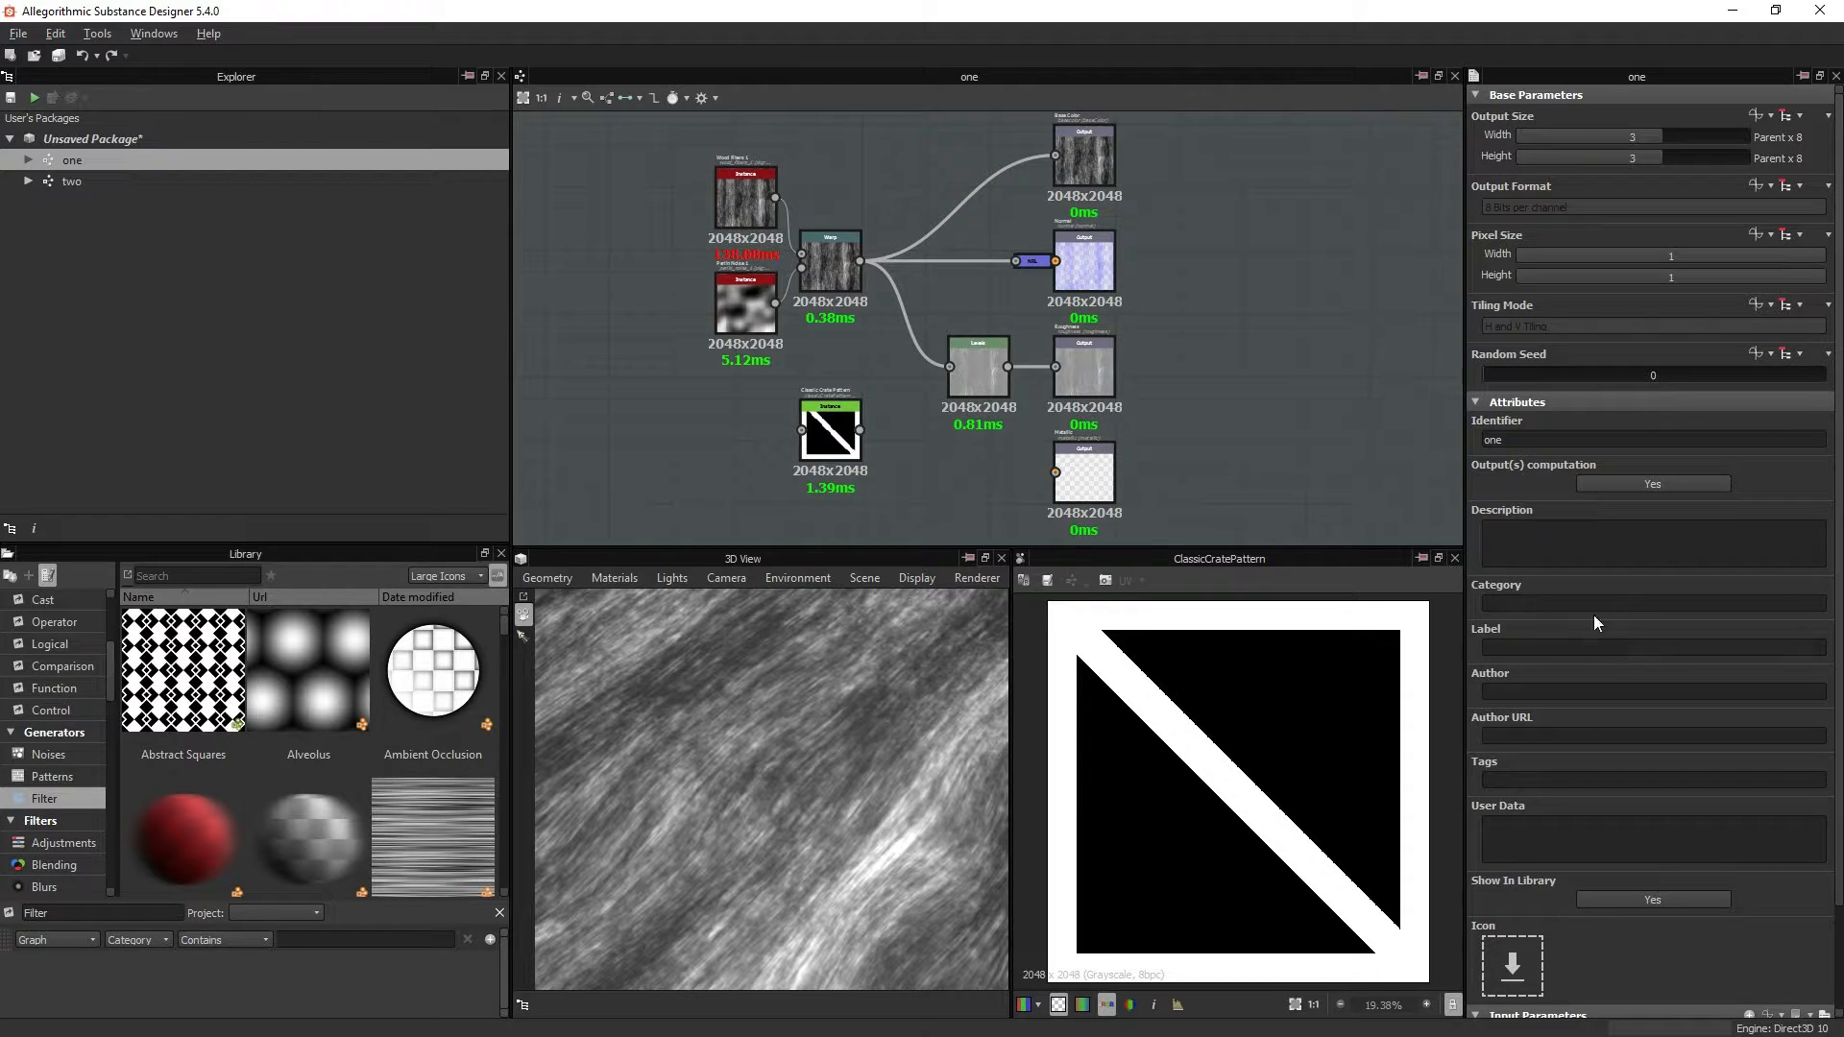
pyautogui.write('G')
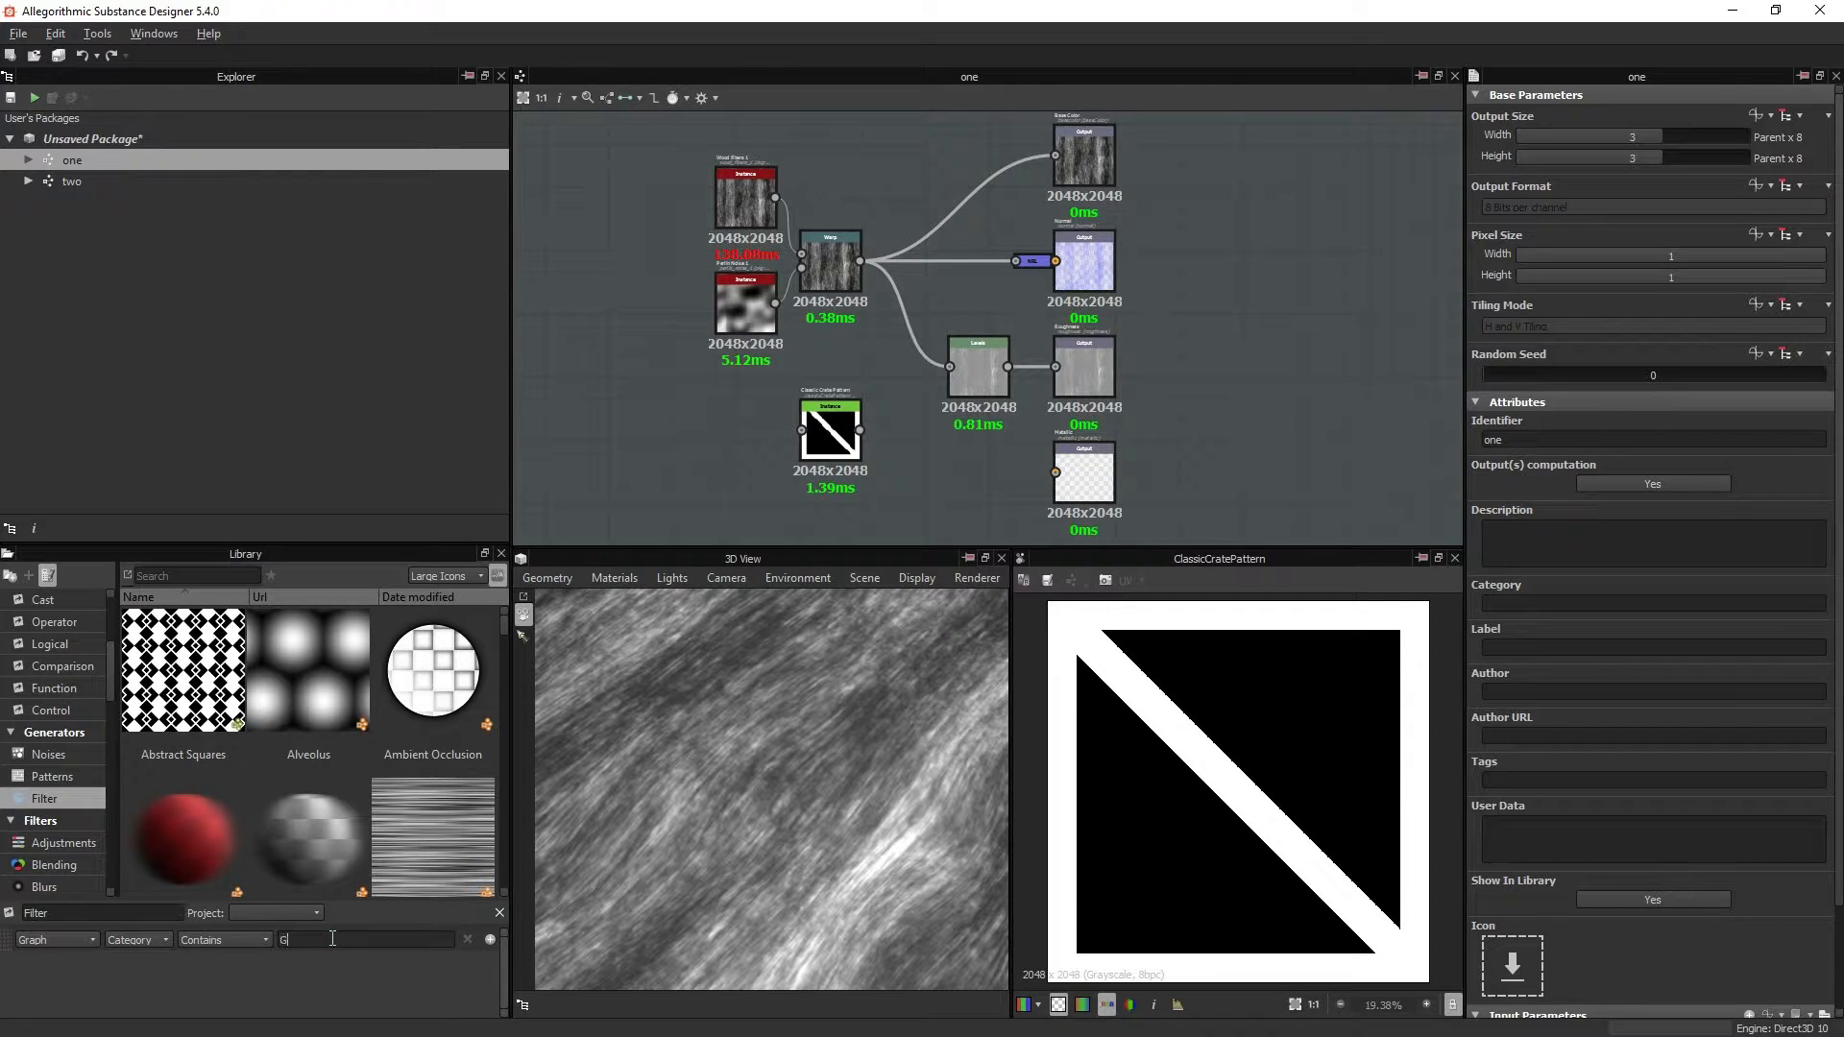
pyautogui.write('enerator')
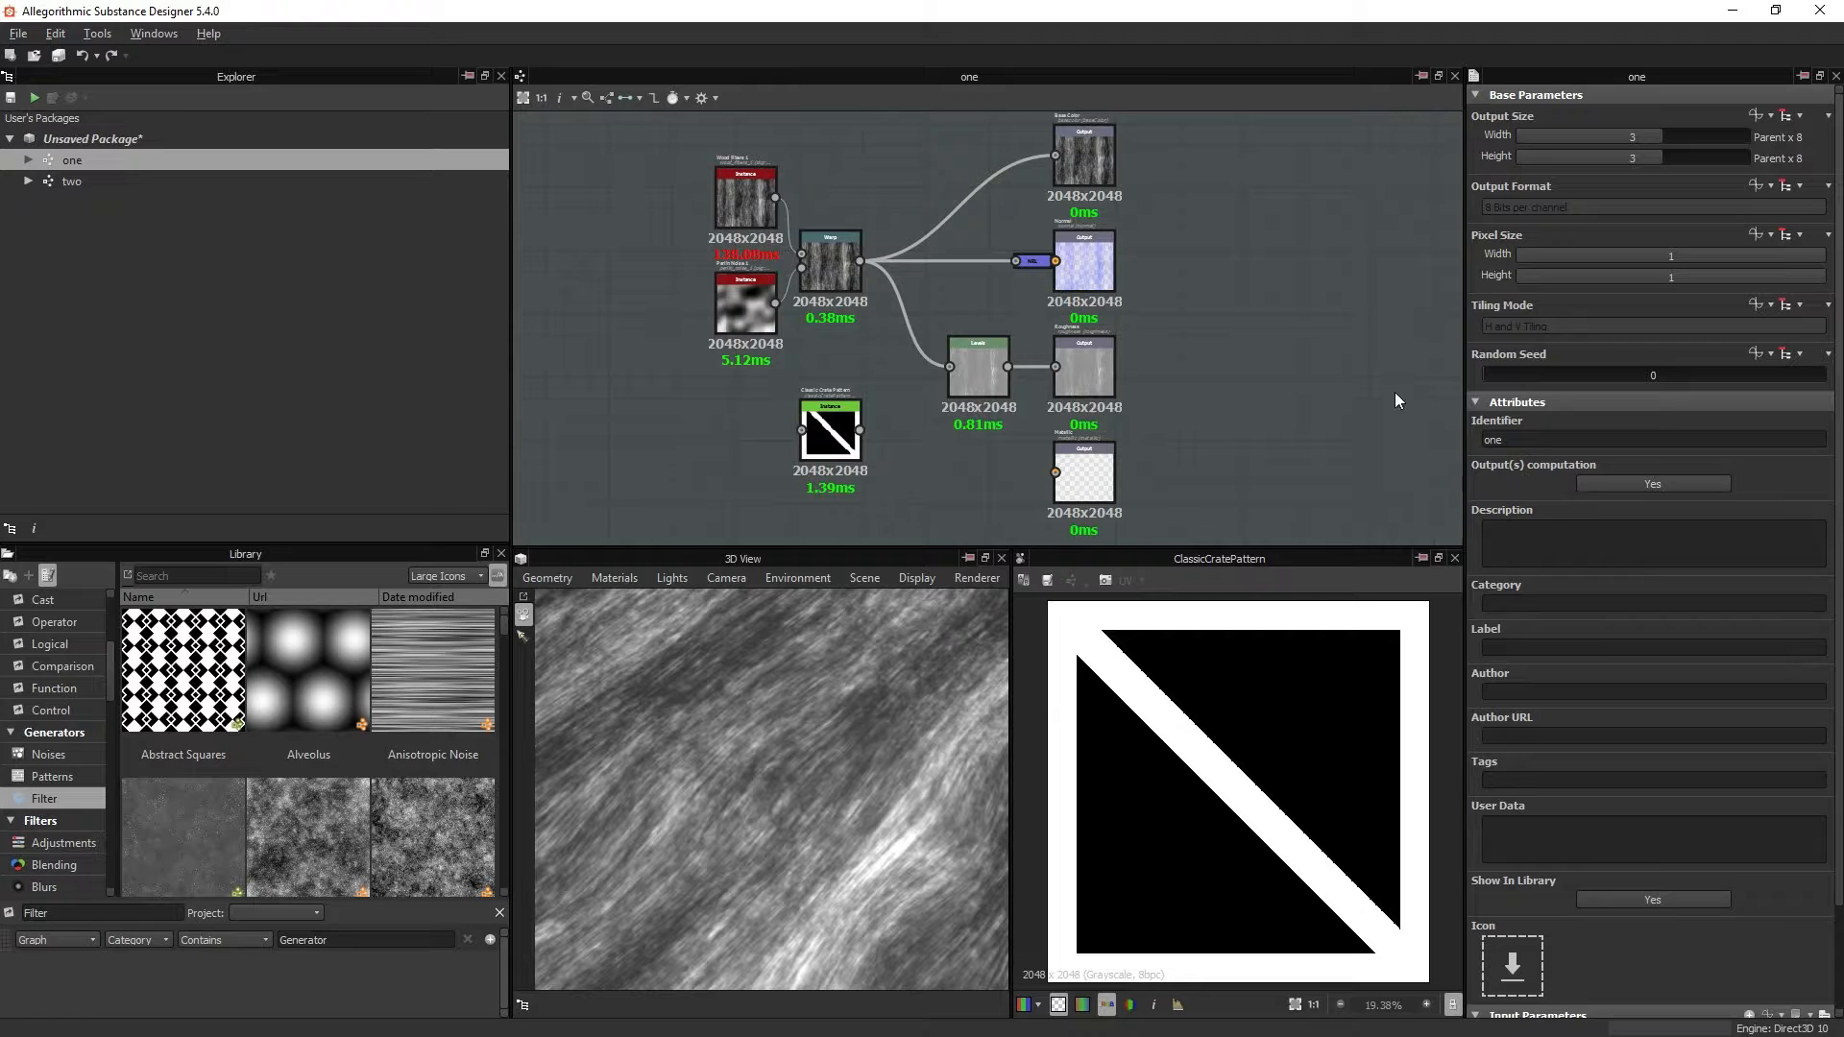
pyautogui.moveTo(1569, 557)
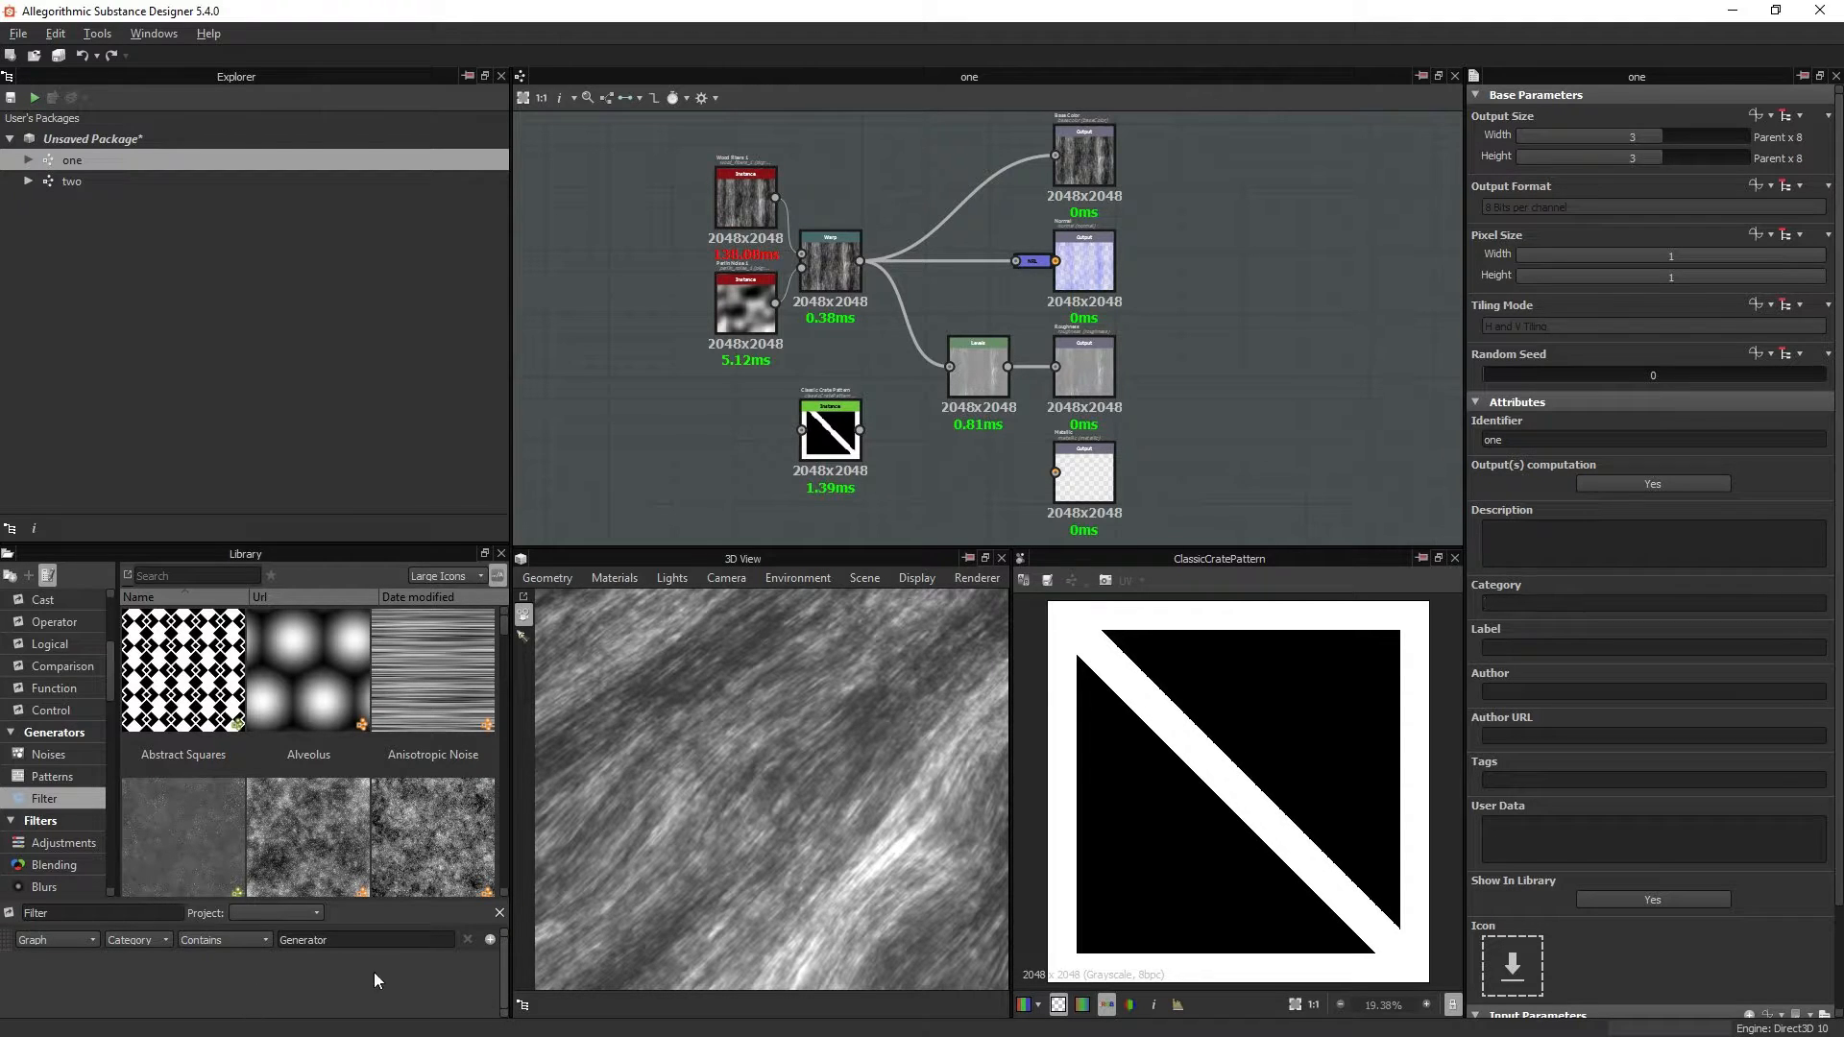
# Step: Add a second, empty condition row to the library filter, then return to the Generators category
pyautogui.click(488, 940)
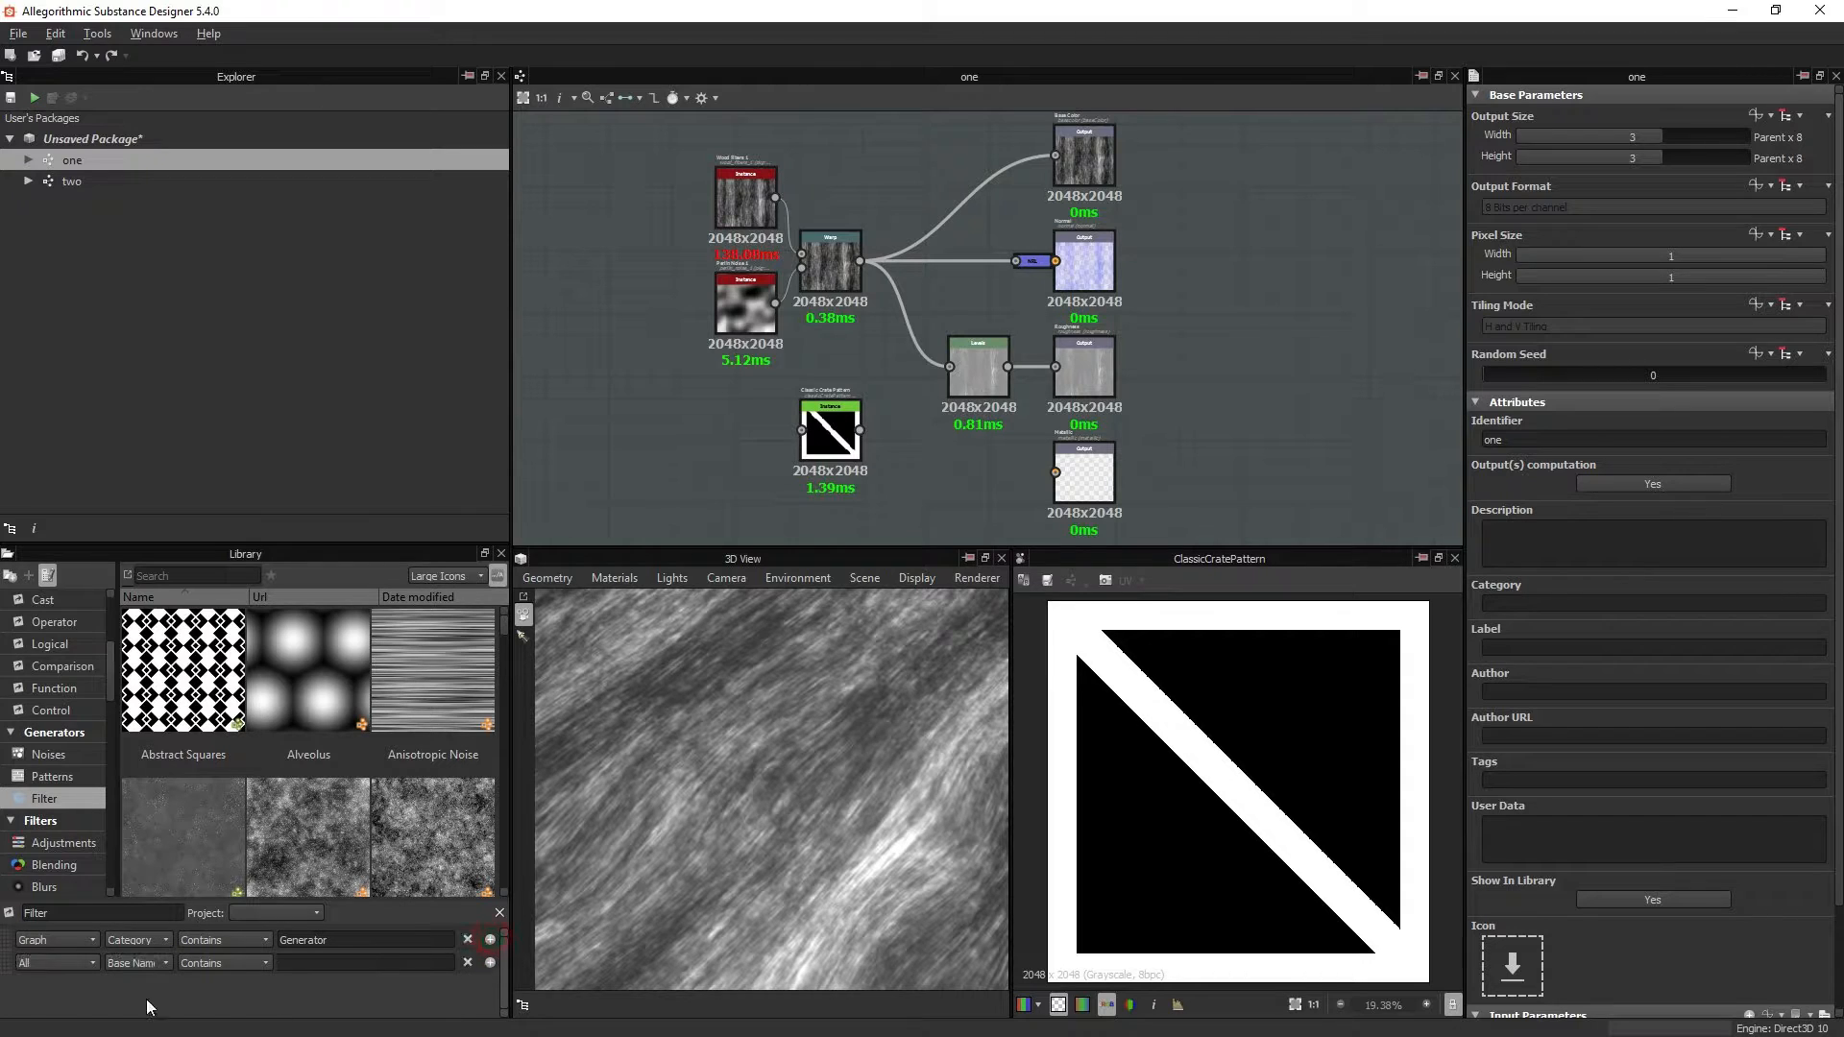
pyautogui.click(55, 939)
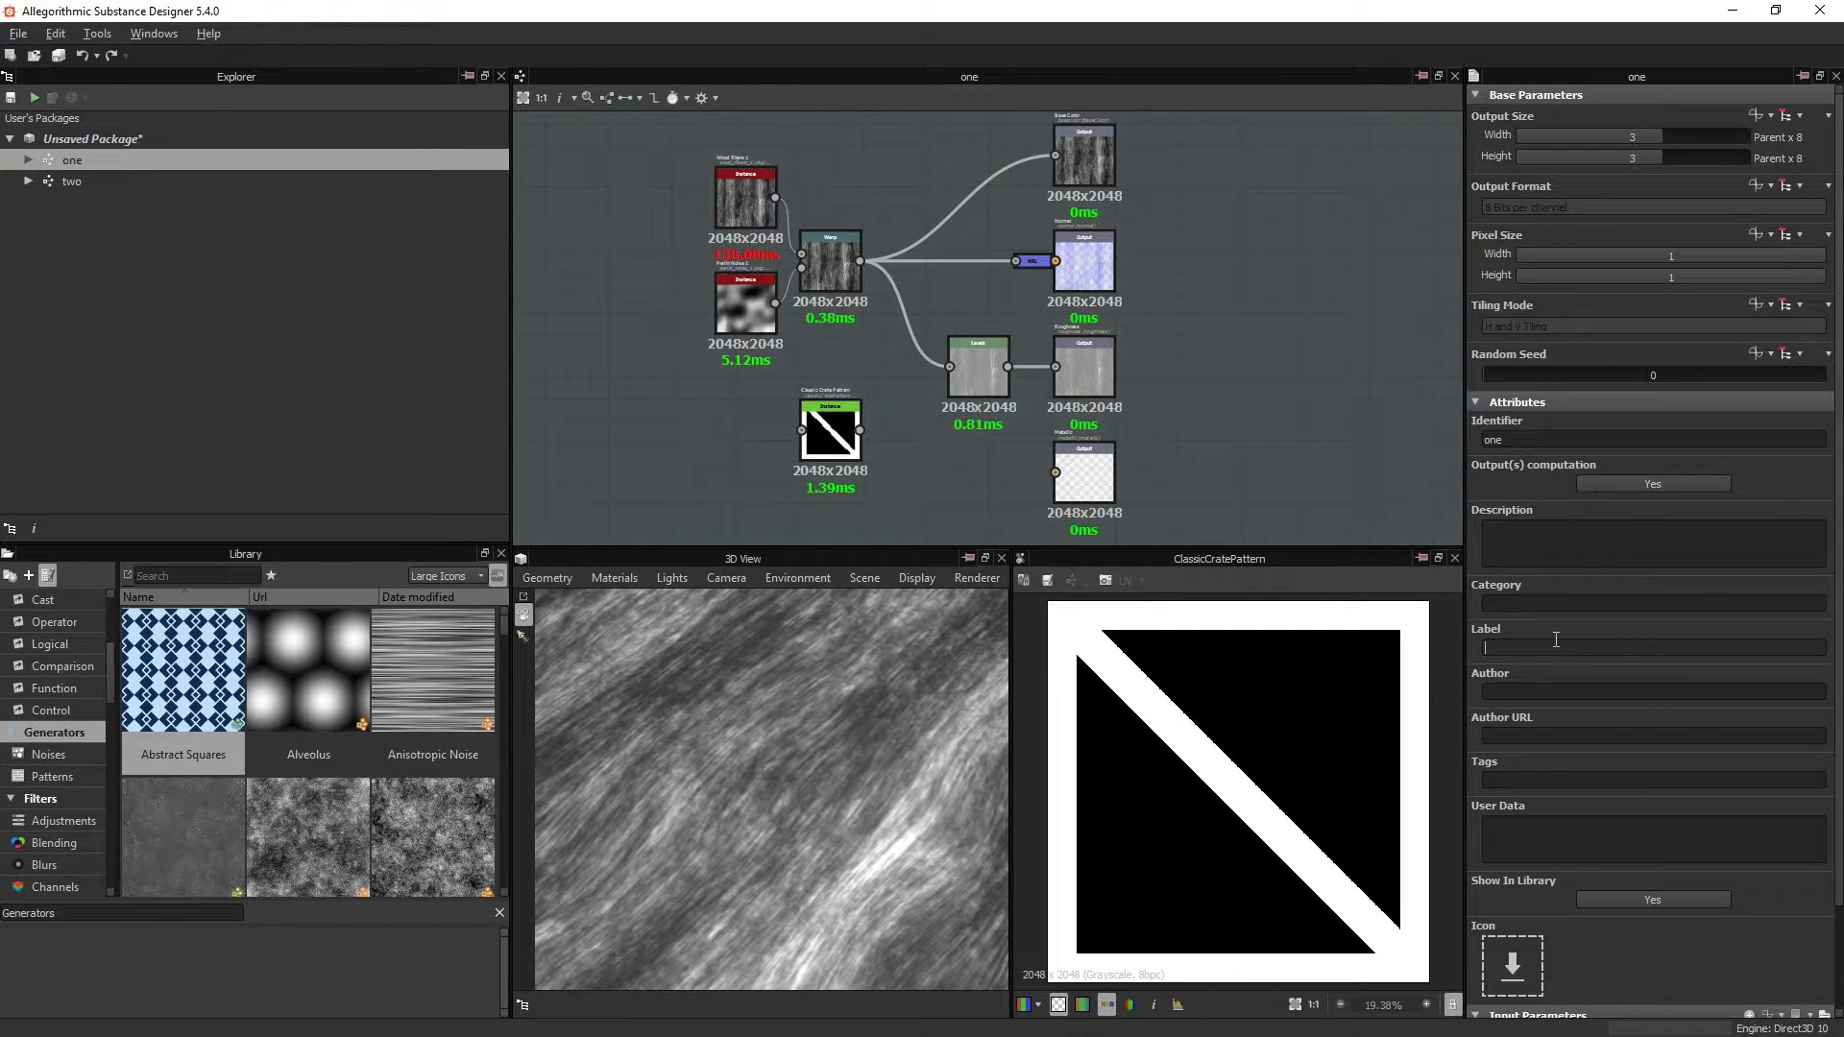
pyautogui.moveTo(1343, 662)
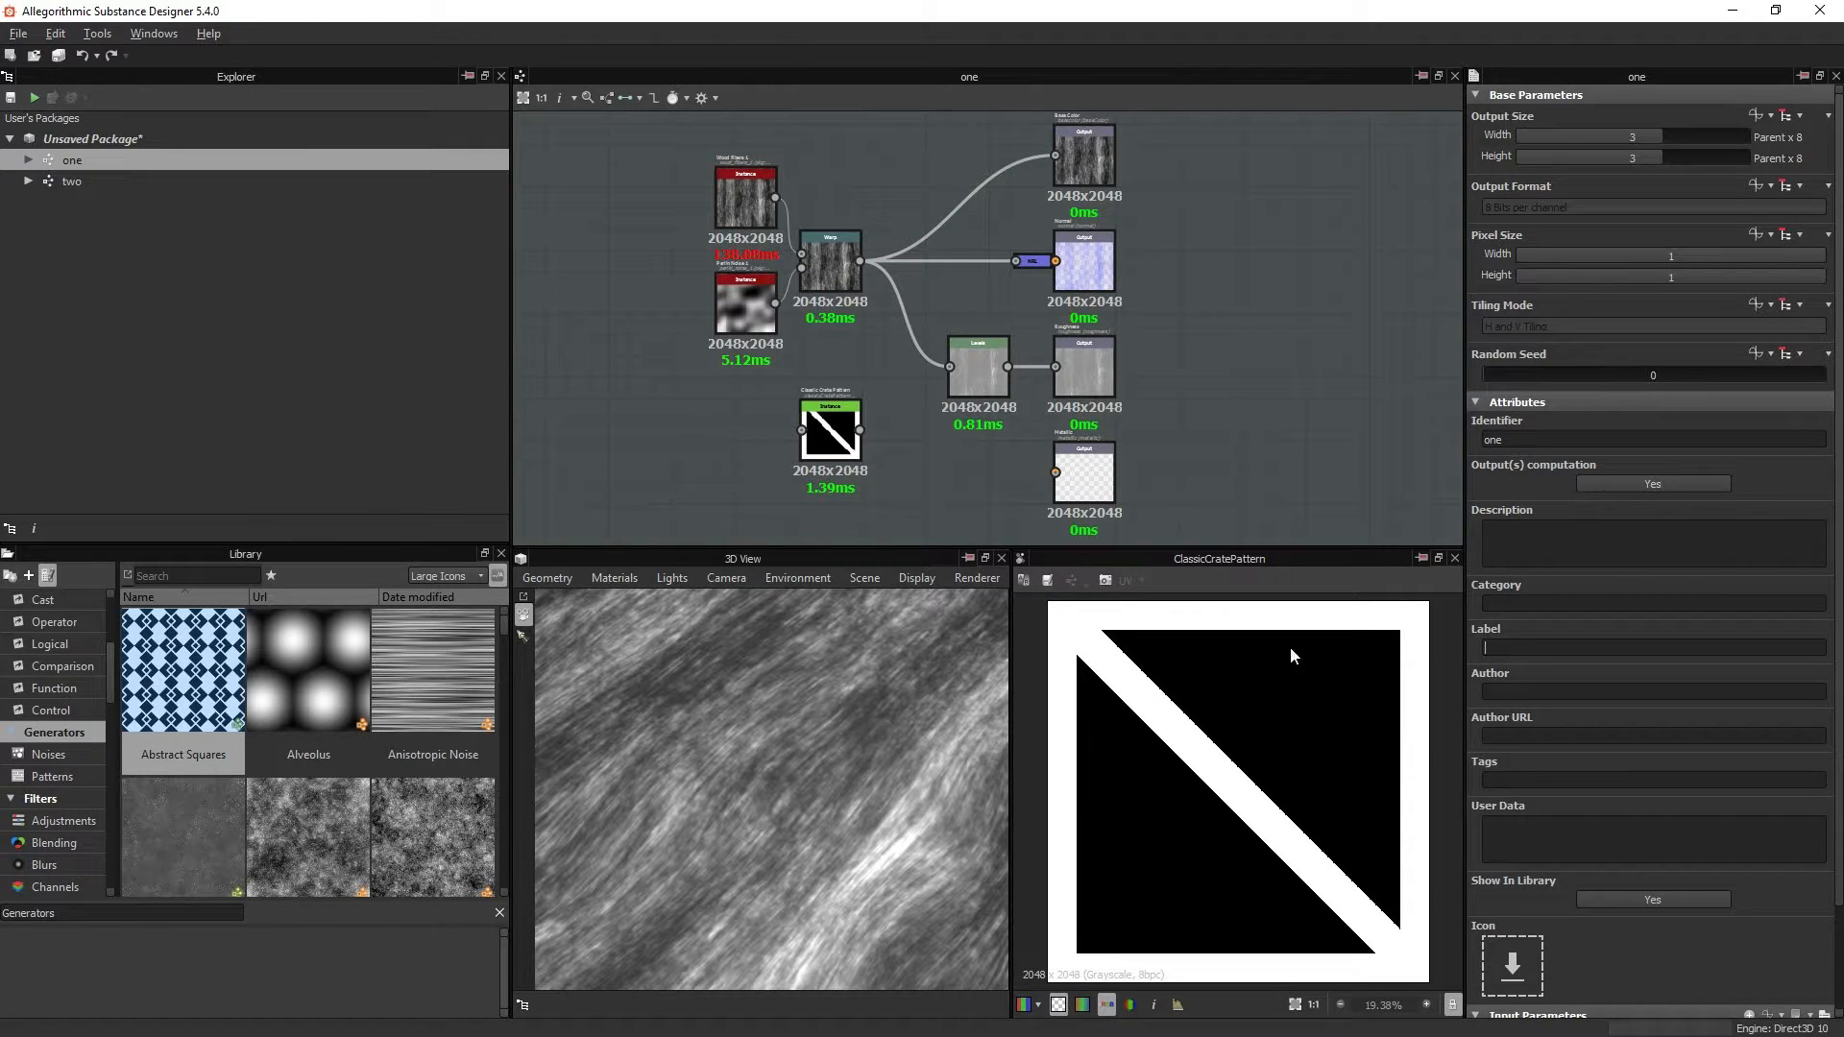
pyautogui.click(1647, 647)
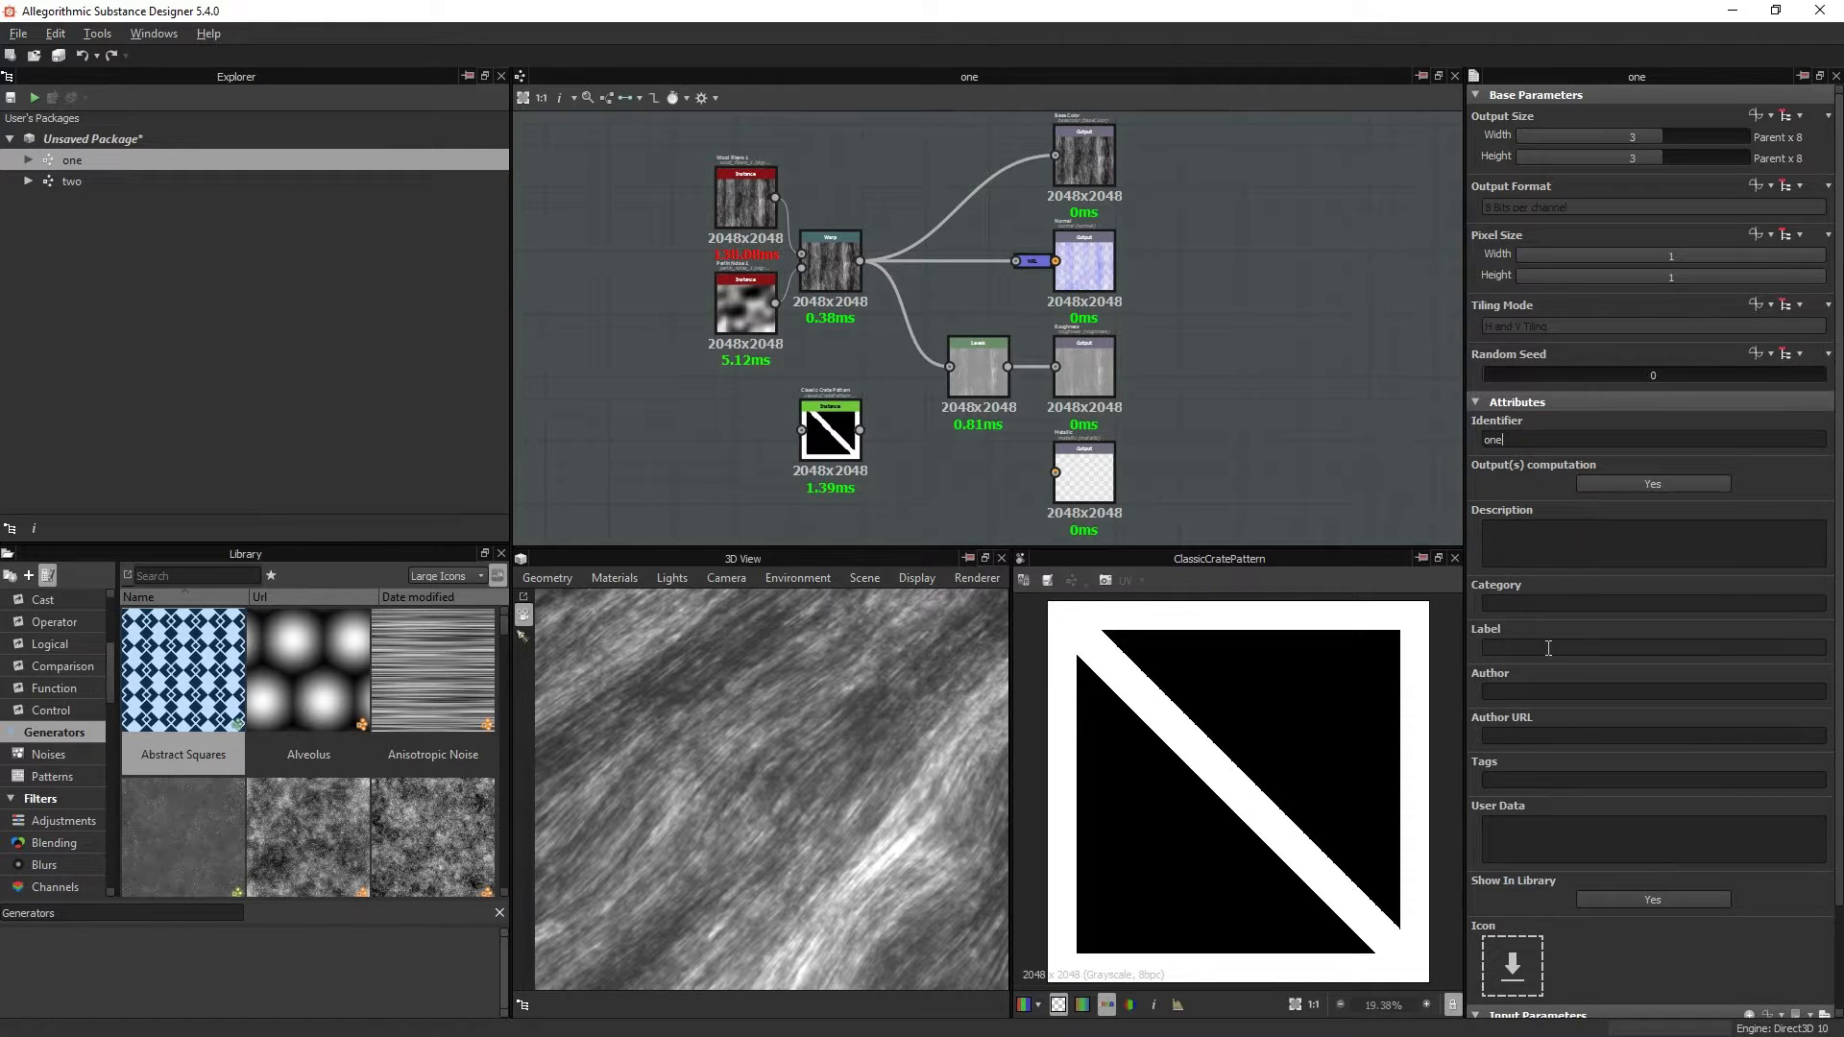
pyautogui.moveTo(1602, 695)
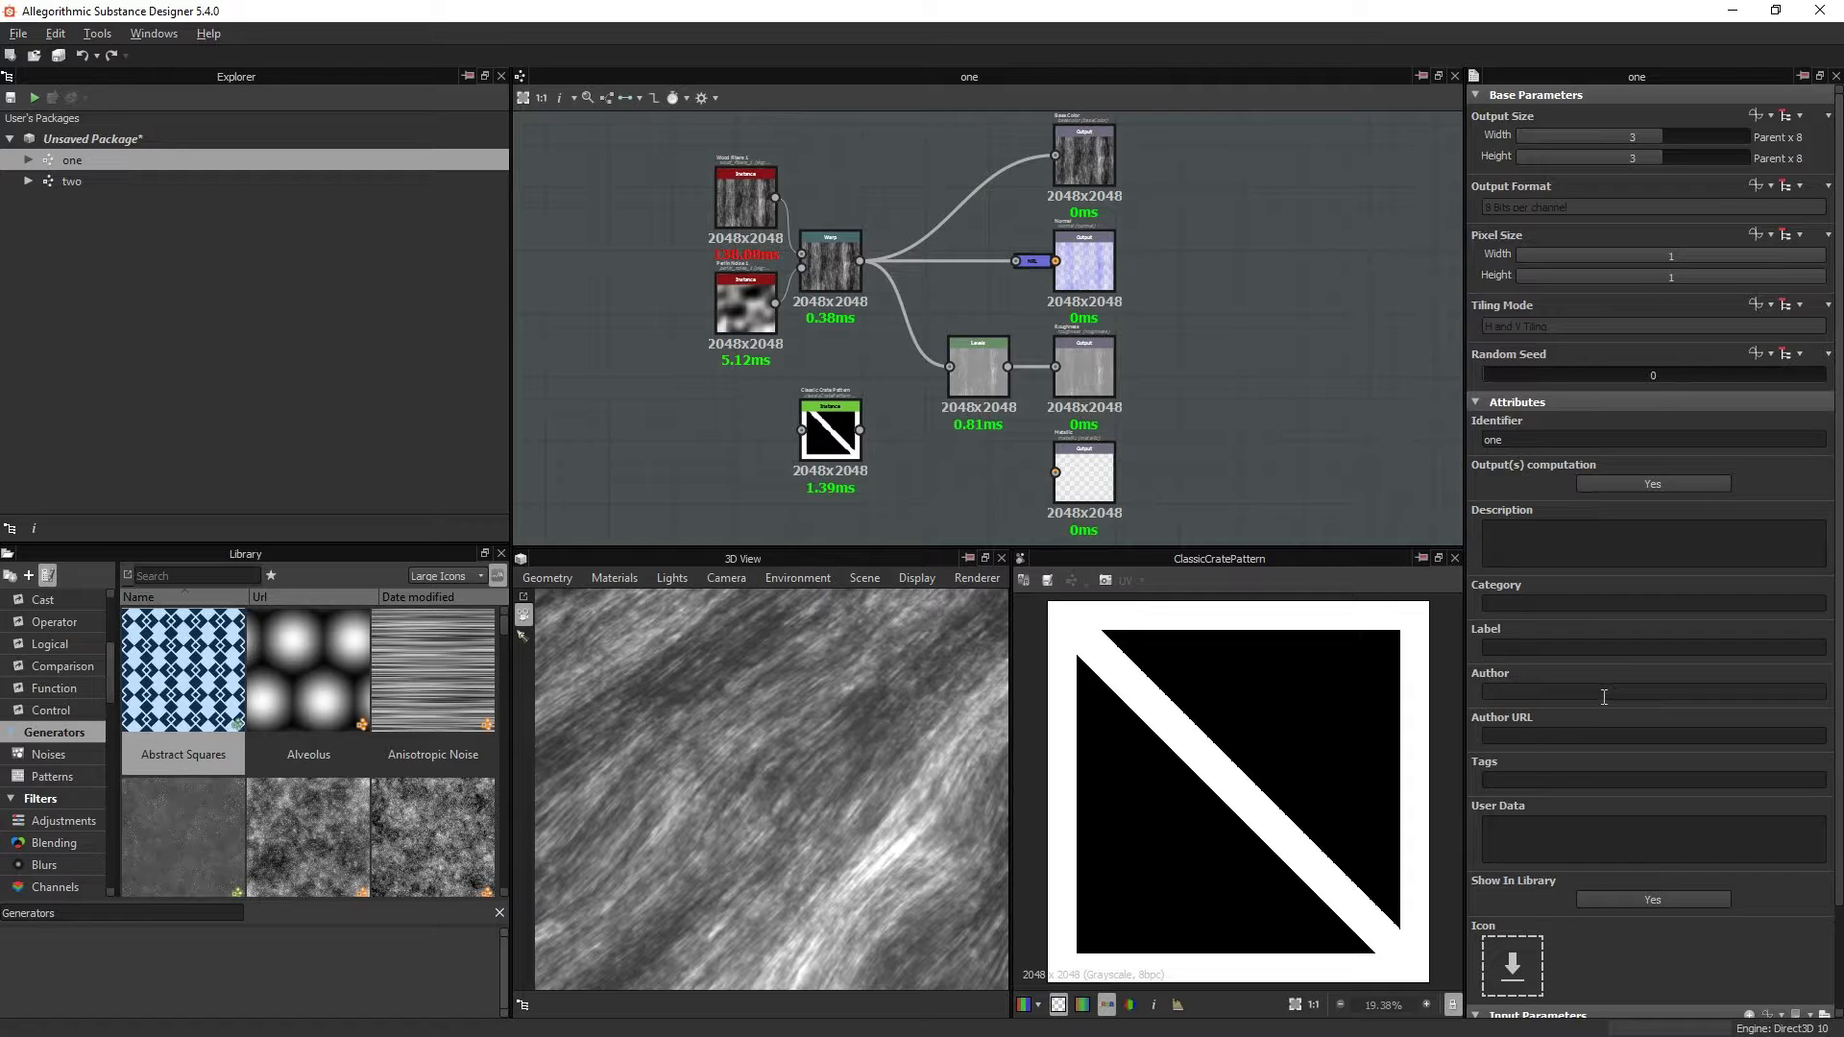
pyautogui.moveTo(1583, 690)
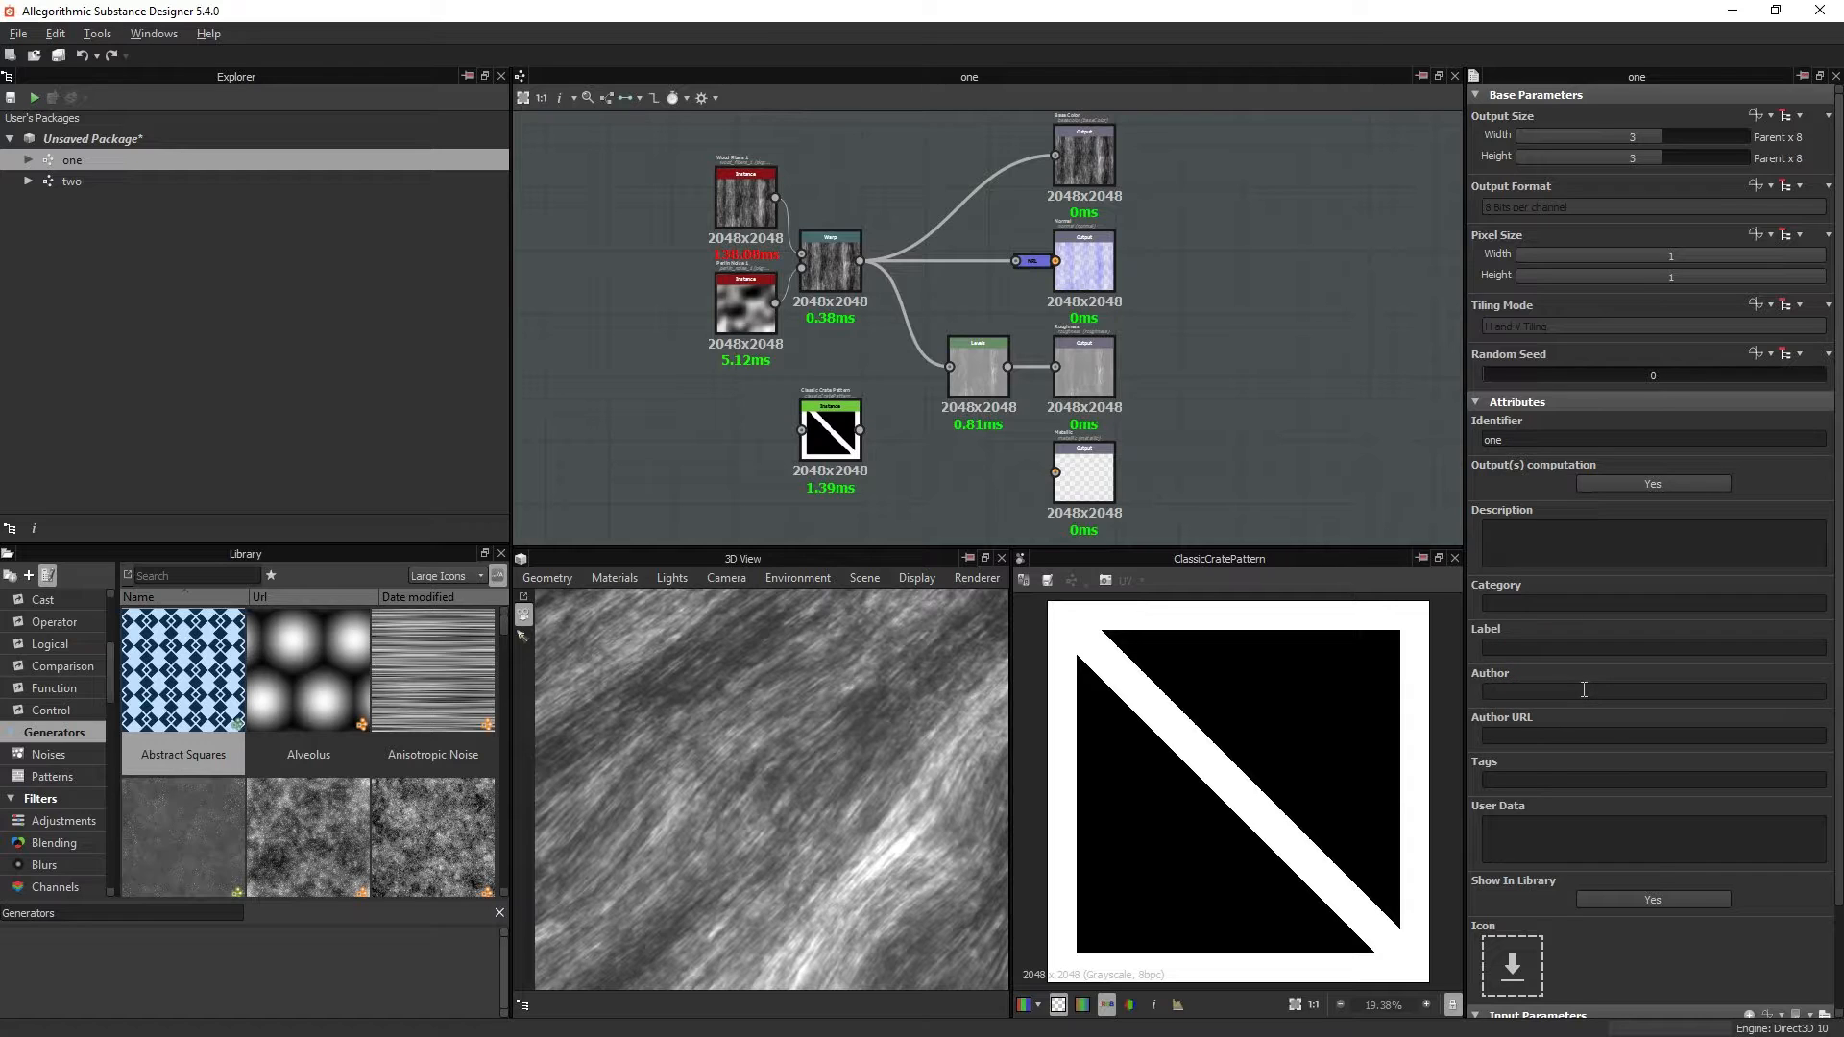
pyautogui.moveTo(471, 645)
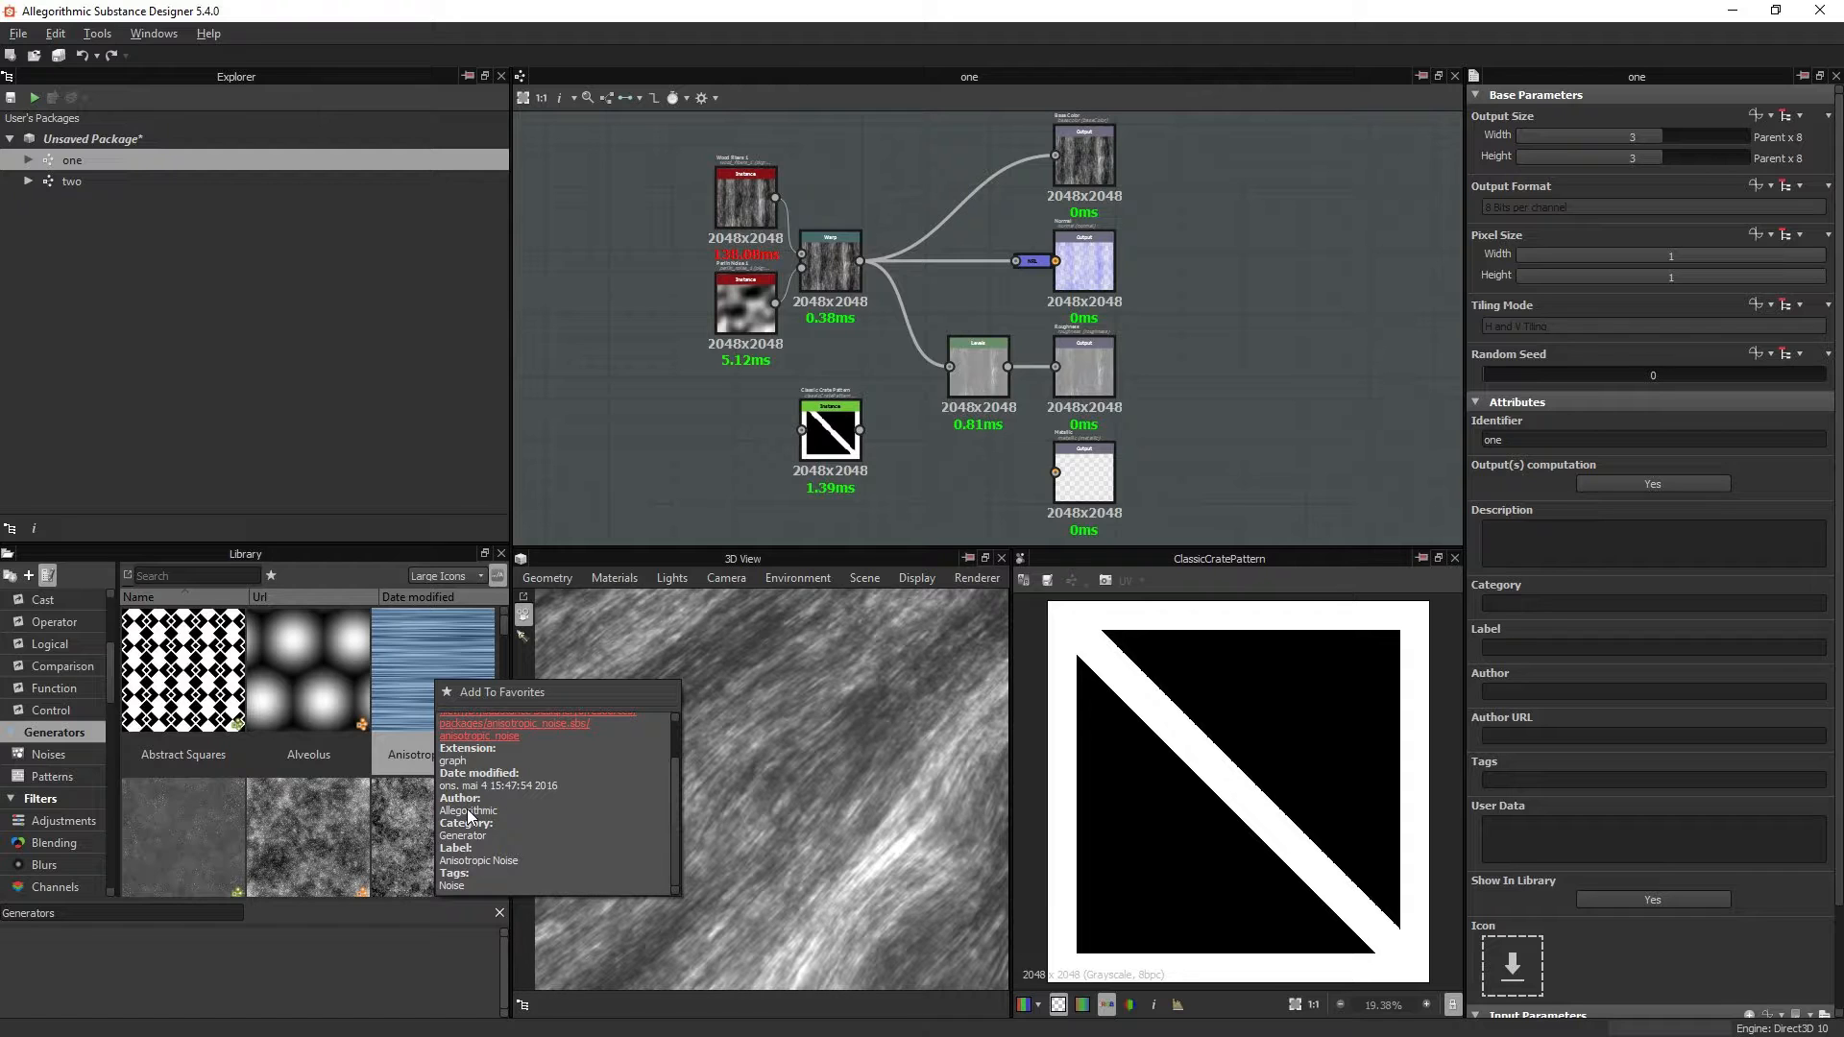
pyautogui.moveTo(1016, 794)
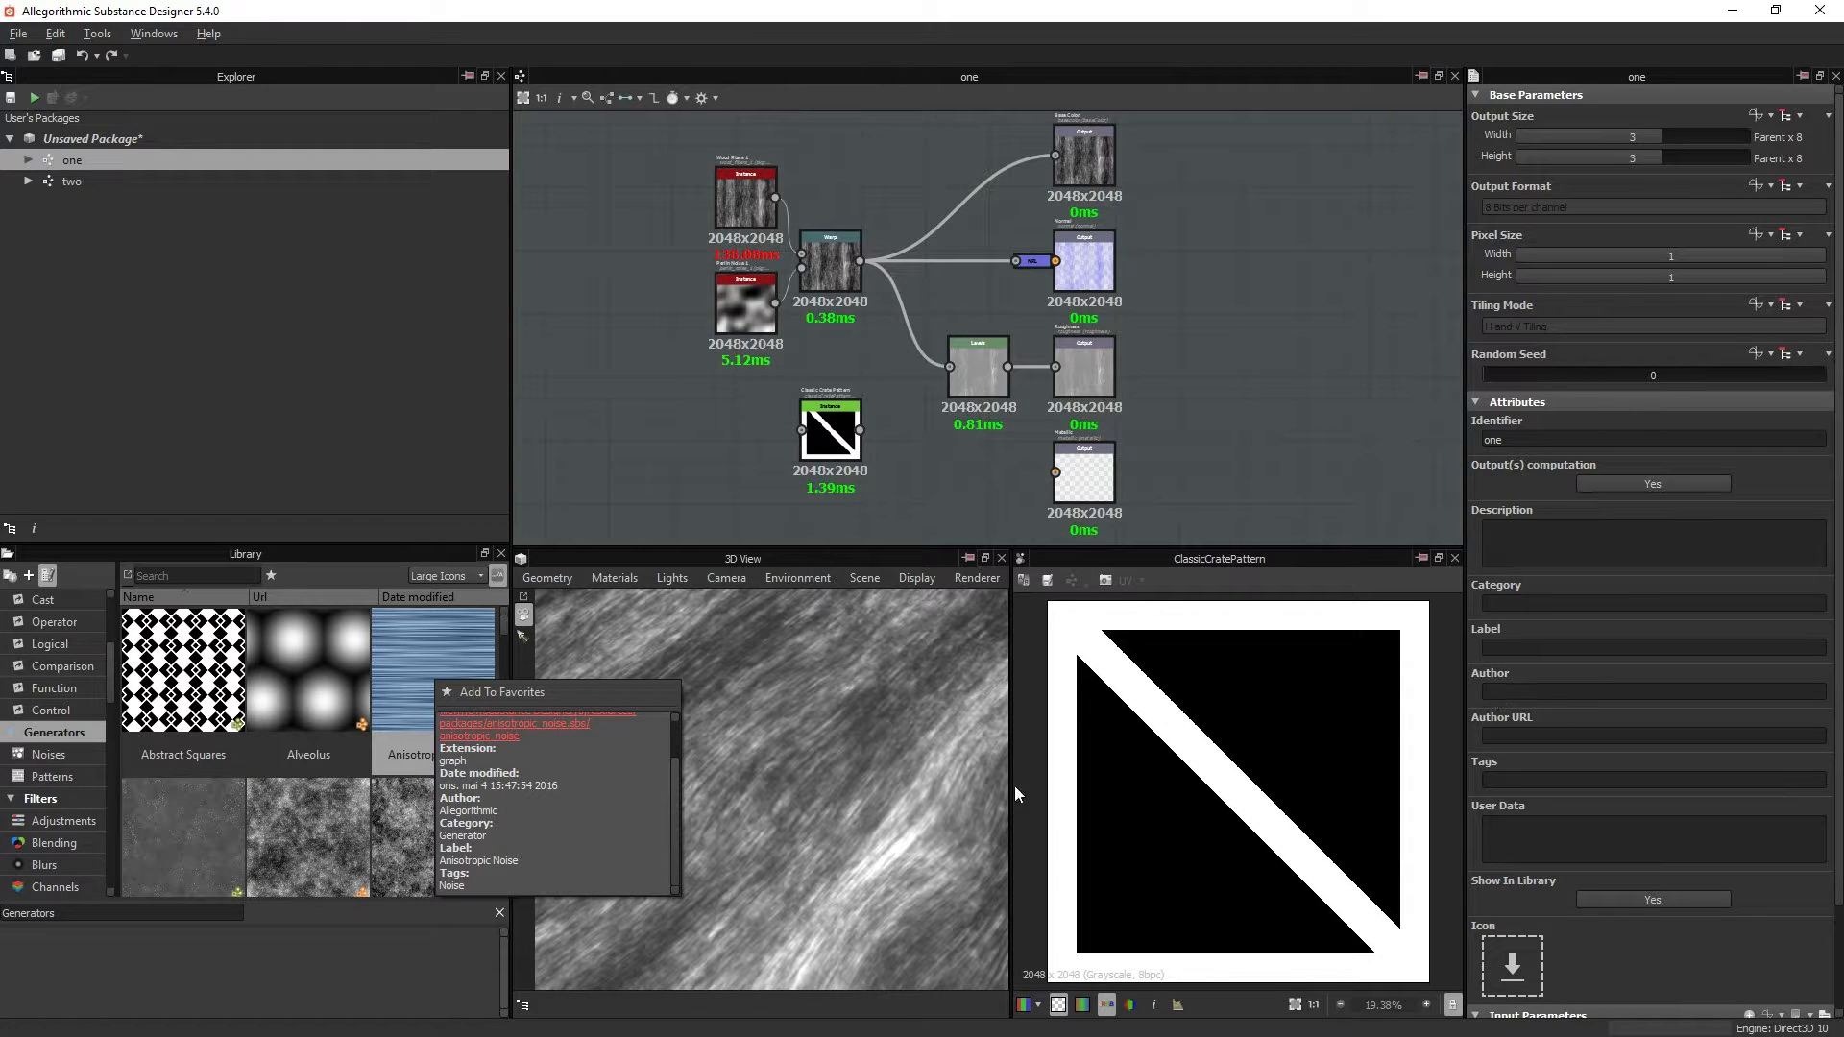
pyautogui.moveTo(511, 811)
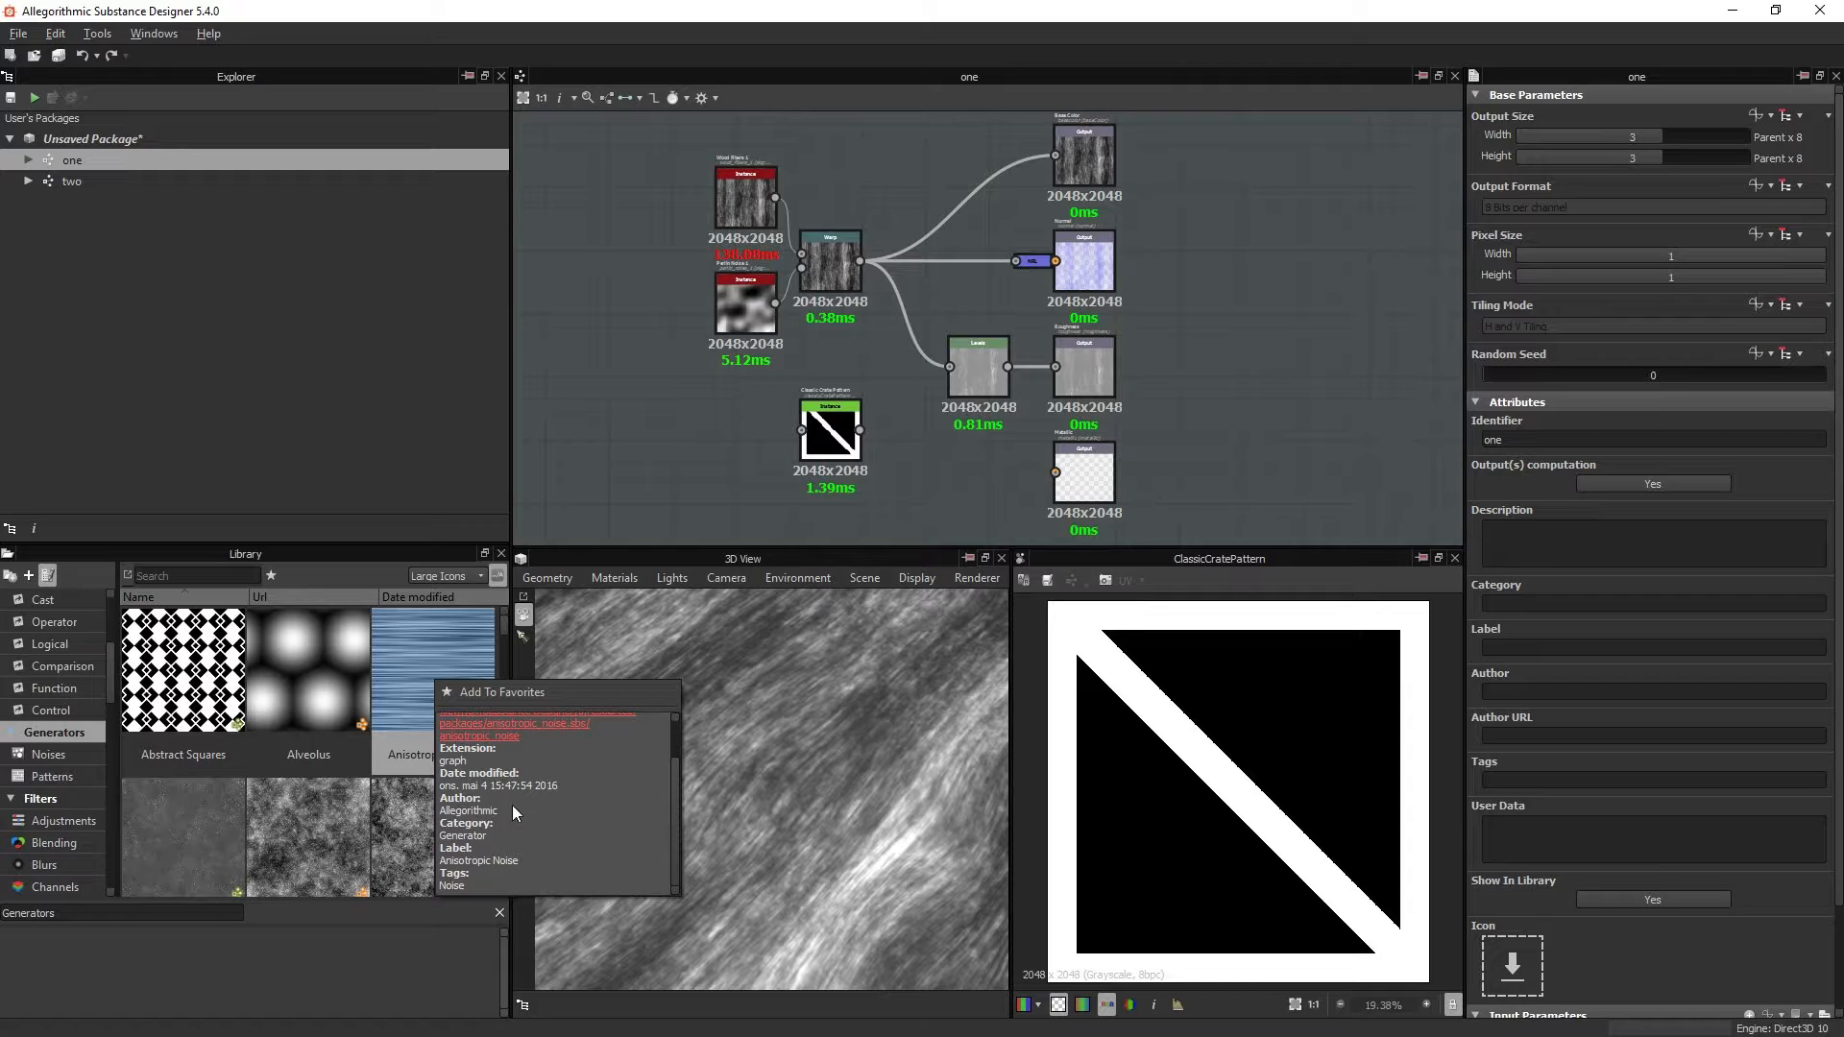
pyautogui.moveTo(500, 814)
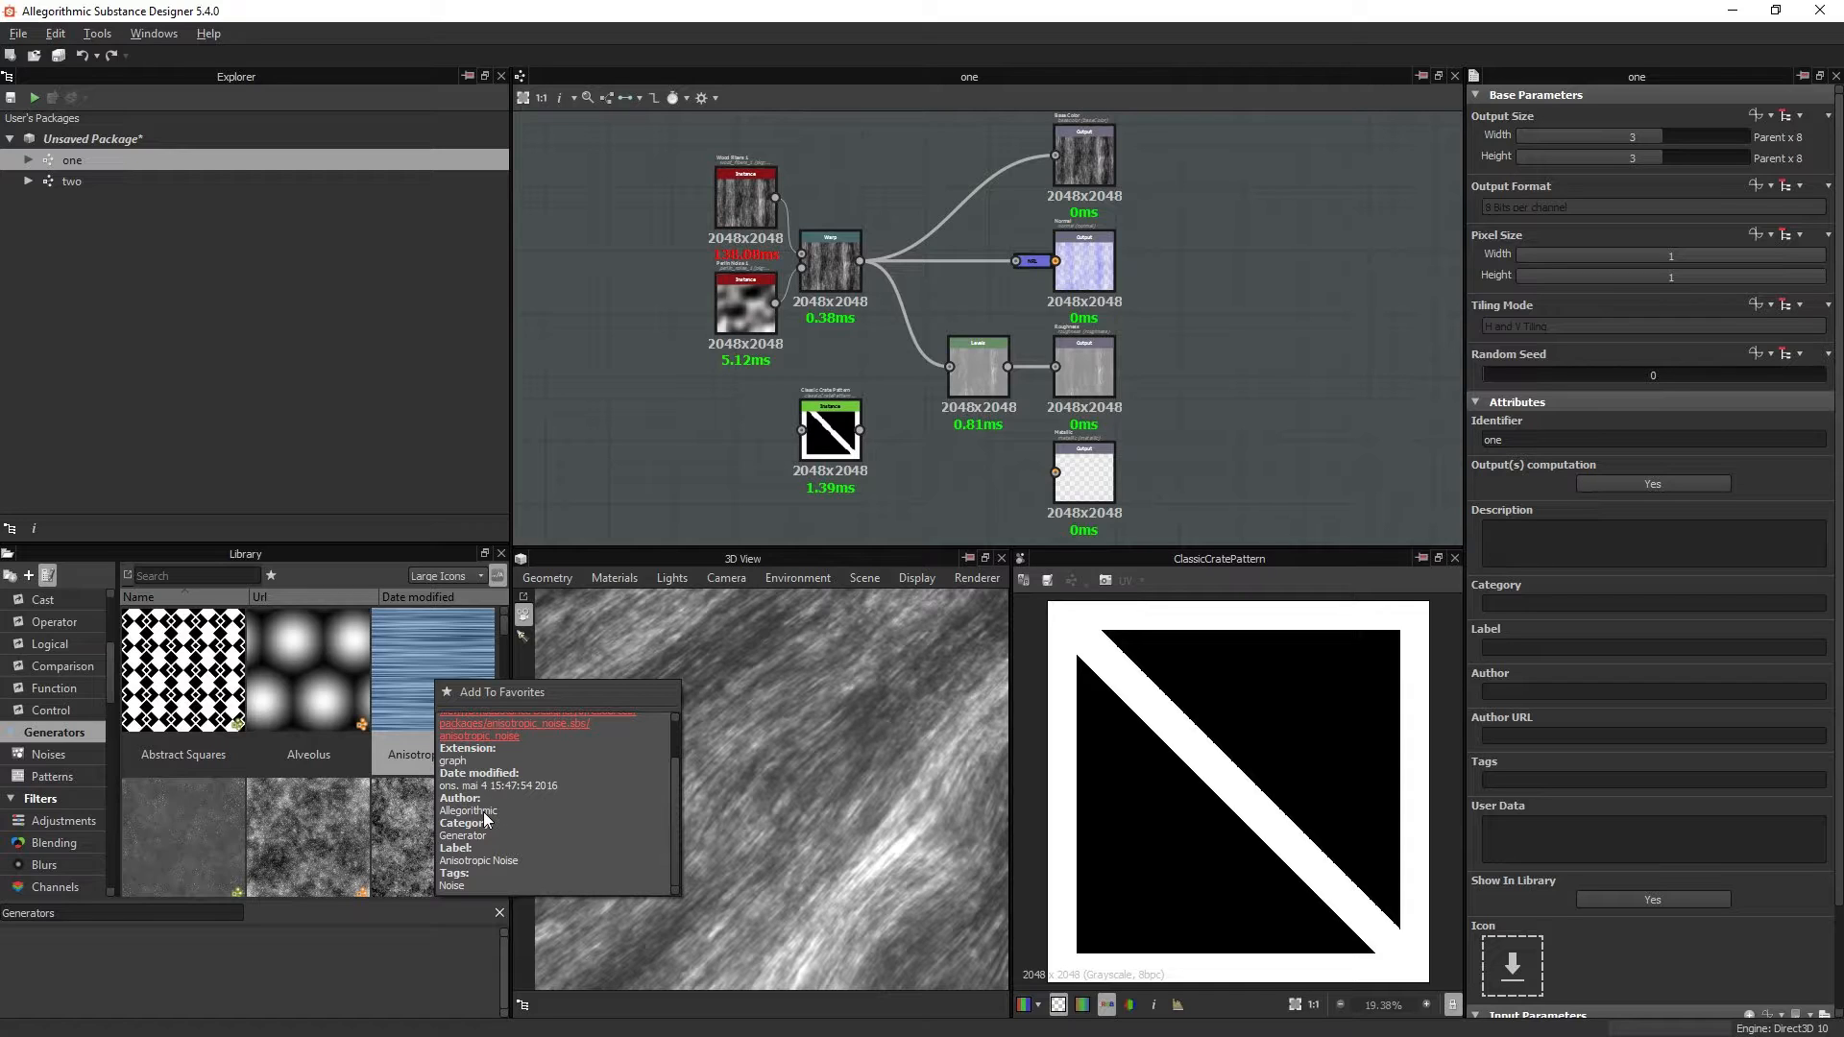
pyautogui.moveTo(1153, 403)
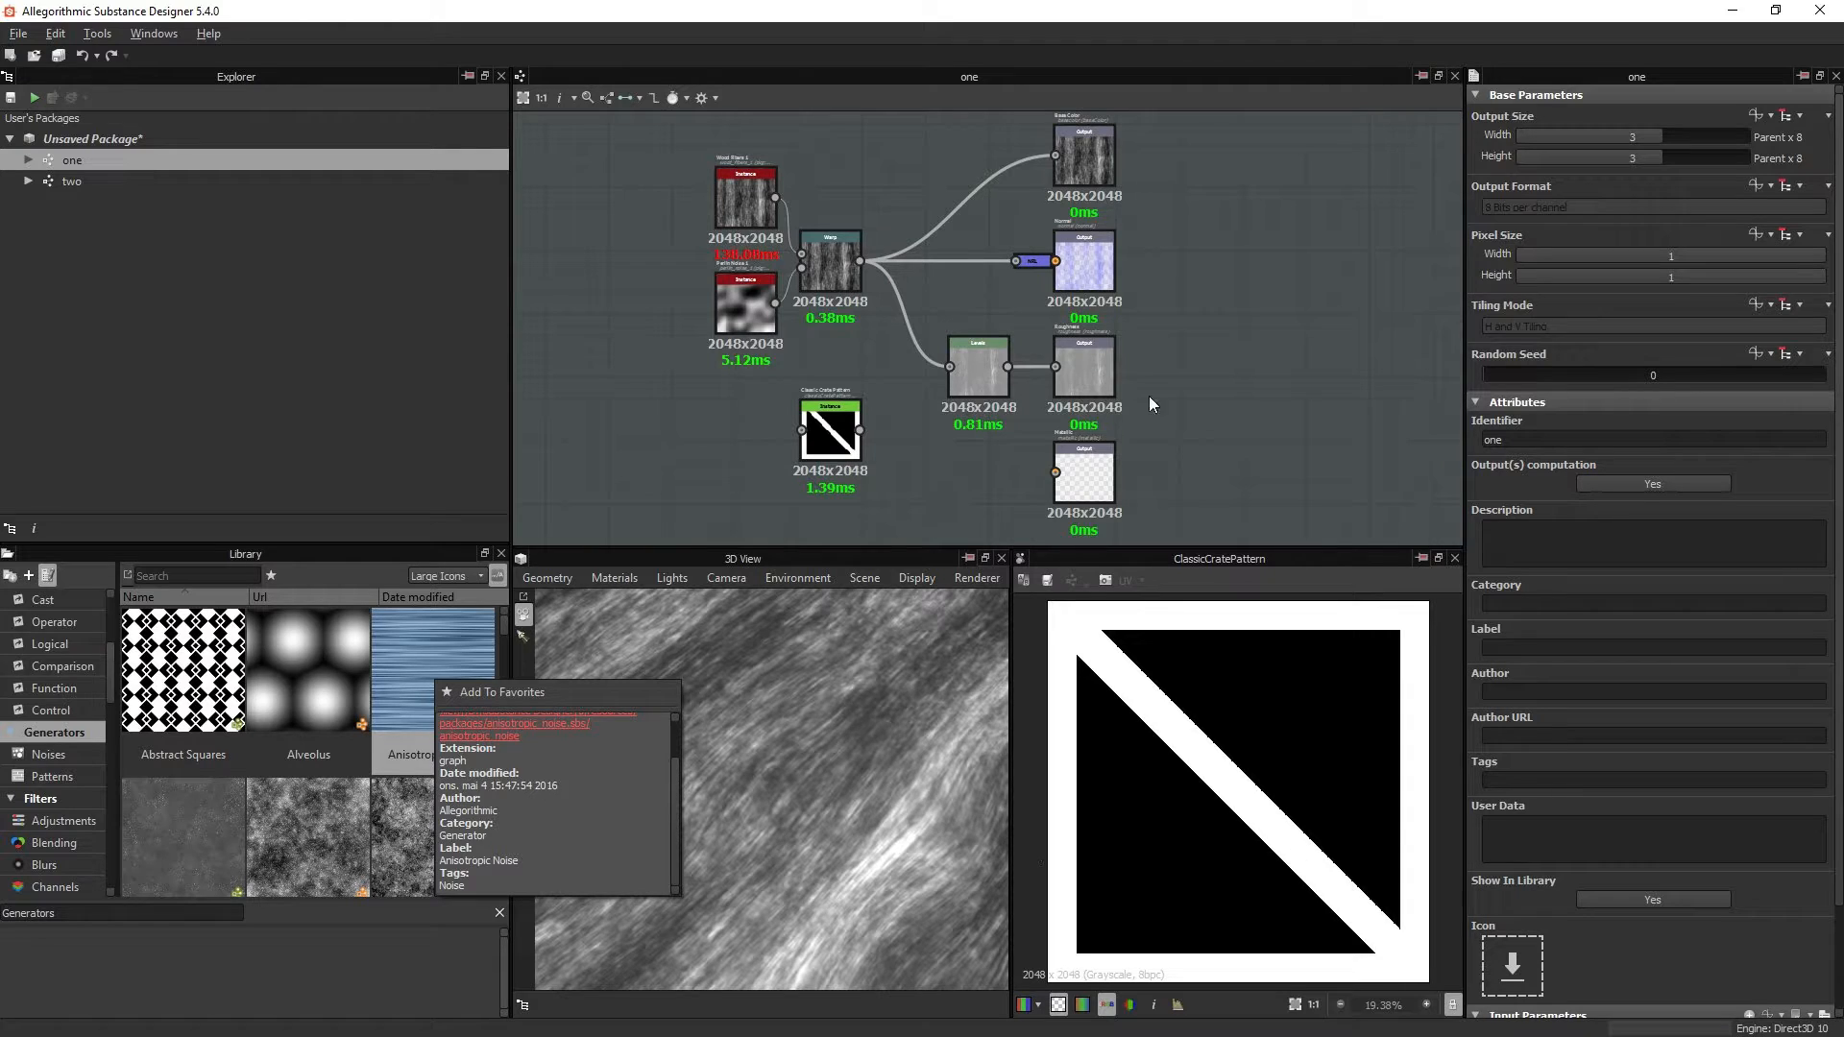
pyautogui.moveTo(1282, 411)
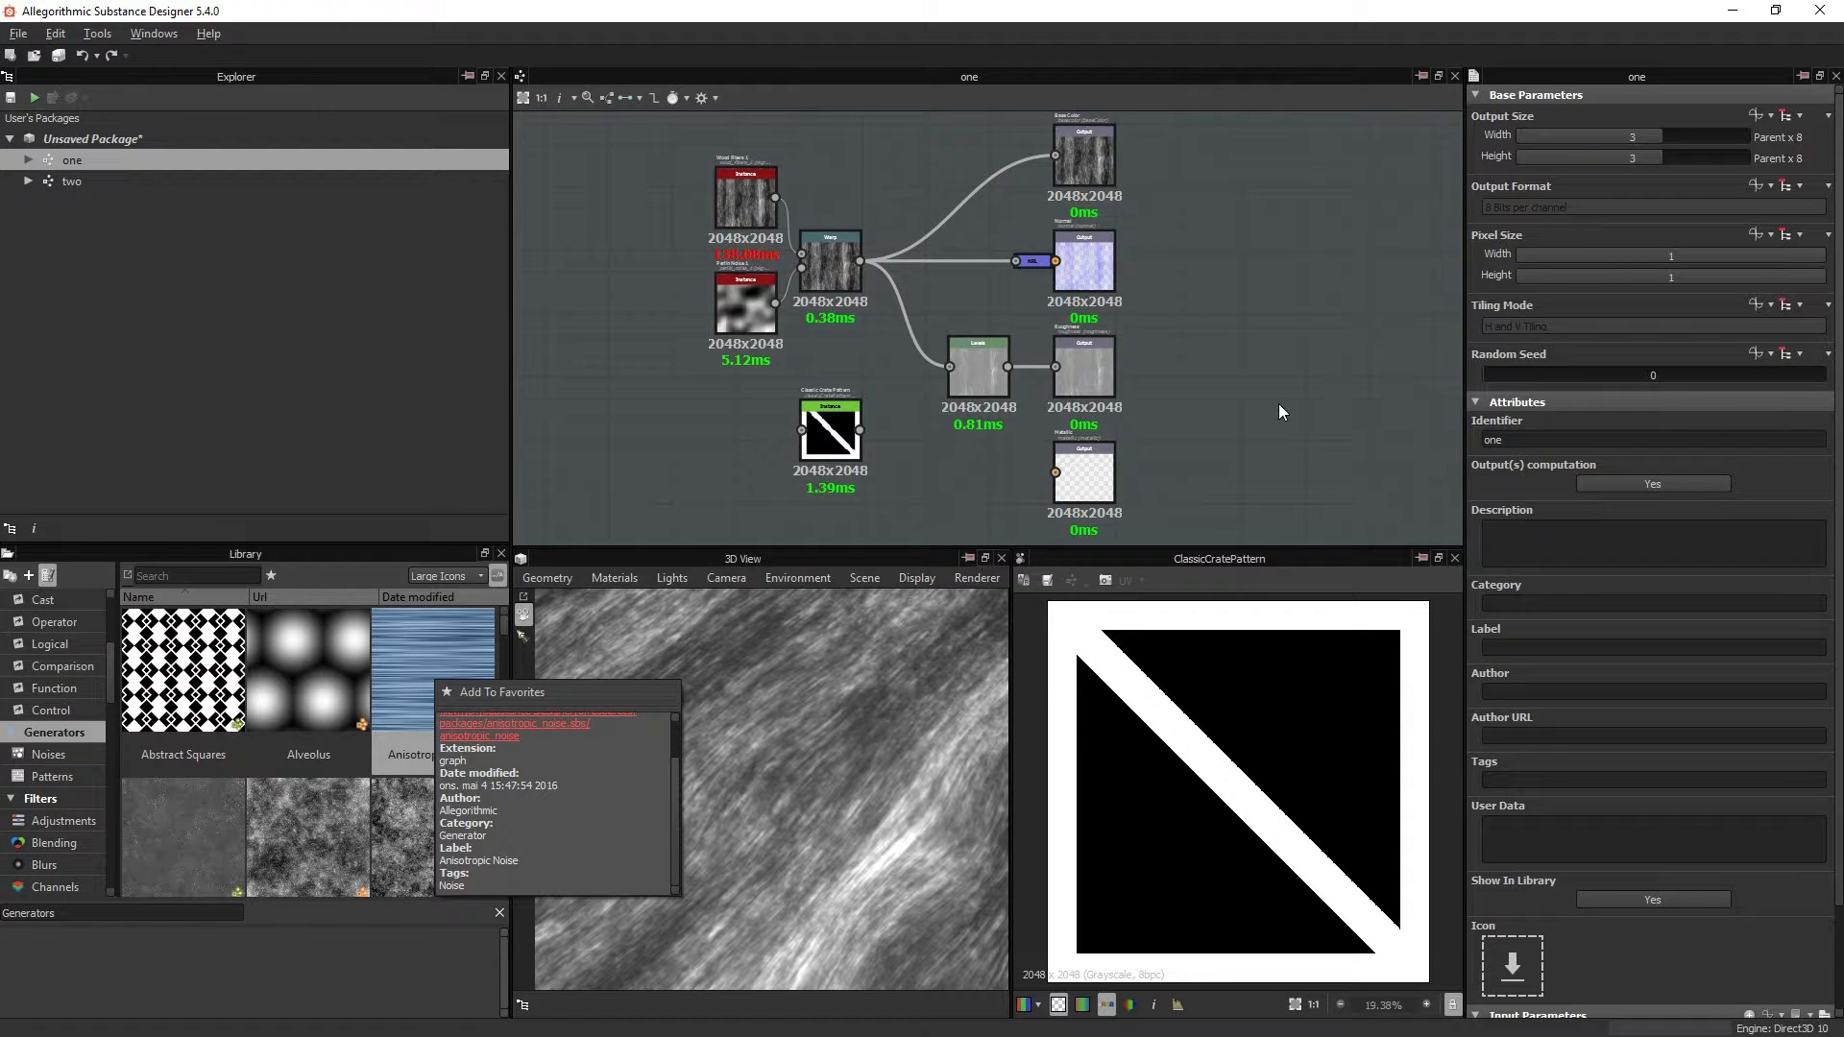
pyautogui.moveTo(625, 786)
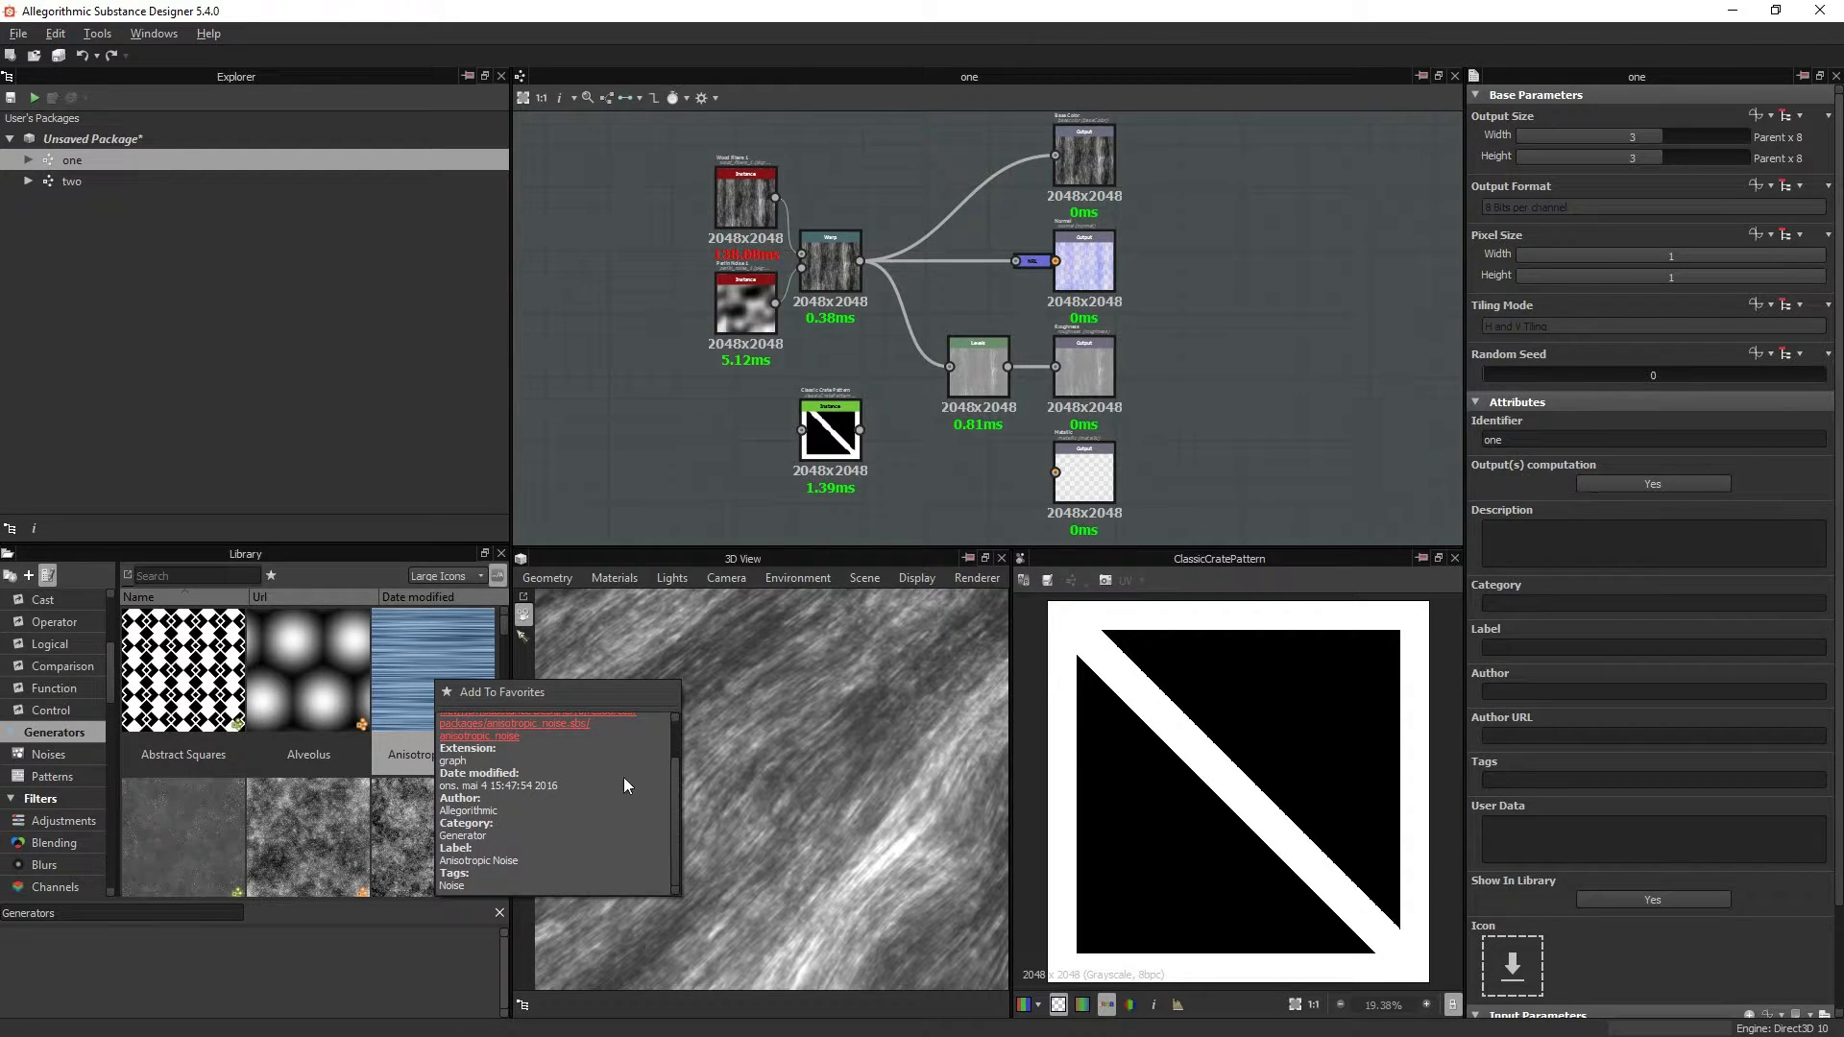
pyautogui.moveTo(1552, 742)
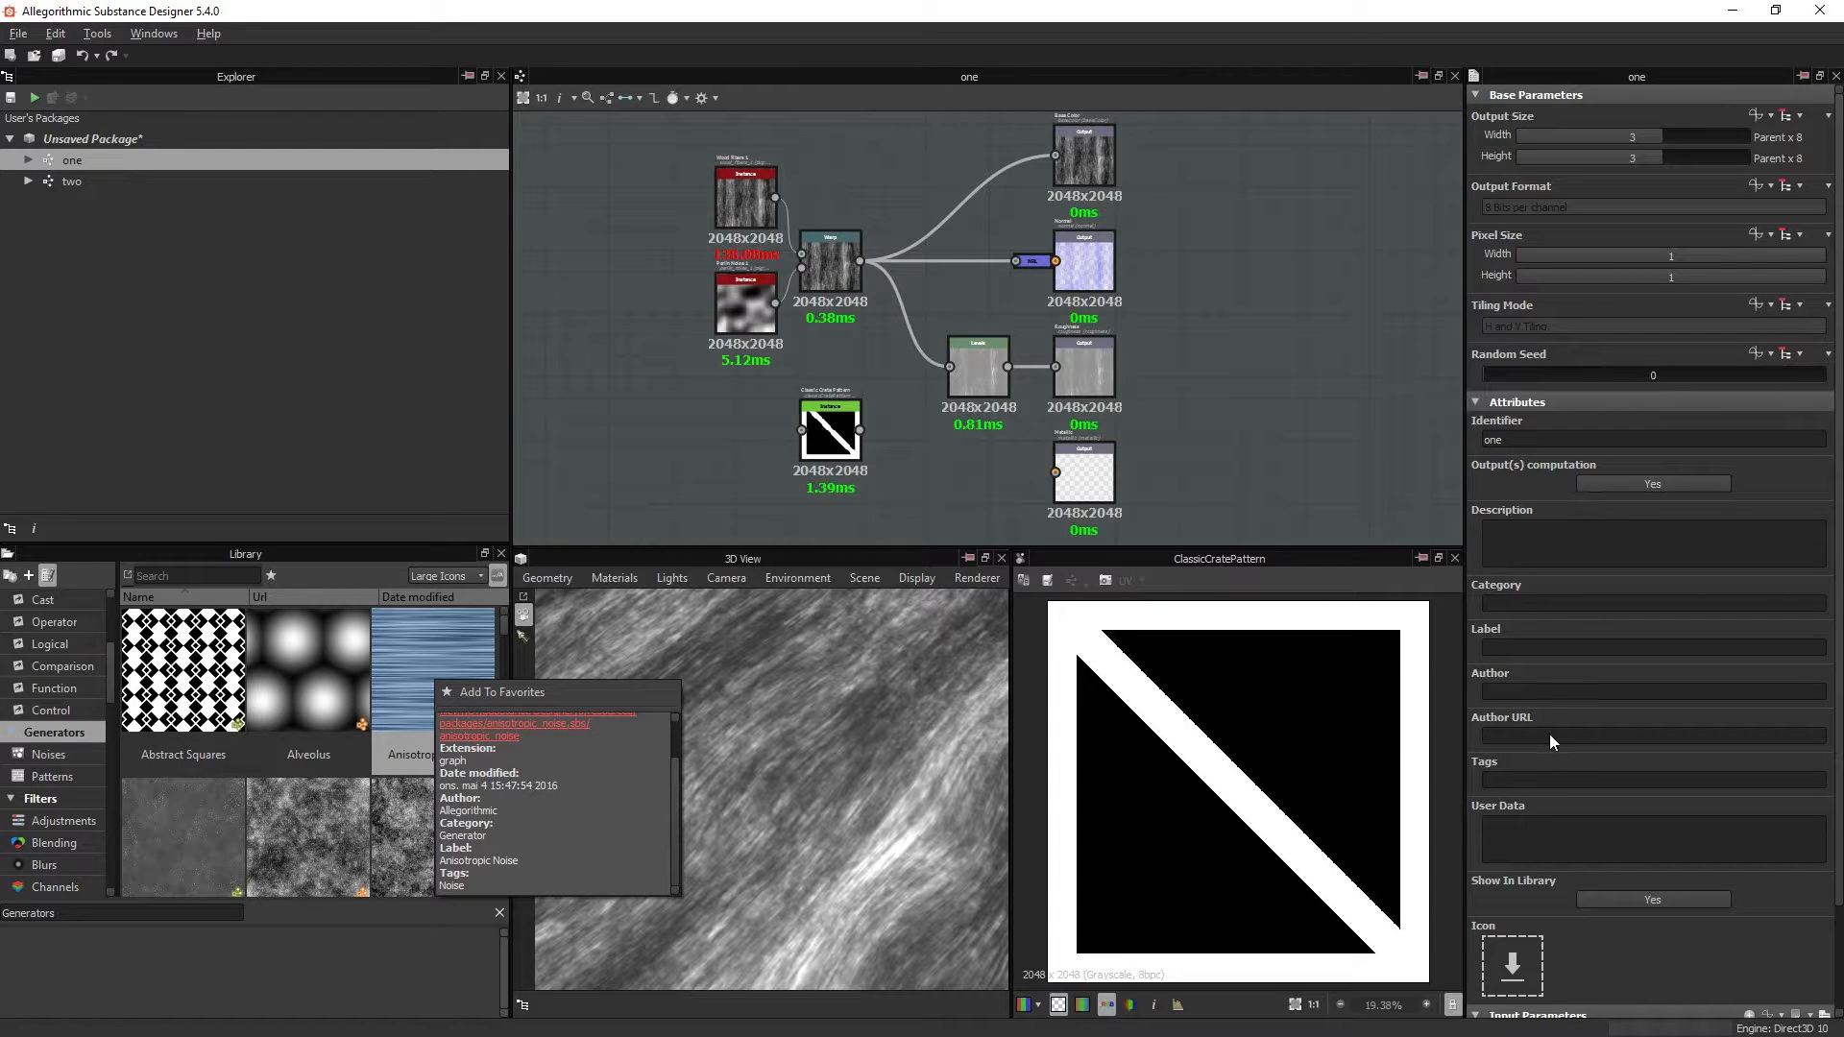
pyautogui.moveTo(1535, 726)
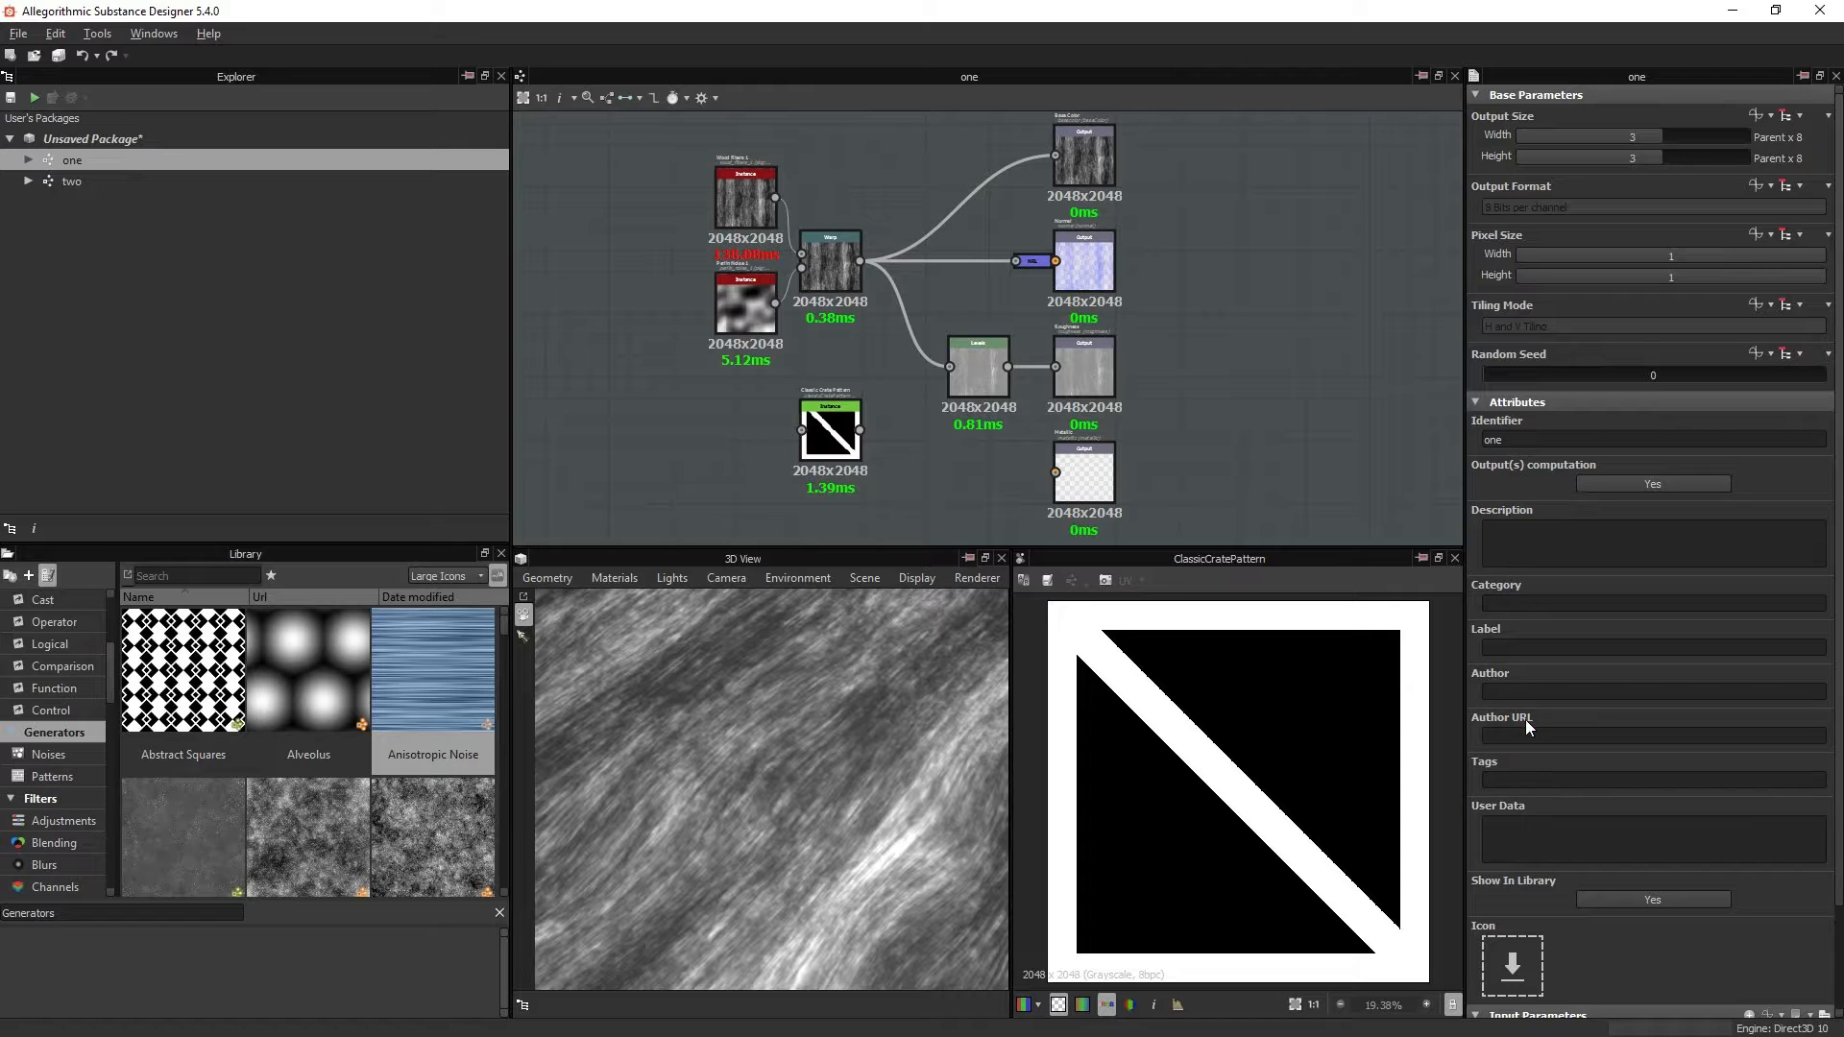
pyautogui.click(1646, 738)
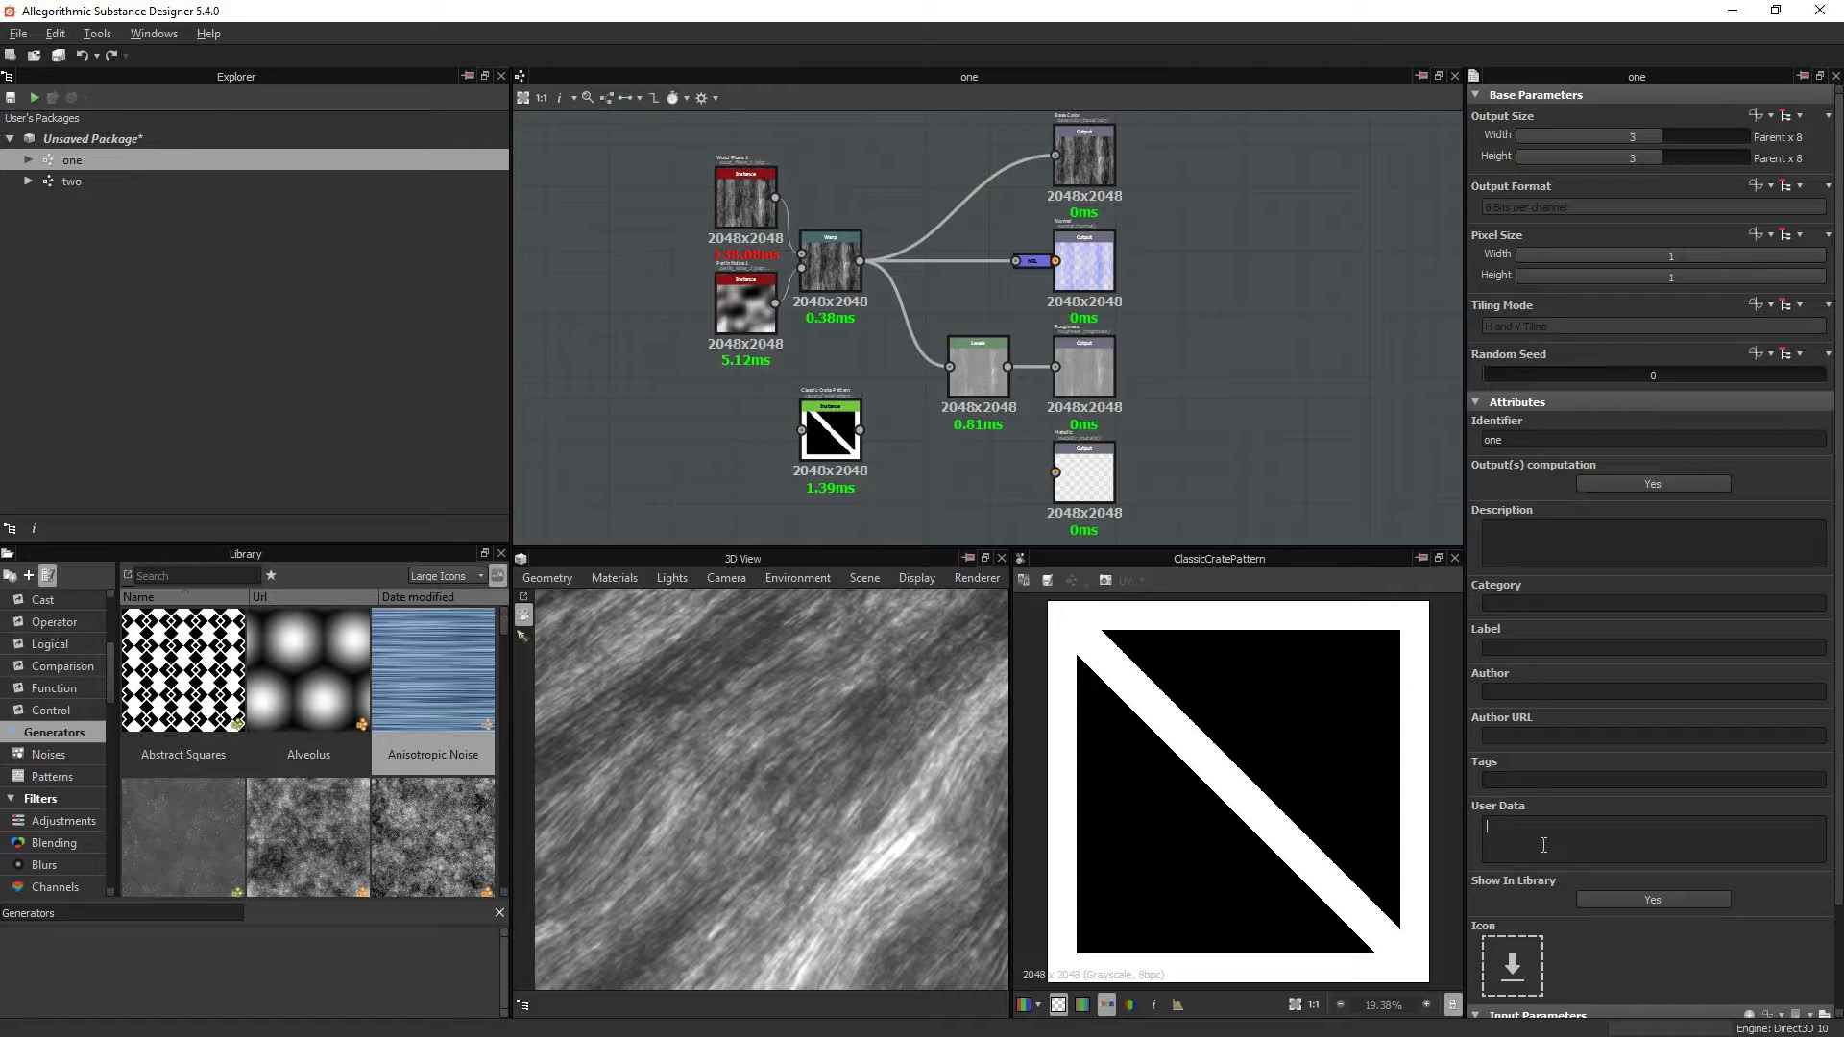
pyautogui.moveTo(1528, 826)
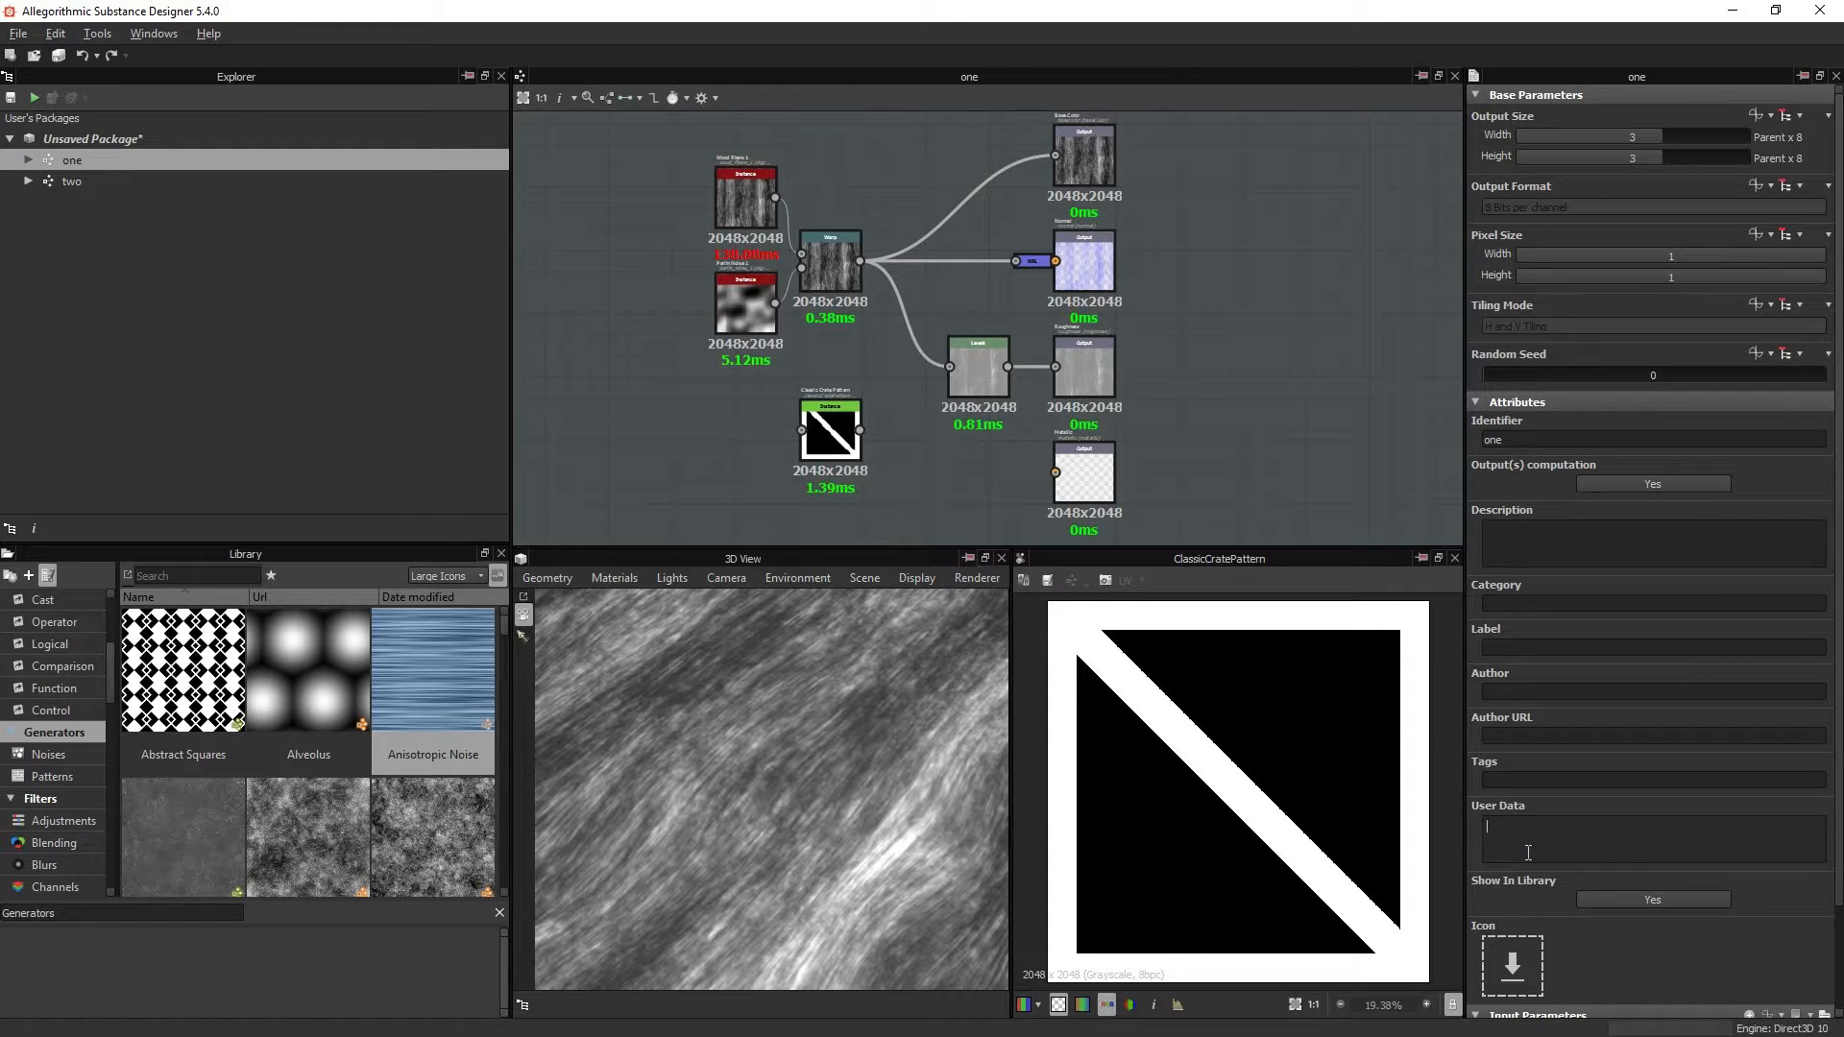
pyautogui.moveTo(1569, 830)
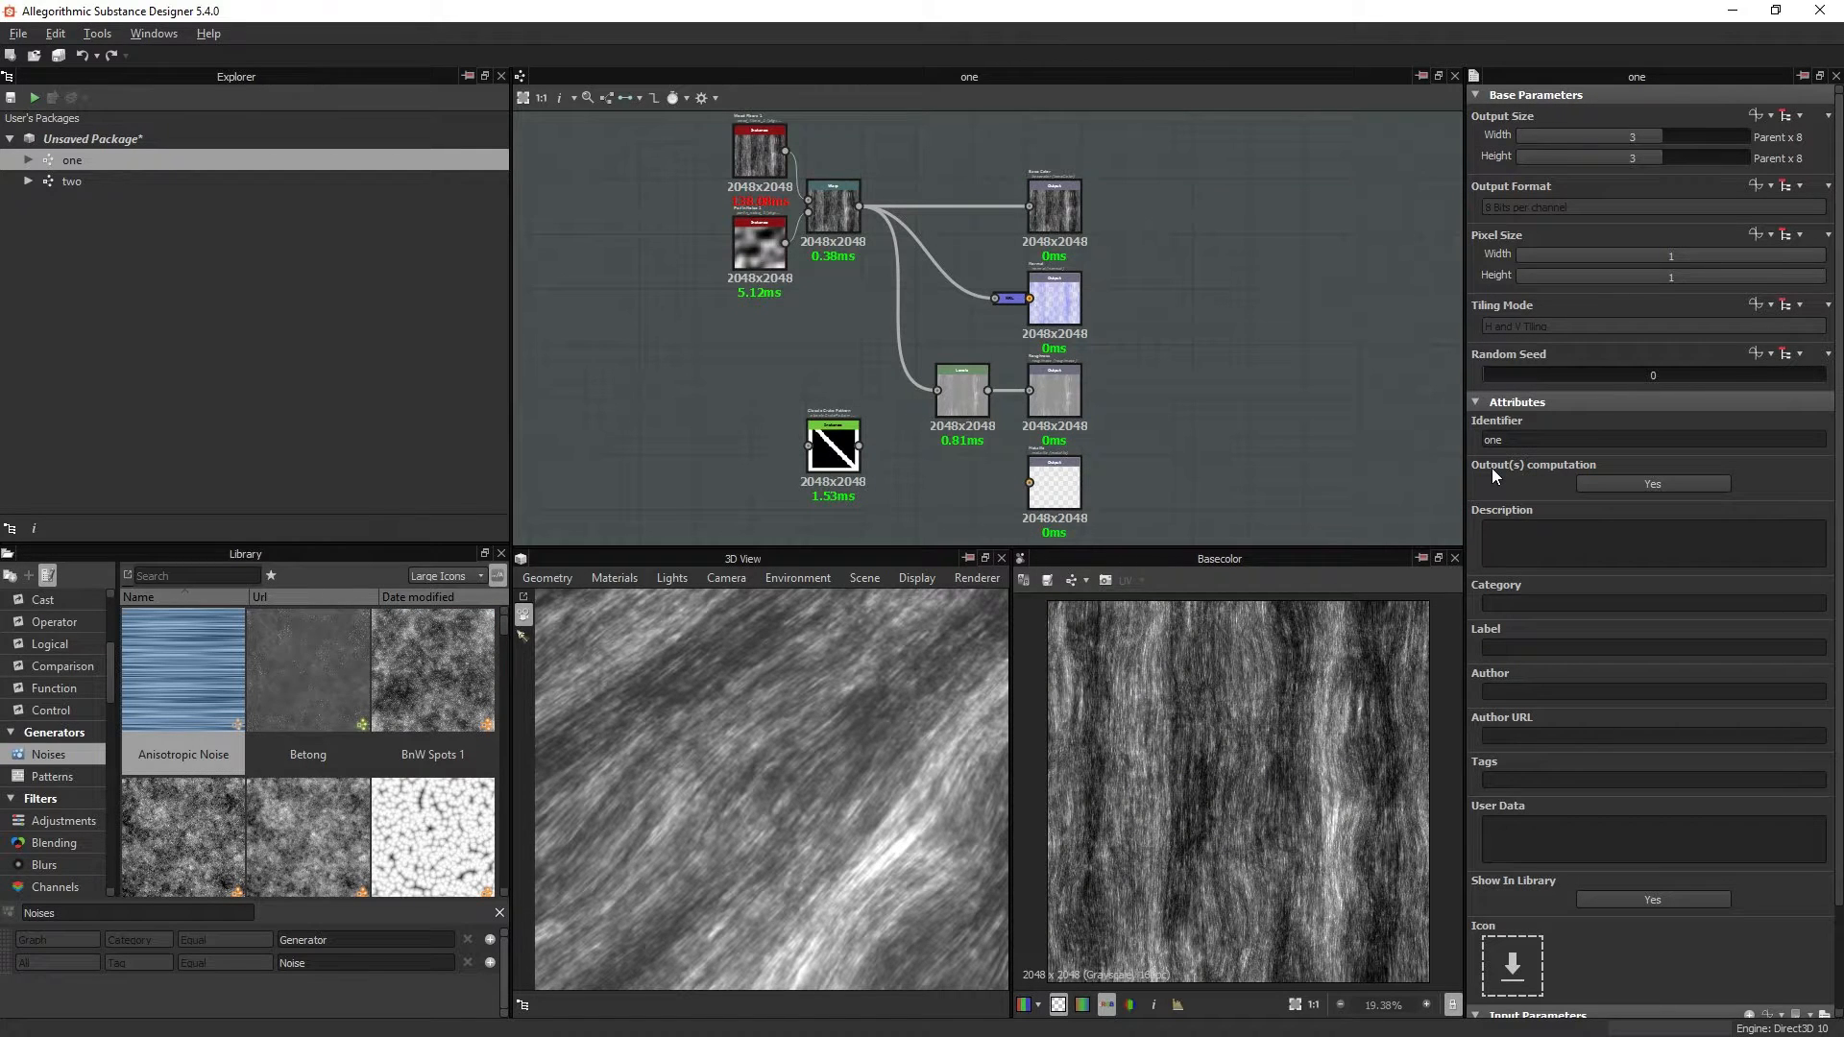
pyautogui.moveTo(1585, 947)
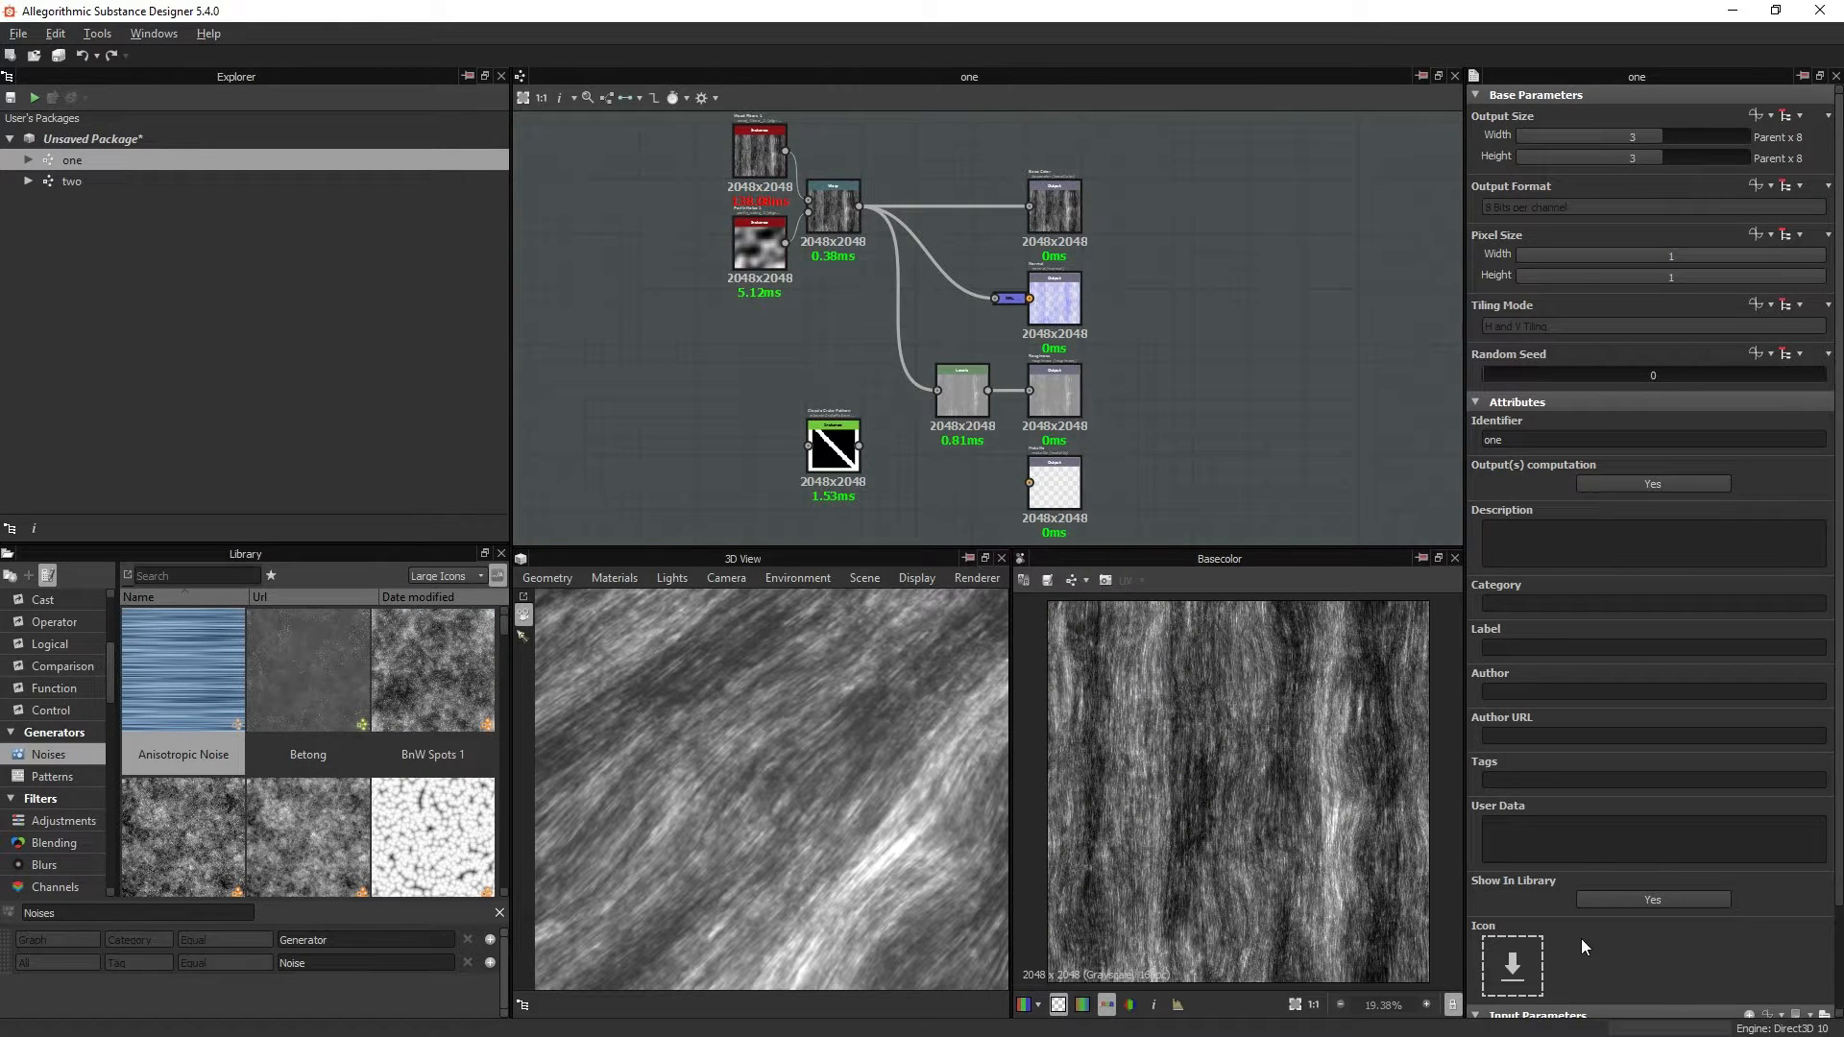
pyautogui.moveTo(1491, 919)
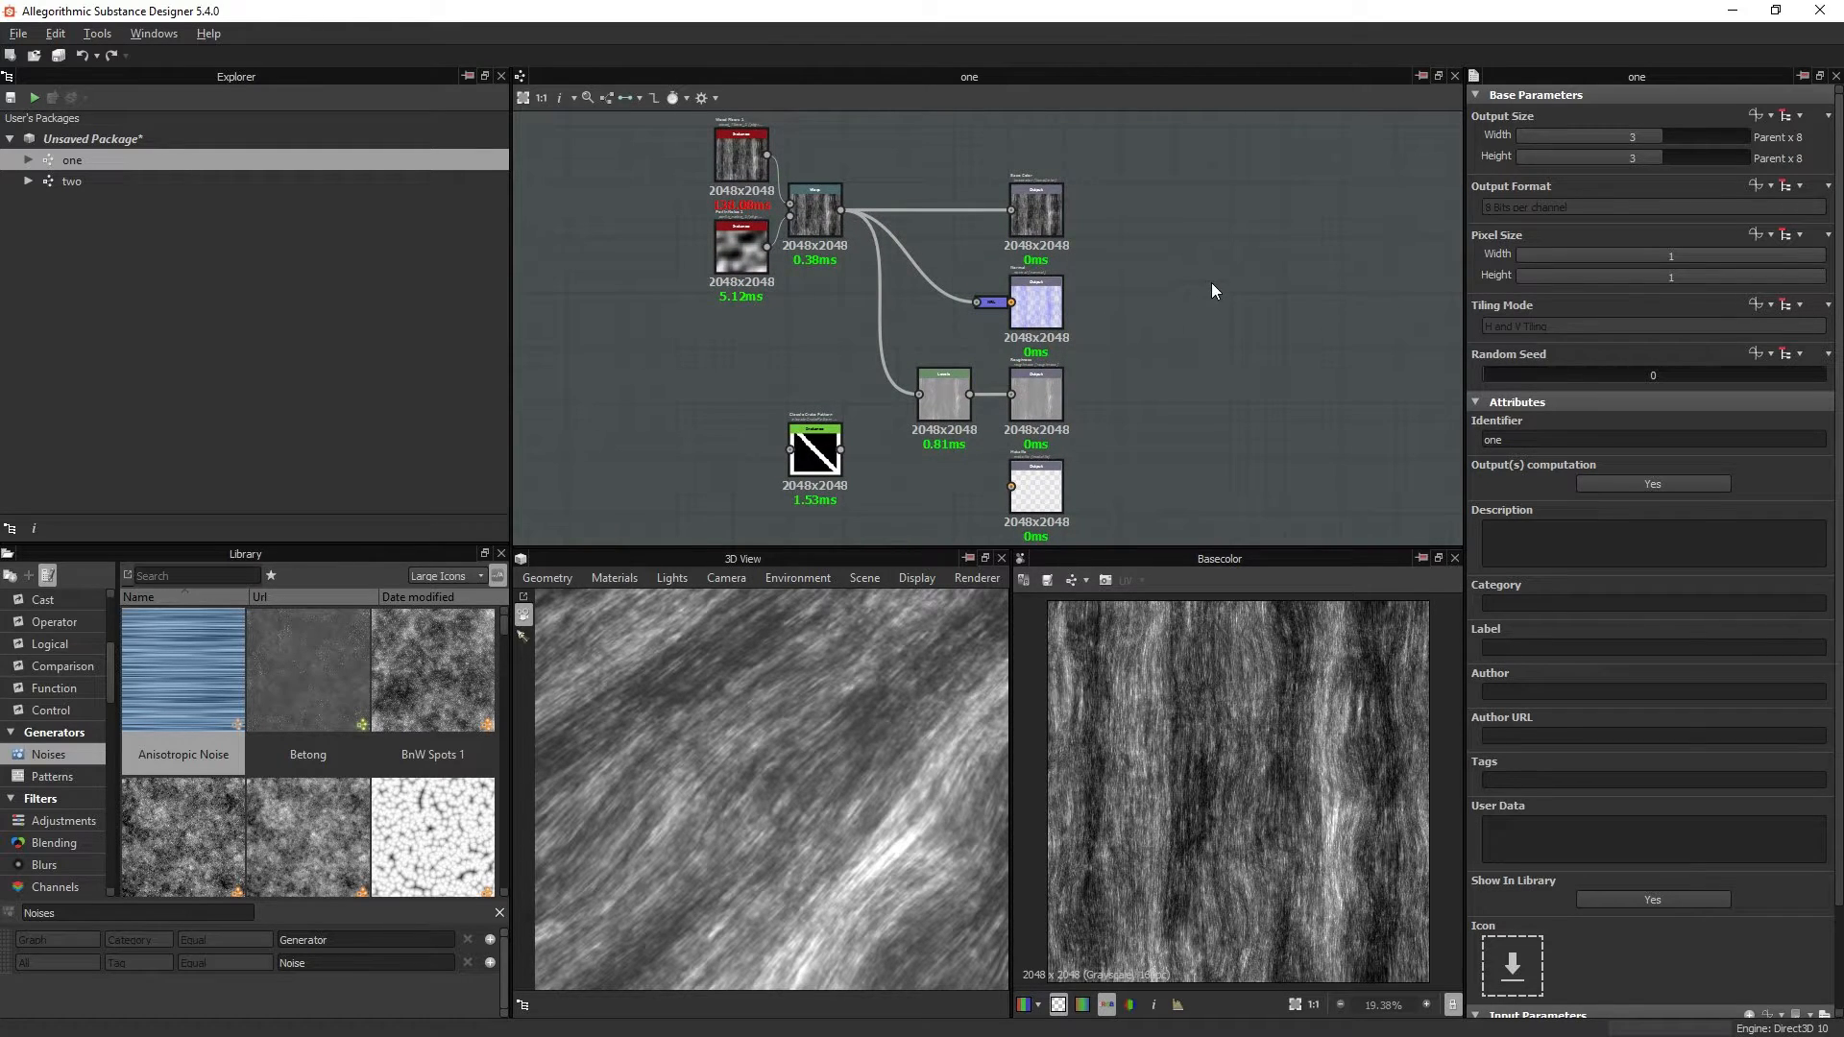
pyautogui.moveTo(1495, 468)
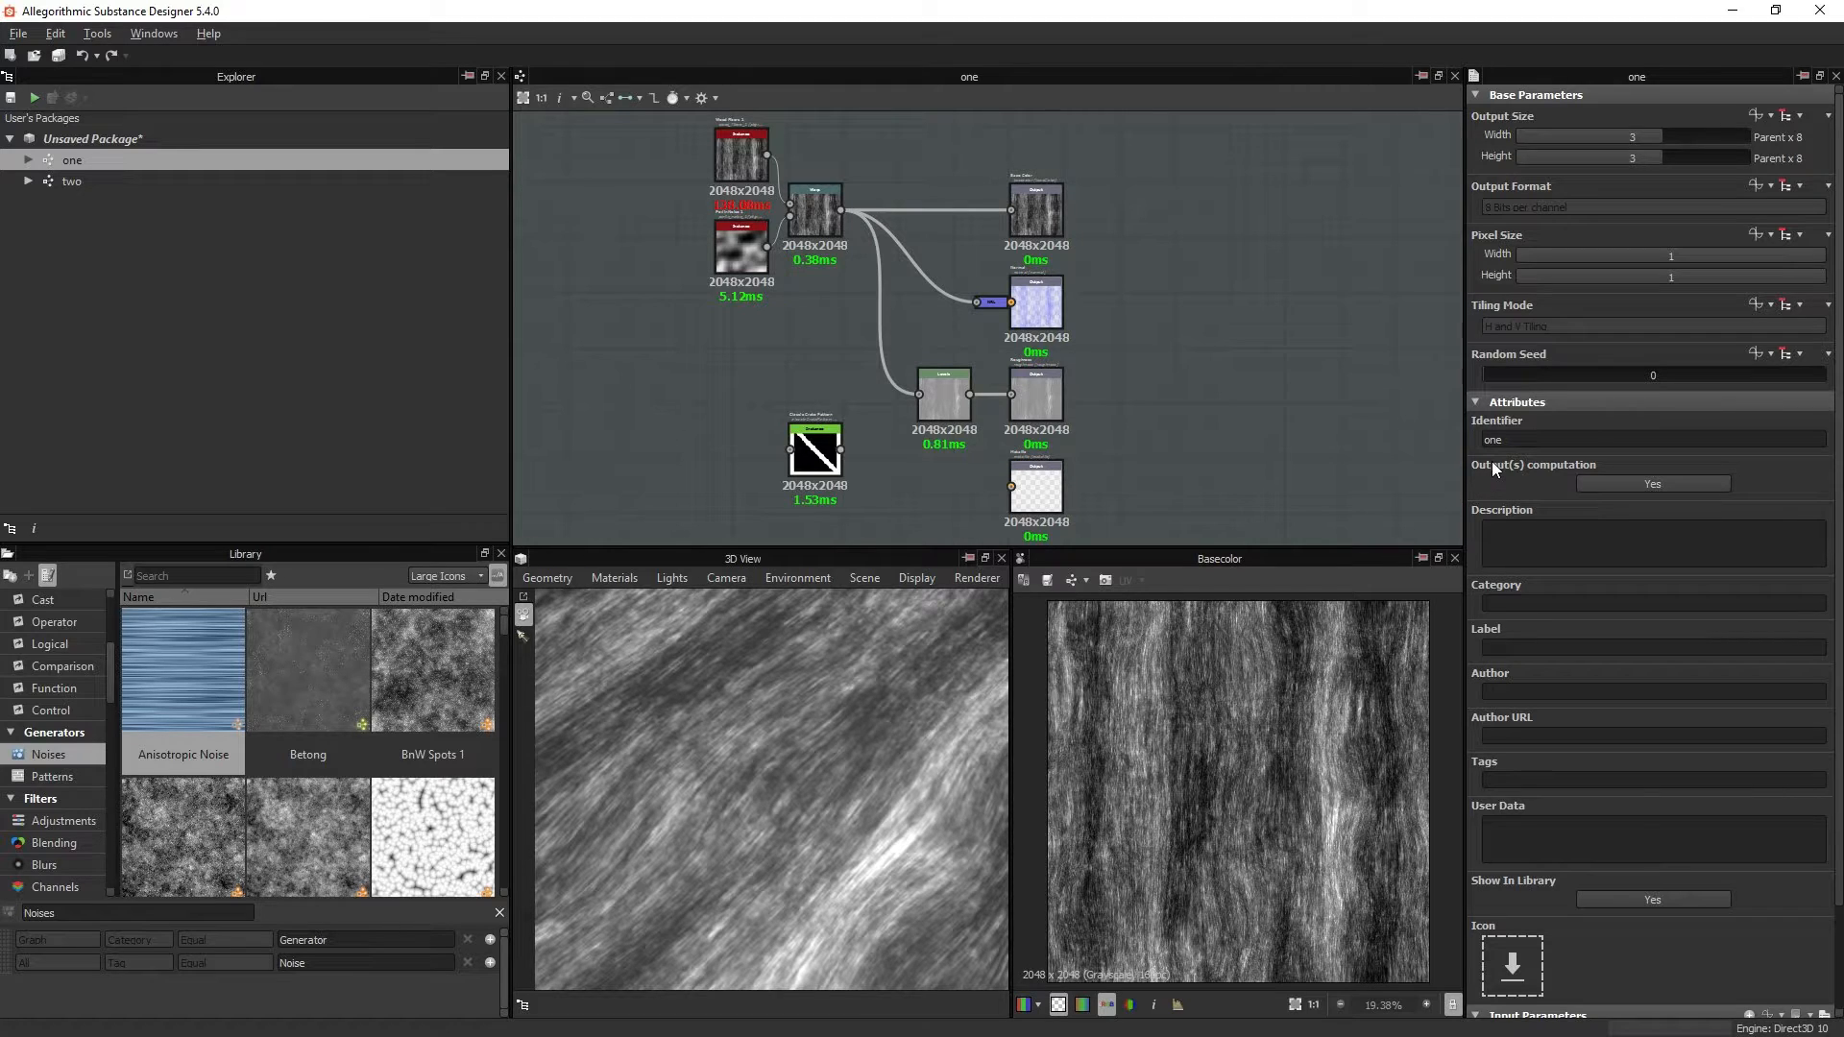
pyautogui.moveTo(404, 685)
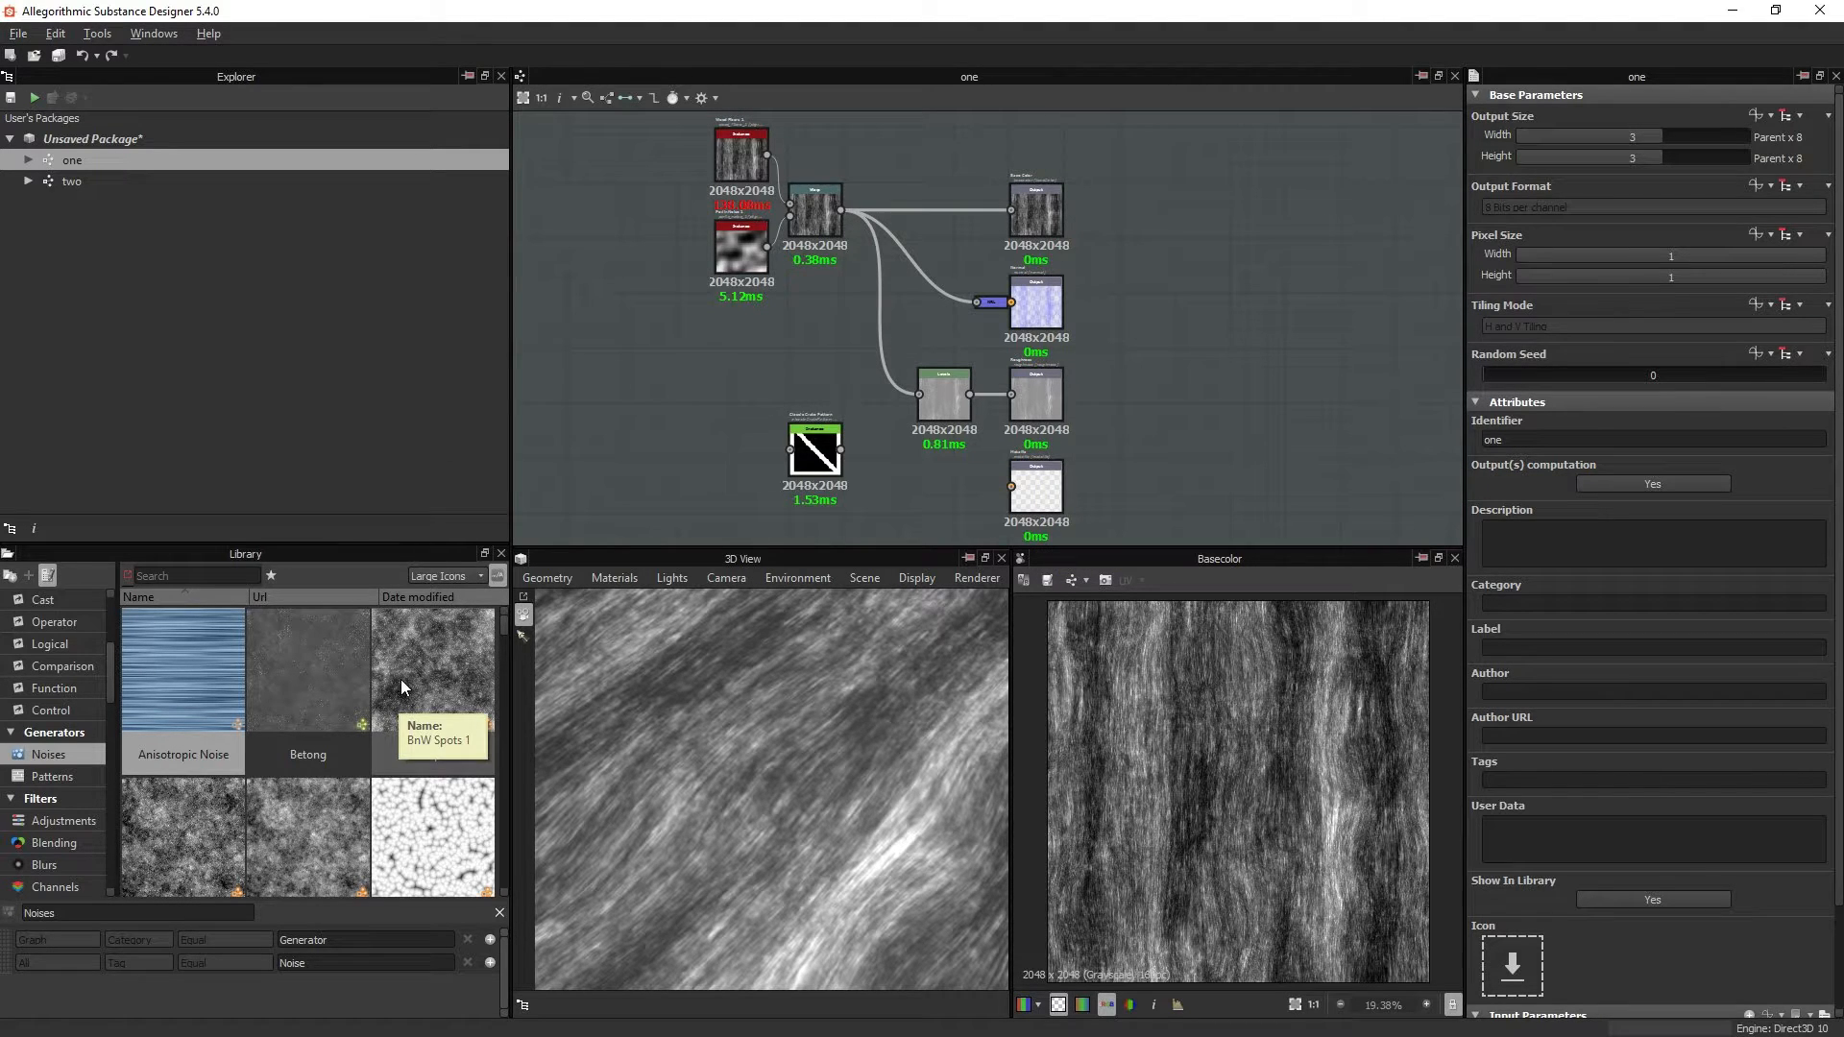
pyautogui.moveTo(653, 659)
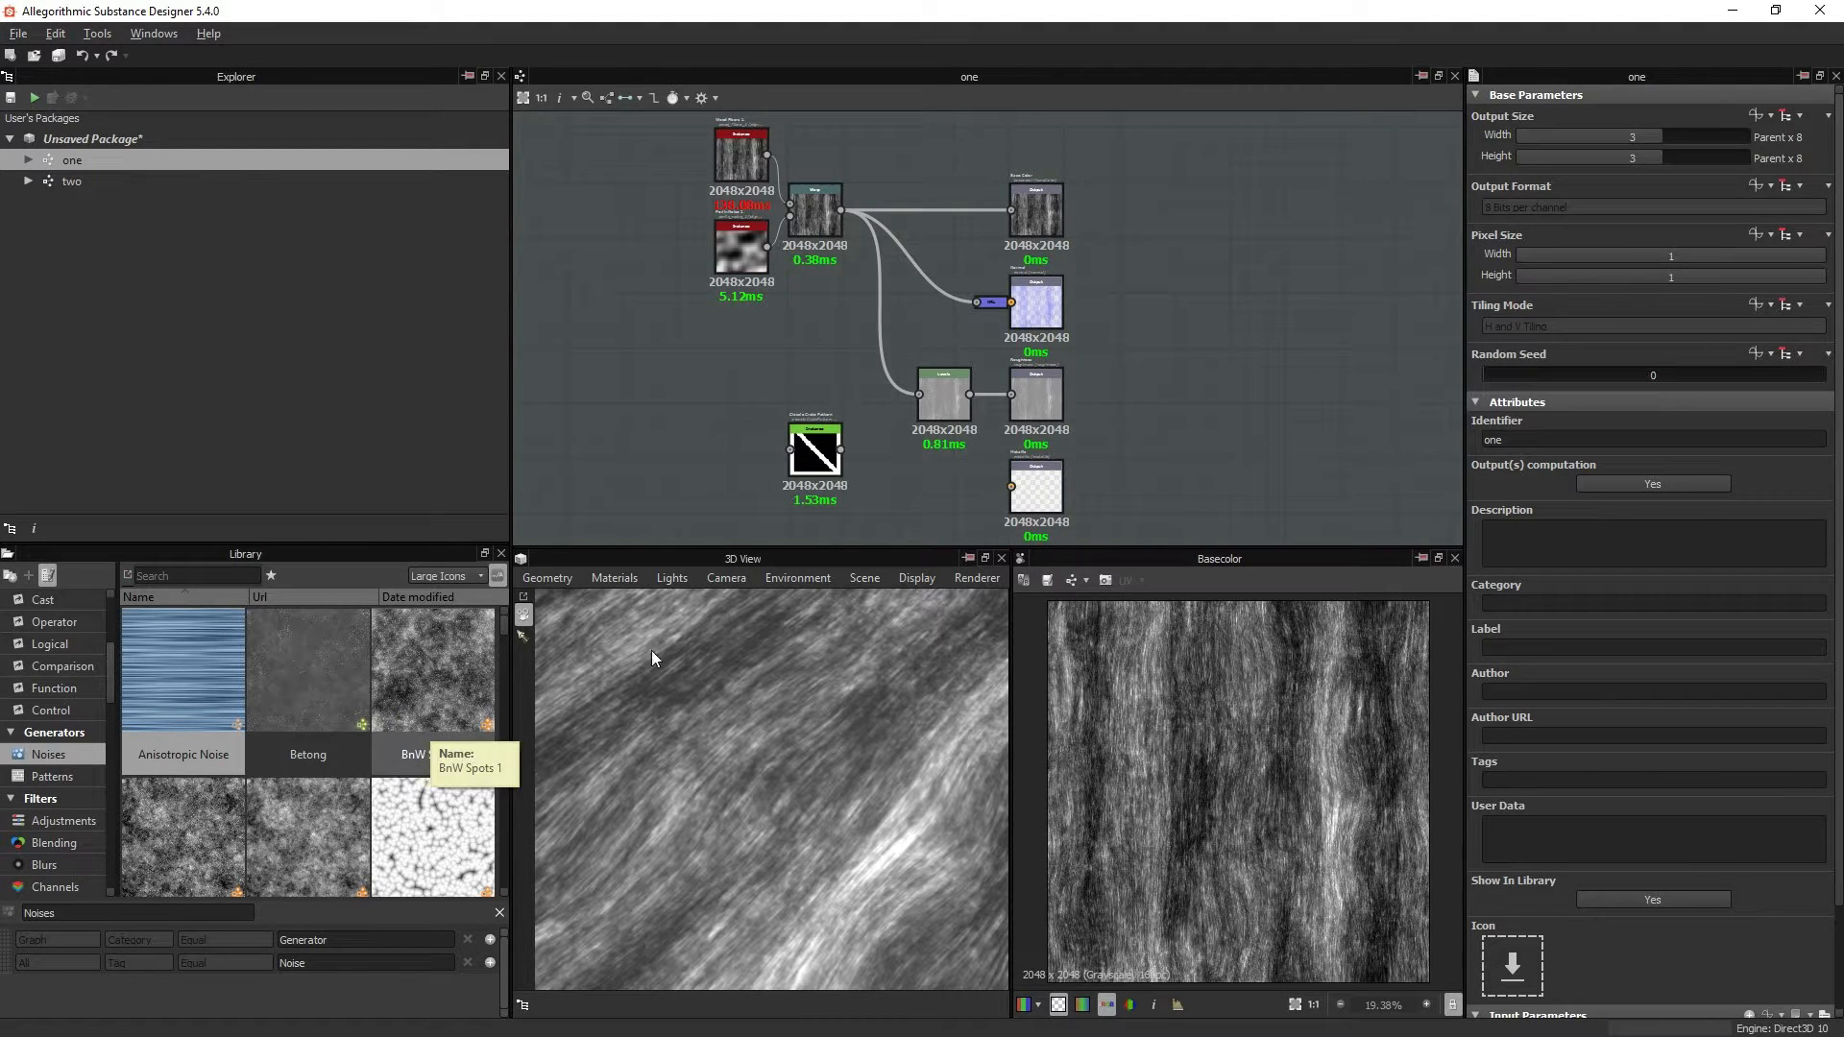
pyautogui.moveTo(1517, 478)
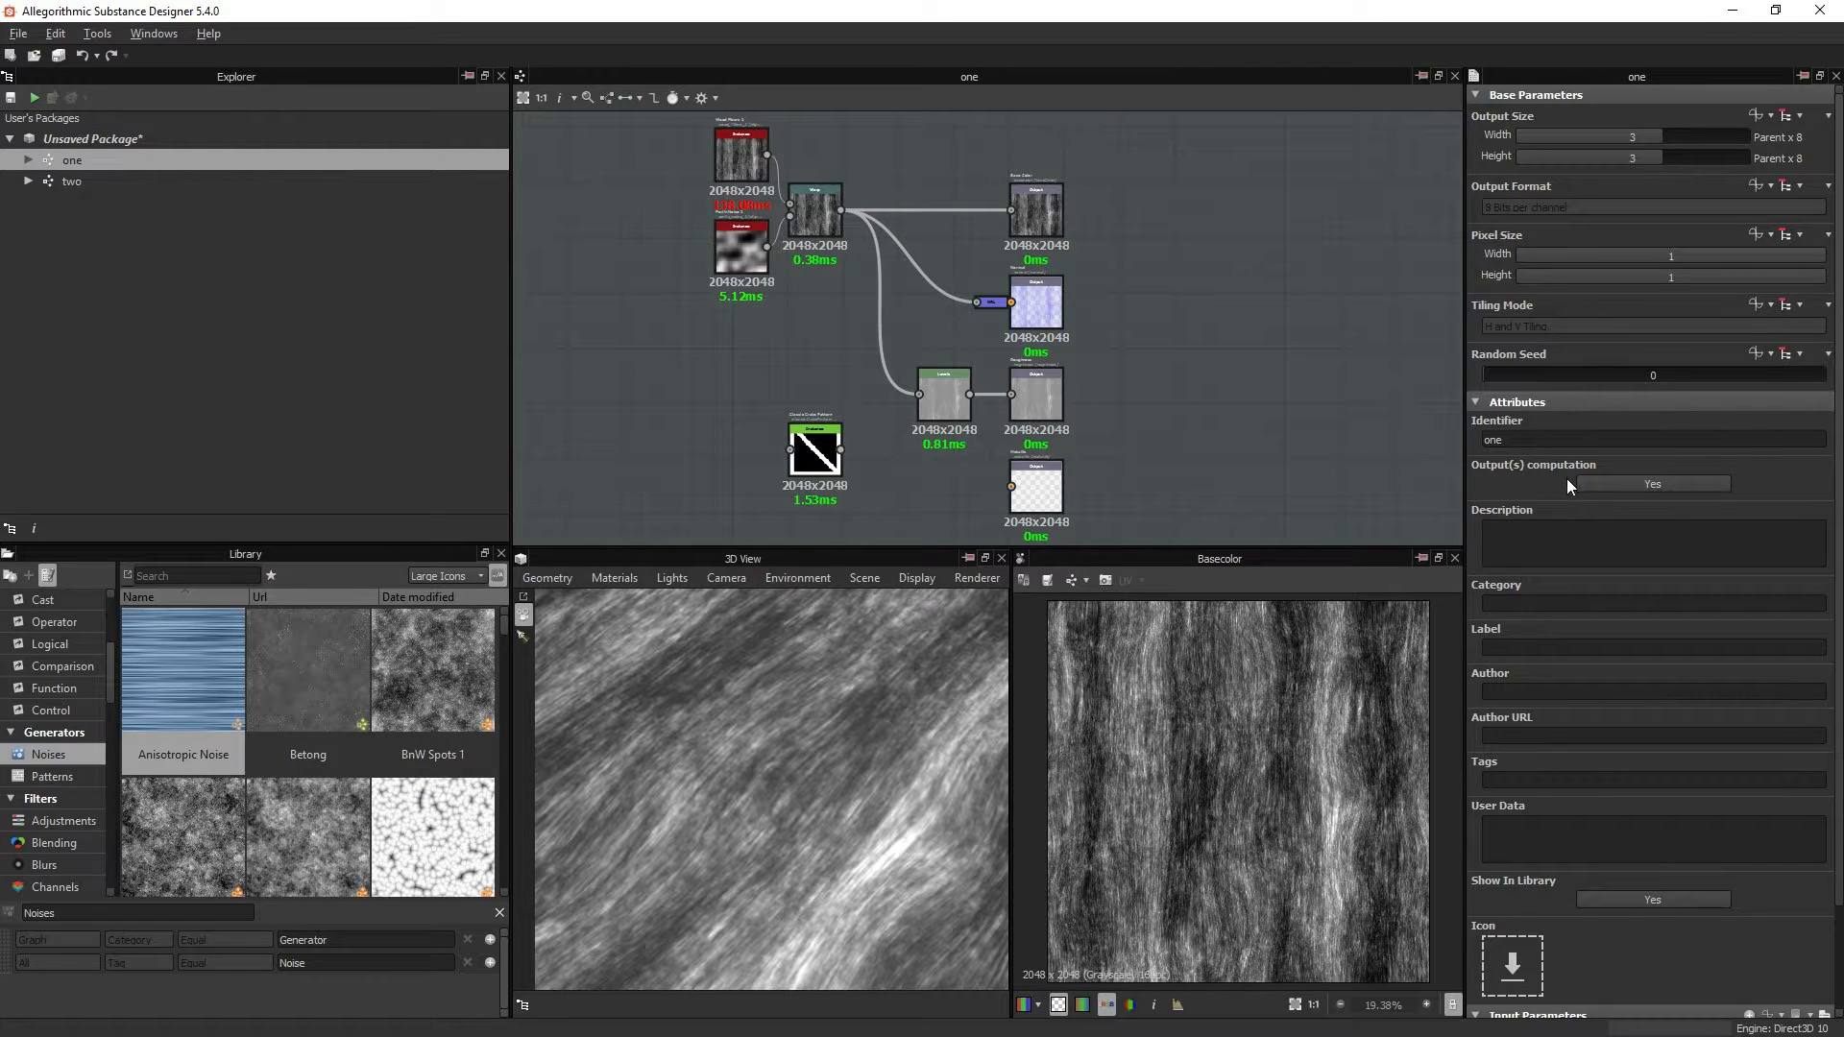
pyautogui.moveTo(459, 770)
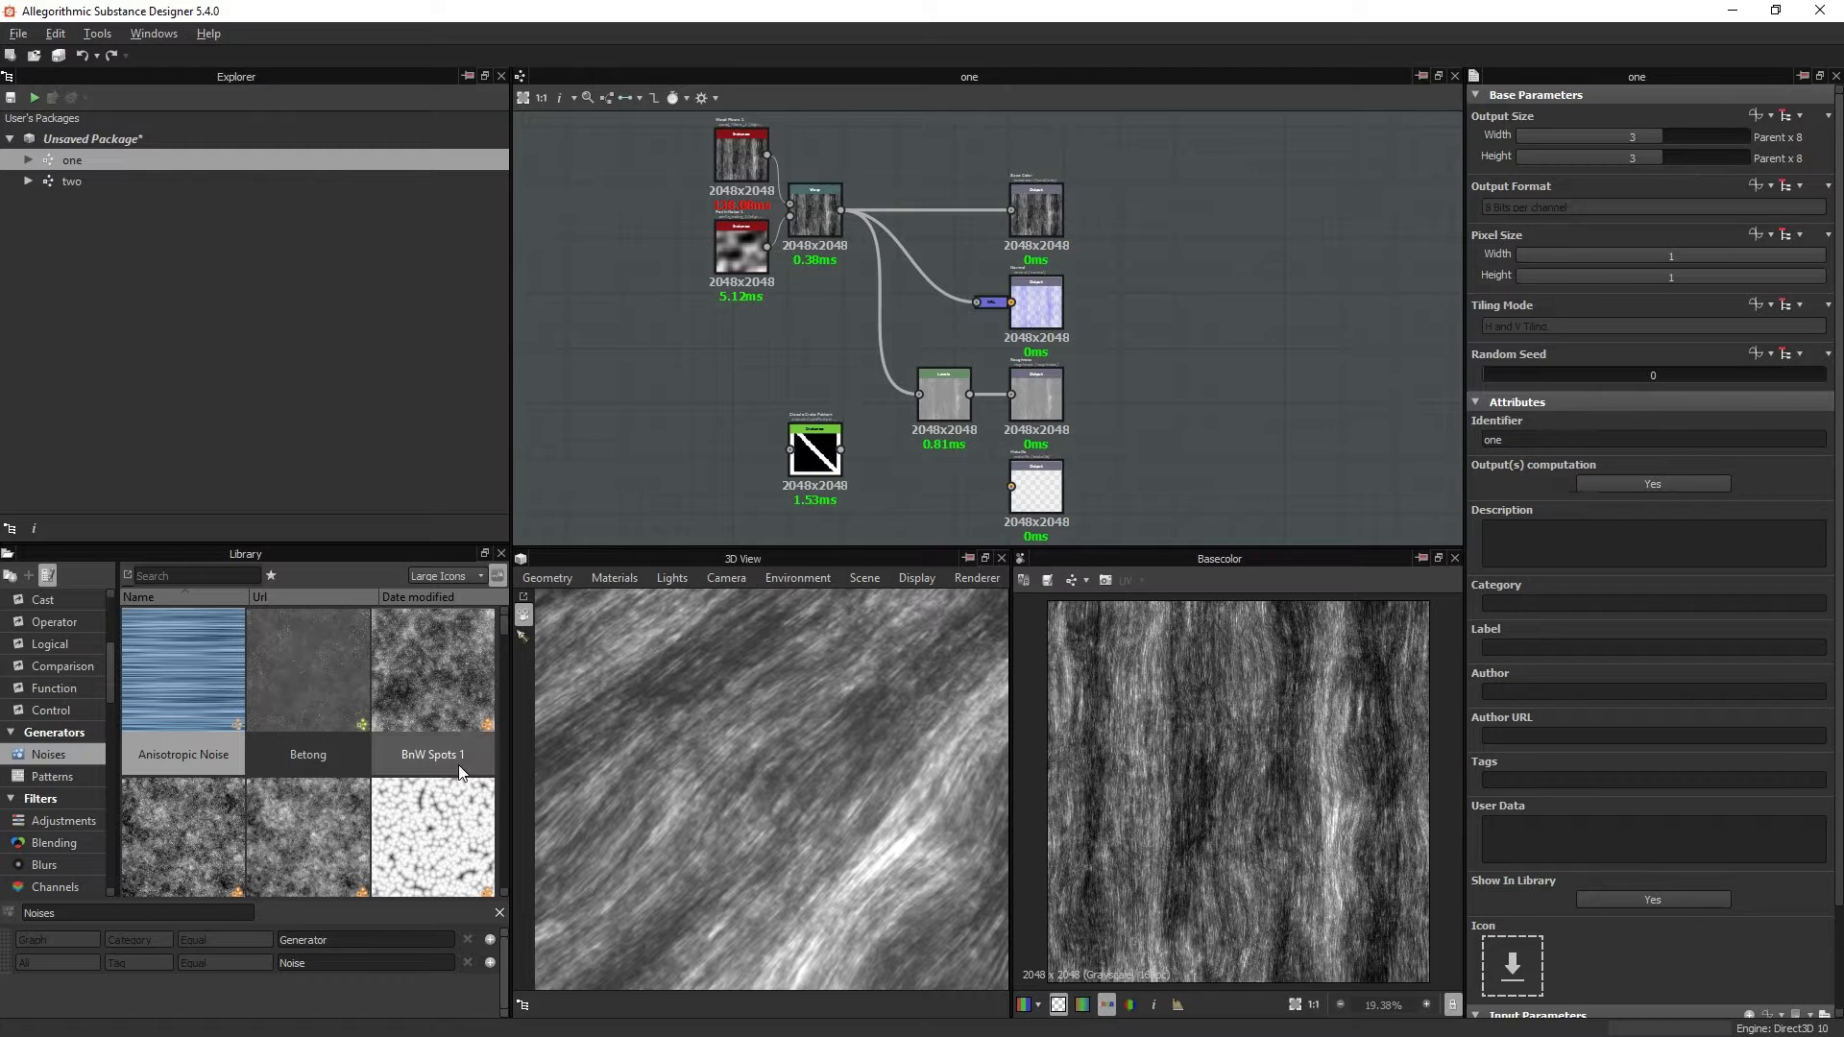
pyautogui.moveTo(428, 657)
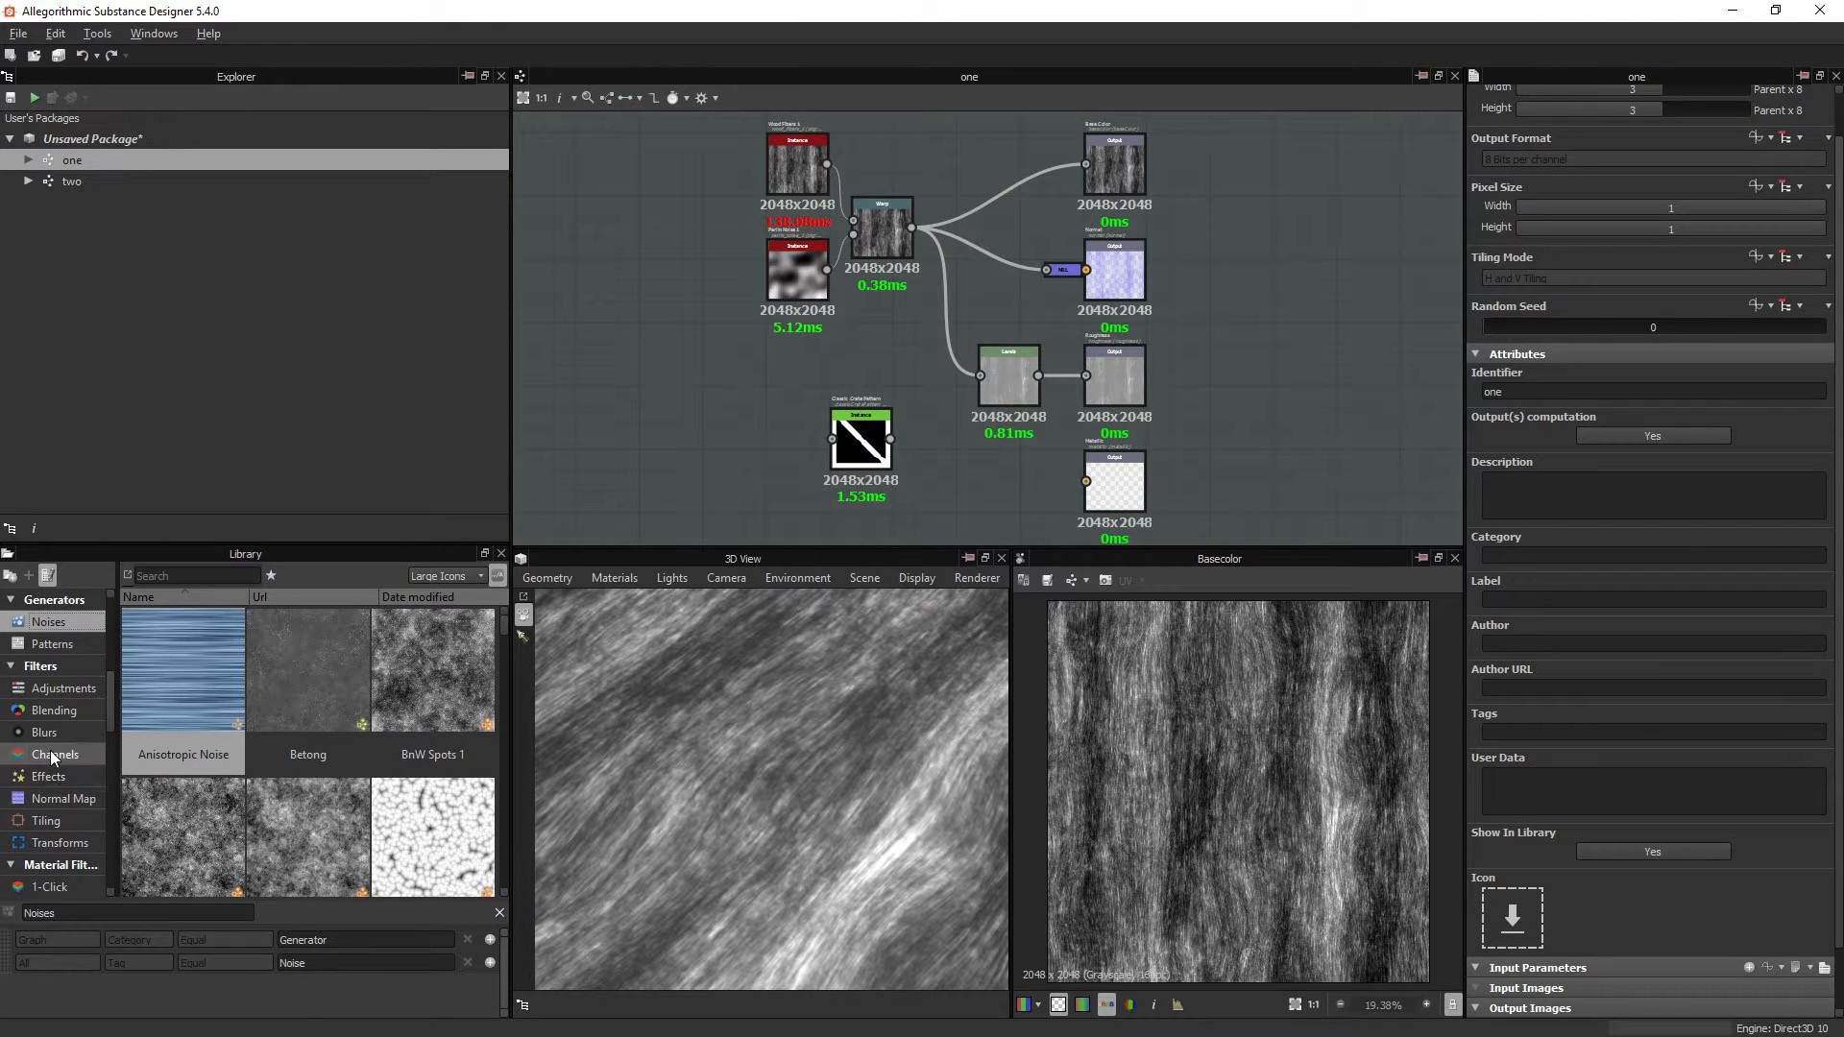
pyautogui.click(46, 820)
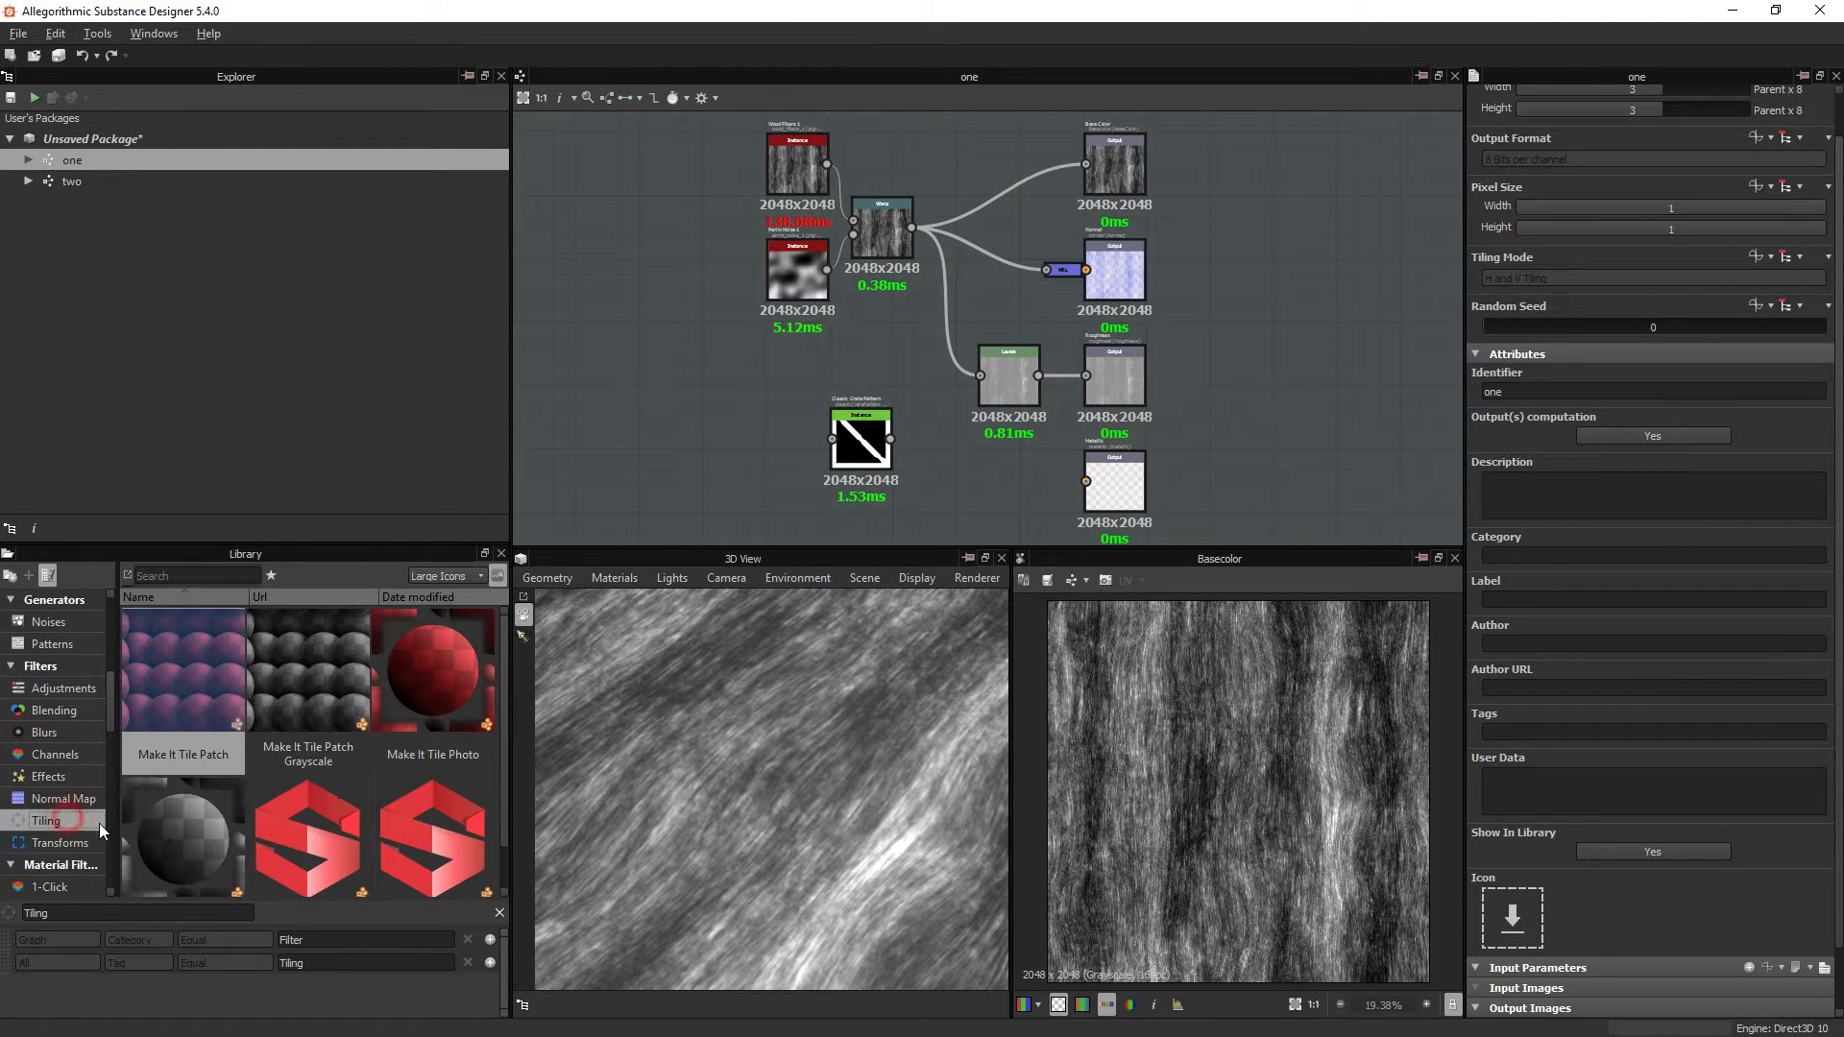
pyautogui.scroll(-3)
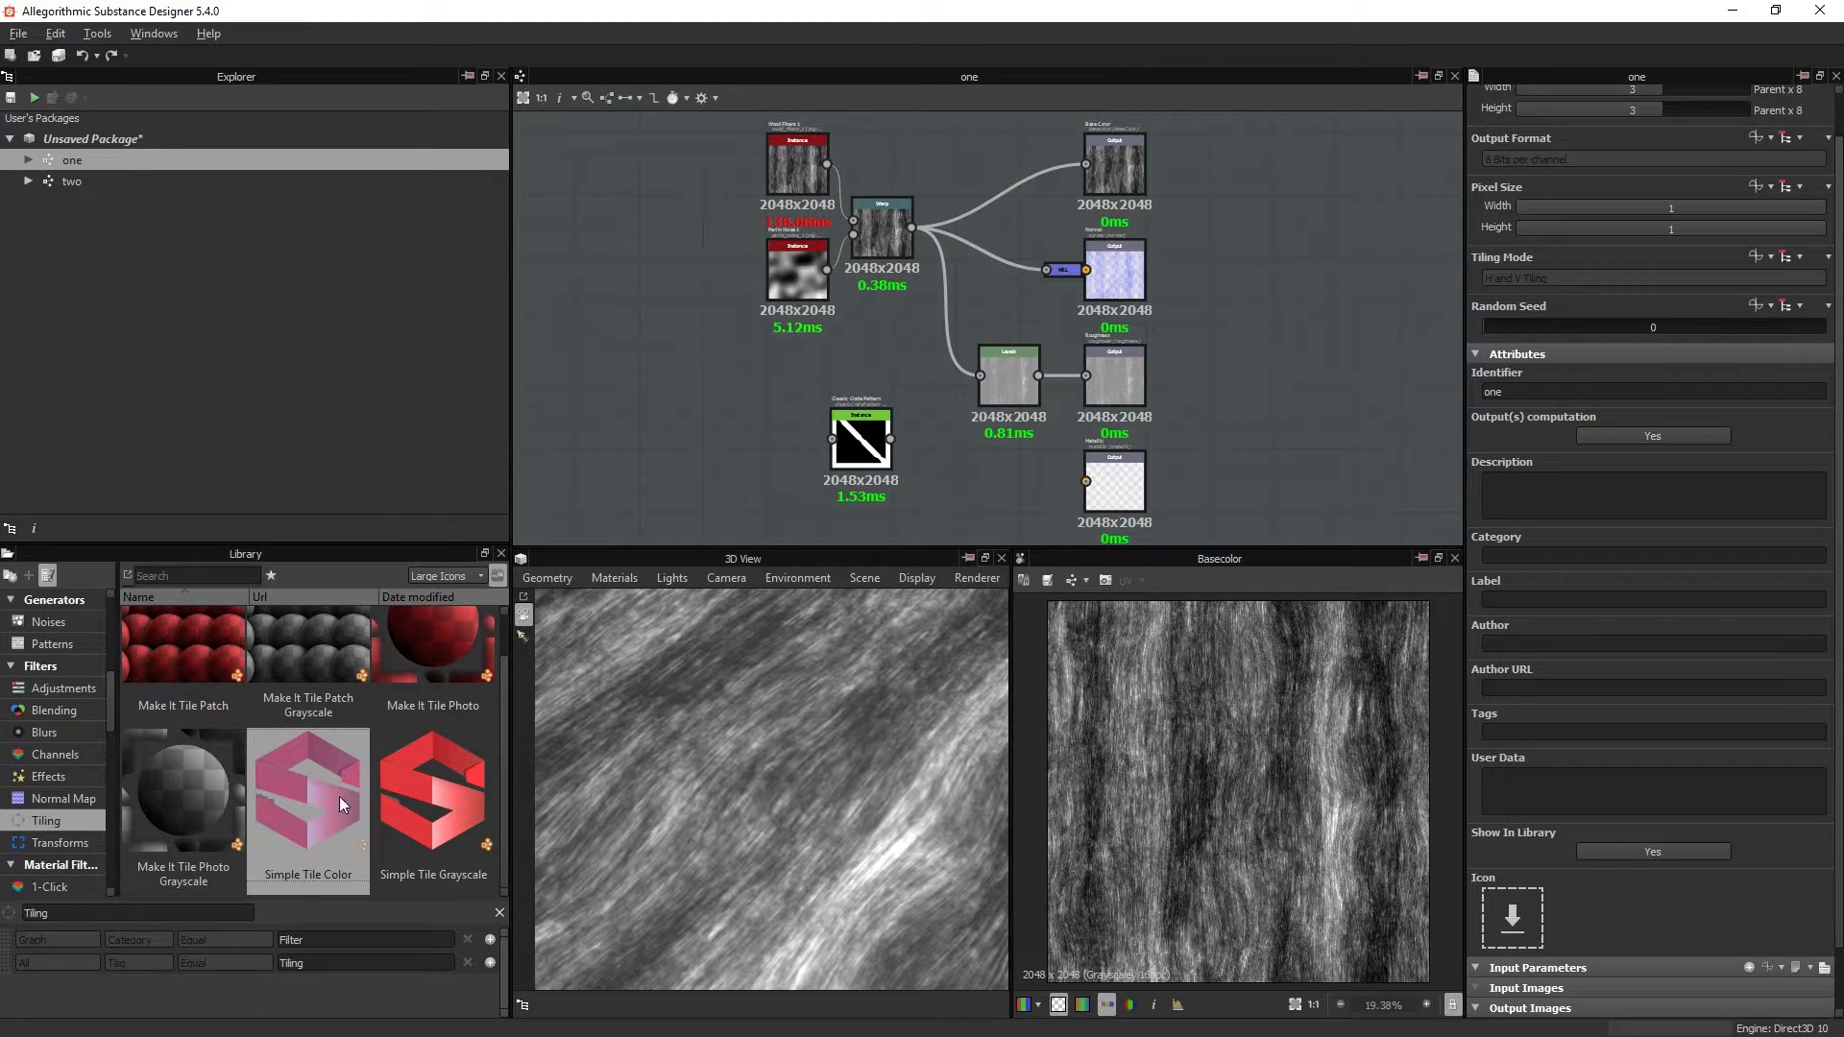
pyautogui.moveTo(444, 818)
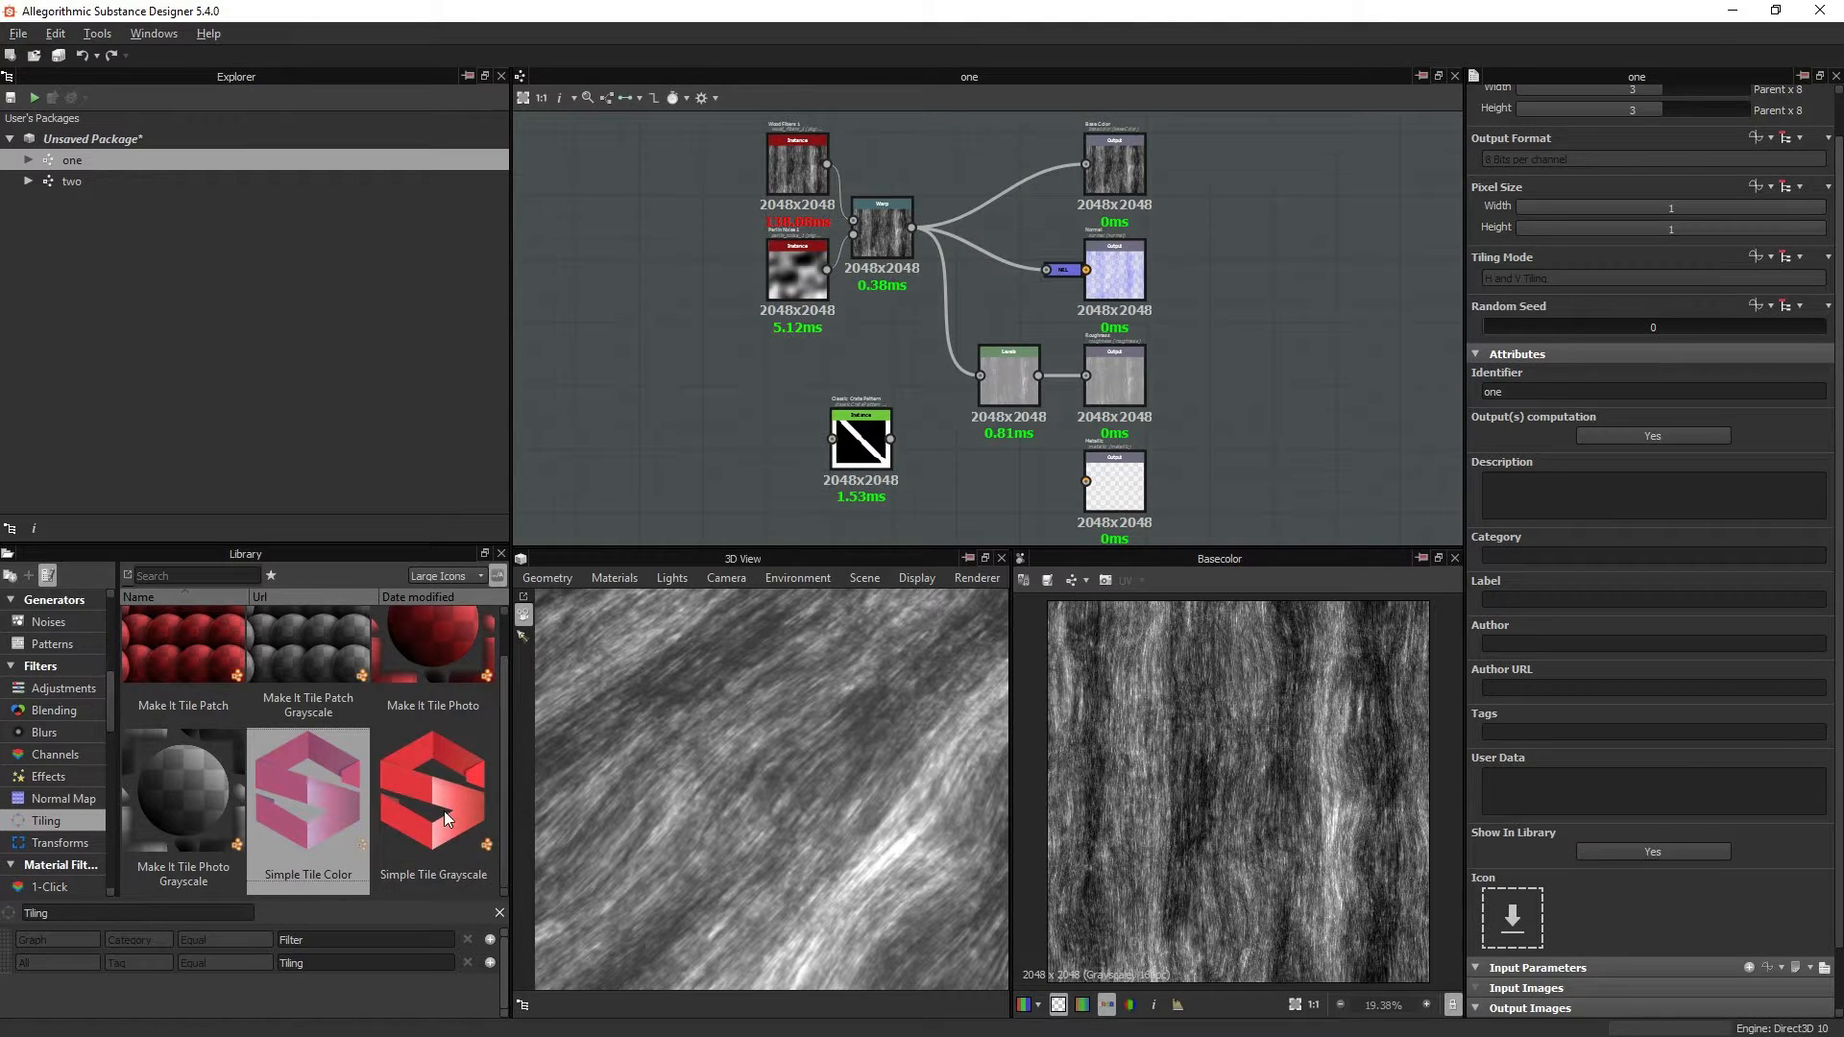
pyautogui.moveTo(1525, 903)
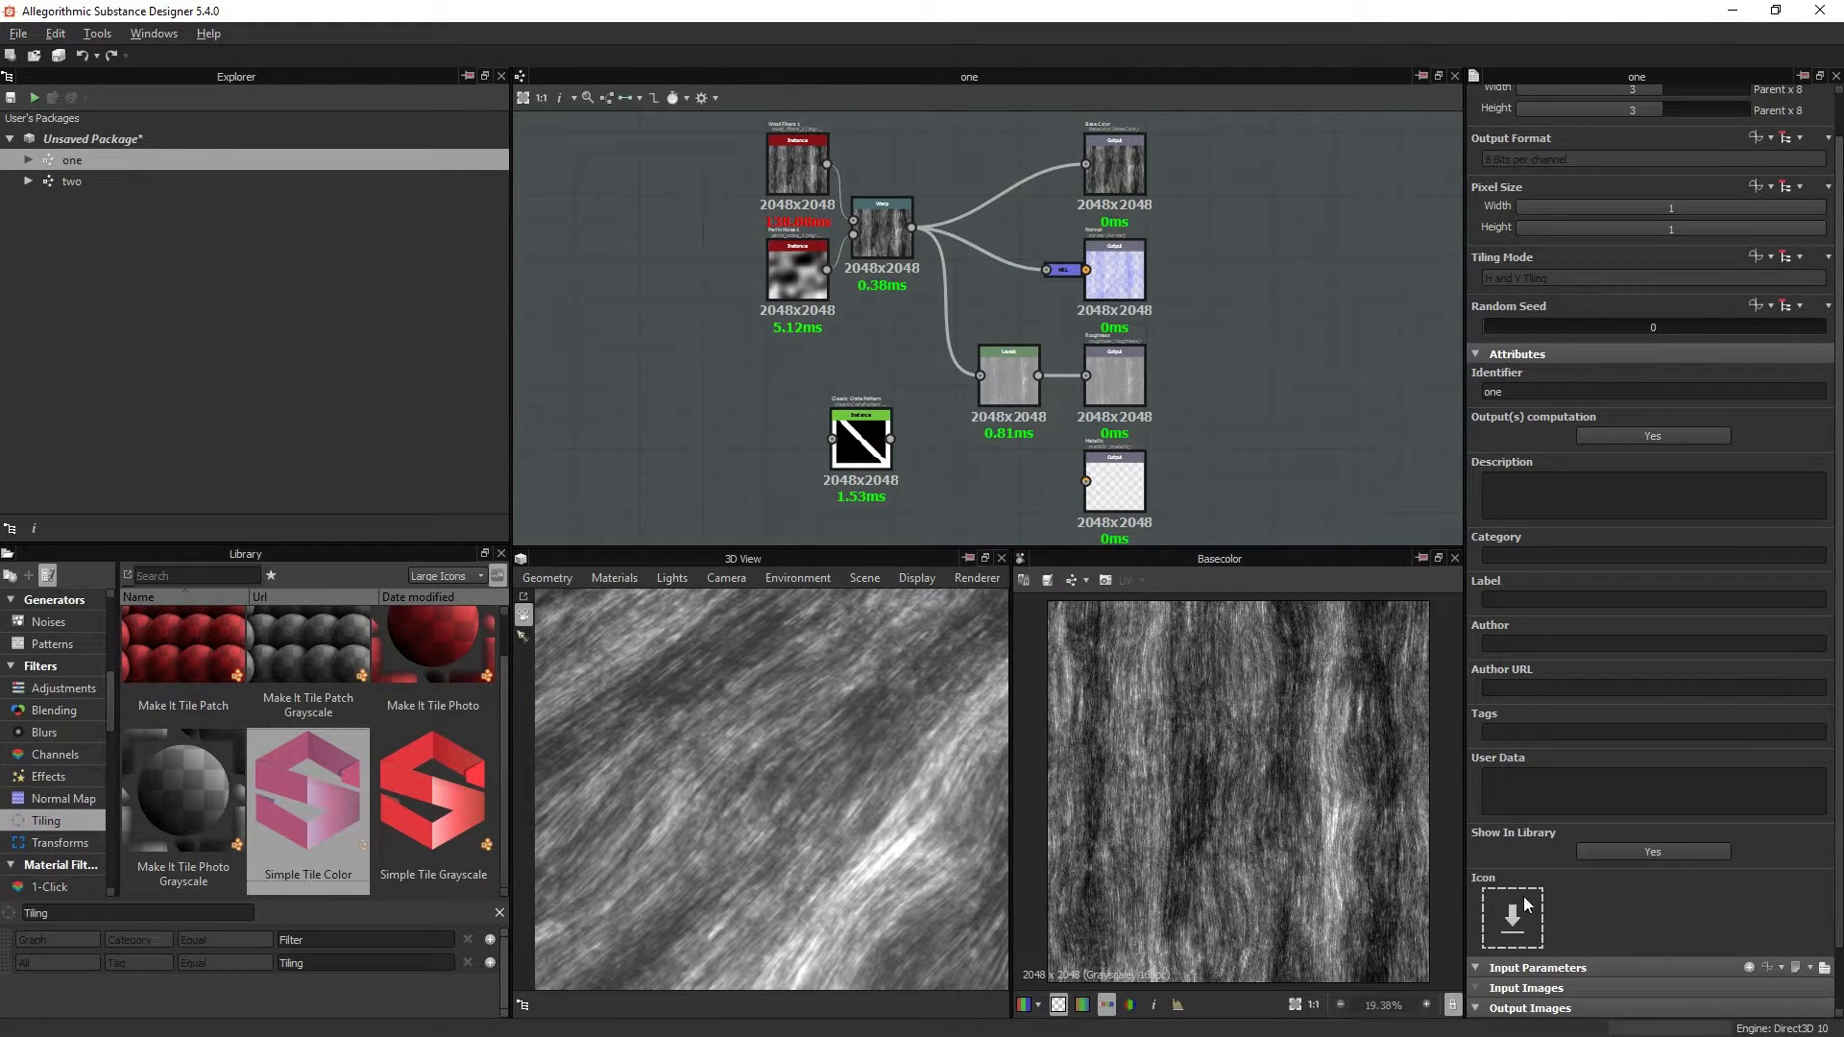
pyautogui.click(1512, 916)
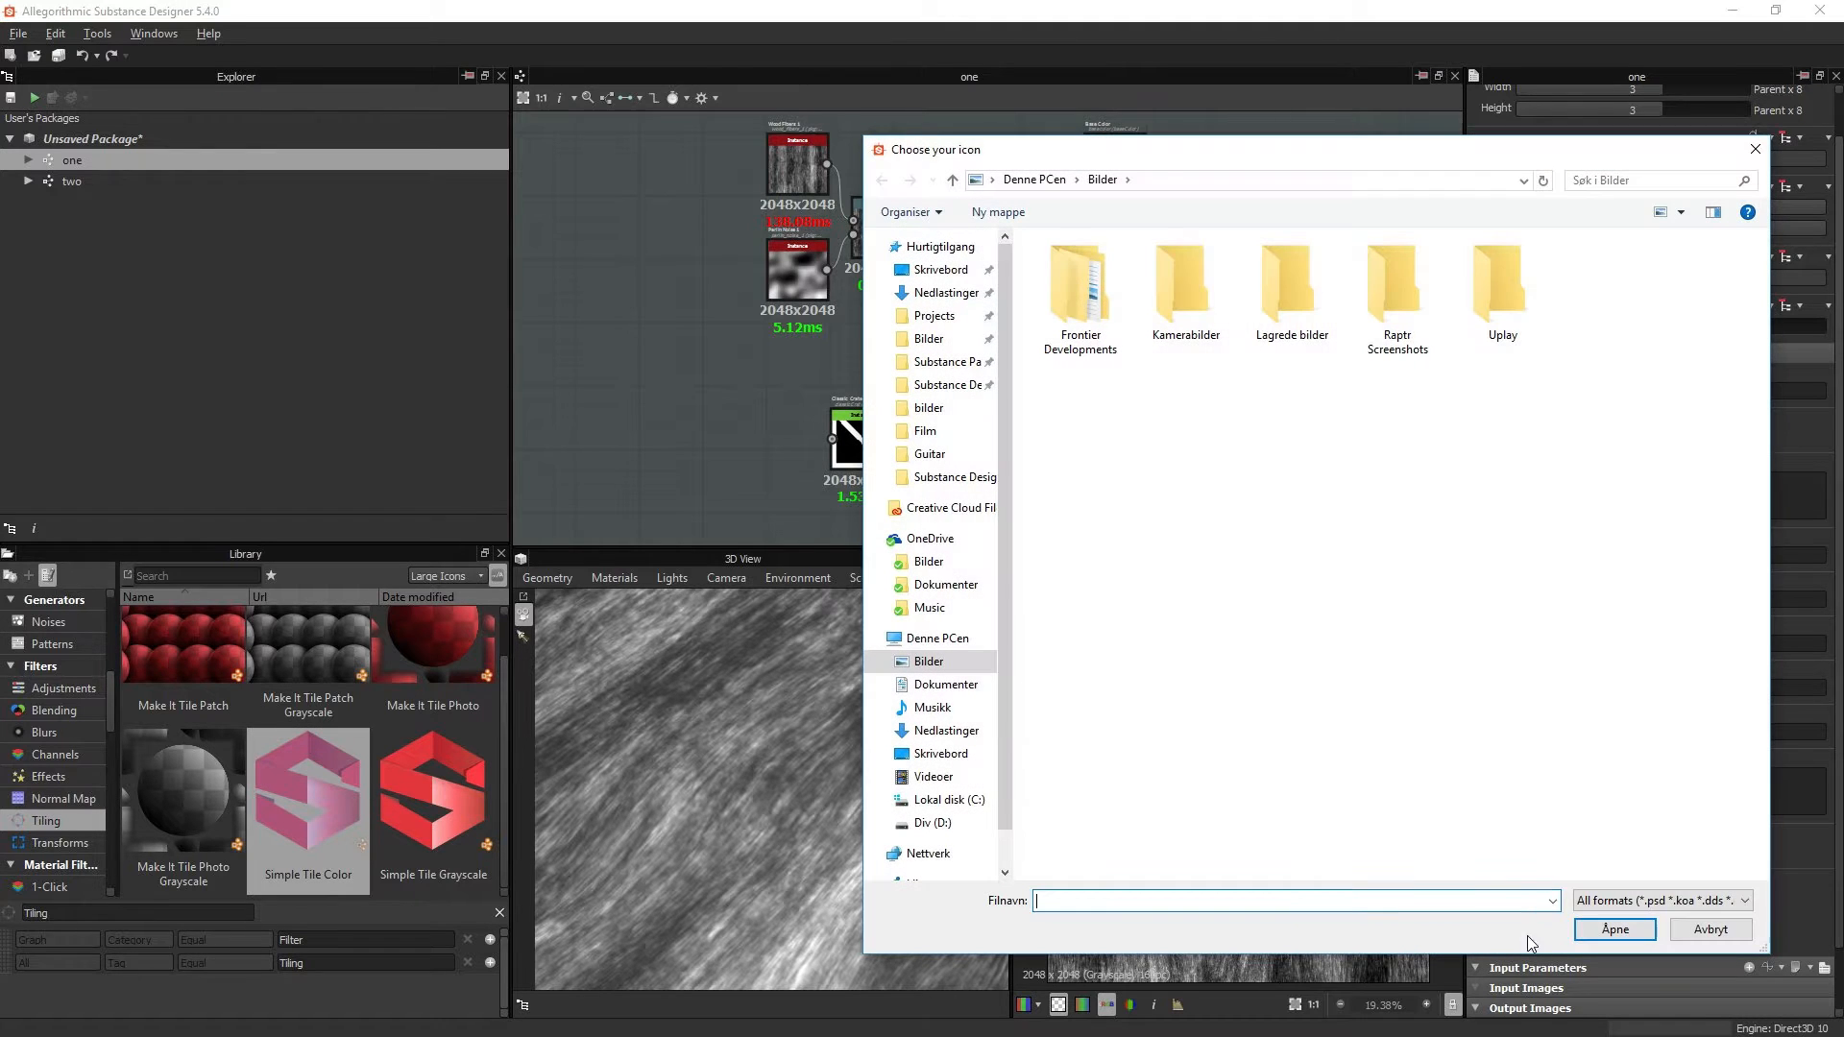
pyautogui.moveTo(1708, 930)
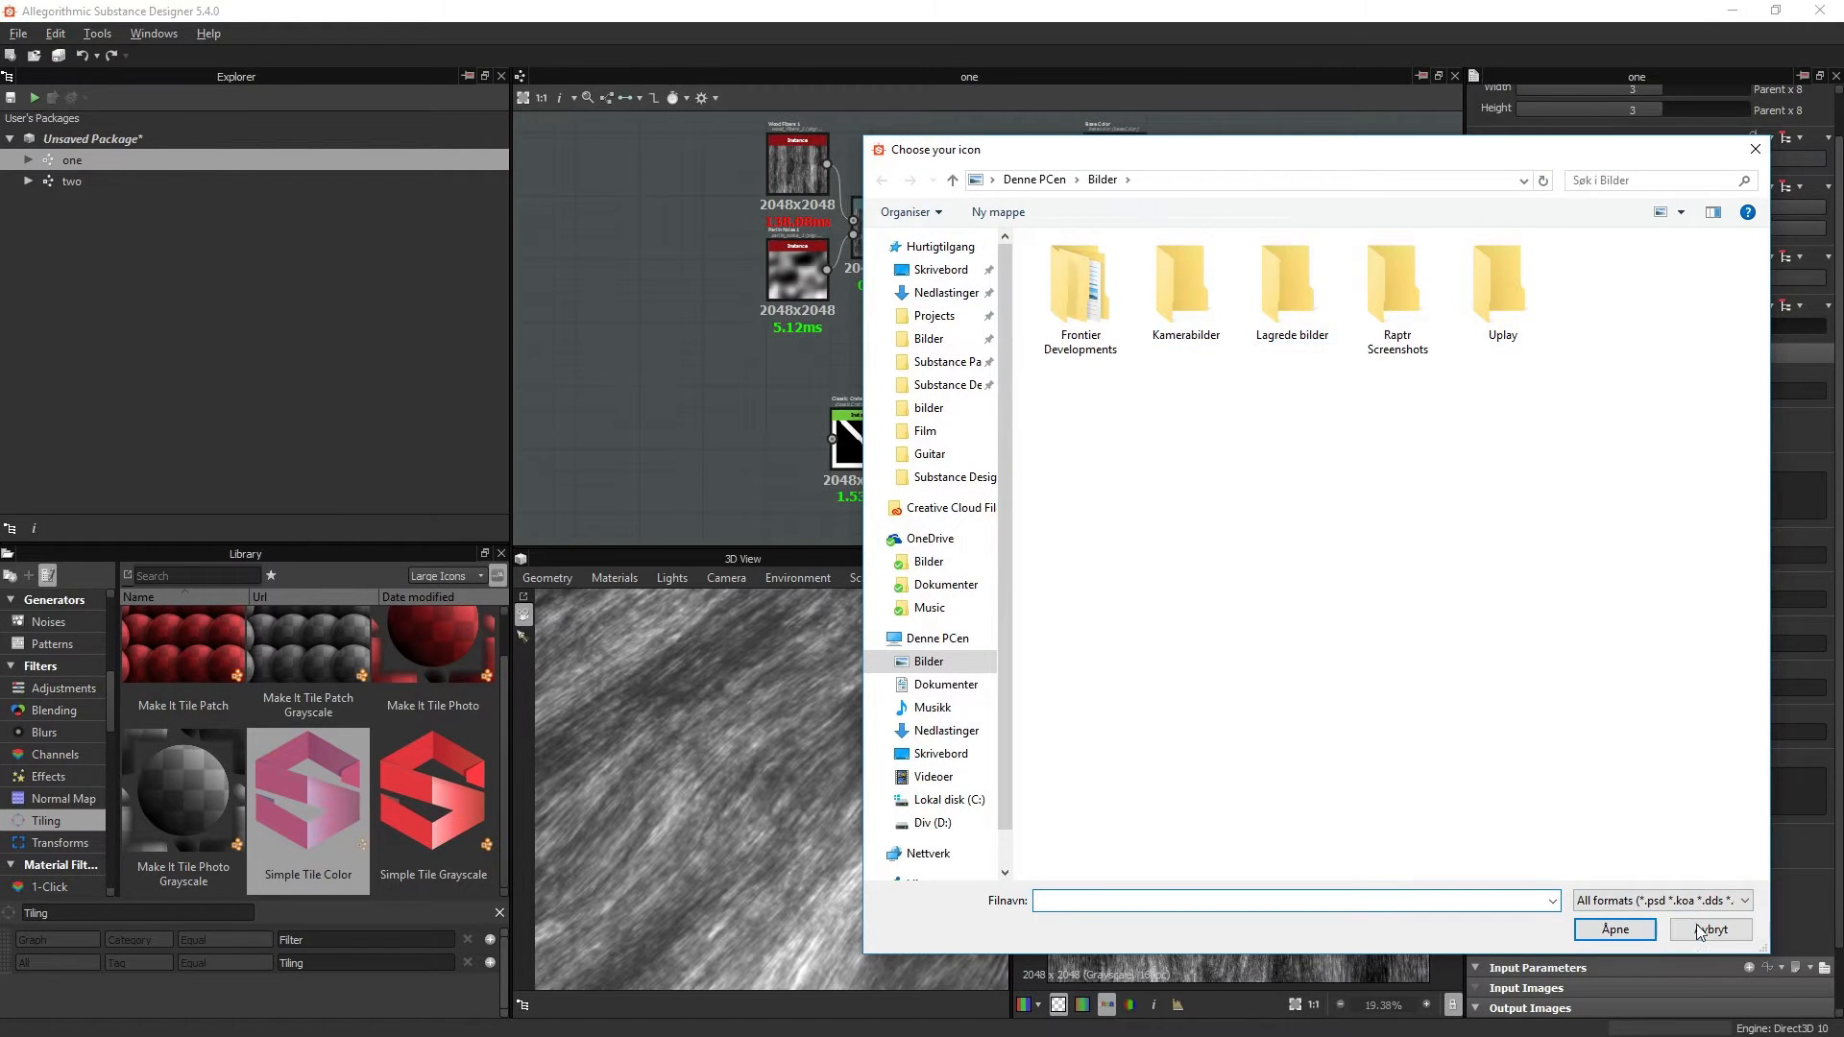
pyautogui.click(1708, 930)
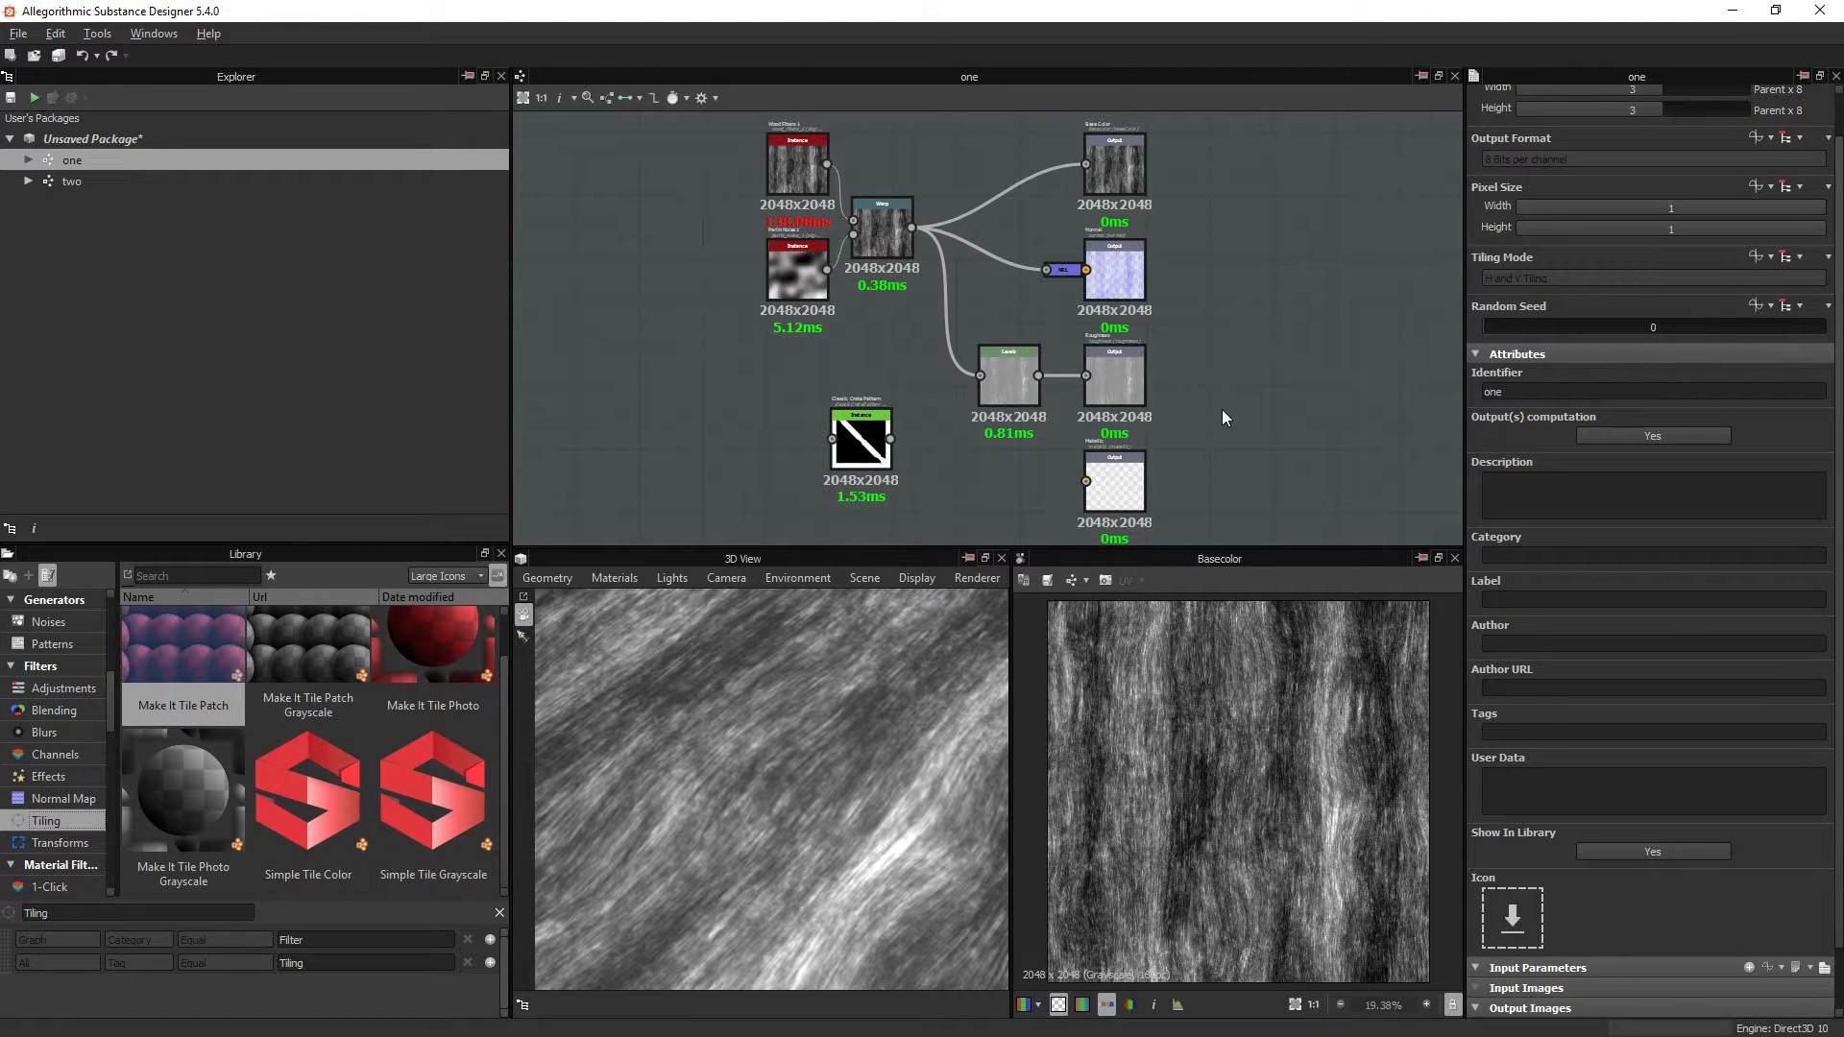
pyautogui.moveTo(1534, 870)
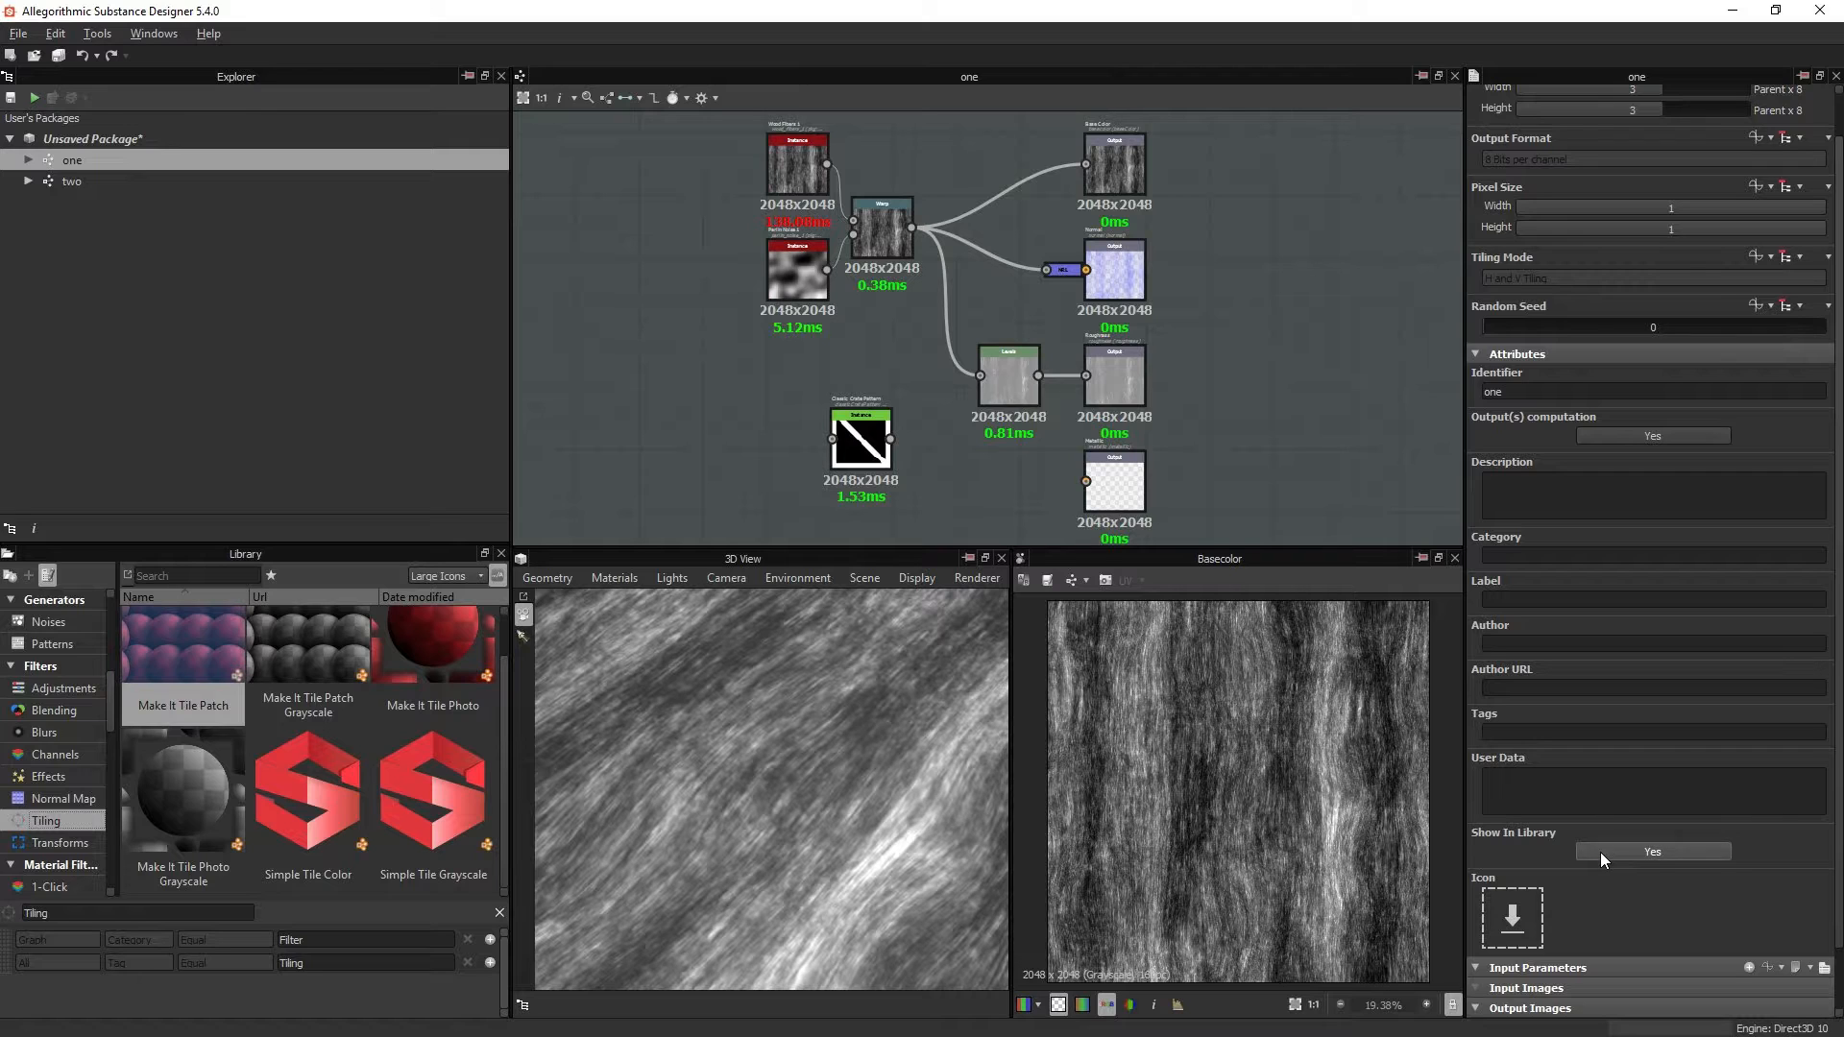
pyautogui.moveTo(1548, 847)
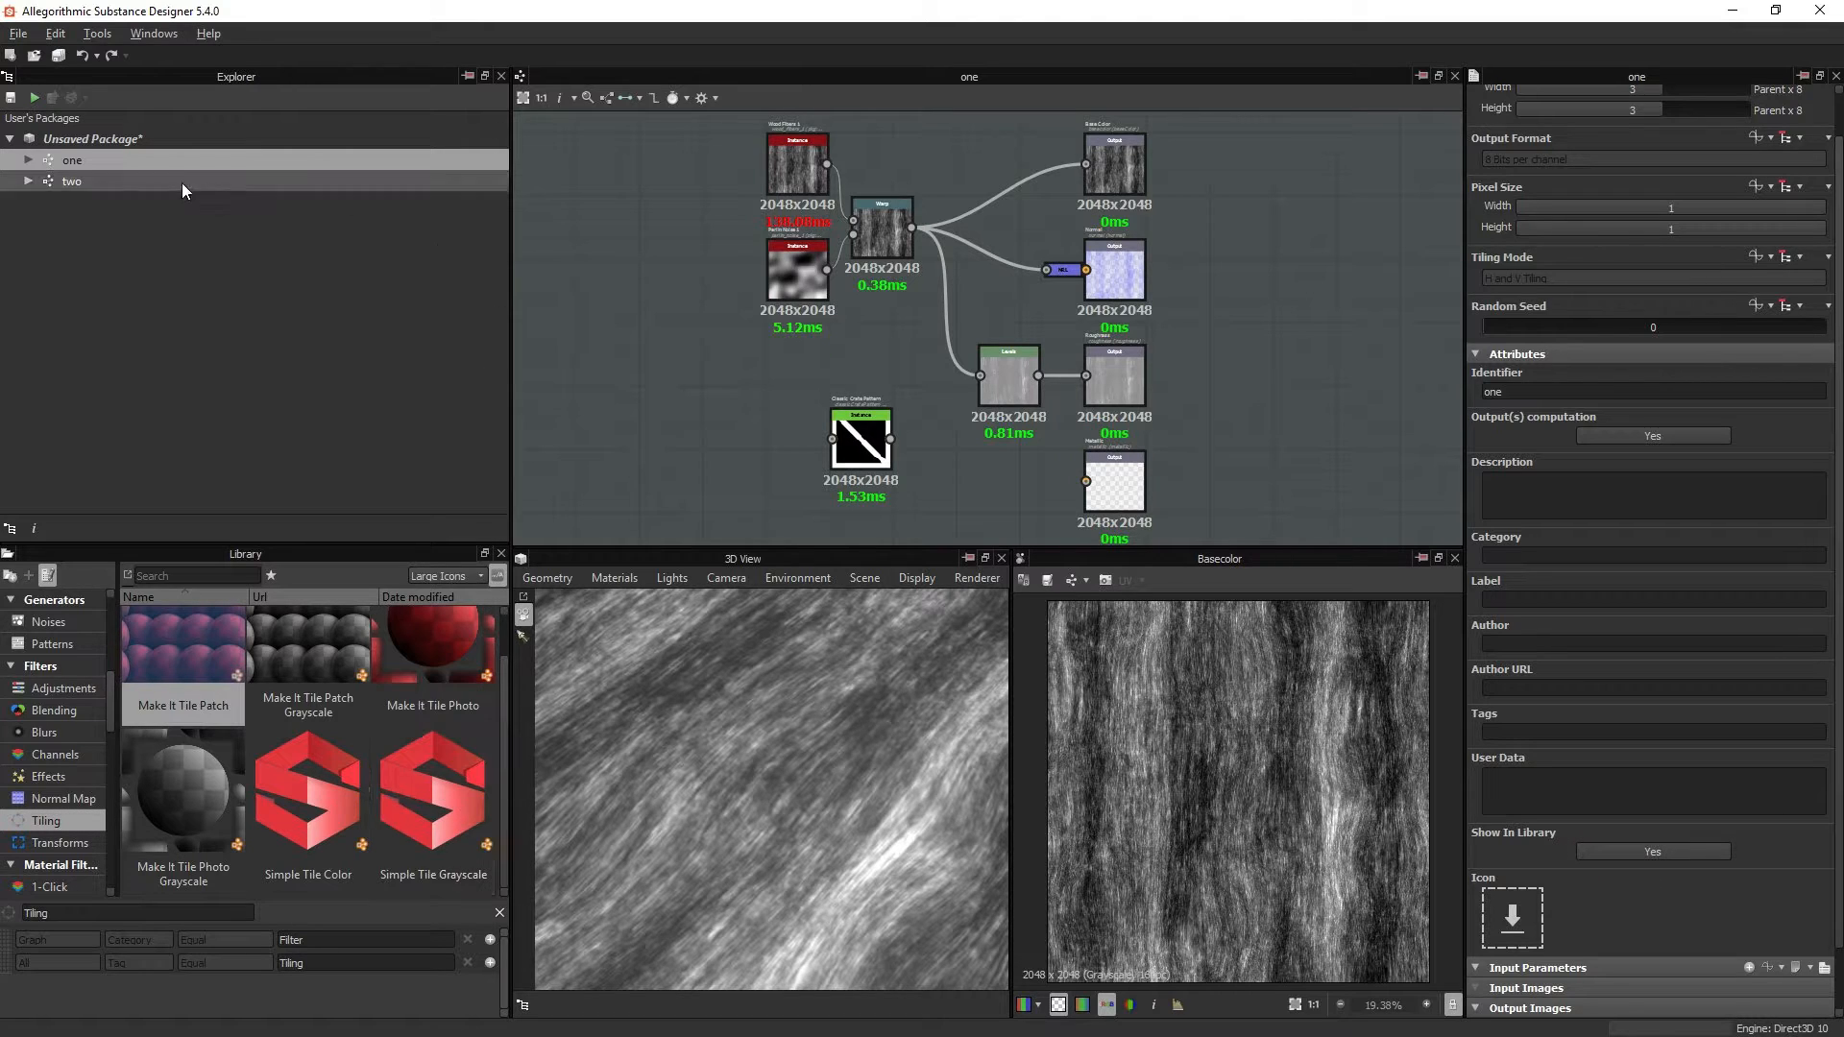
# Step: Place an instance node of graph two from the Explorer into graph one's canvas
pyautogui.click(71, 181)
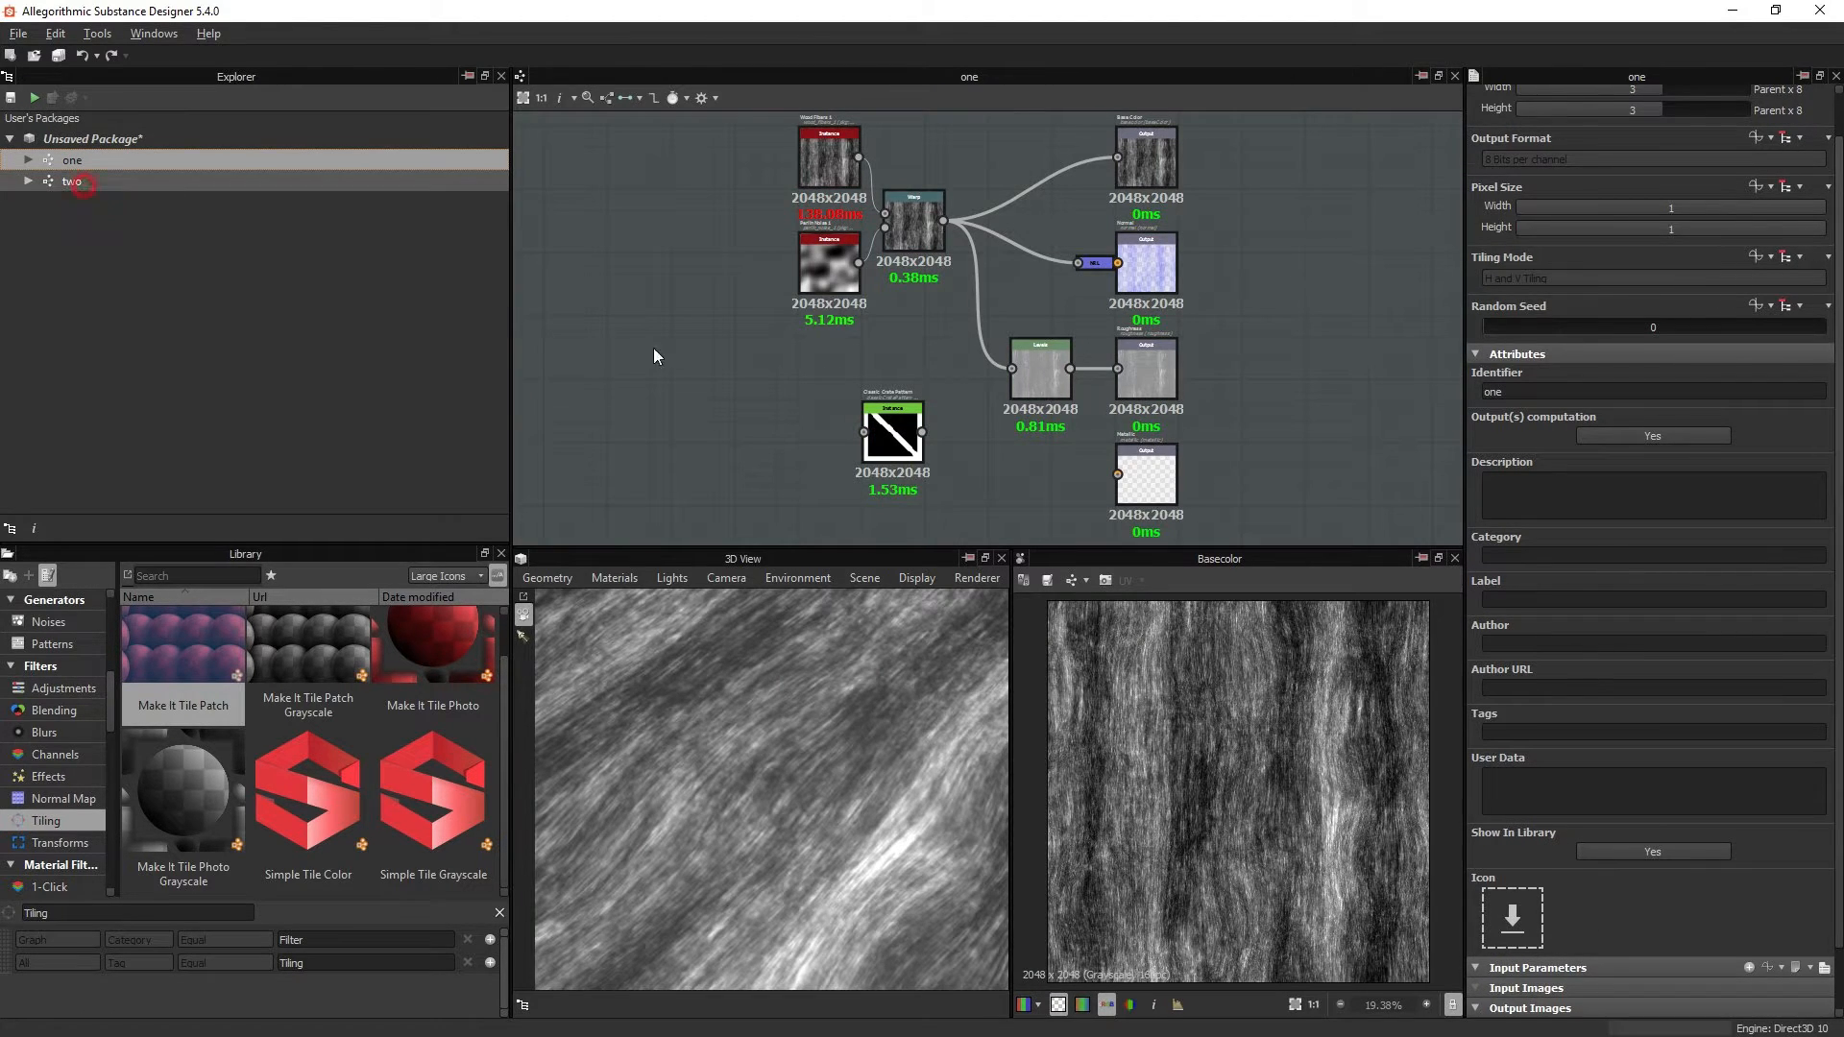
pyautogui.click(71, 181)
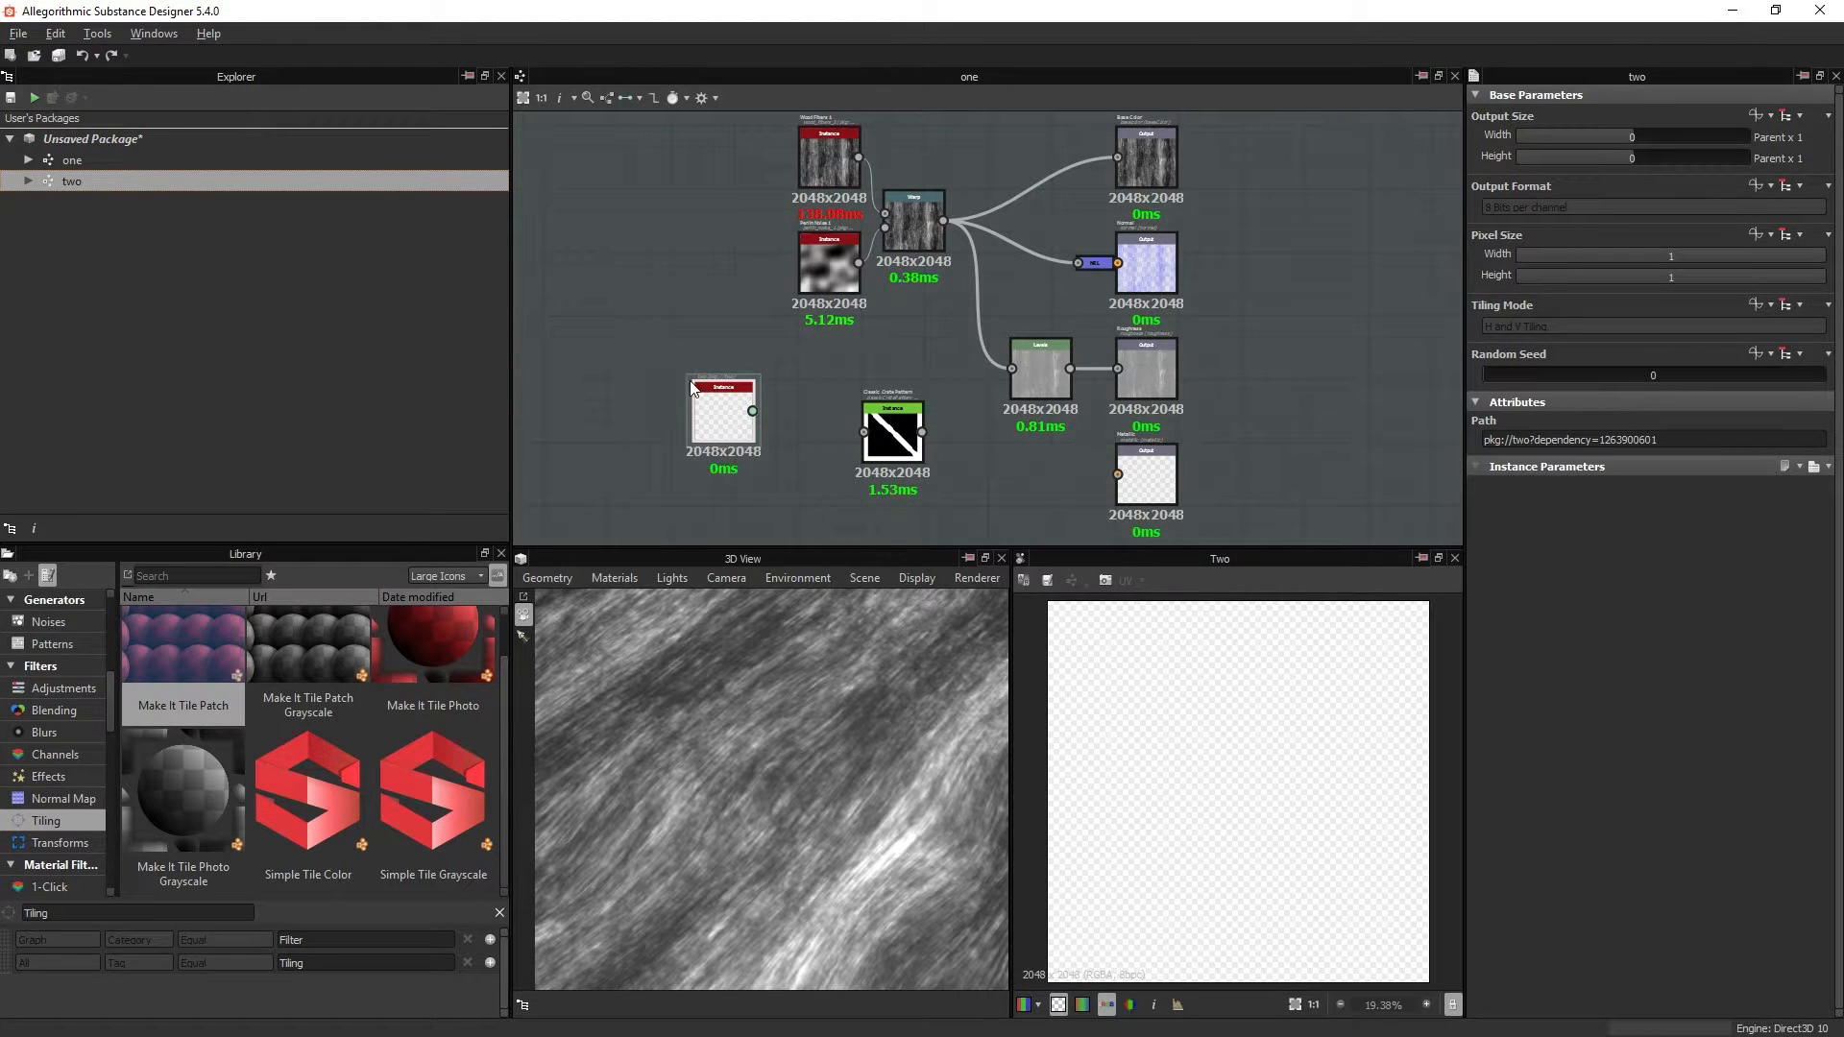
pyautogui.moveTo(71, 160)
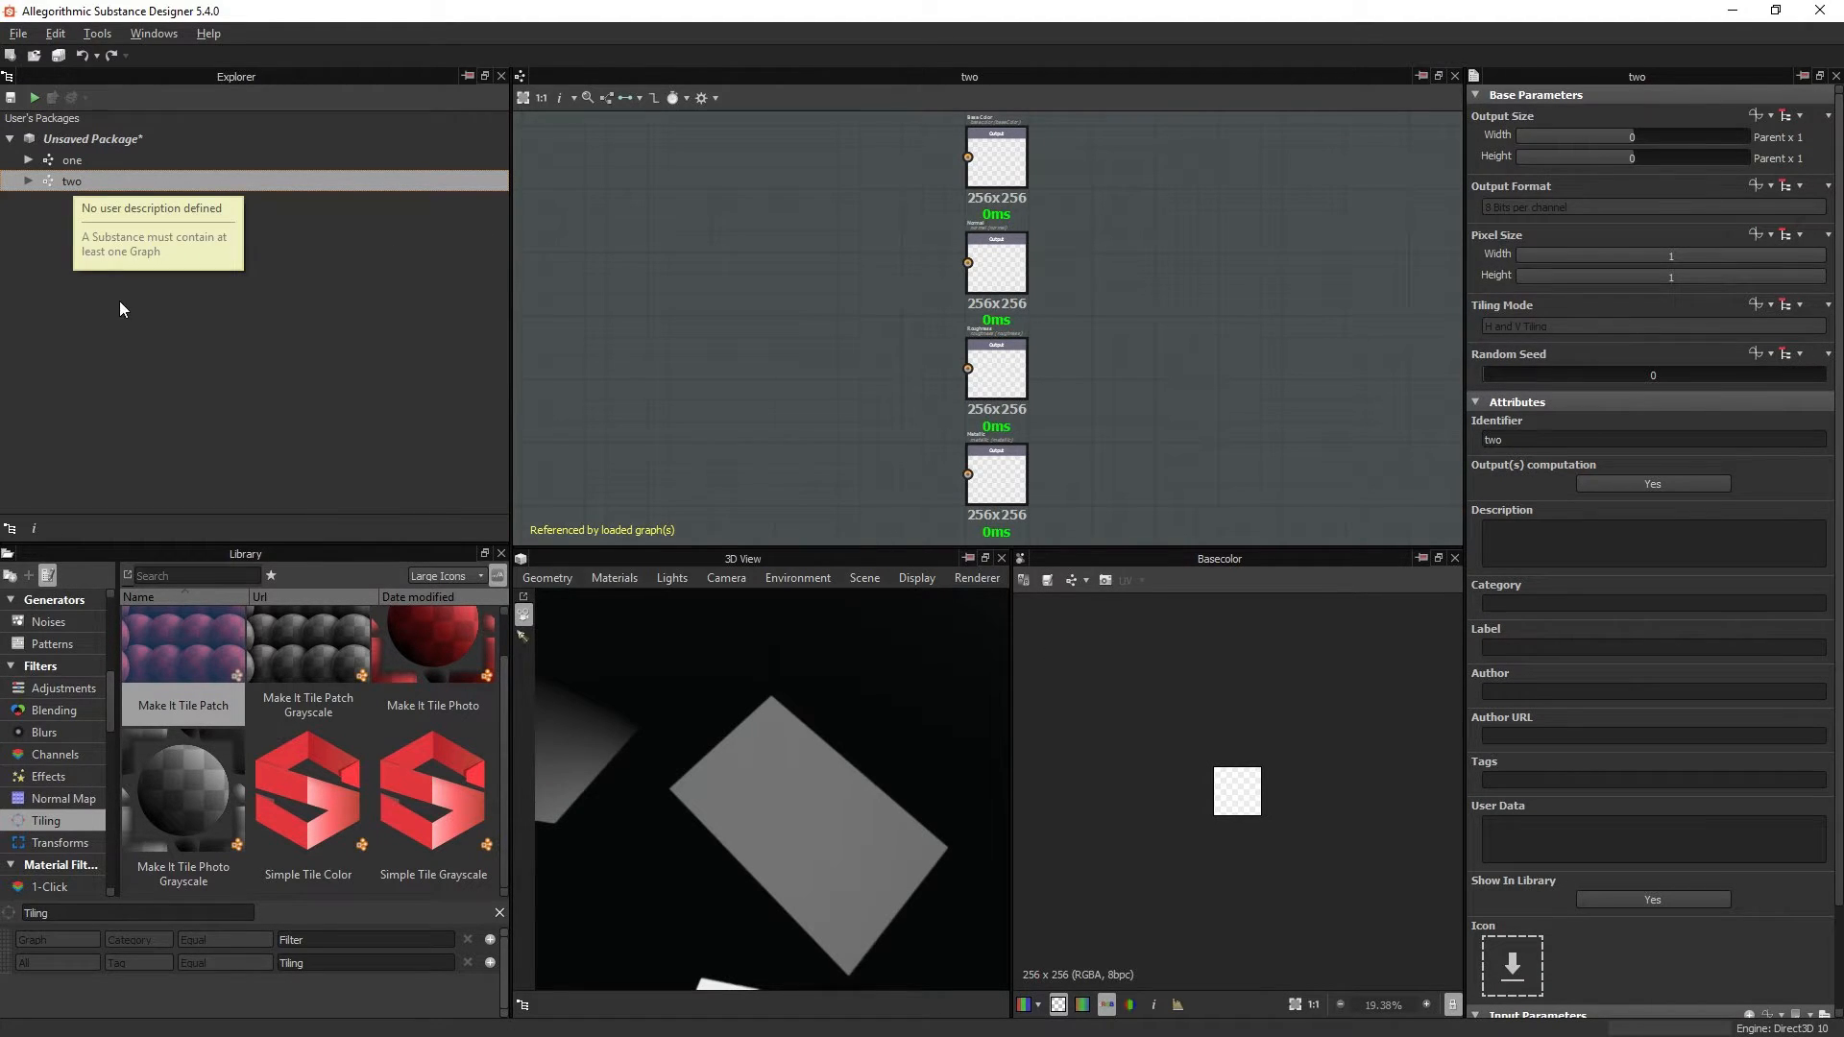
pyautogui.moveTo(86, 190)
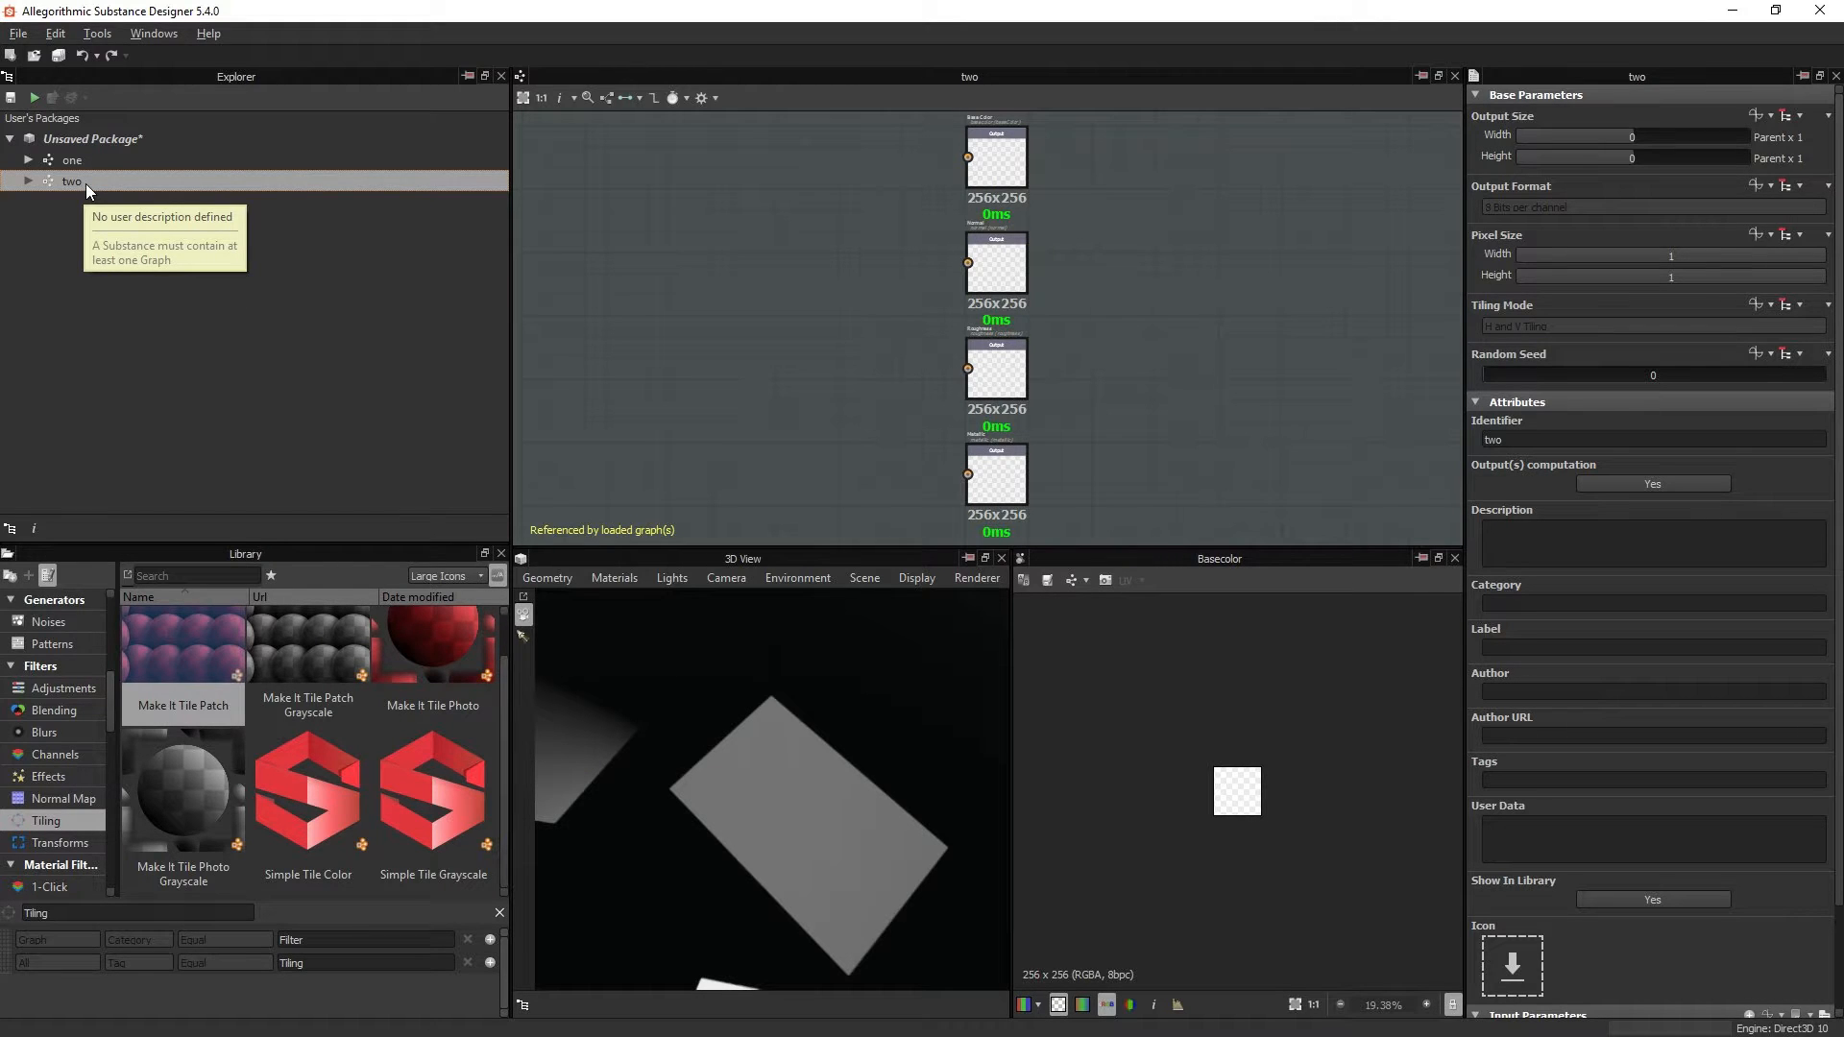
pyautogui.moveTo(104, 196)
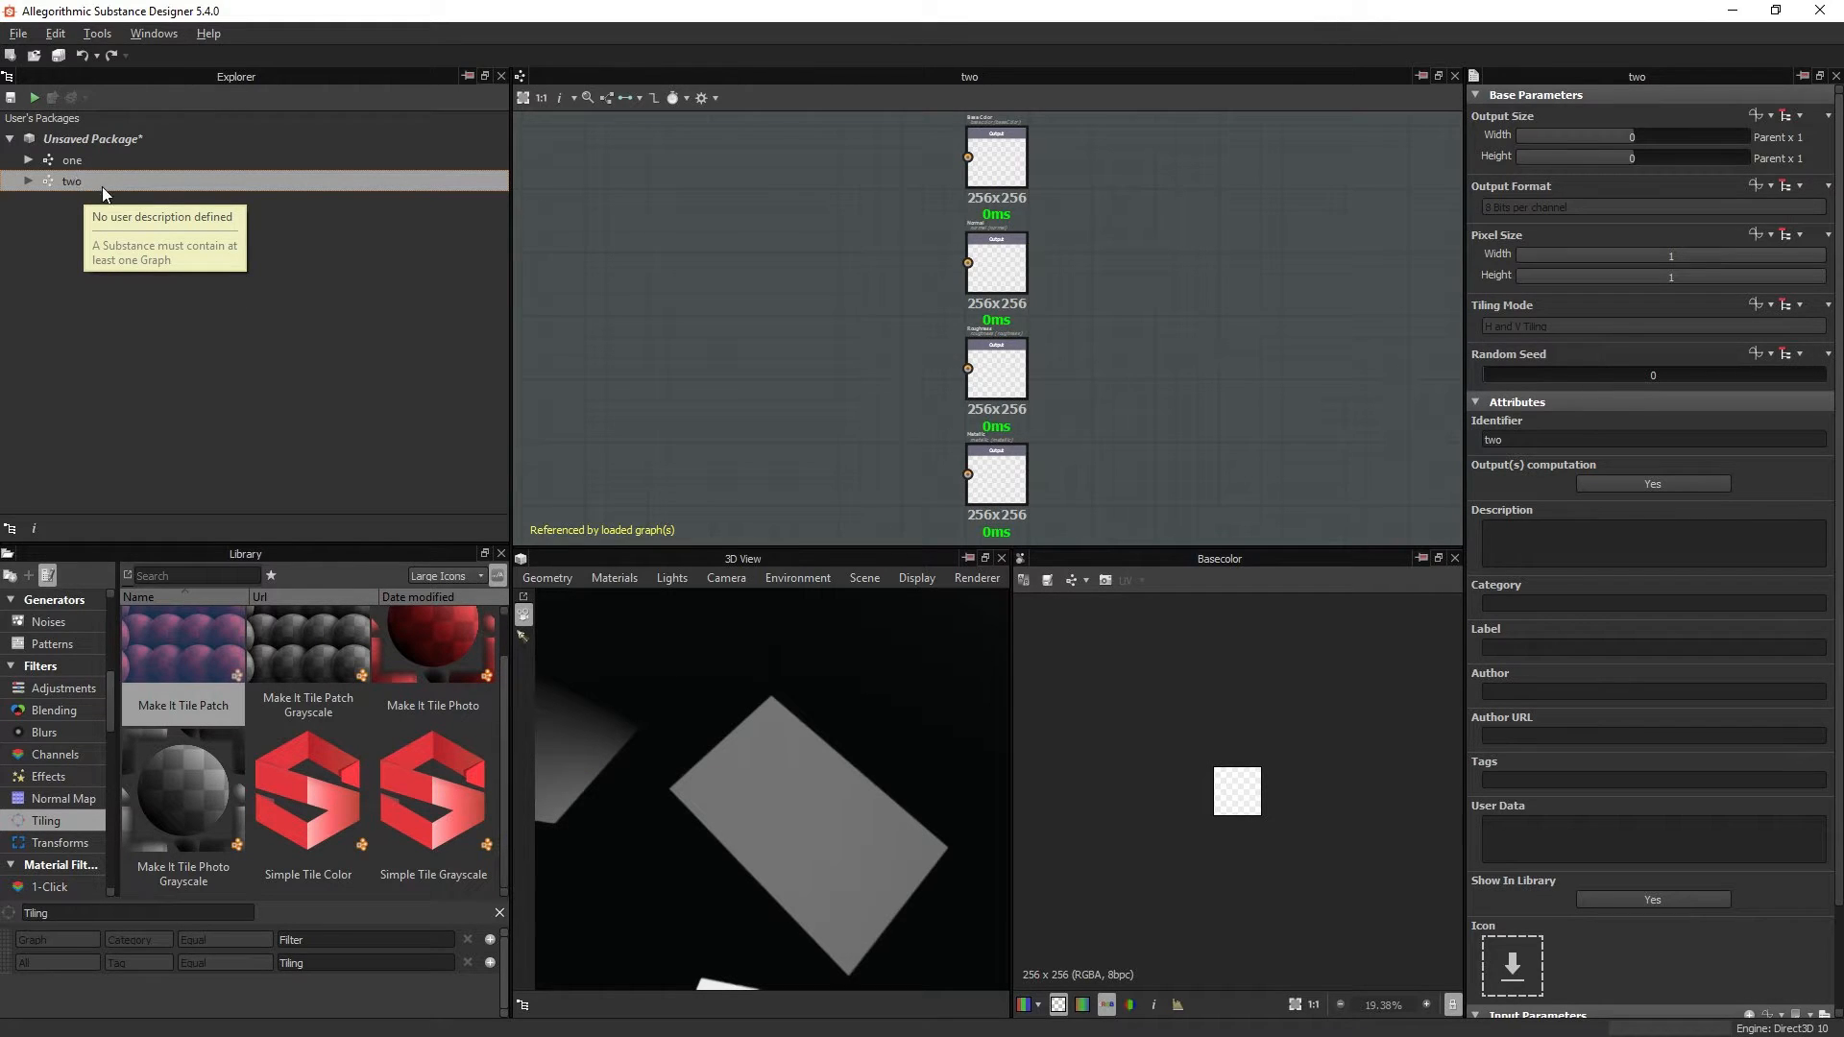
pyautogui.moveTo(1173, 357)
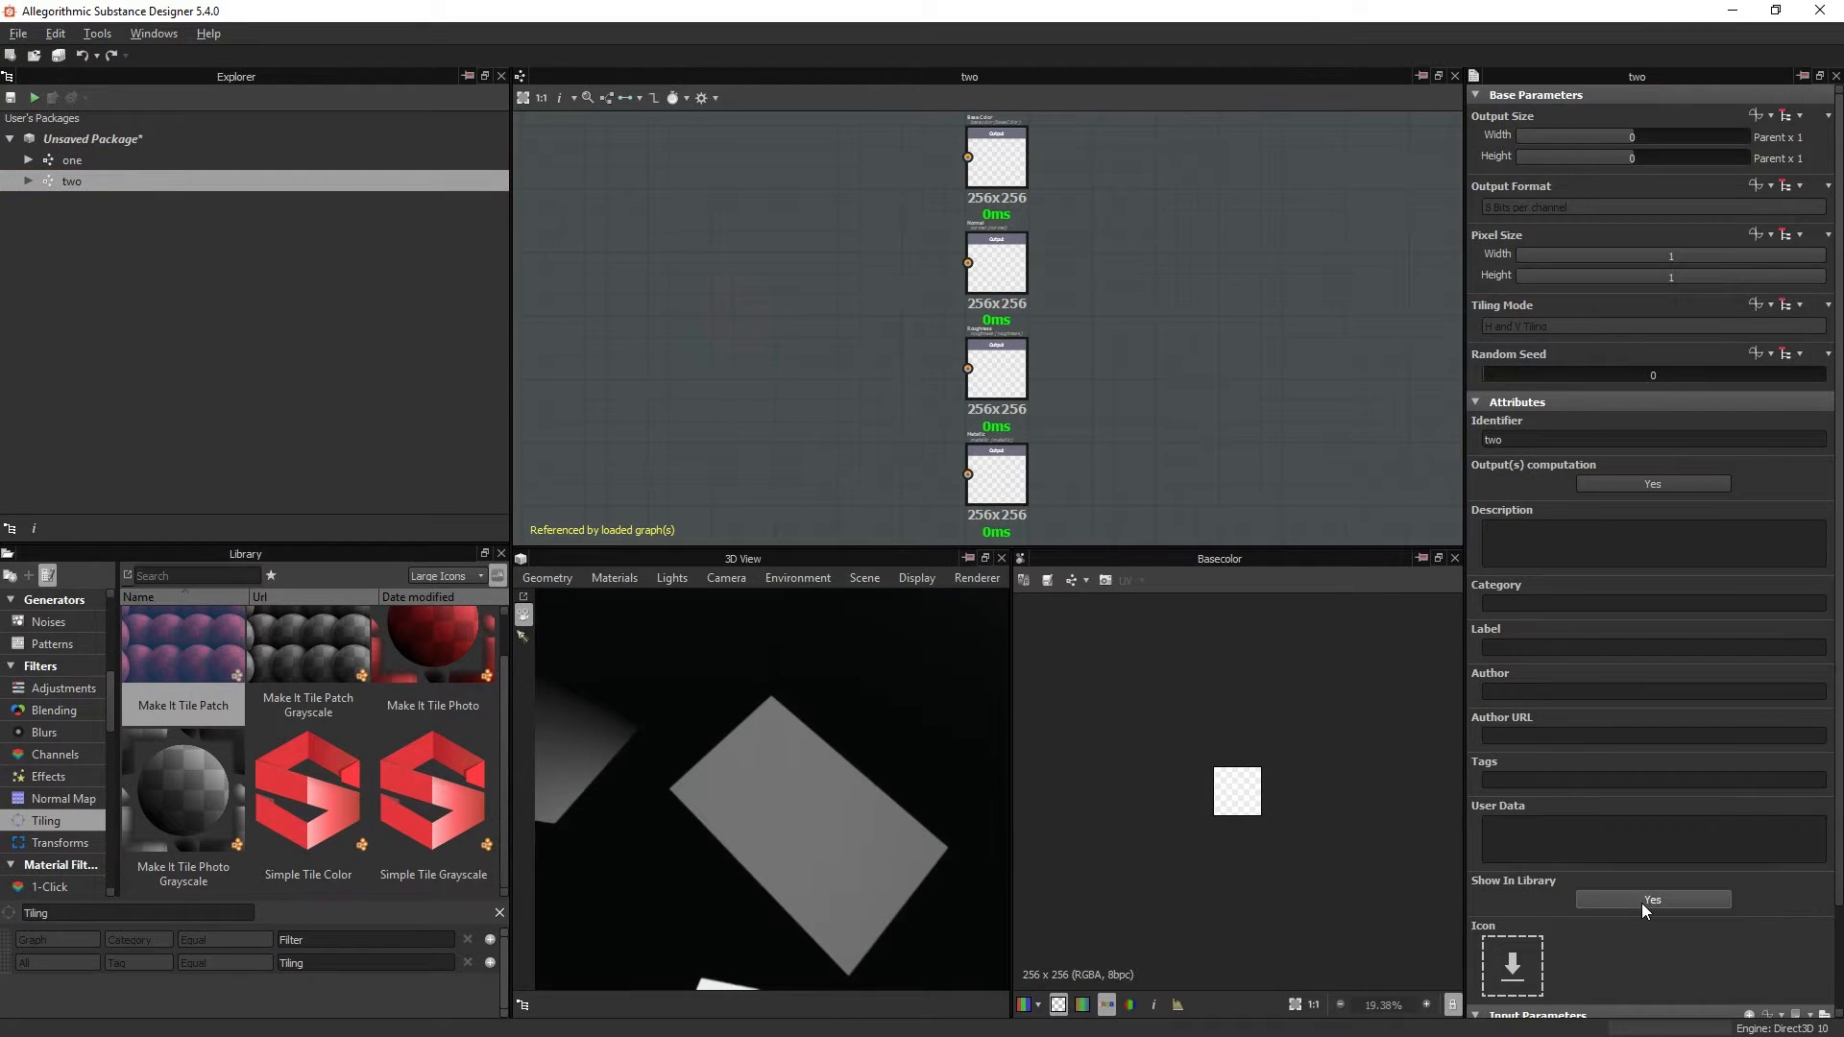
# Step: Set graph two's Show In Library attribute to No and select its instance node back in graph one
pyautogui.click(1652, 899)
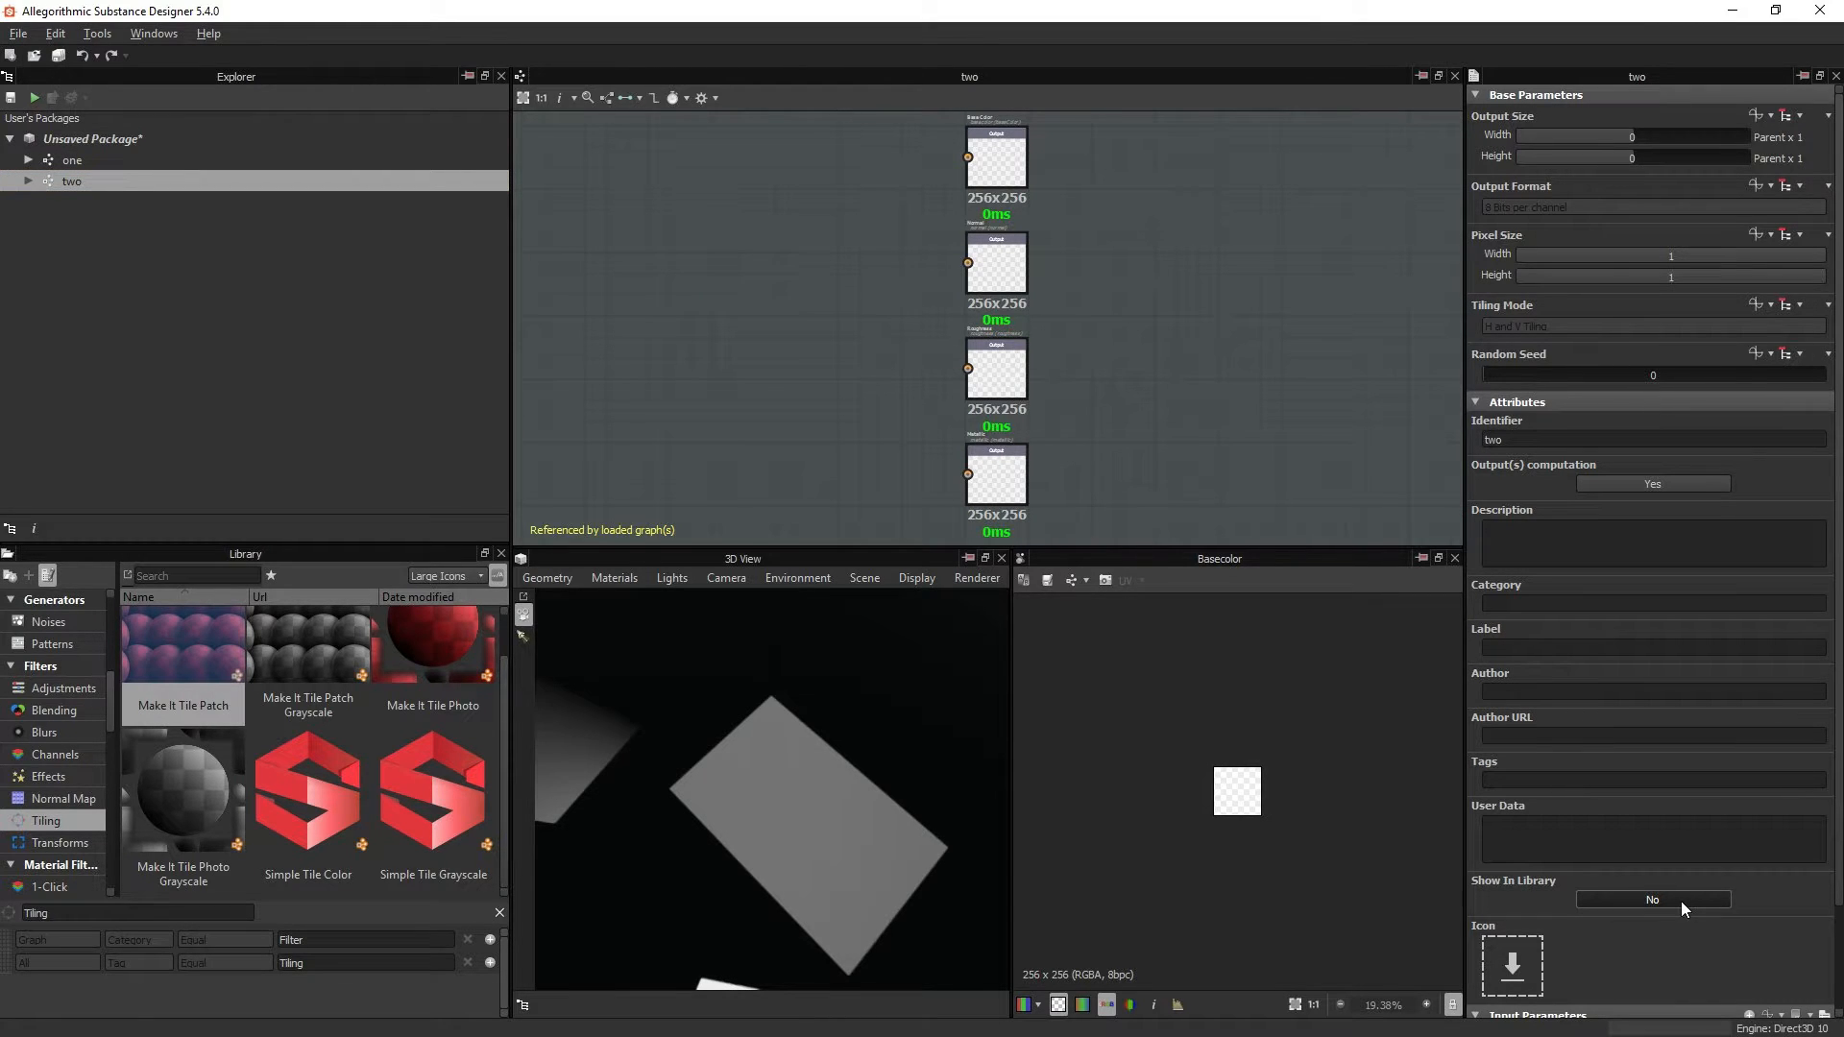
pyautogui.moveTo(432, 671)
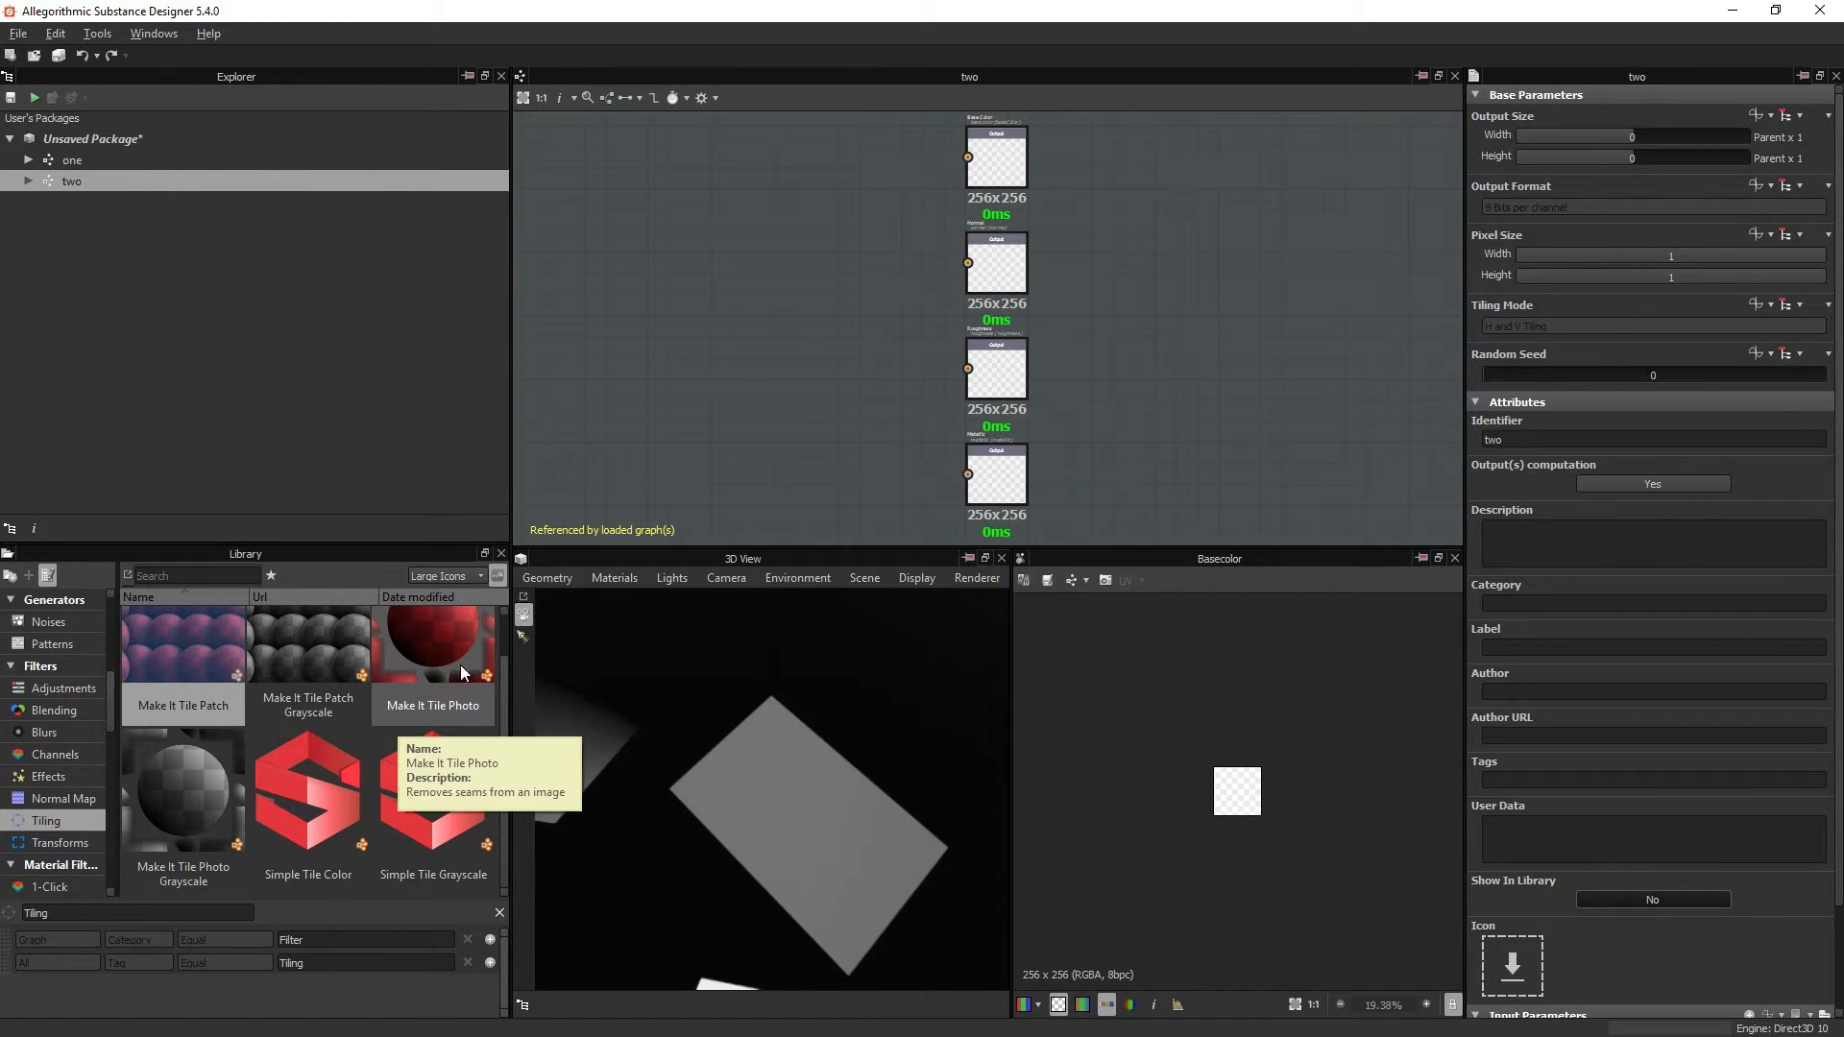
pyautogui.moveTo(454, 709)
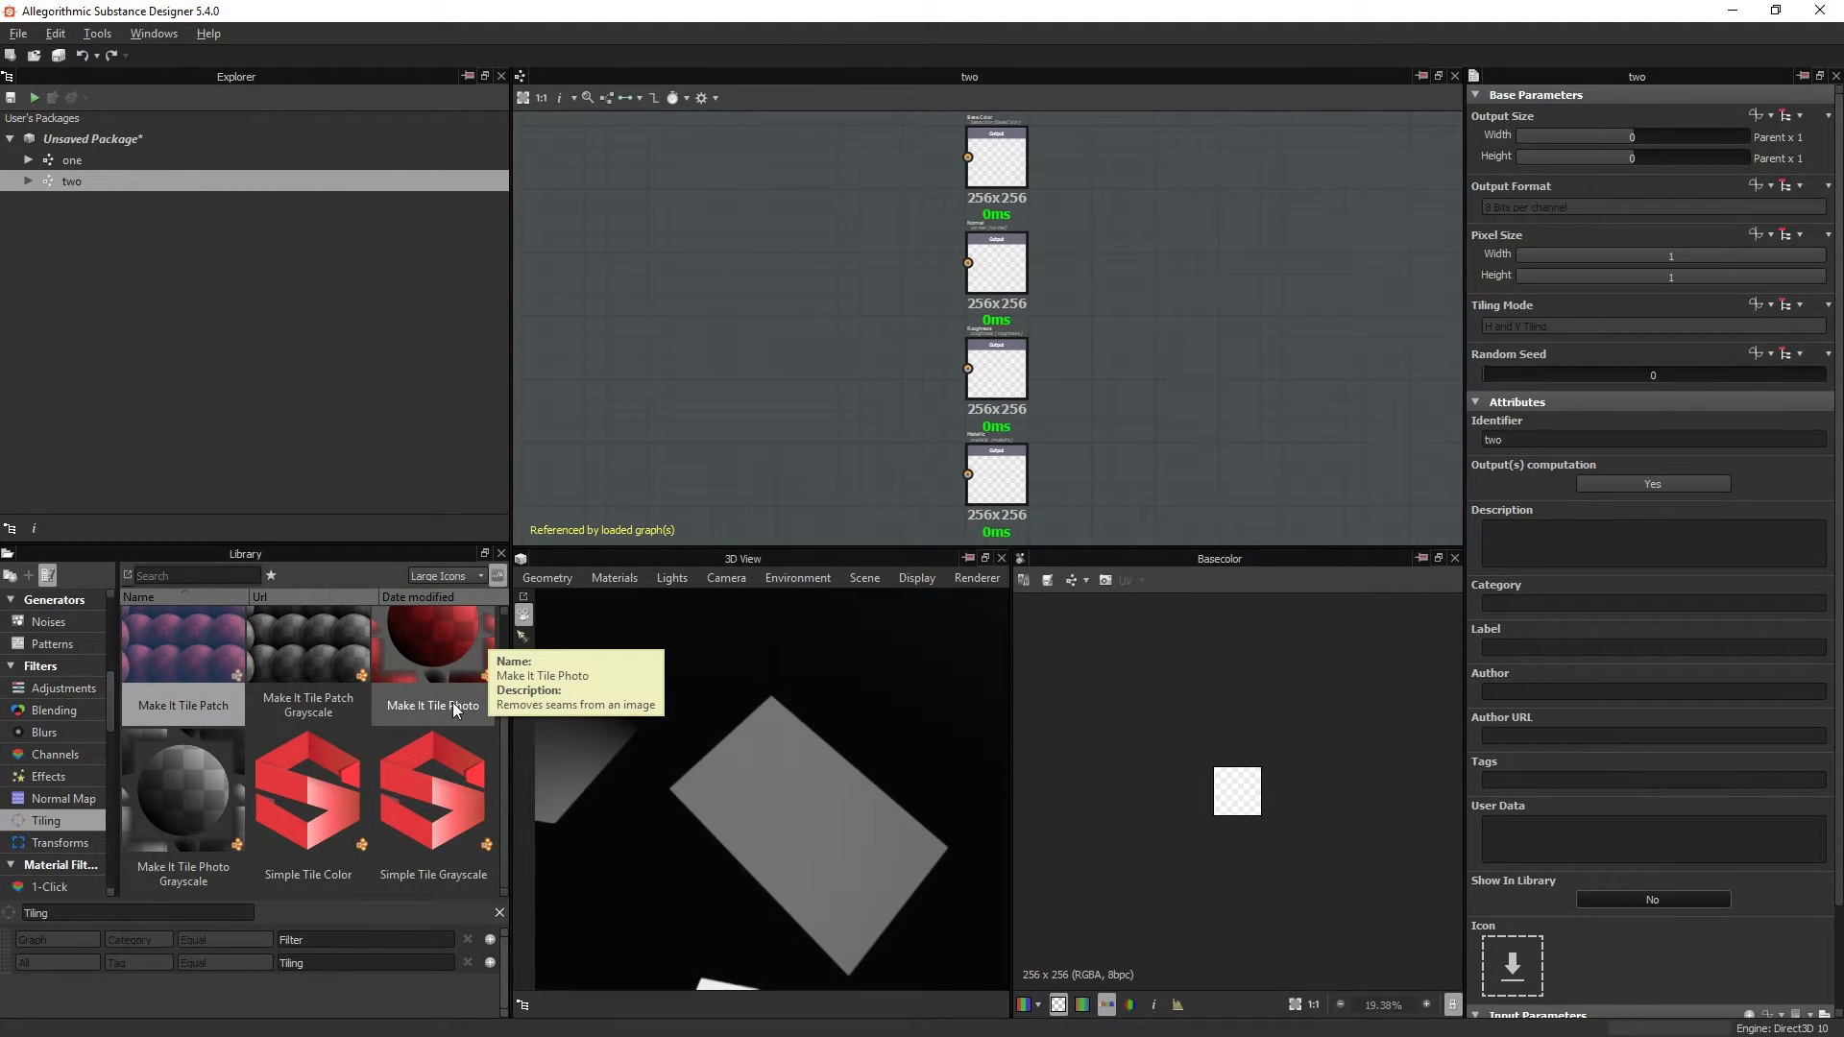
pyautogui.moveTo(449, 674)
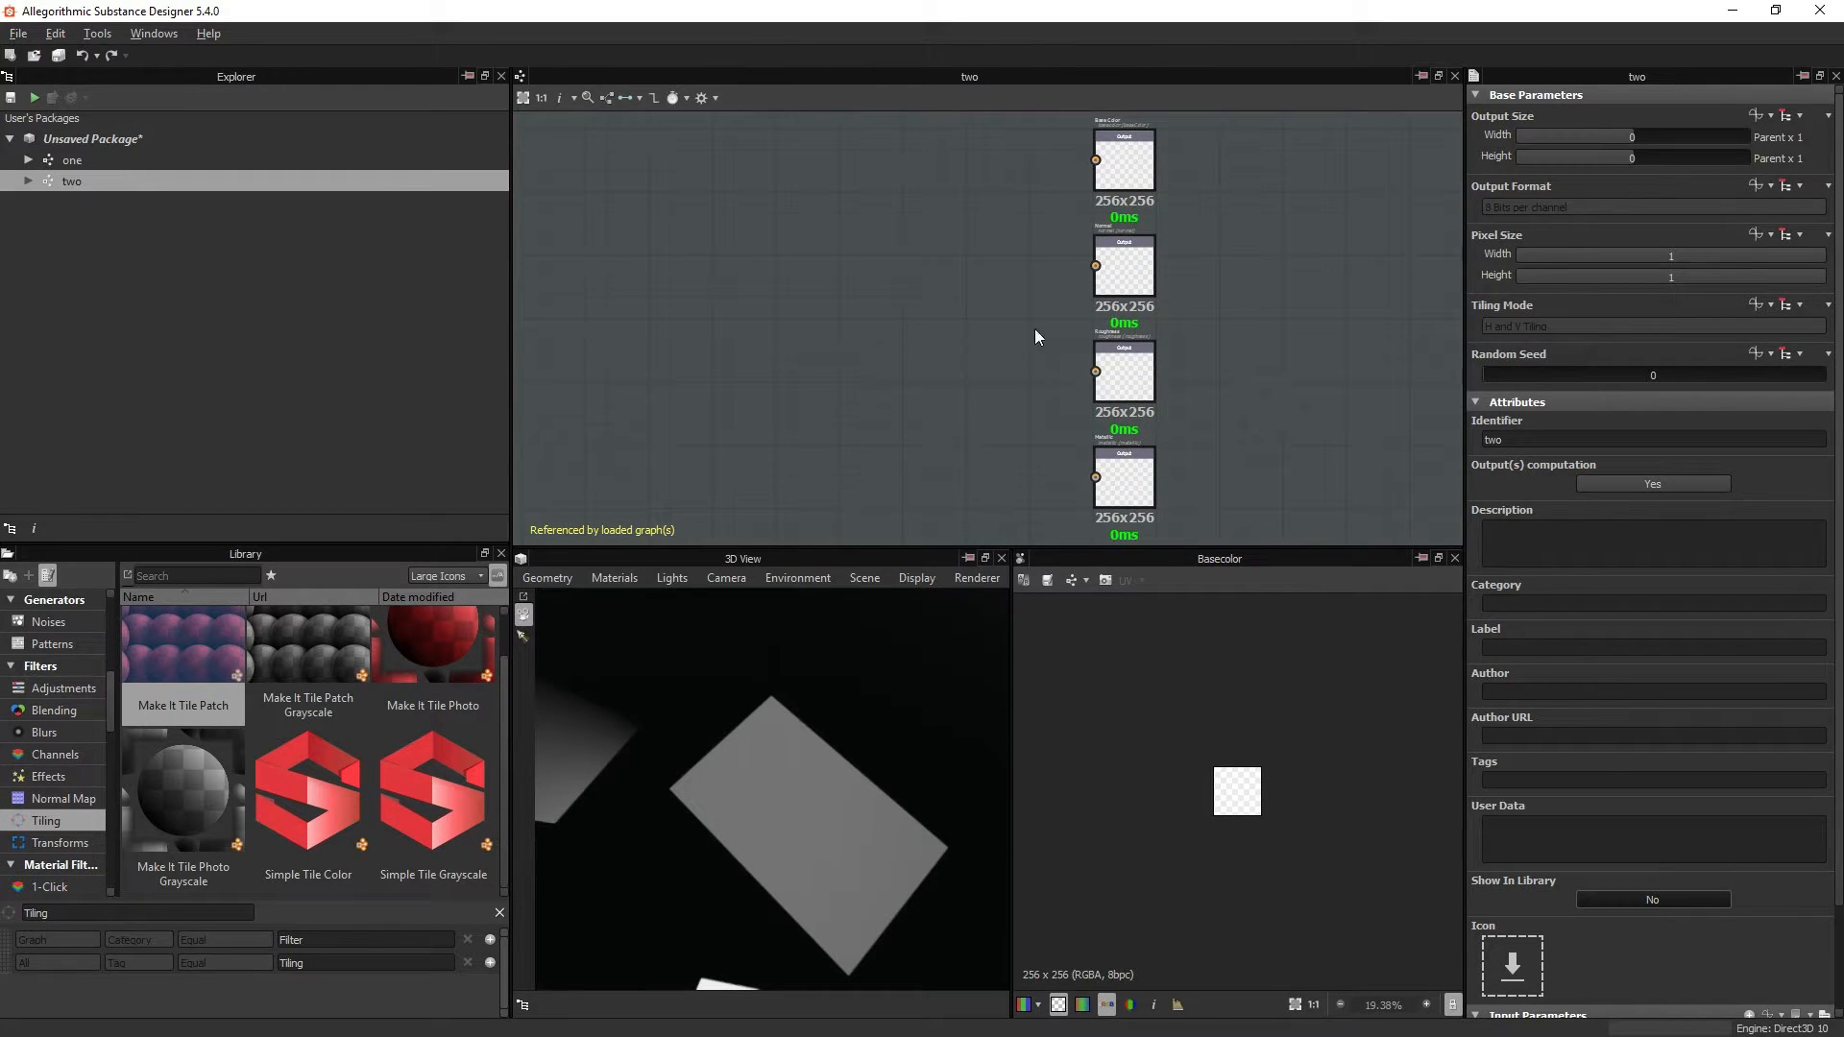
pyautogui.moveTo(897, 305)
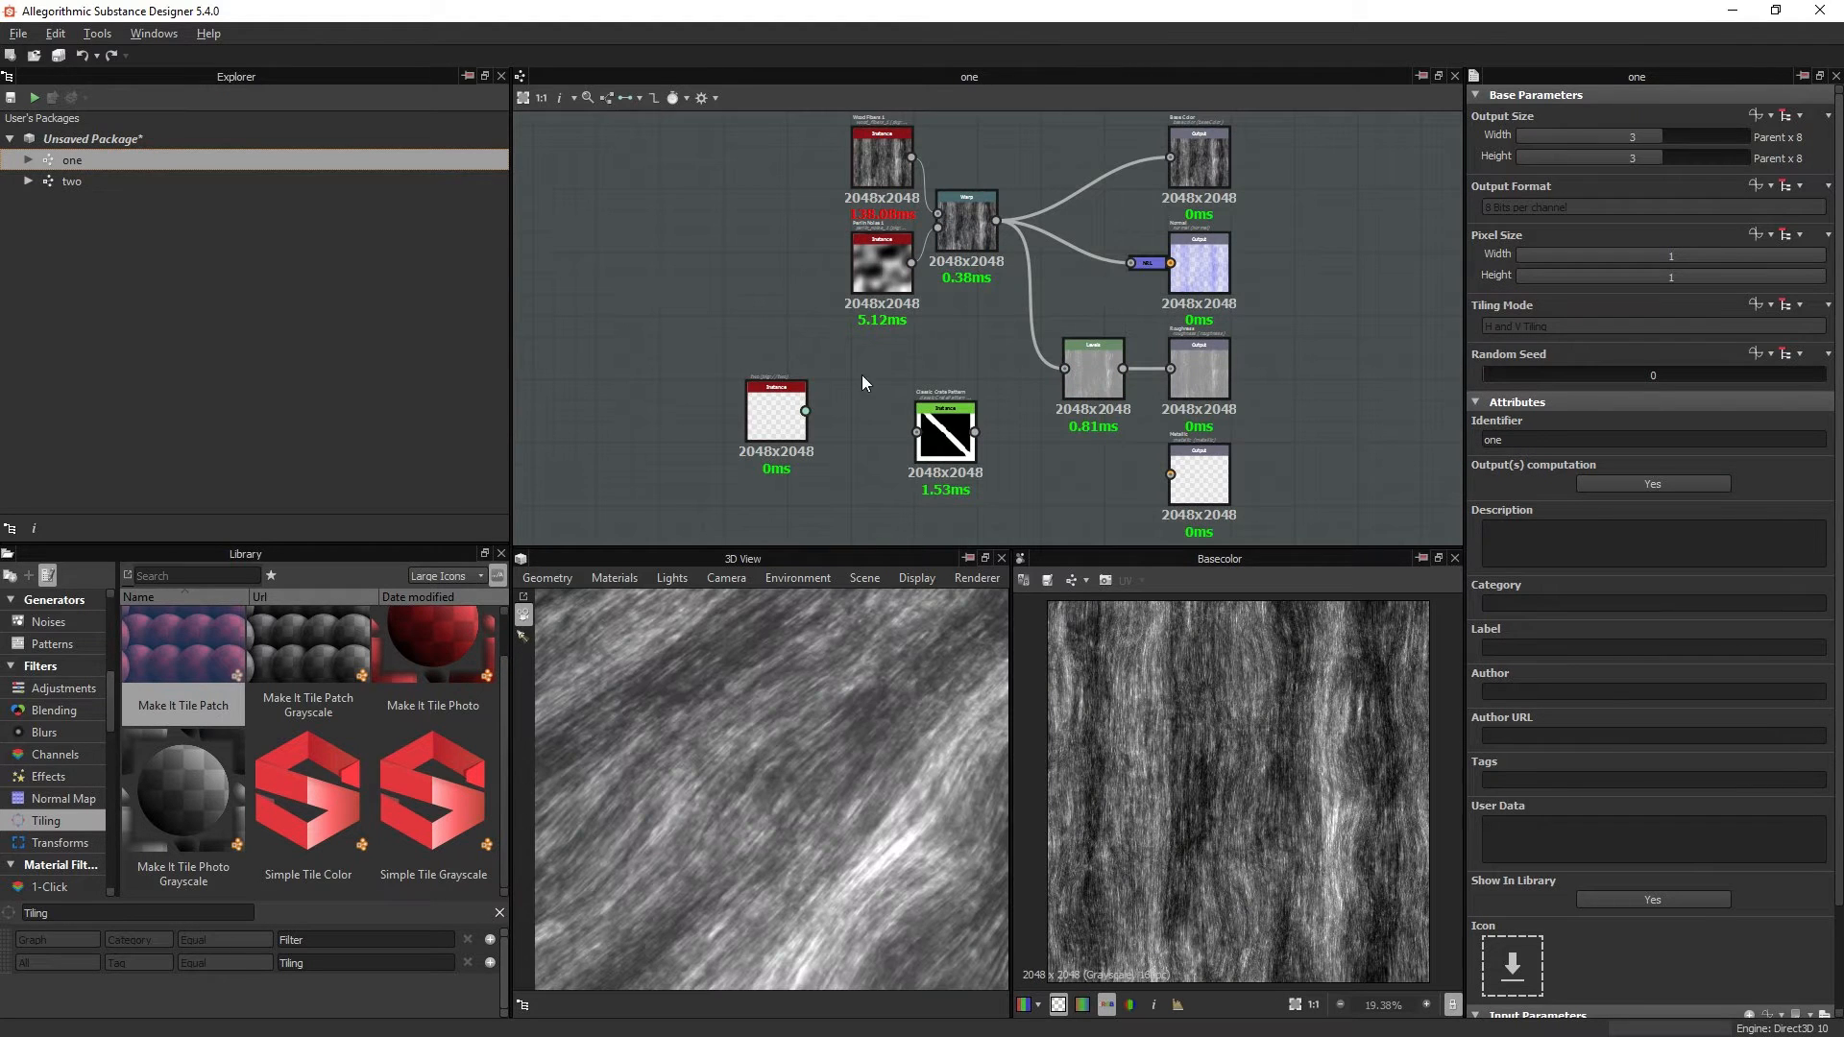
pyautogui.click(777, 411)
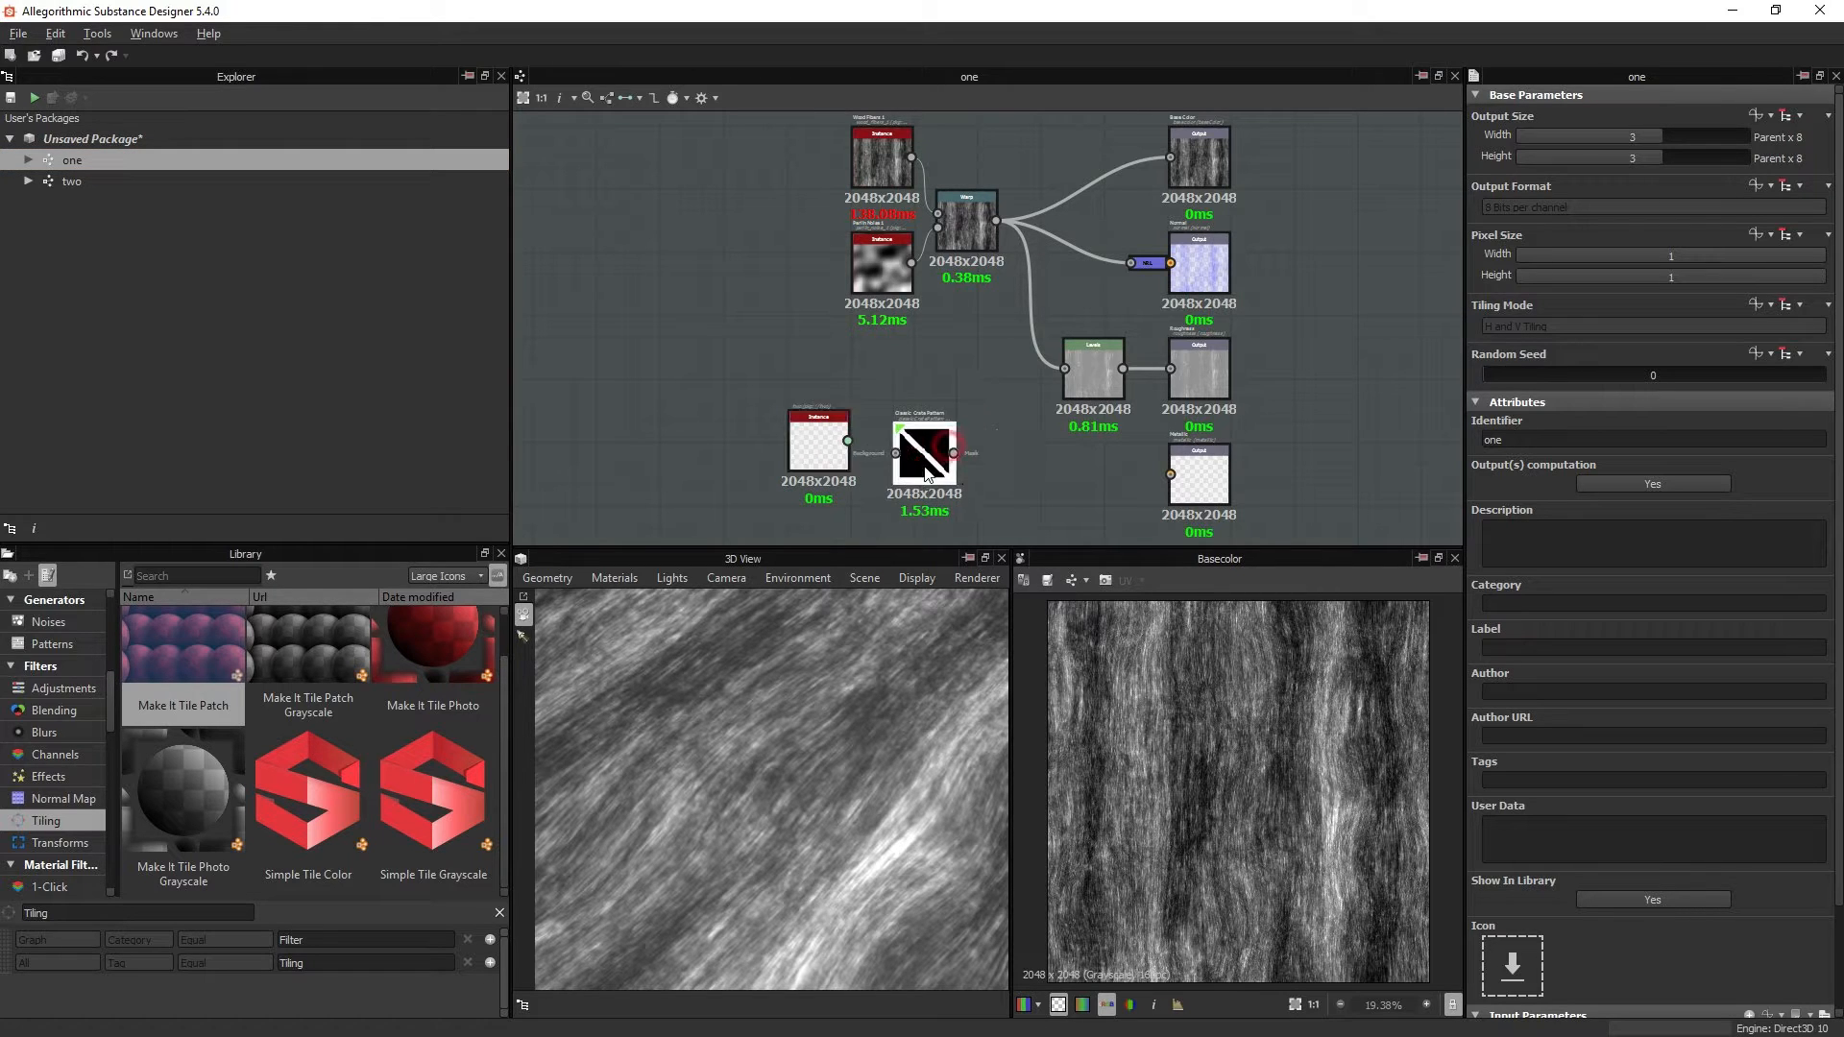
# Step: Move the graph two instance node directly left of the crate pattern node
pyautogui.click(839, 457)
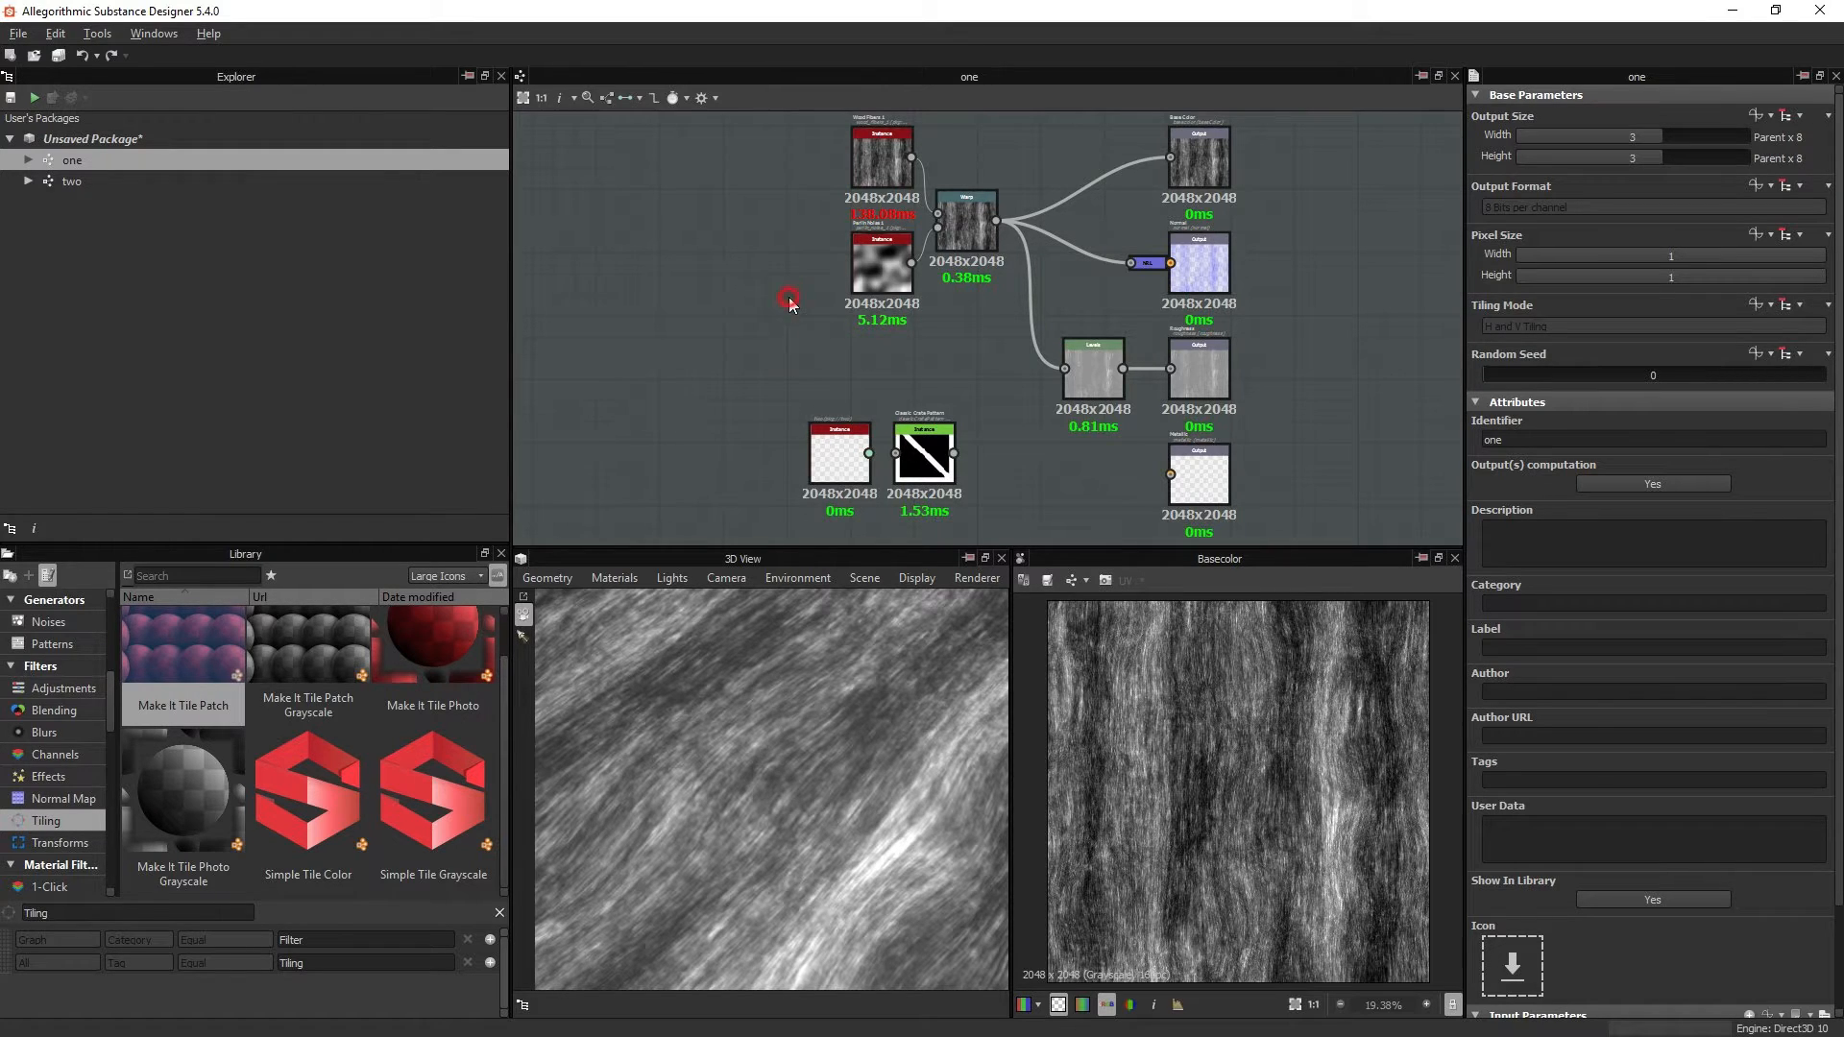
pyautogui.moveTo(788, 299); pyautogui.dragTo(711, 316)
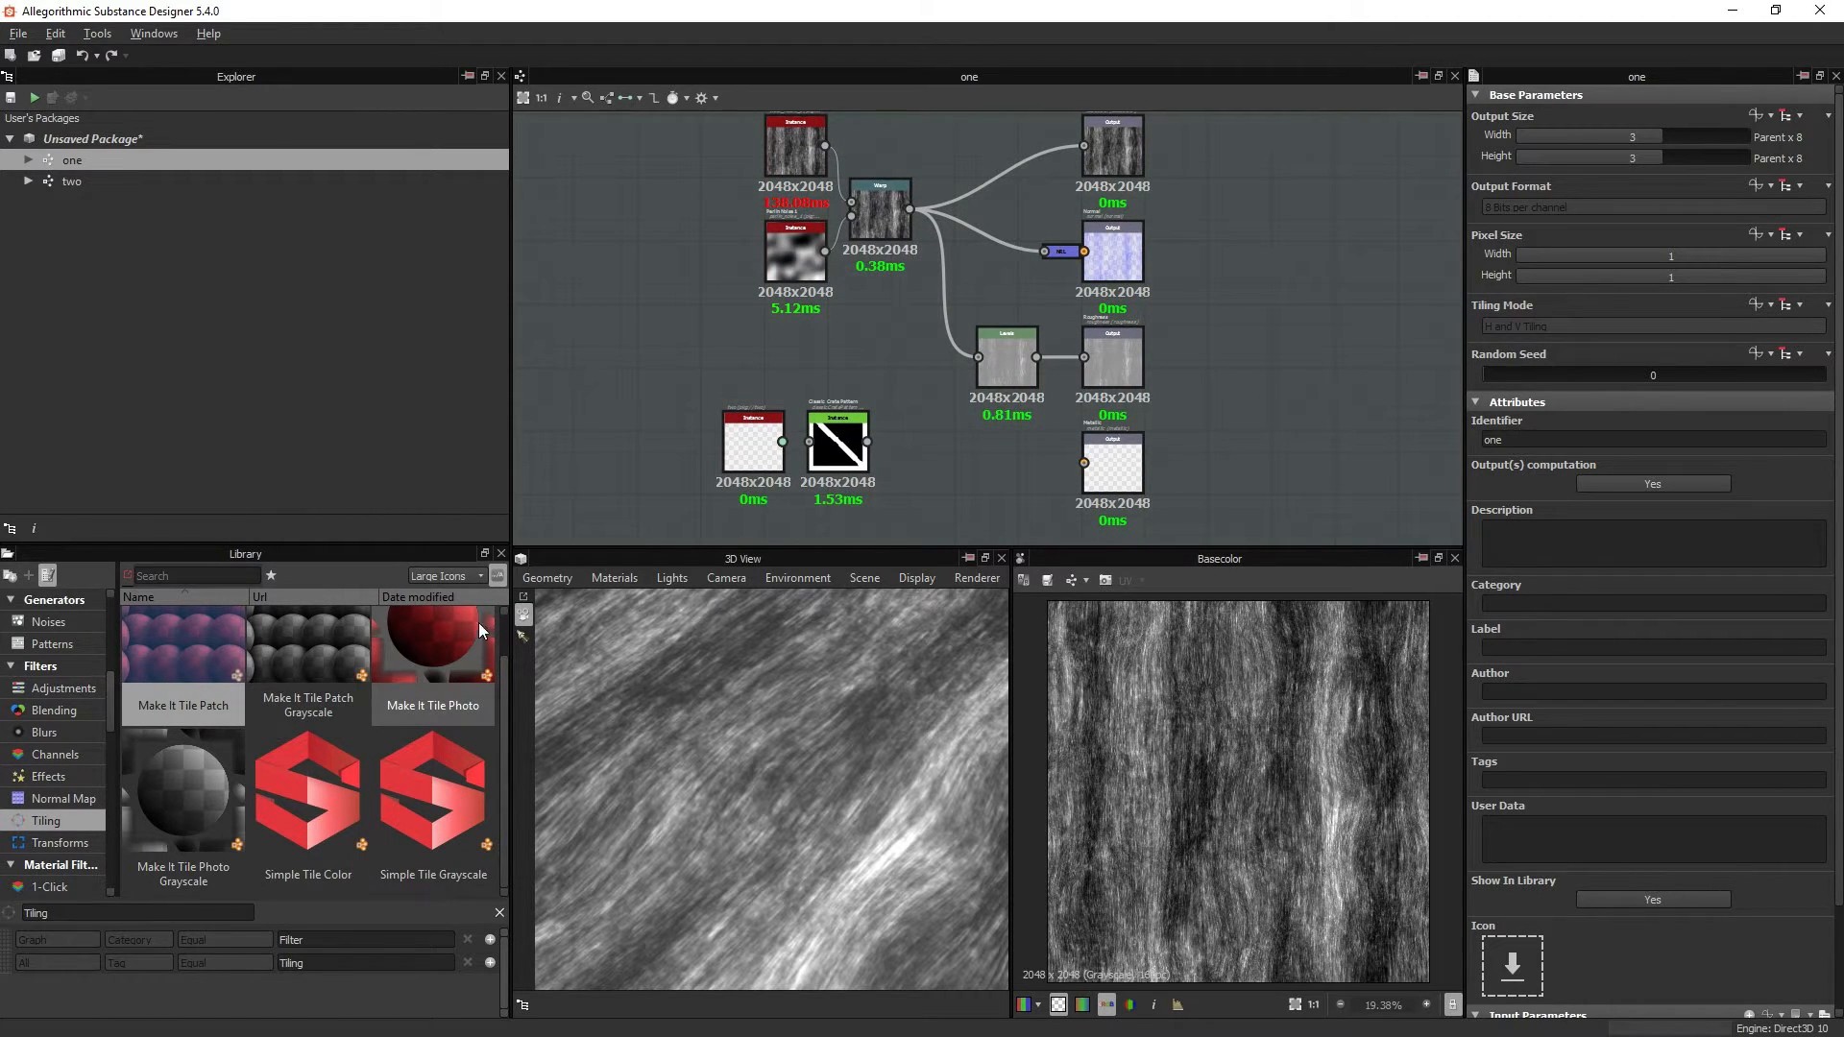
pyautogui.moveTo(1266, 340)
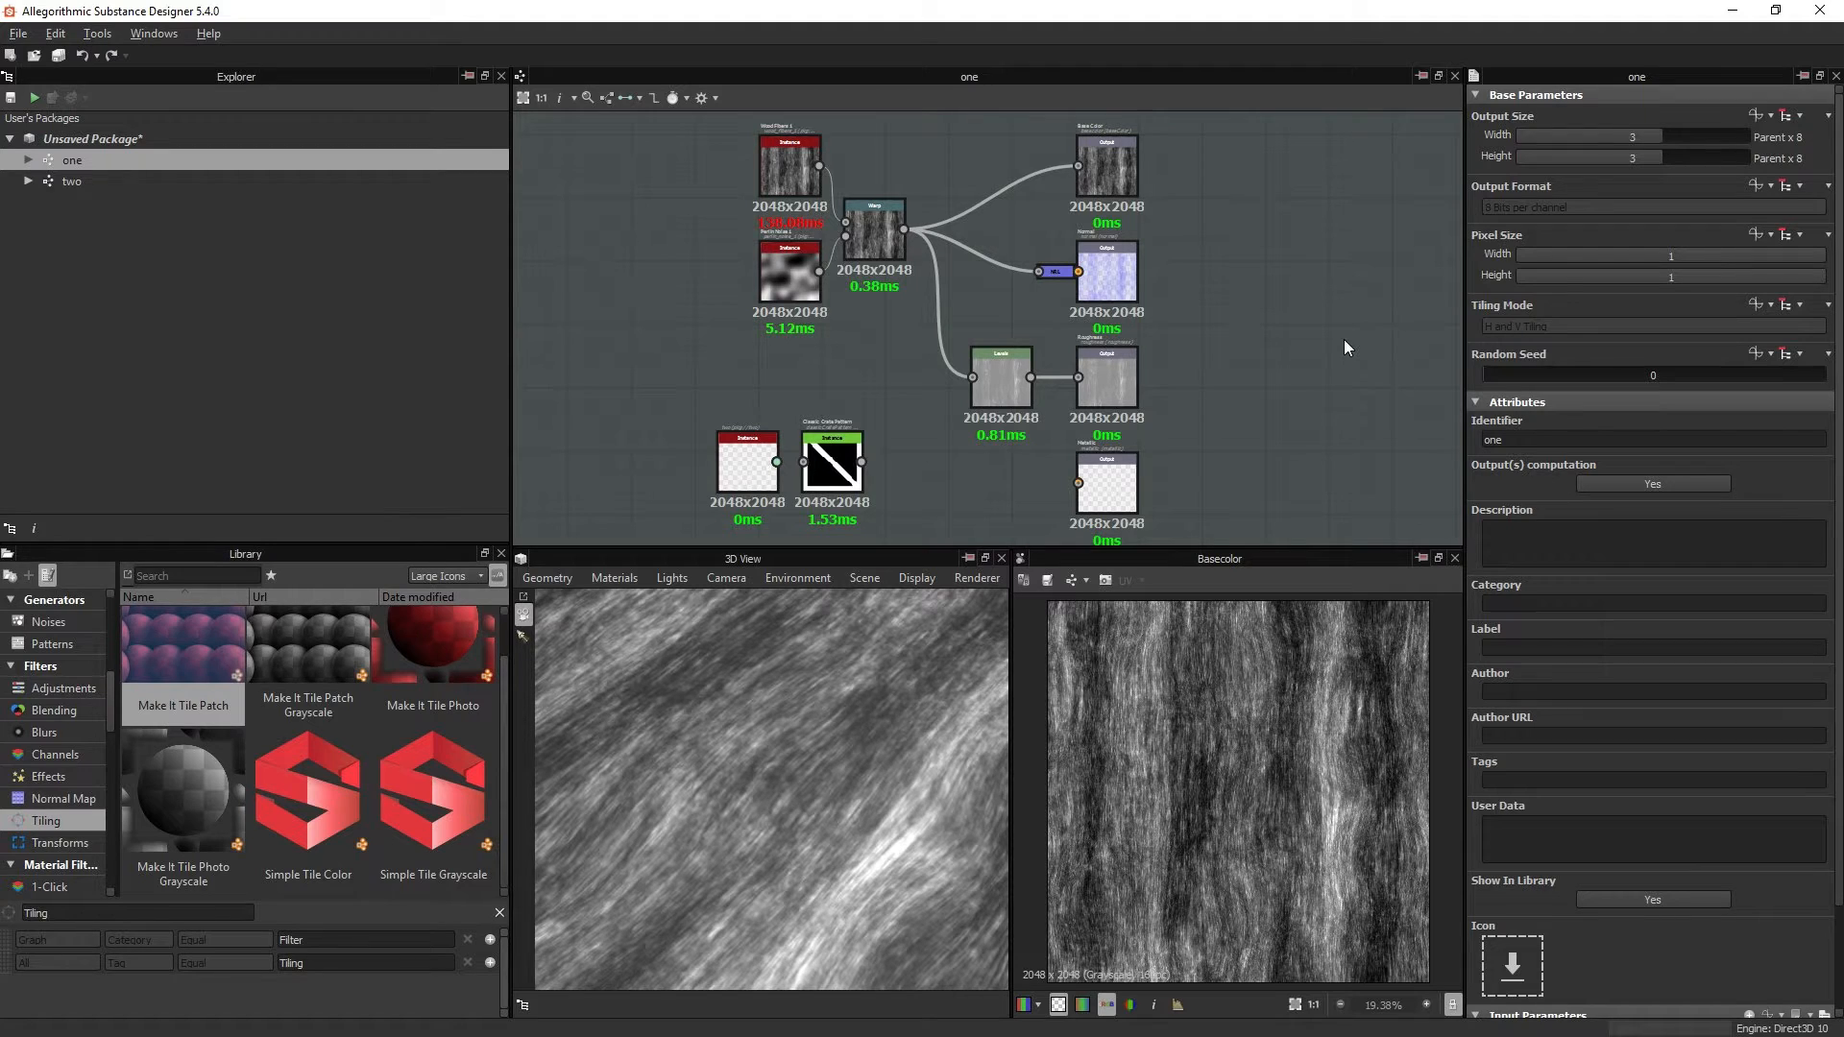
pyautogui.moveTo(1312, 373)
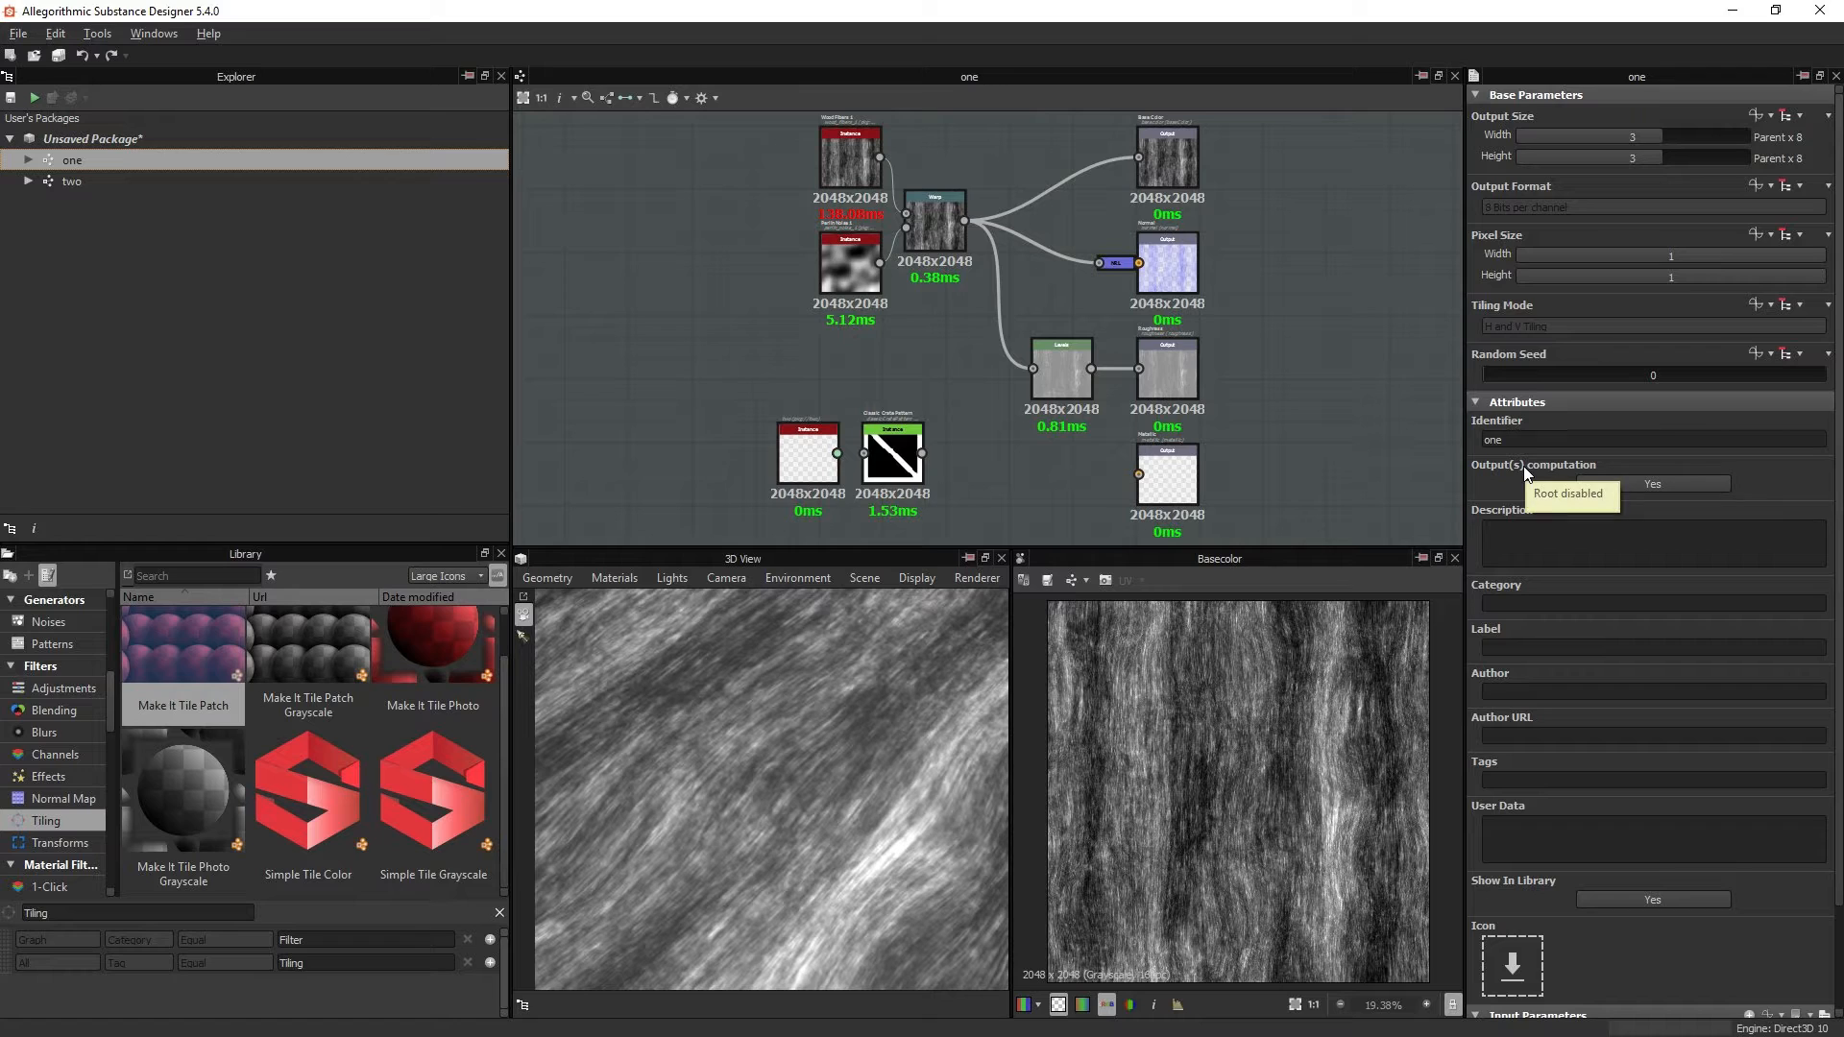
pyautogui.moveTo(1519, 910)
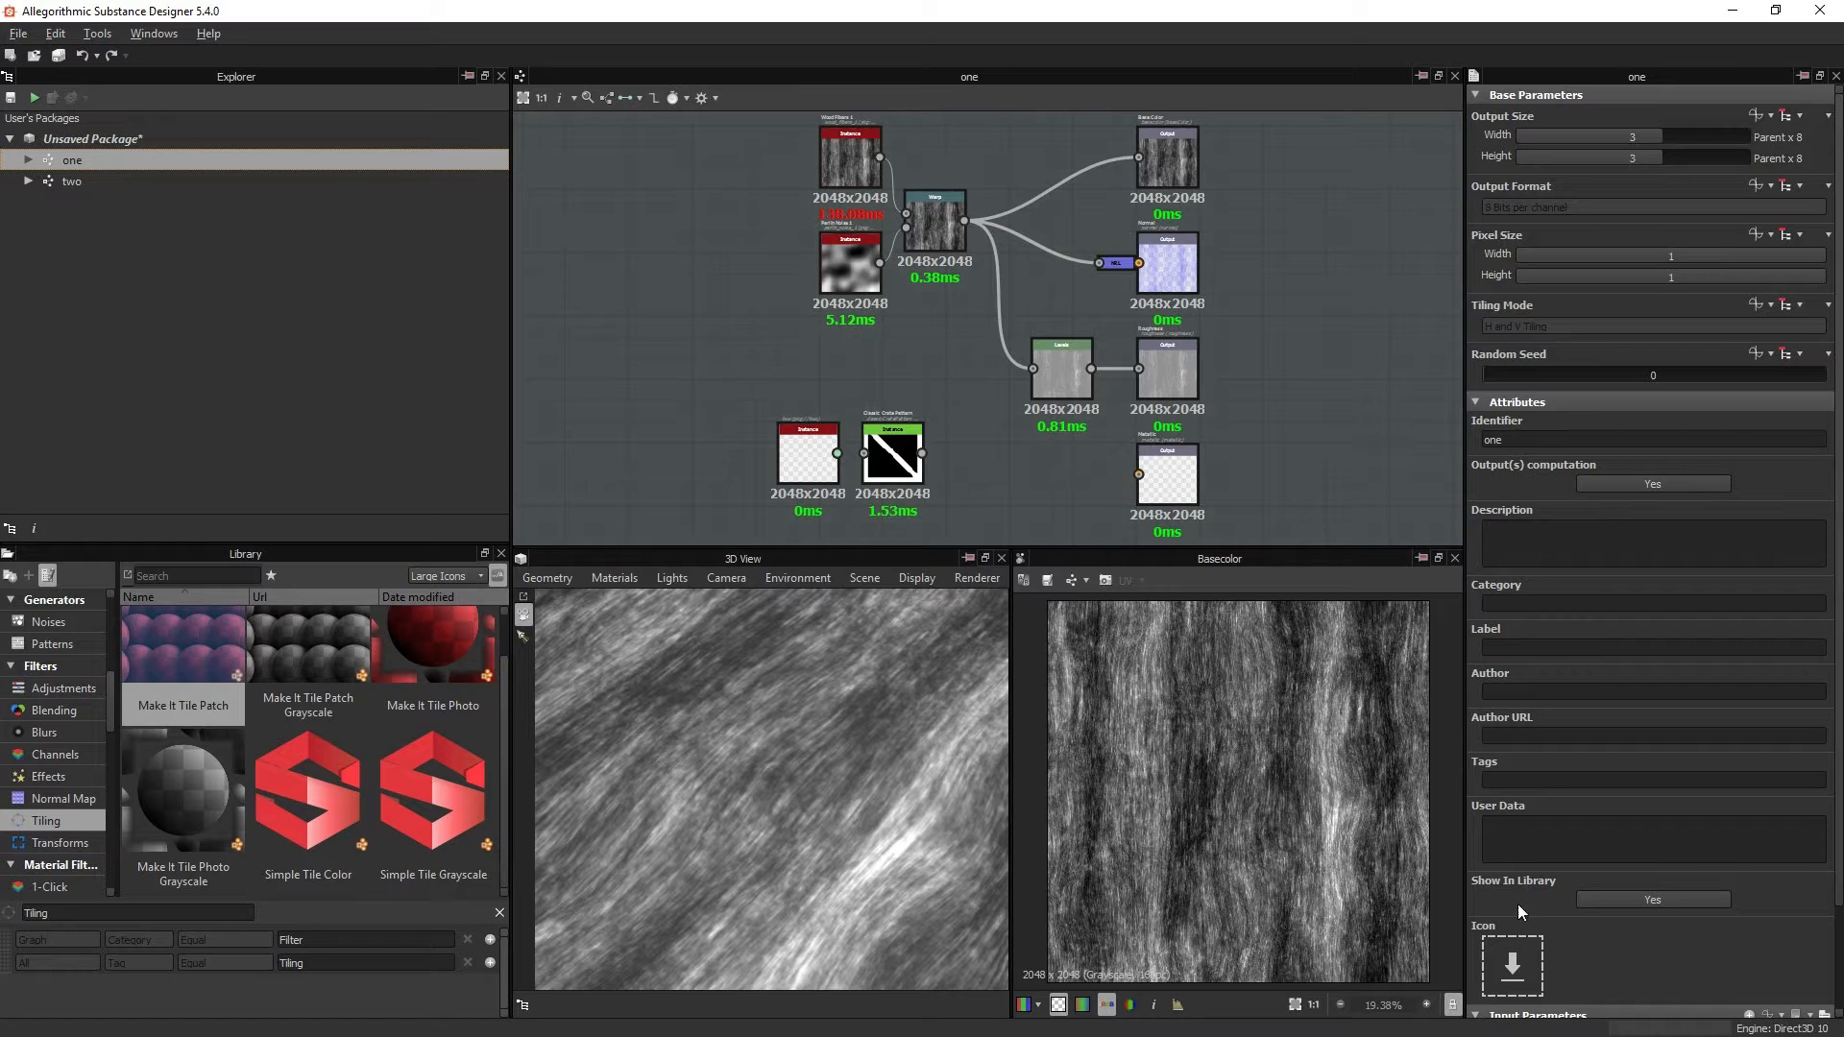
pyautogui.moveTo(1547, 900)
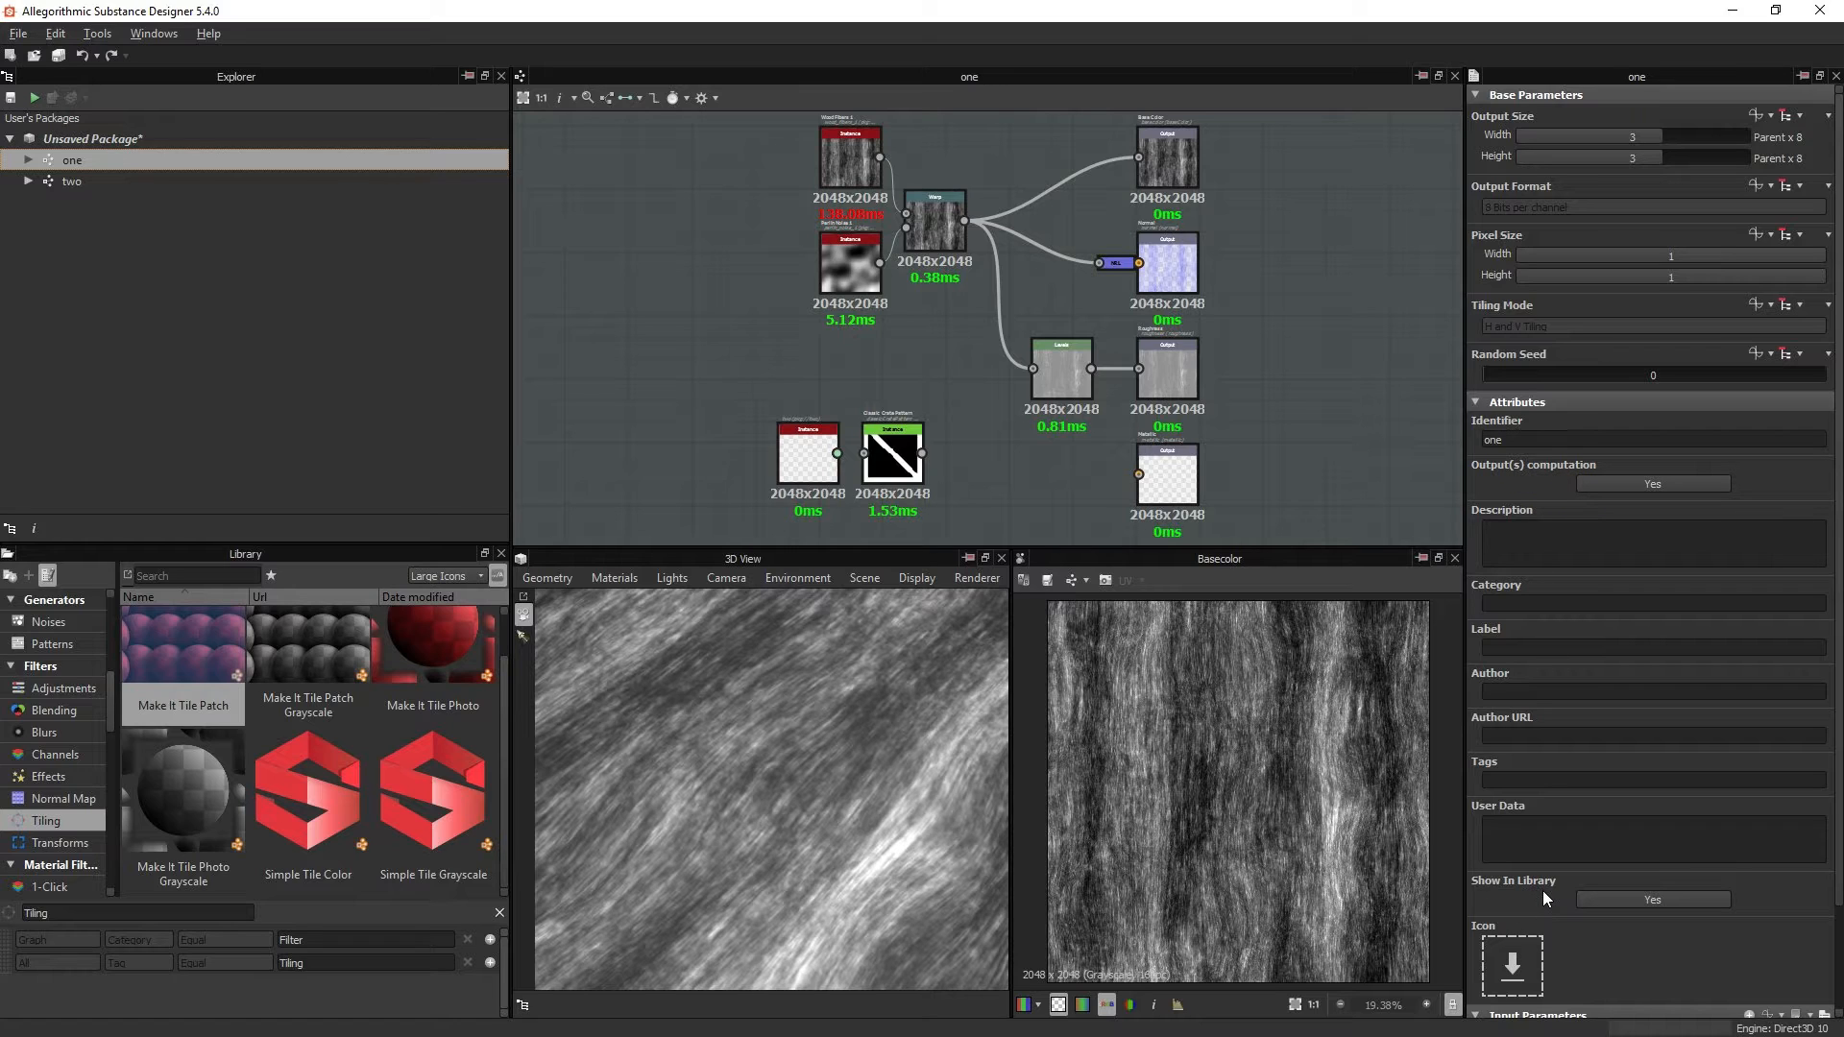
pyautogui.moveTo(1597, 494)
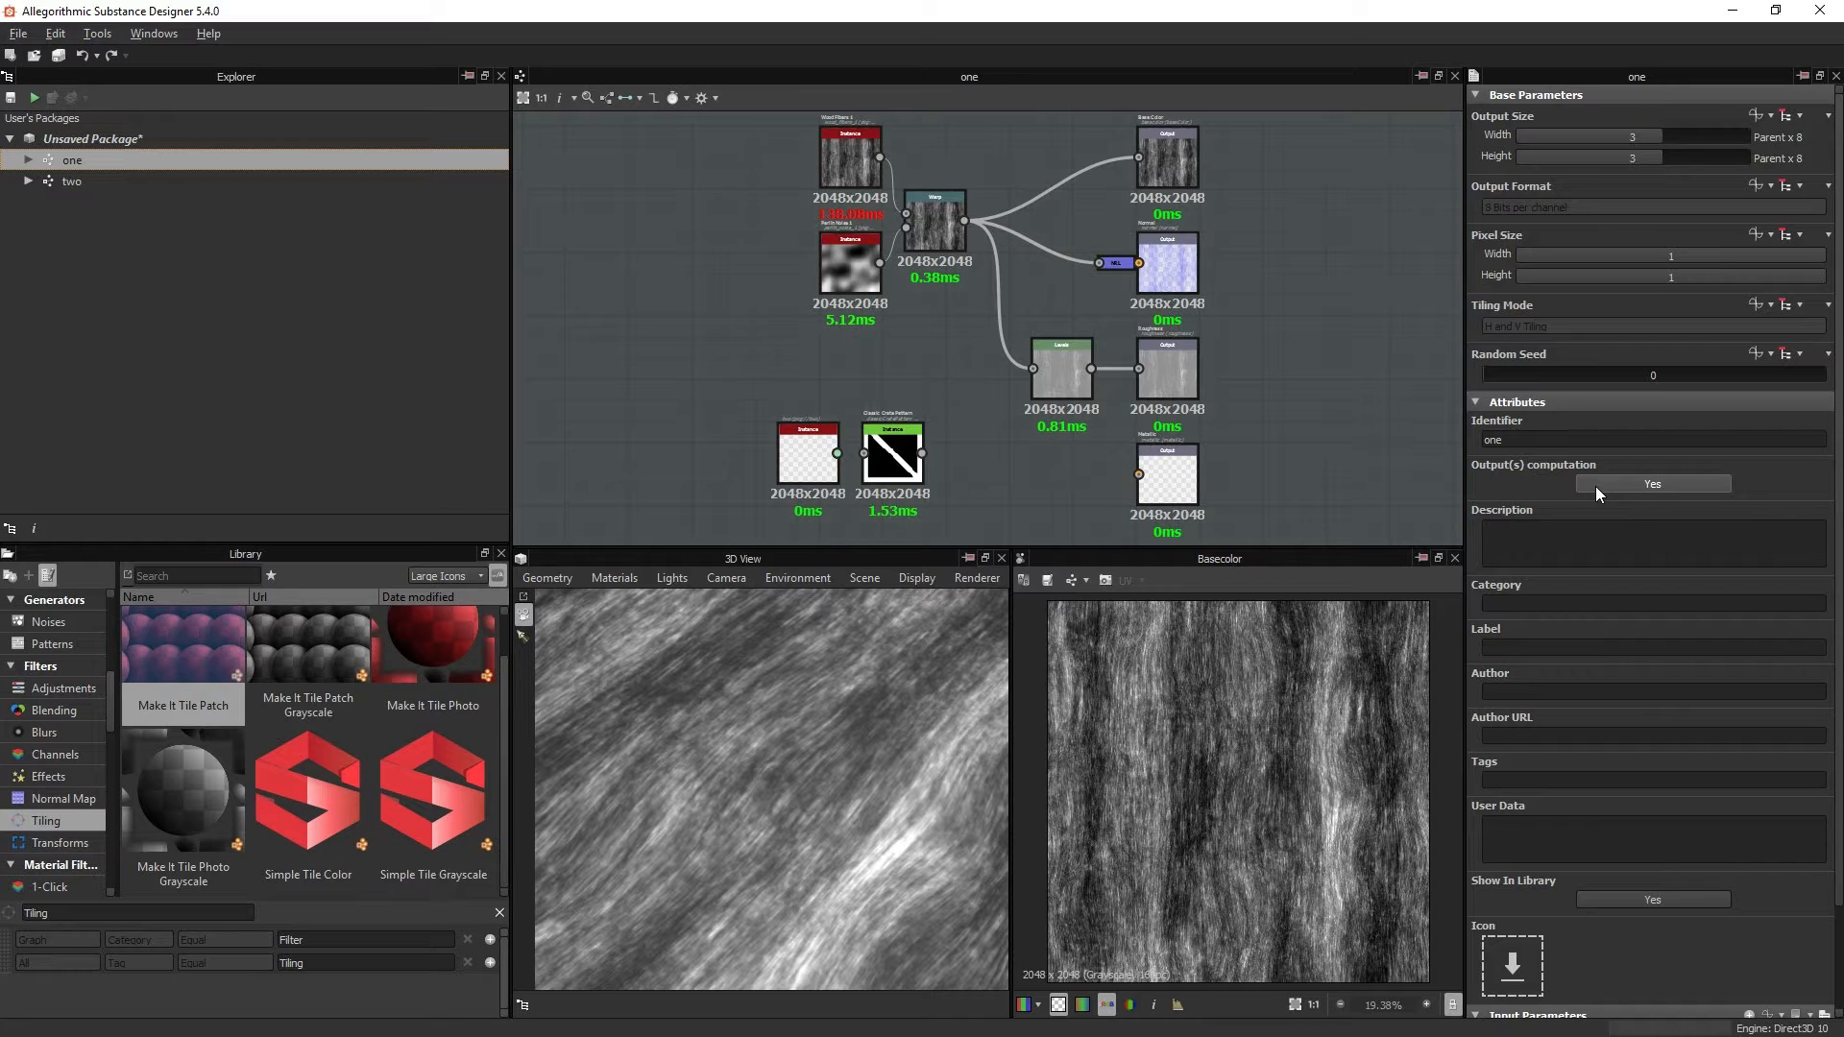
# Step: Toggle graph one's Output(s) computation and Show In Library attributes back and forth, returning both to Yes
pyautogui.click(1652, 484)
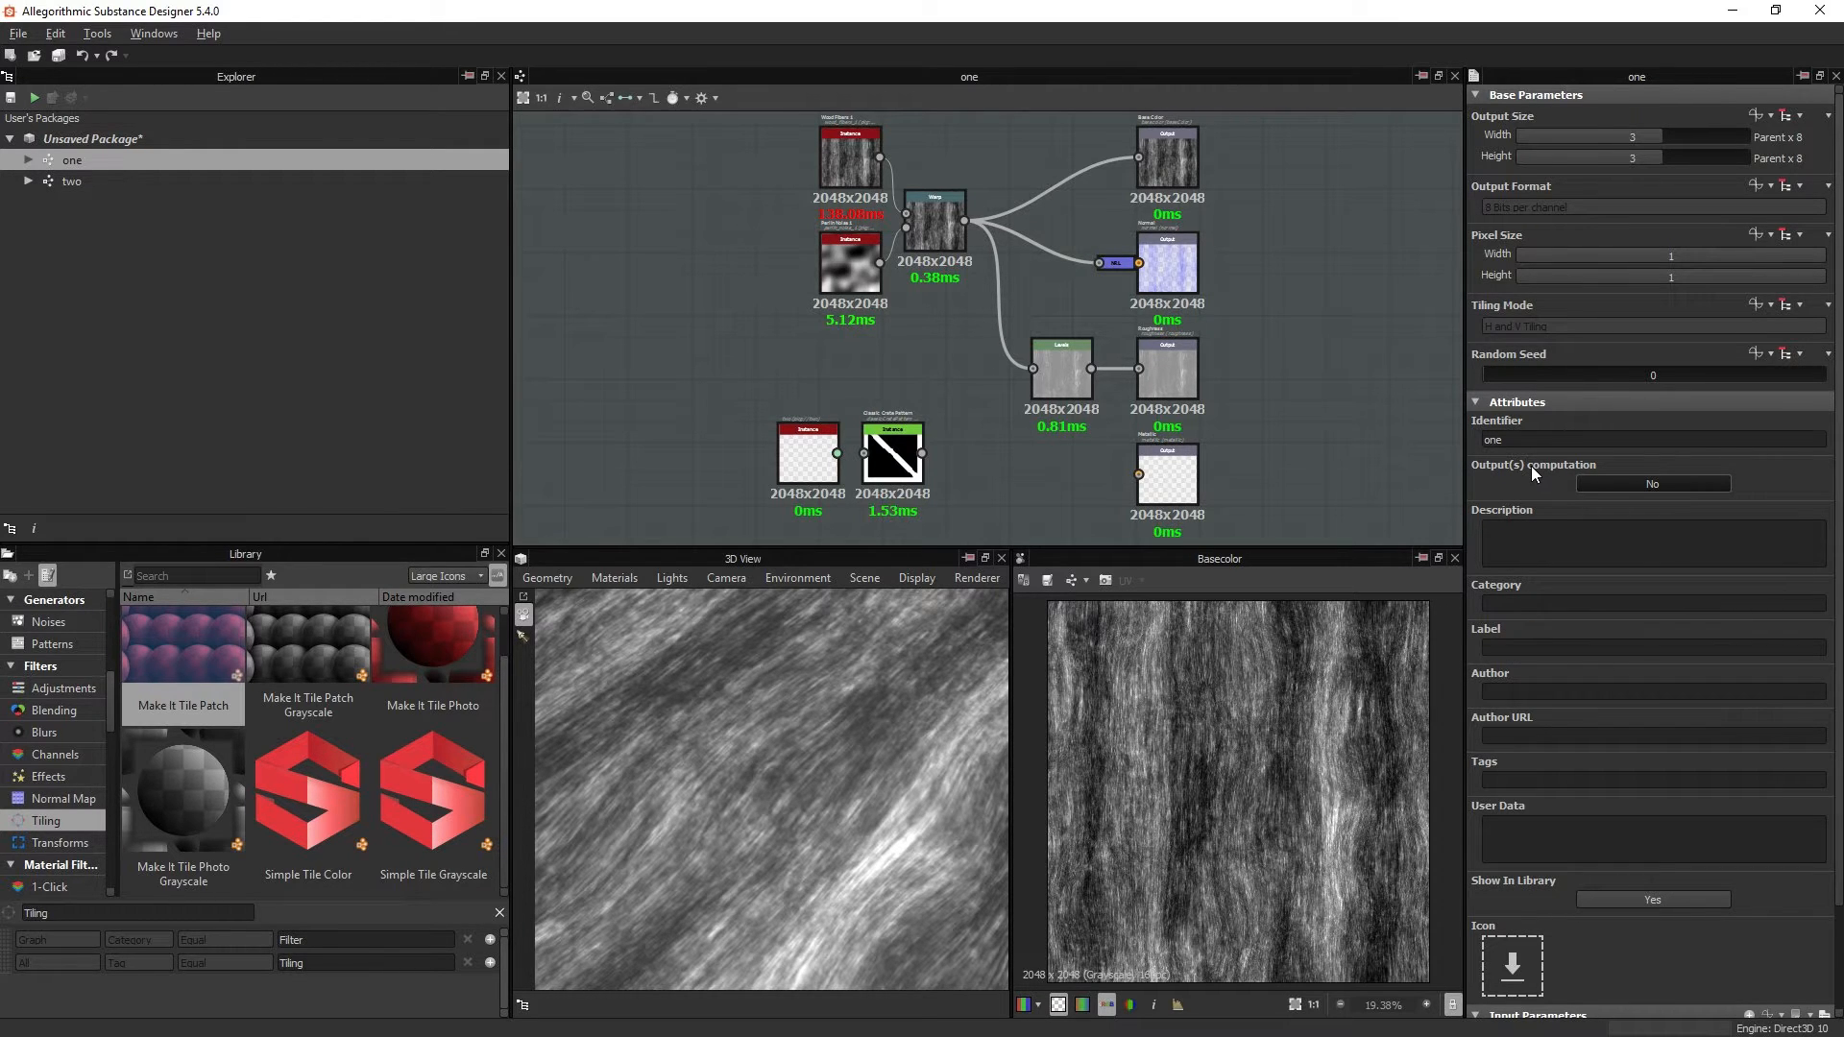
pyautogui.moveTo(1652, 485)
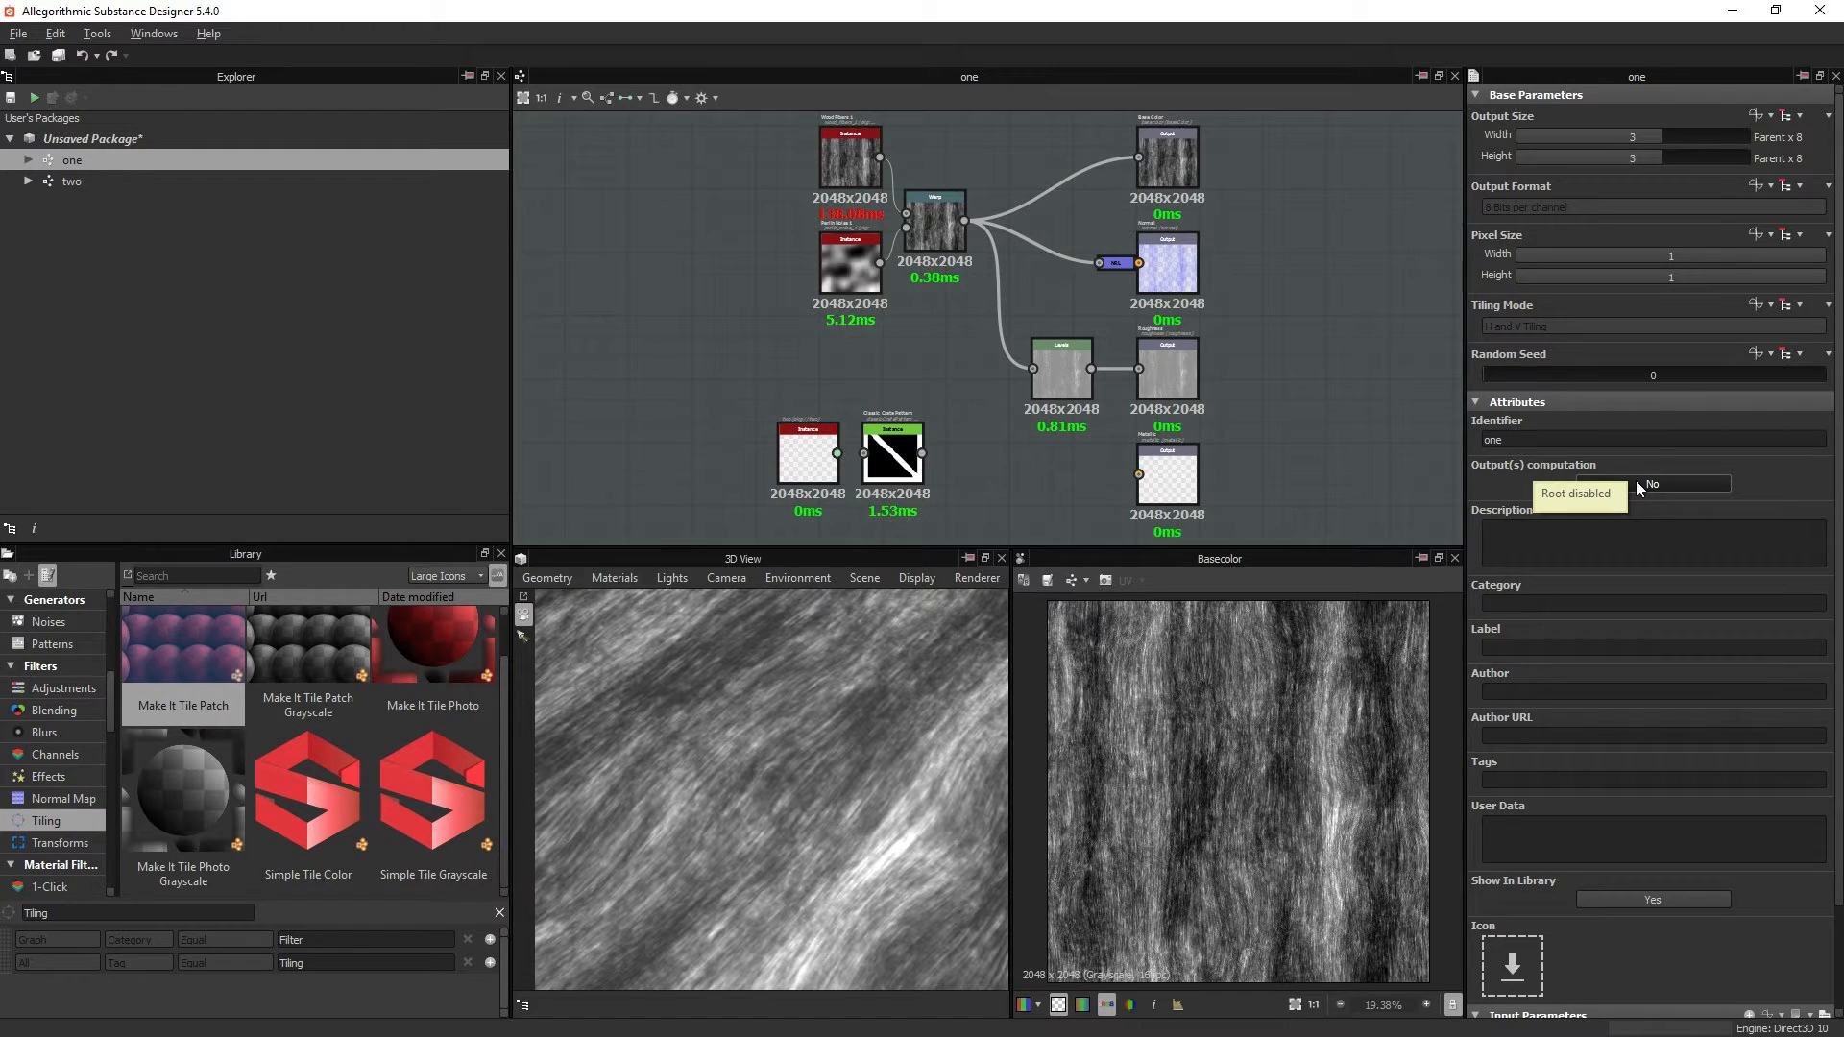
pyautogui.moveTo(1652, 484)
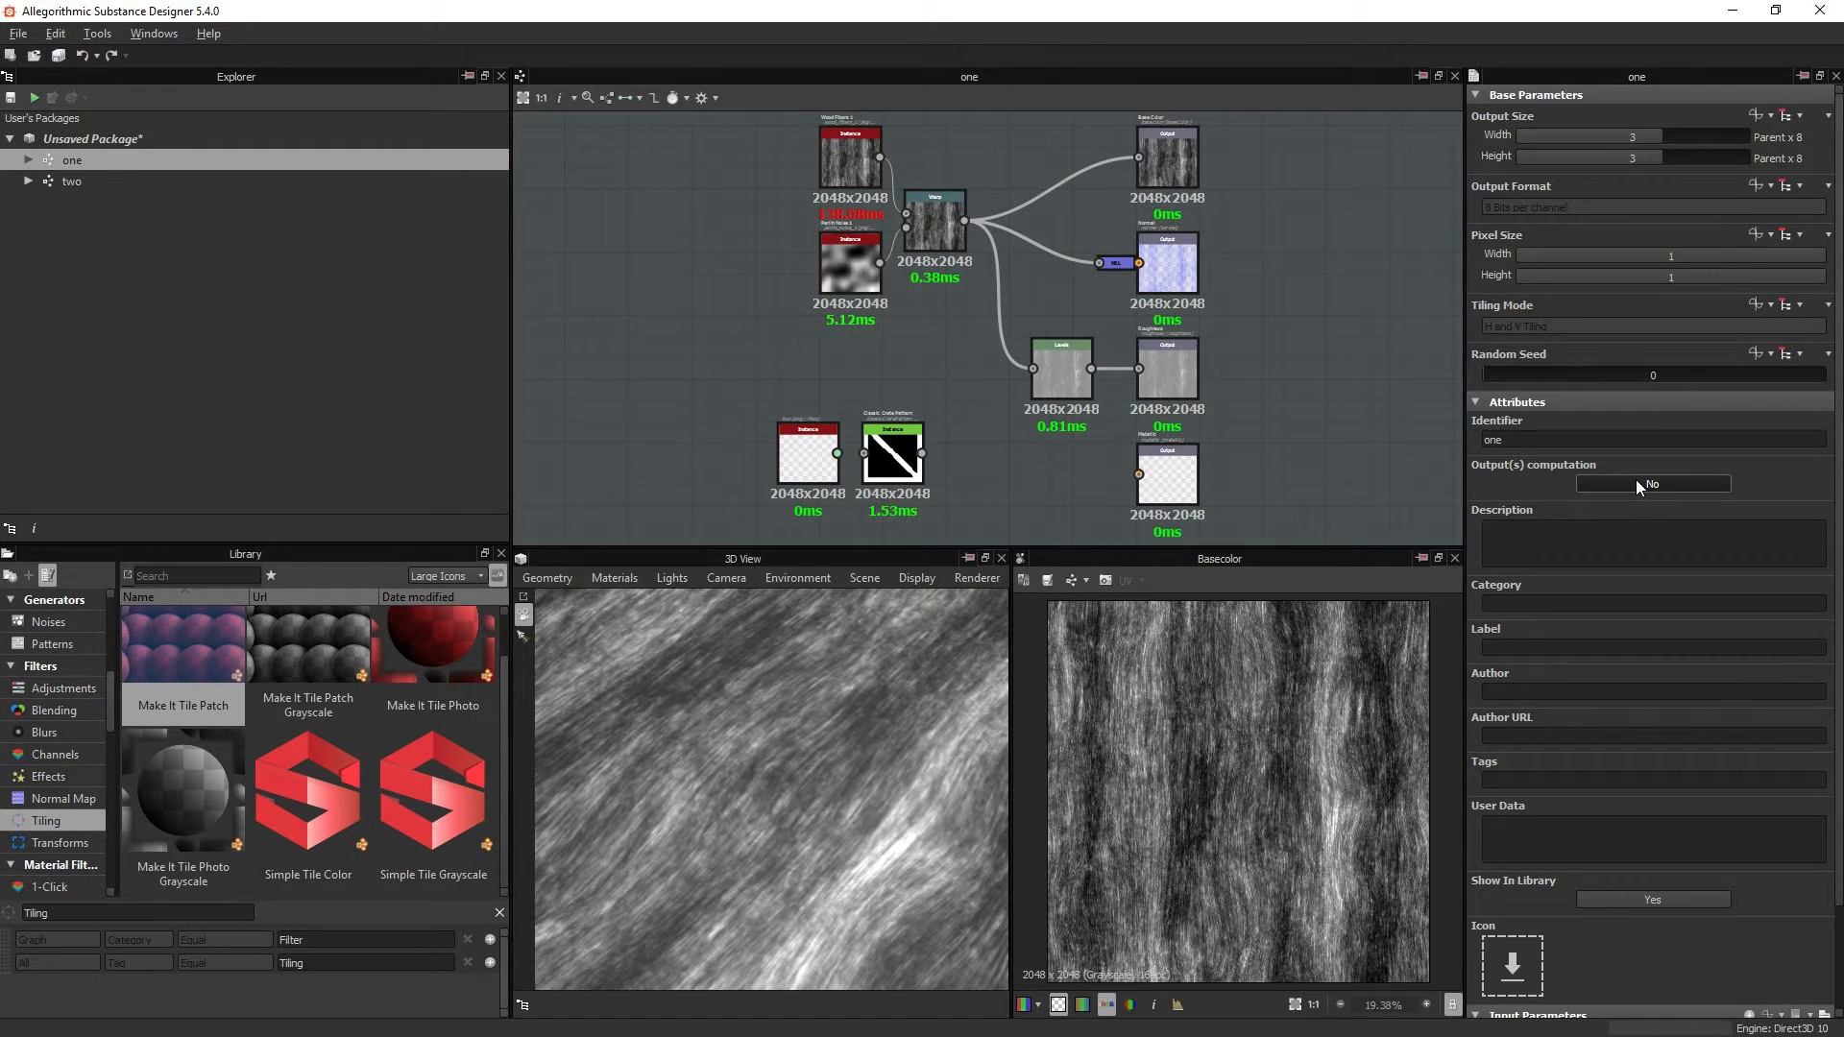
pyautogui.click(1653, 484)
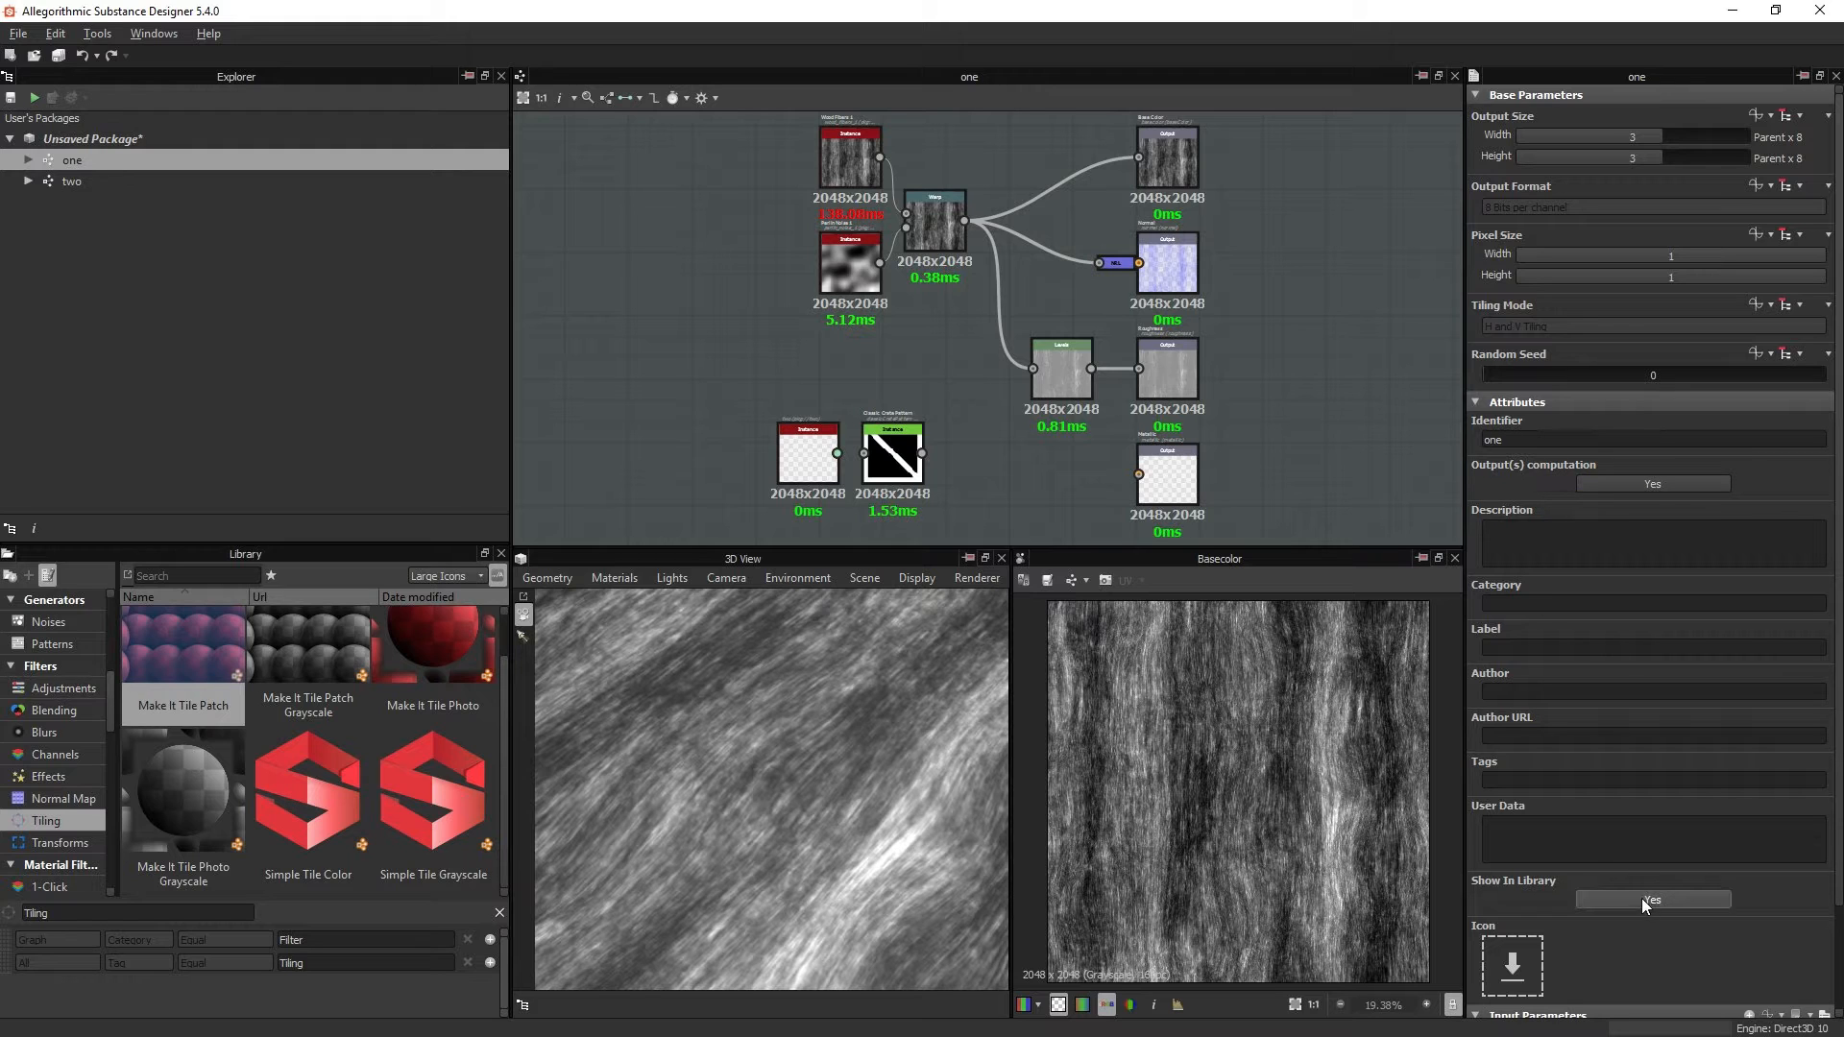
pyautogui.click(1653, 899)
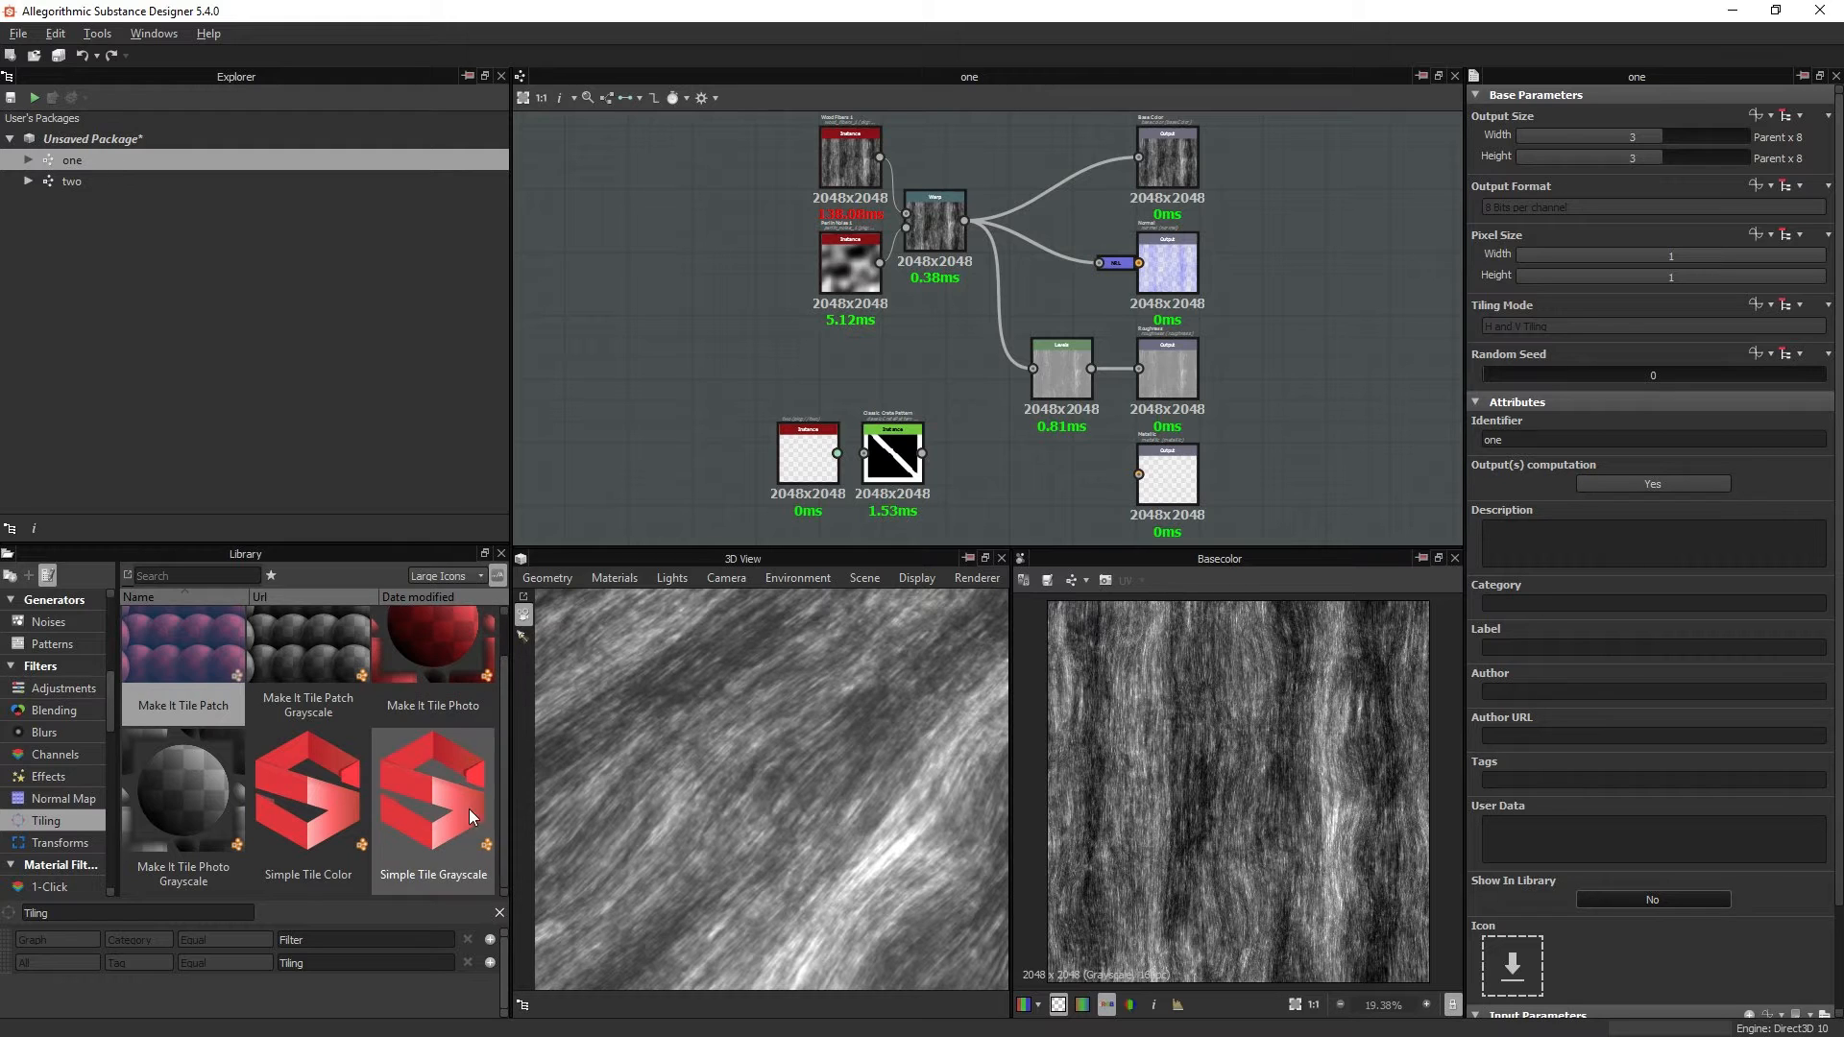
pyautogui.moveTo(456, 828)
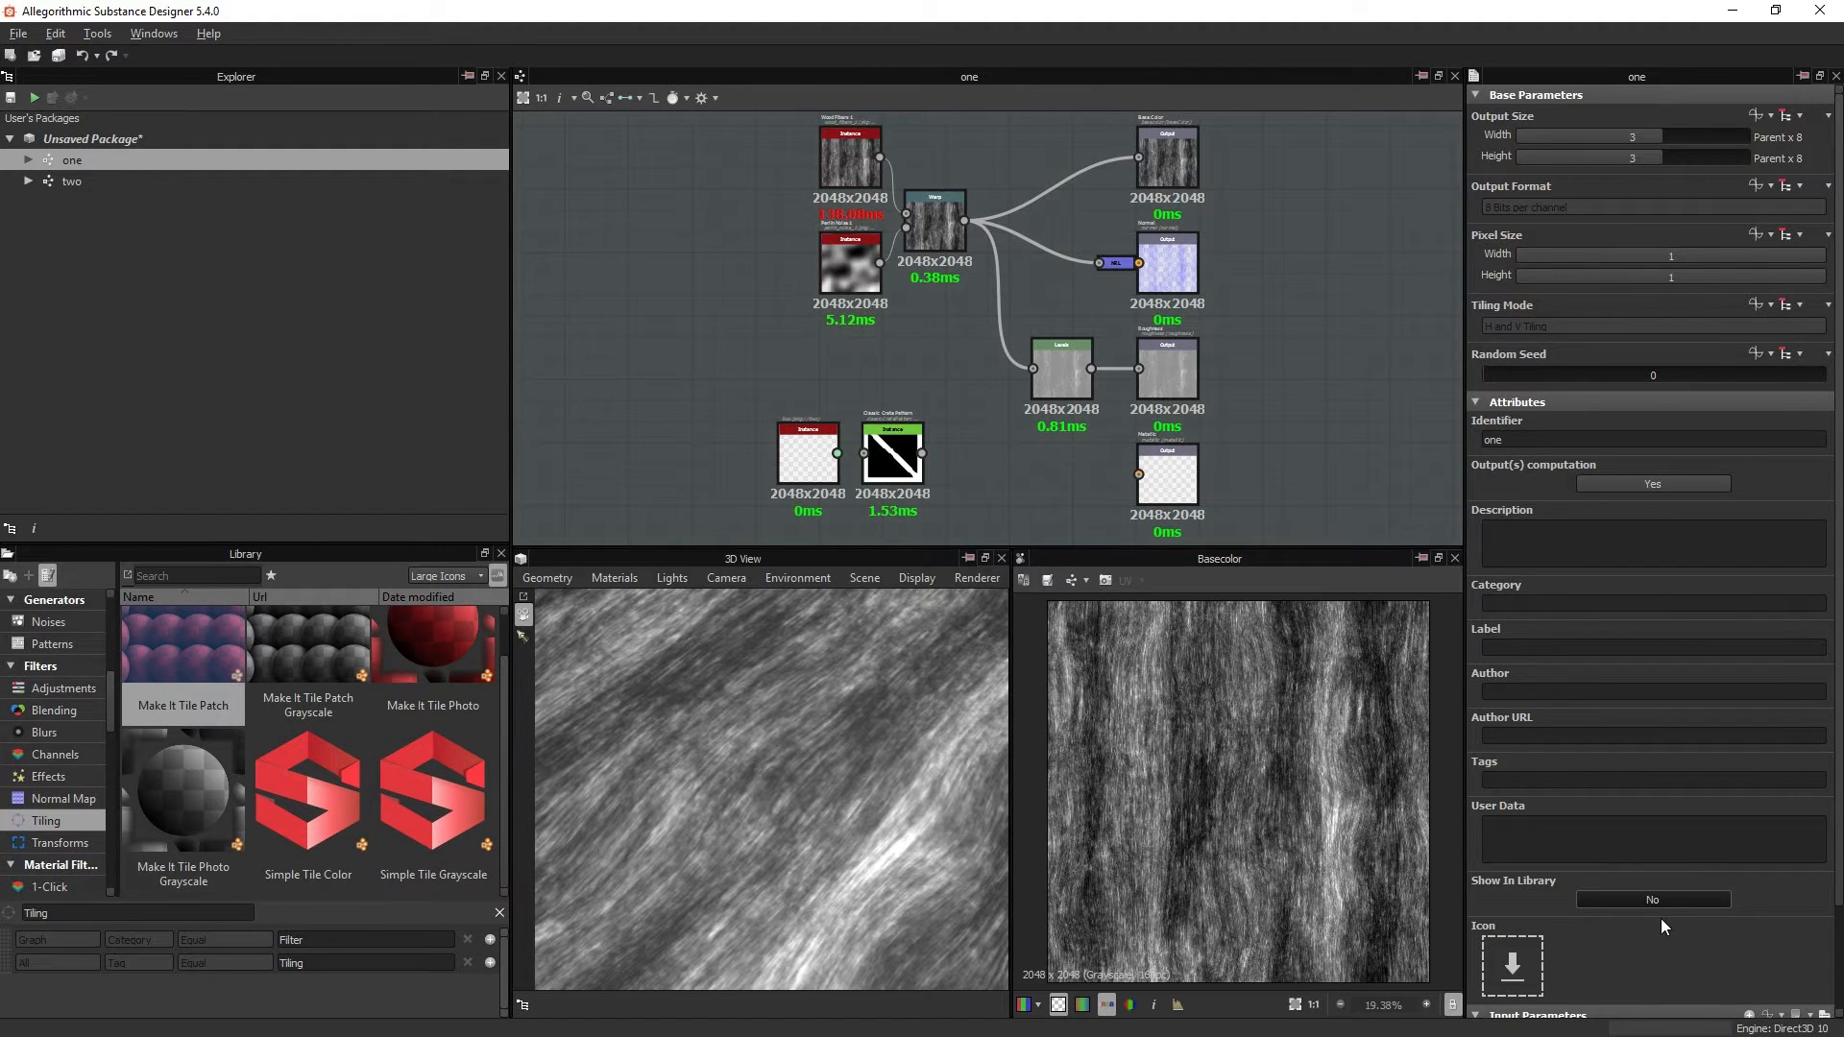
pyautogui.click(1652, 484)
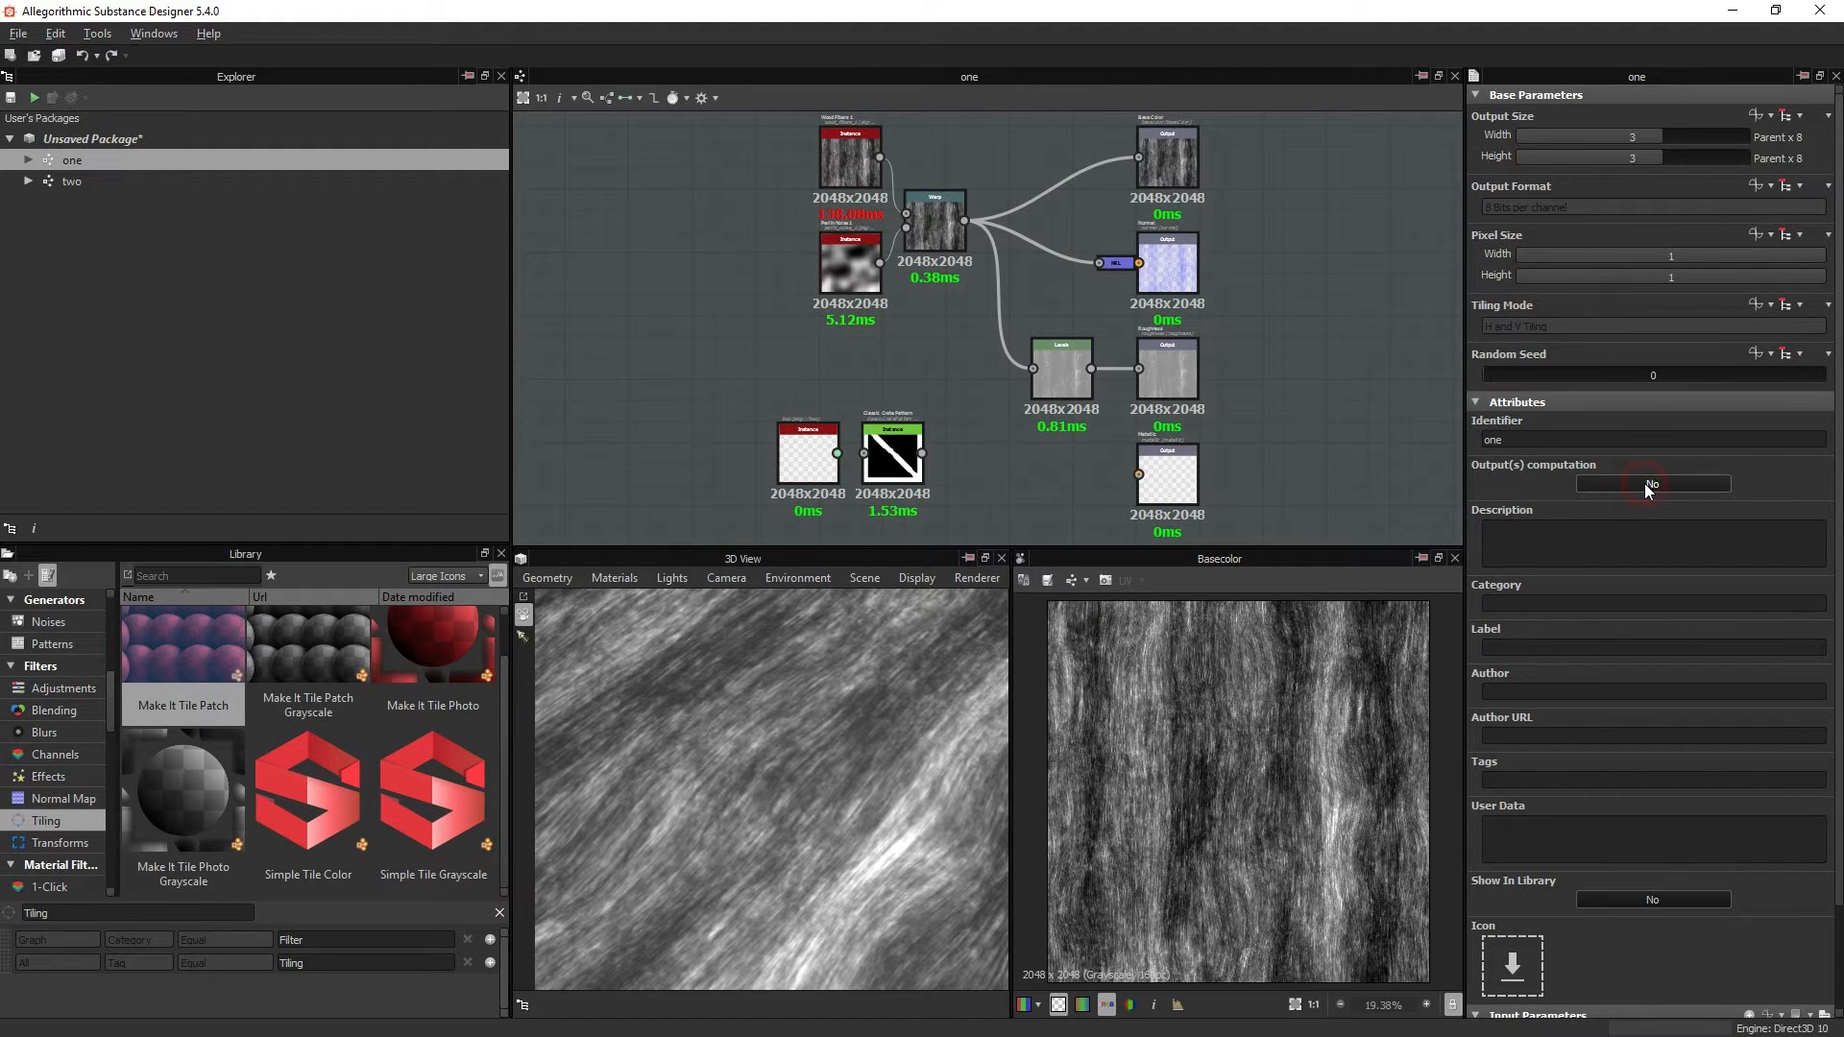
pyautogui.click(1652, 484)
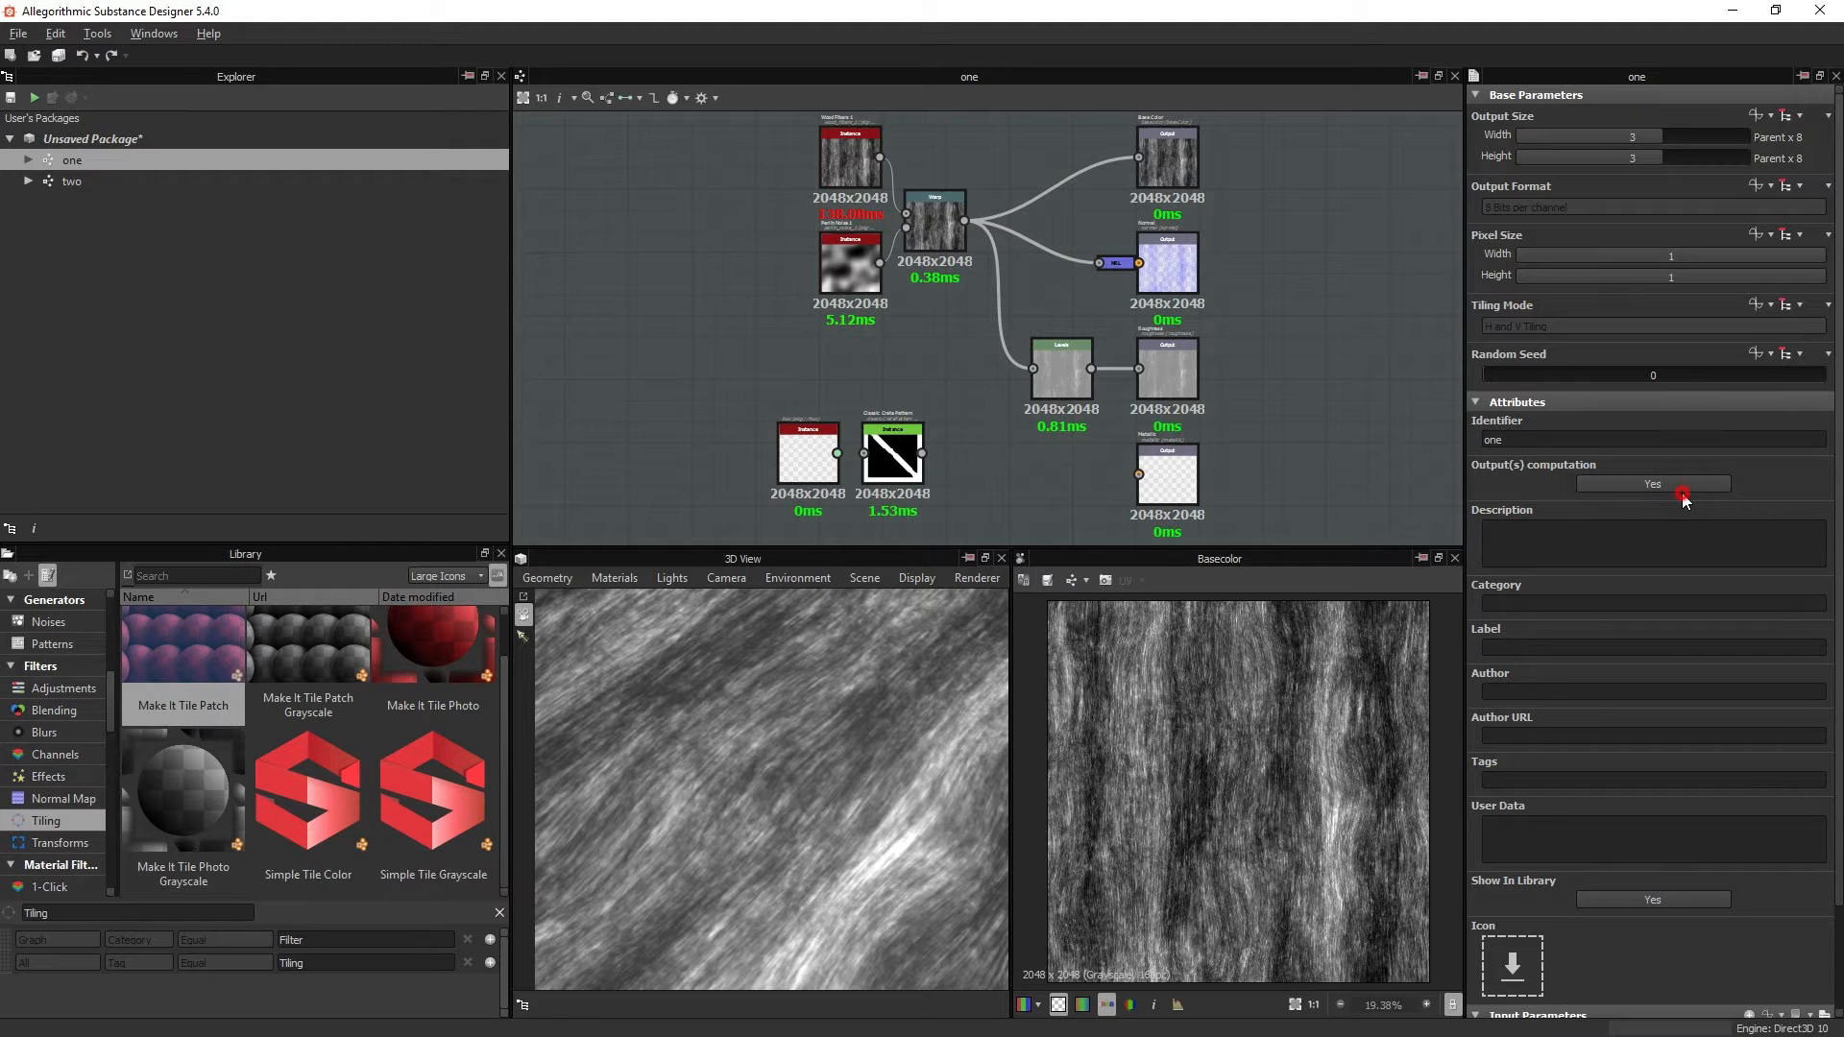
pyautogui.click(1653, 484)
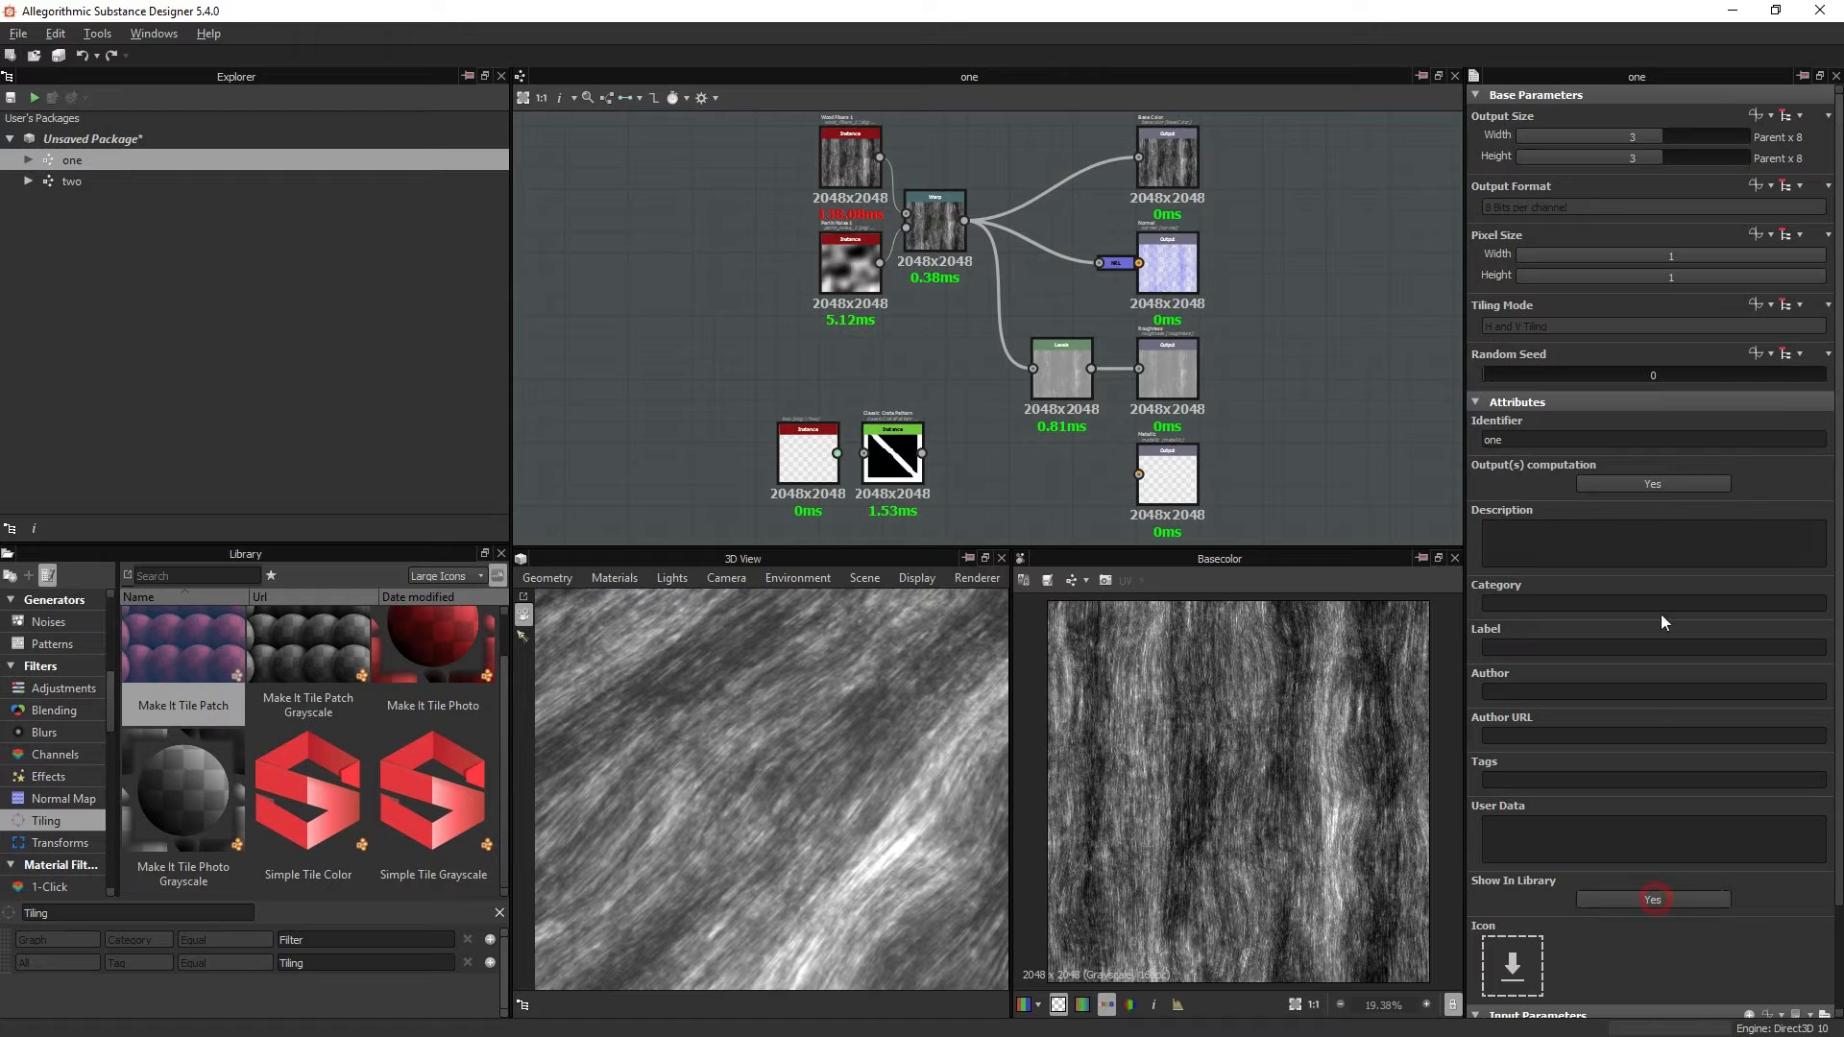
pyautogui.moveTo(1641, 924)
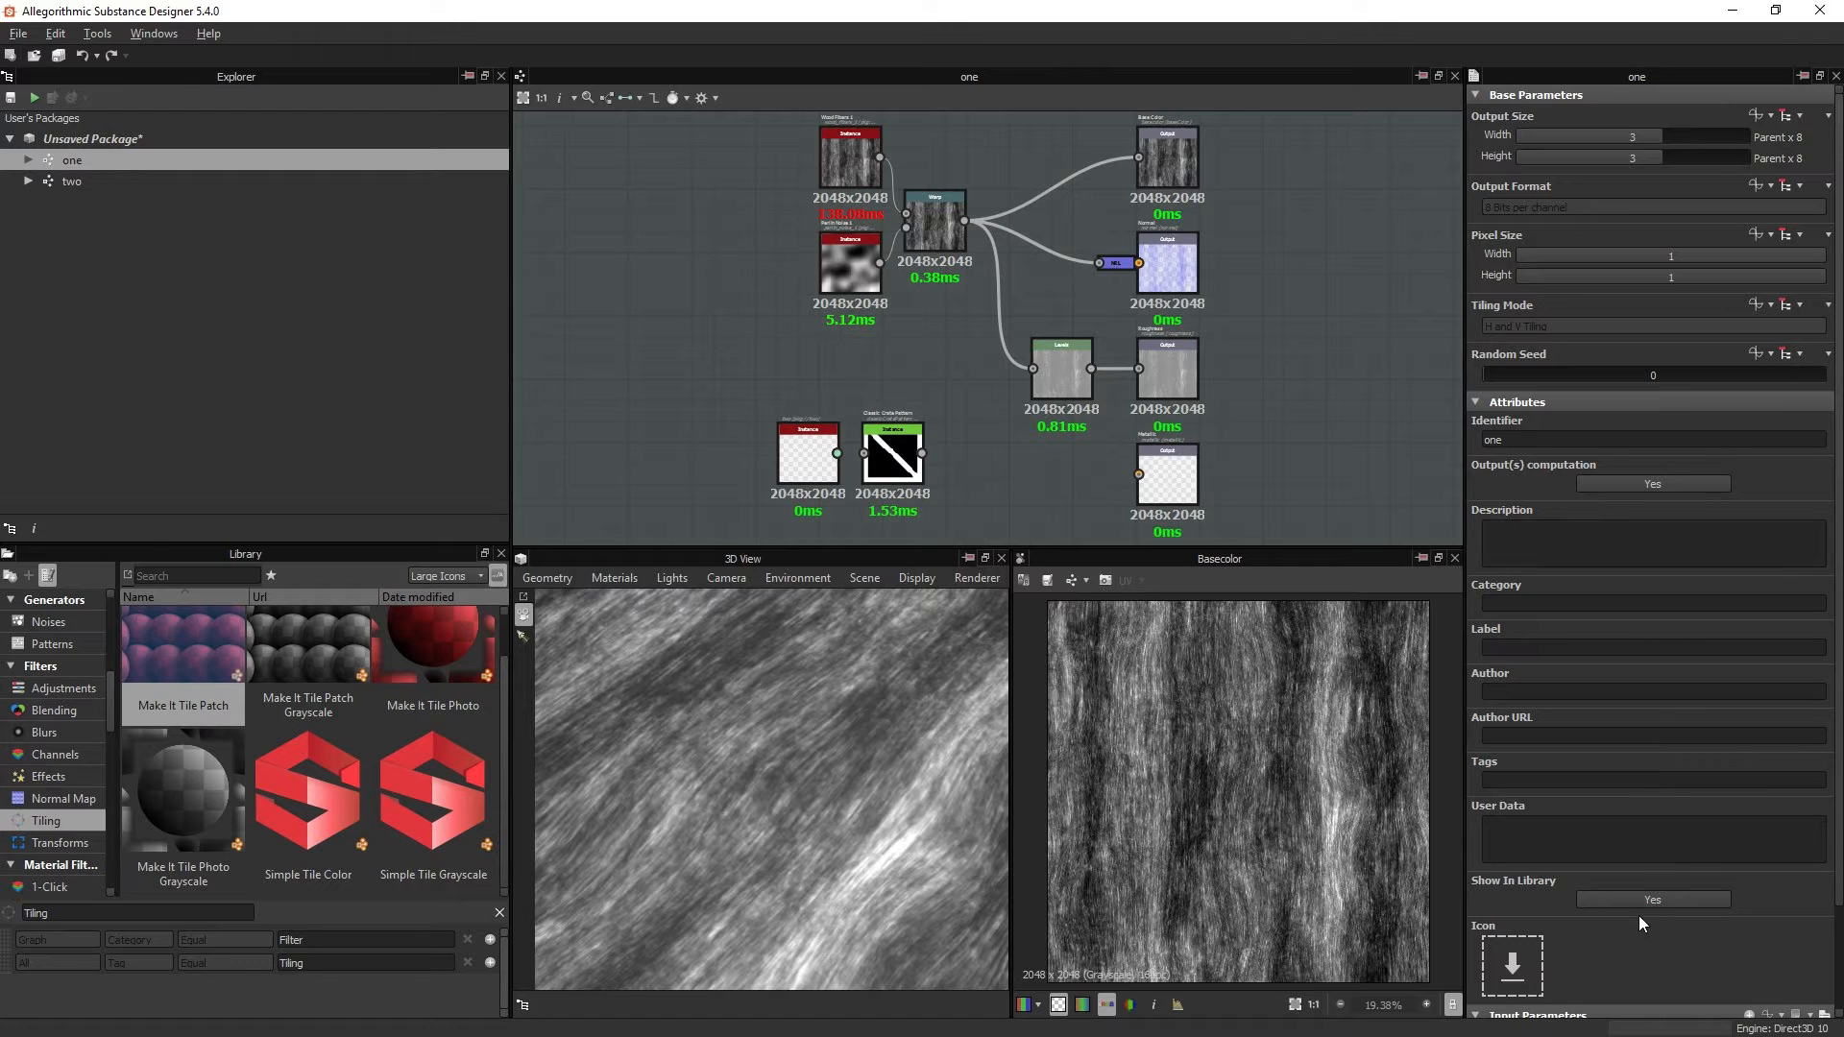
pyautogui.moveTo(1675, 897)
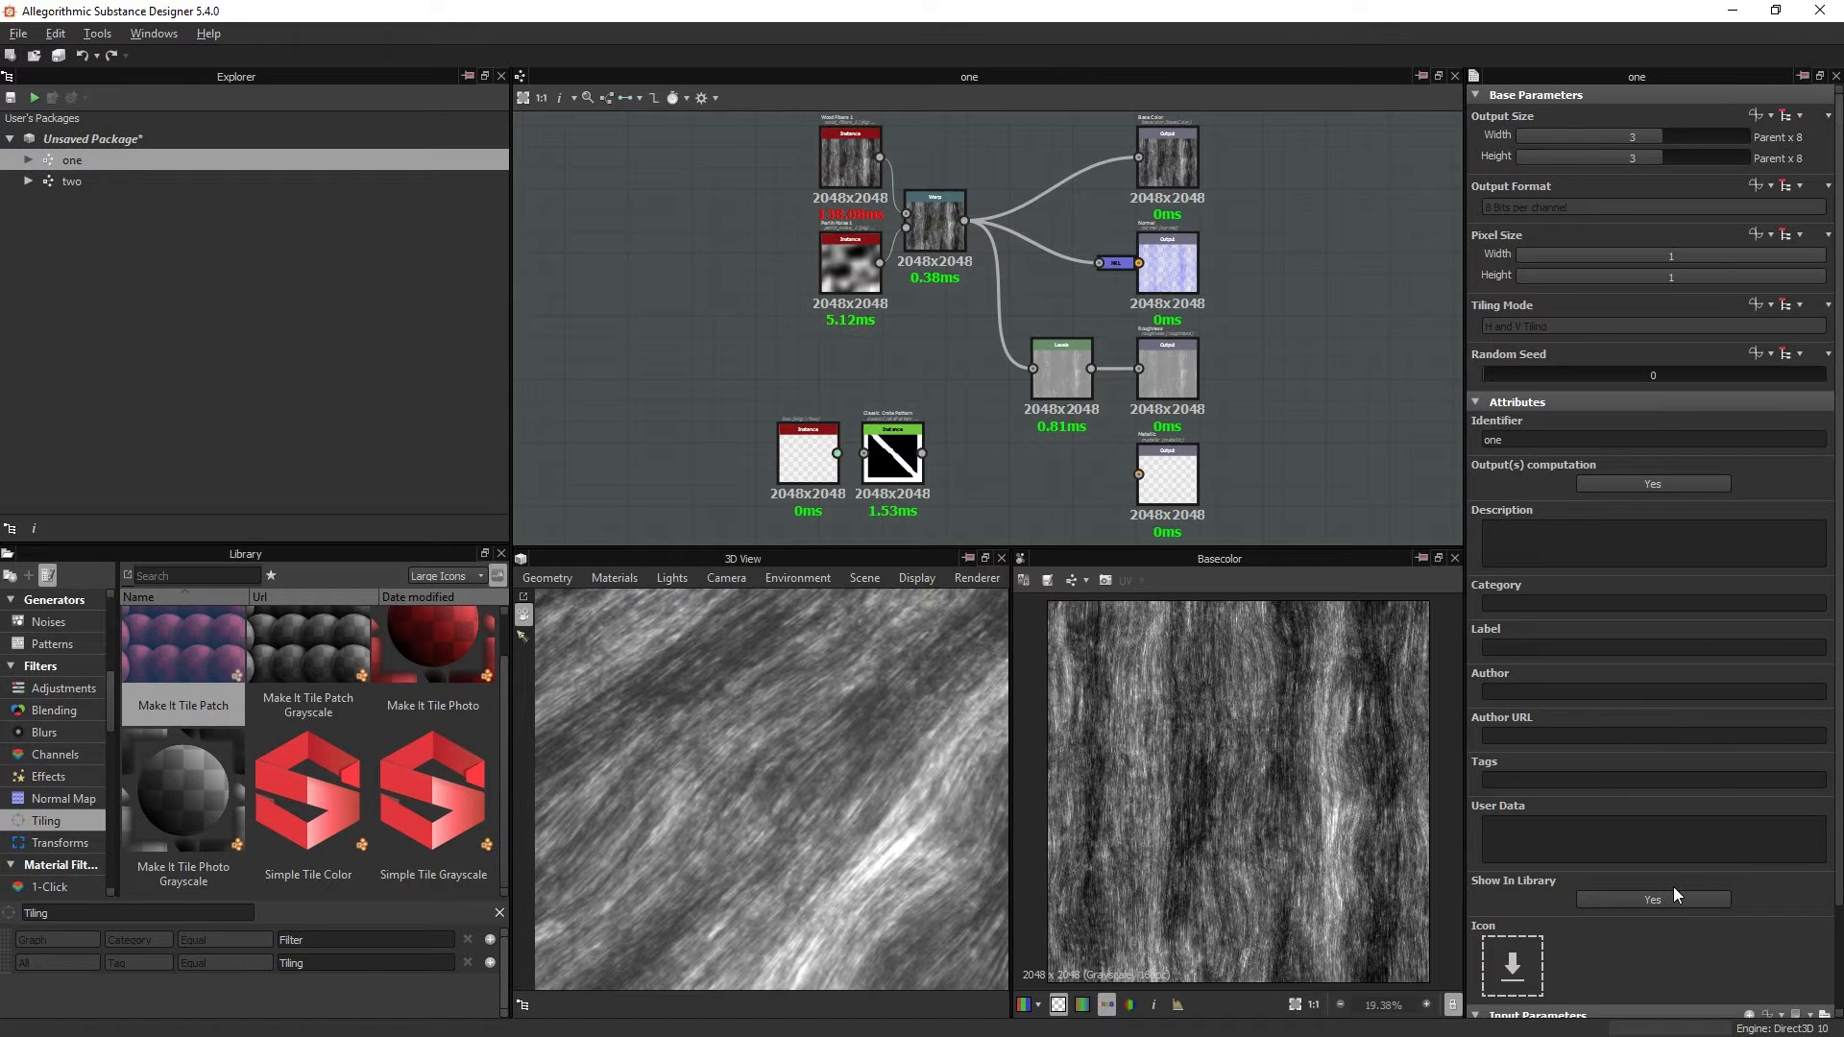
pyautogui.moveTo(1652, 899)
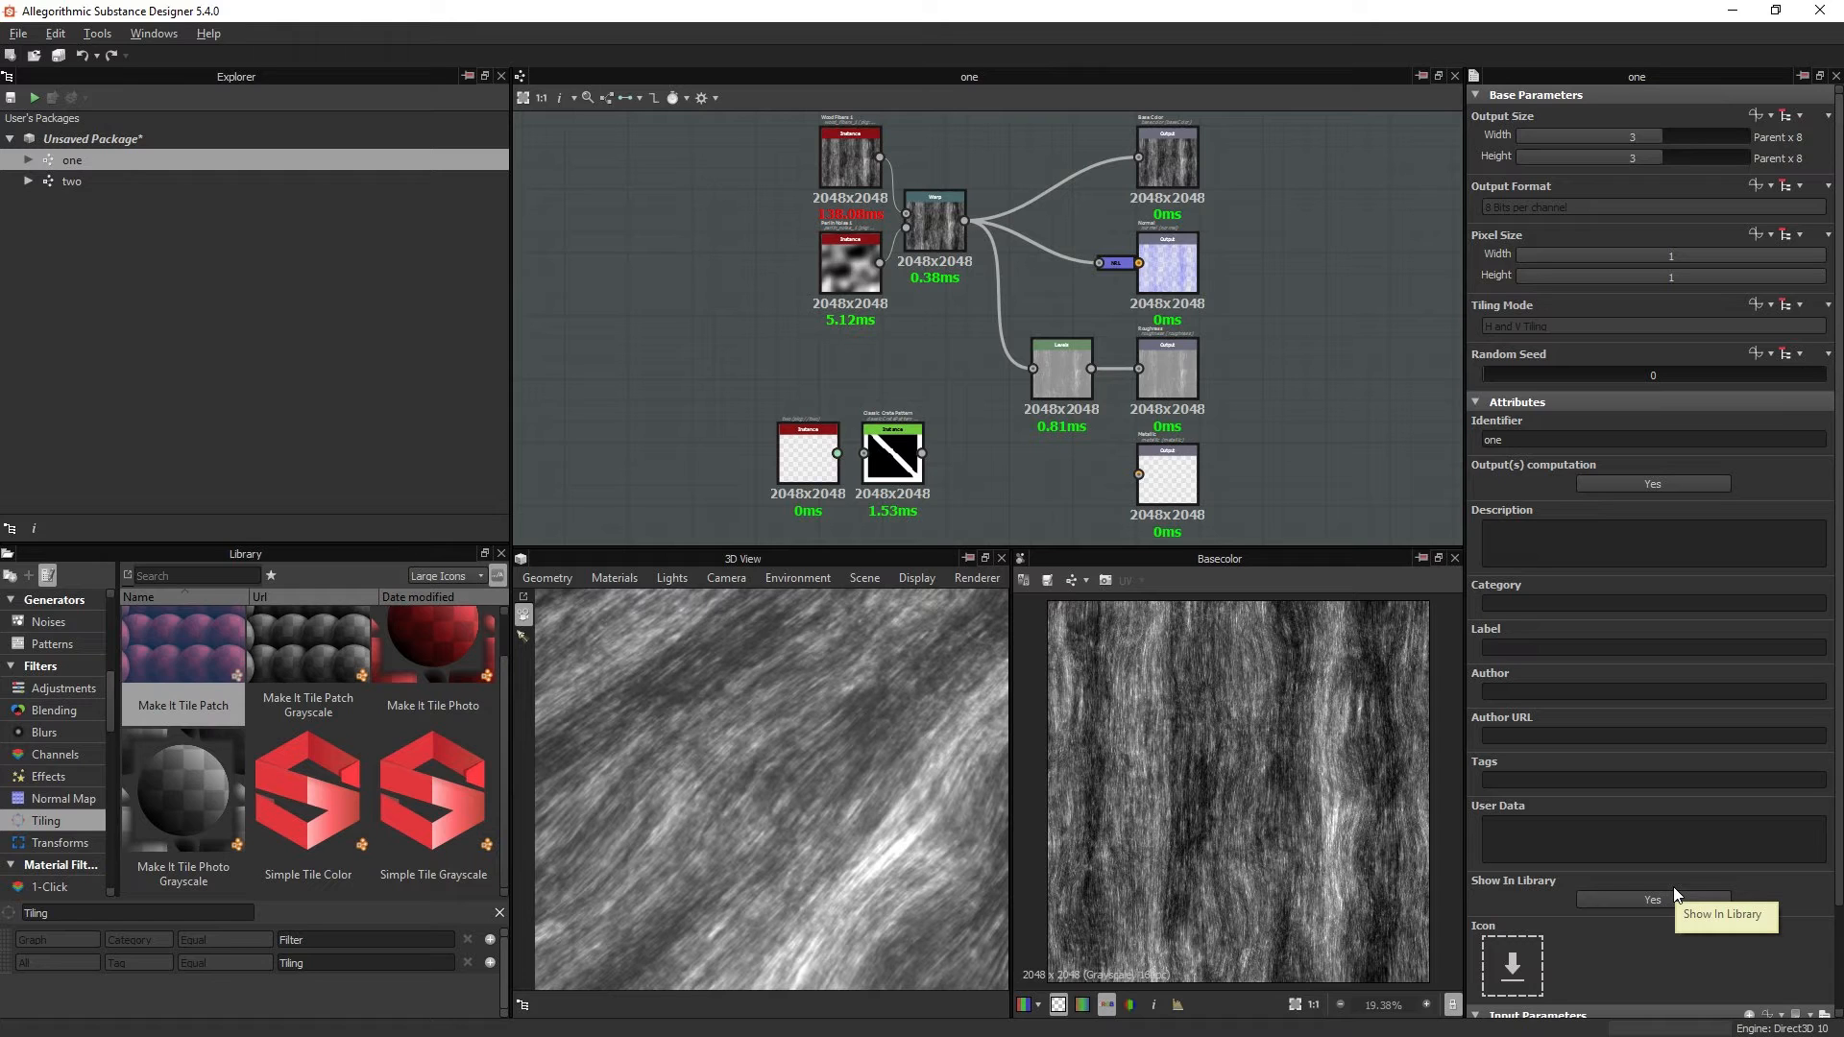
pyautogui.moveTo(893, 342)
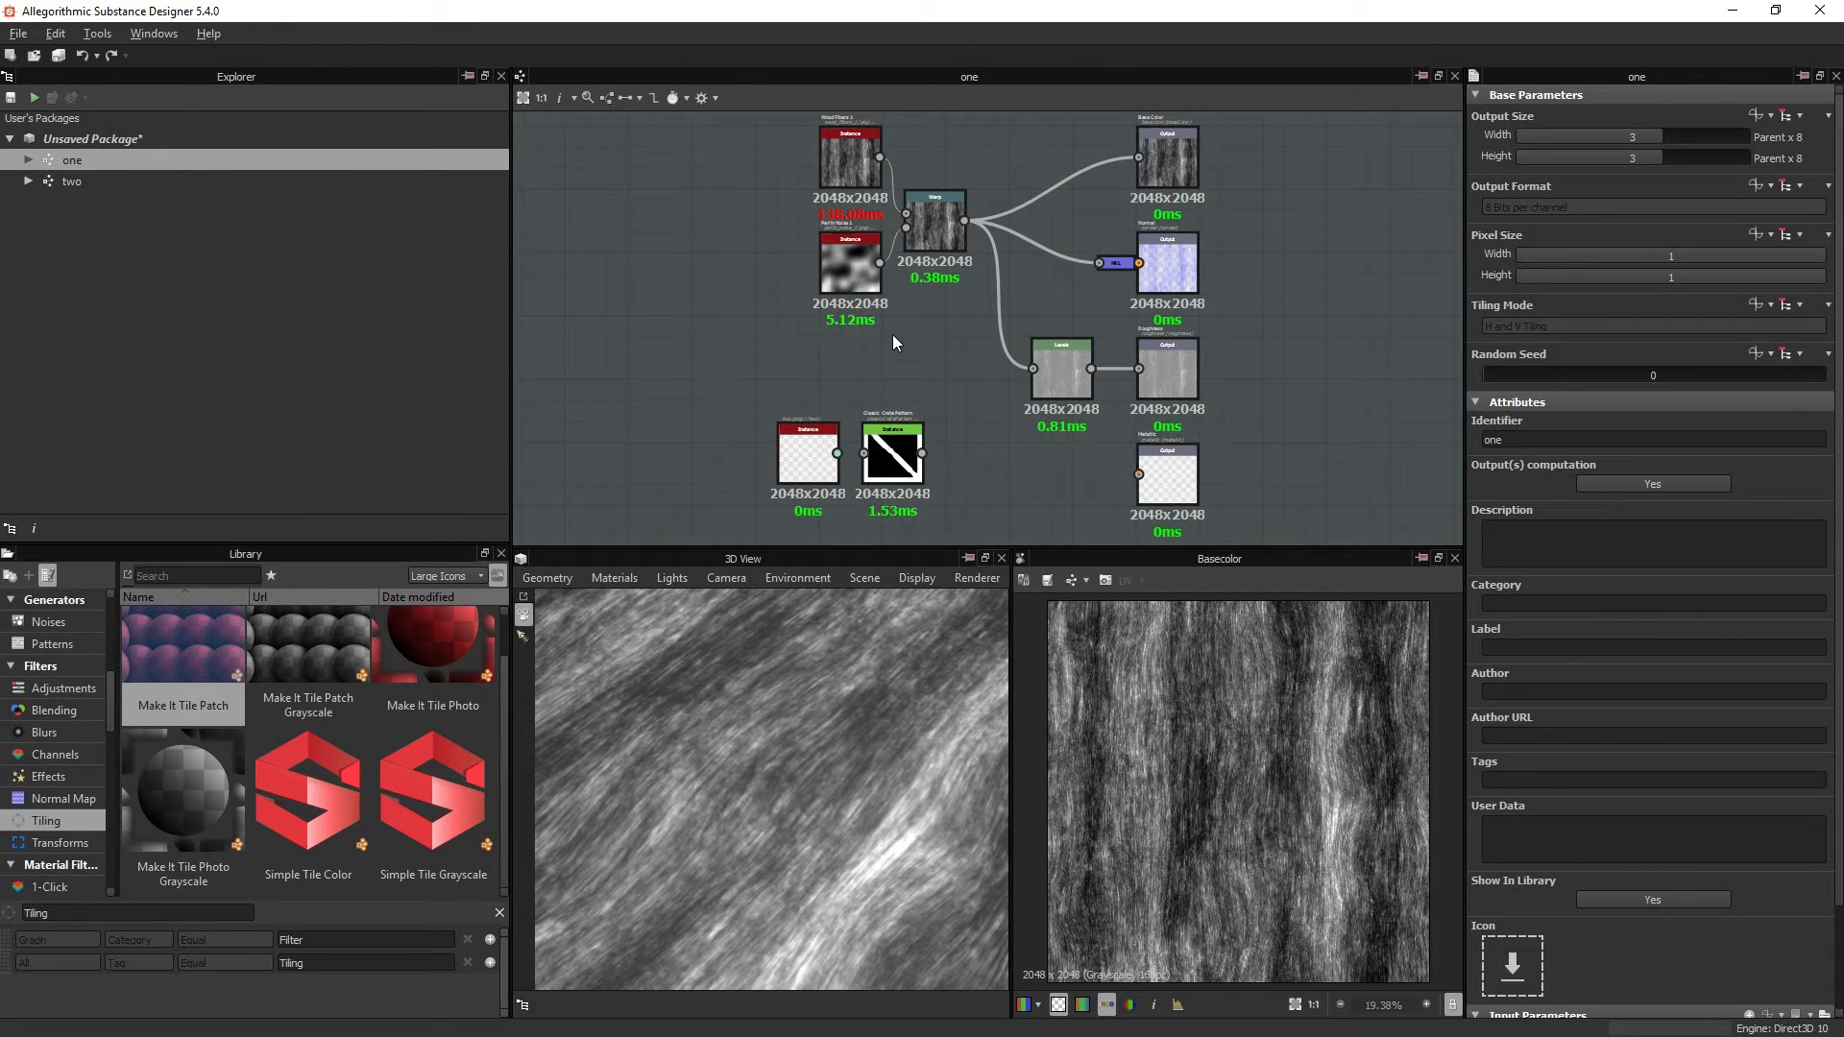
pyautogui.moveTo(982, 330)
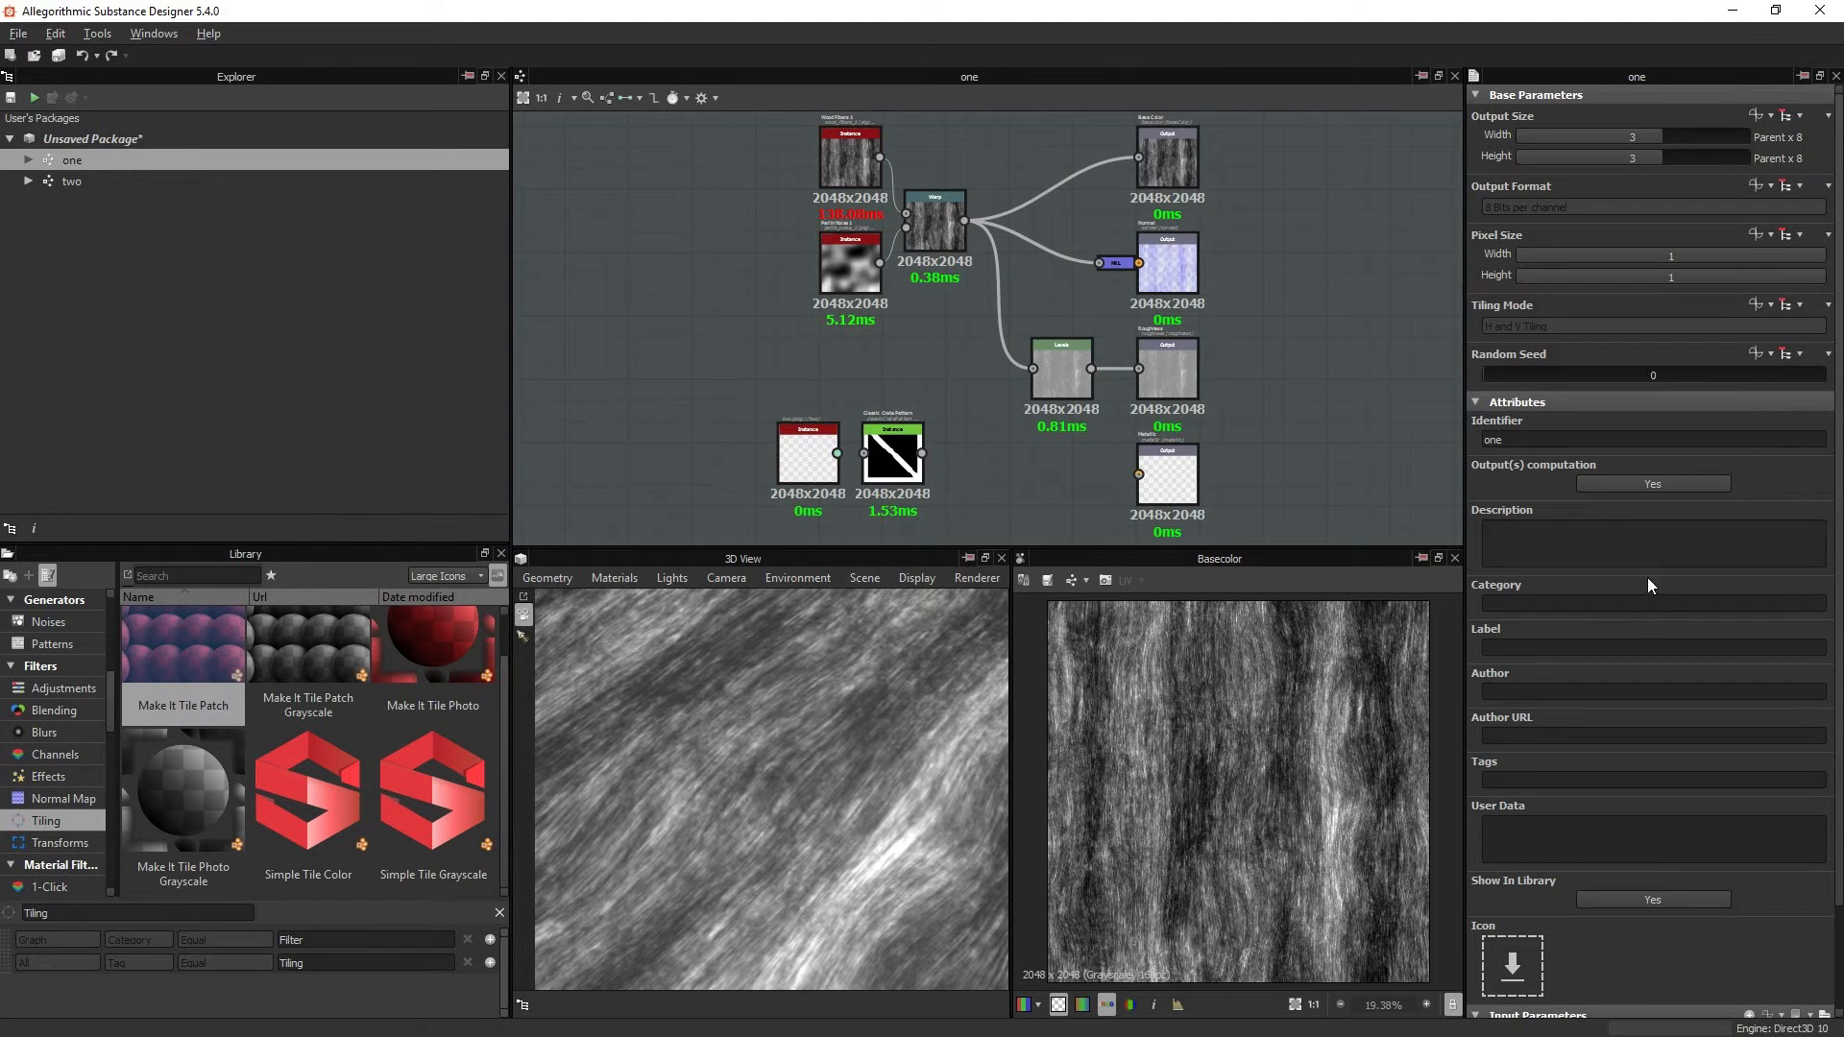
pyautogui.moveTo(1623, 878)
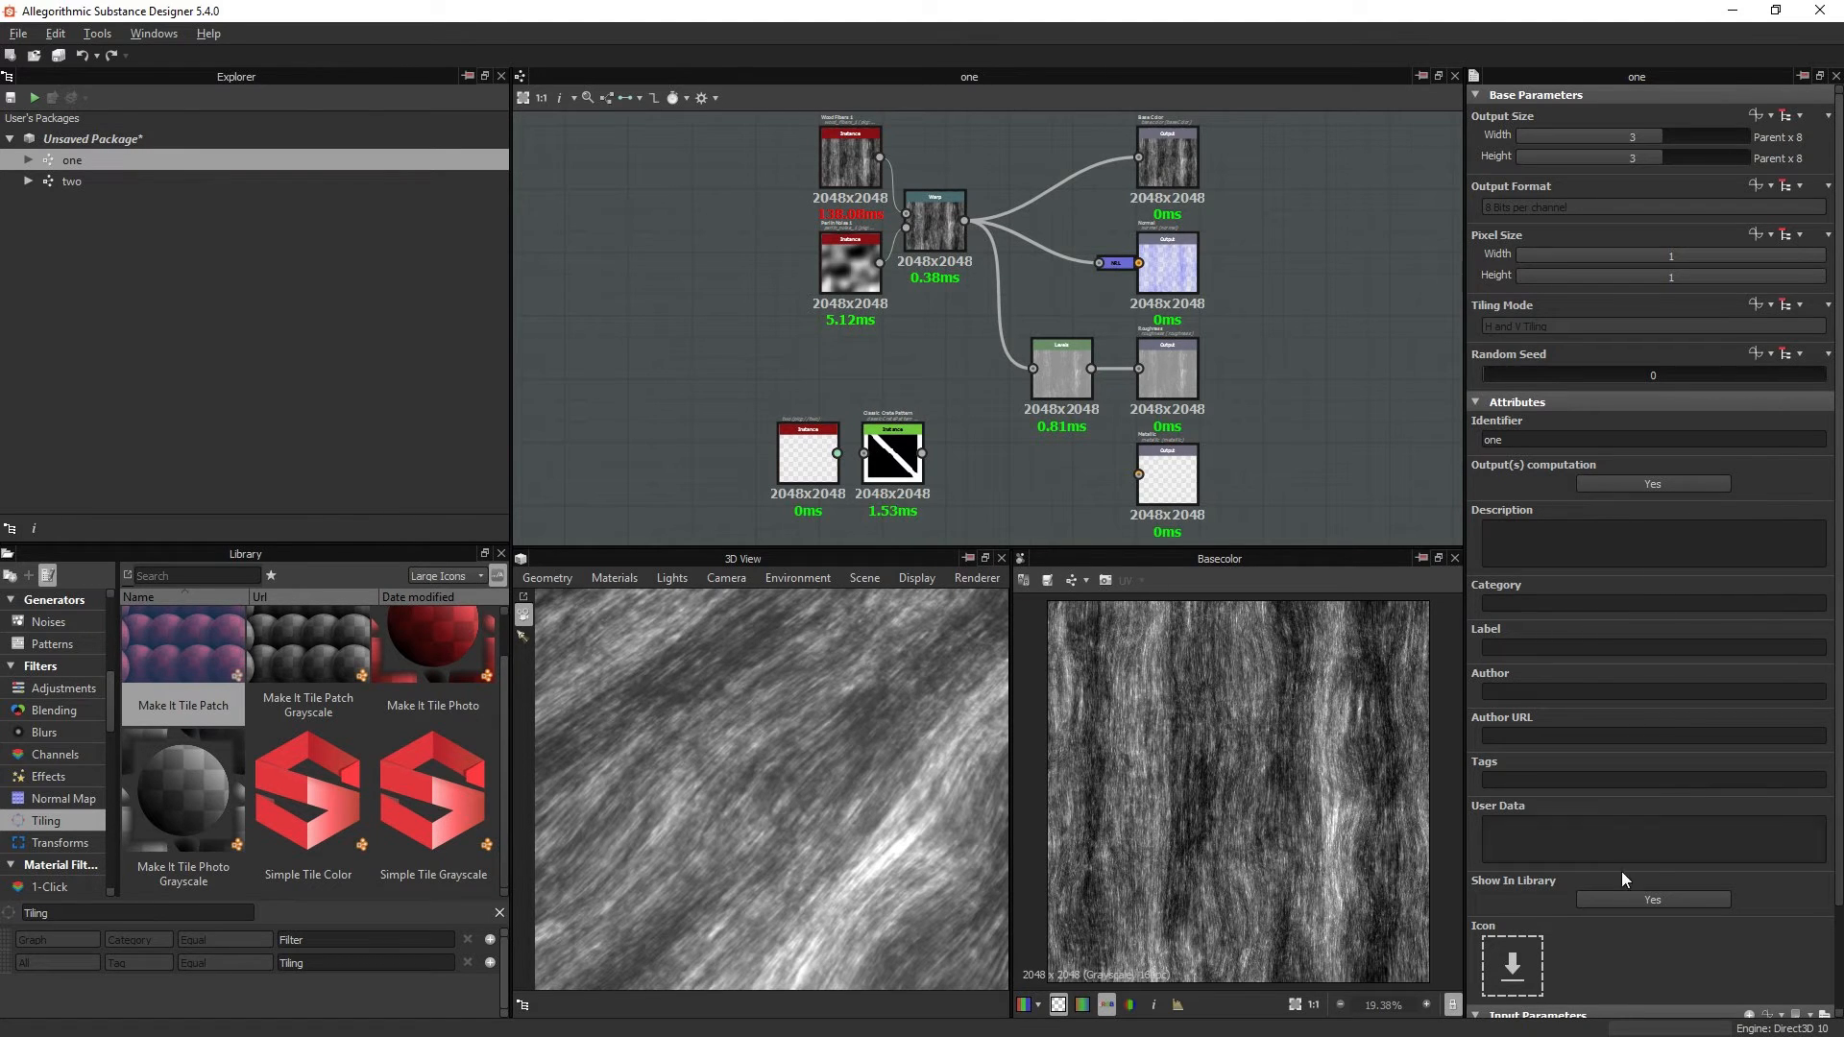
# Step: Switch graph one's Show In Library to No and back to Yes once more
pyautogui.click(1652, 899)
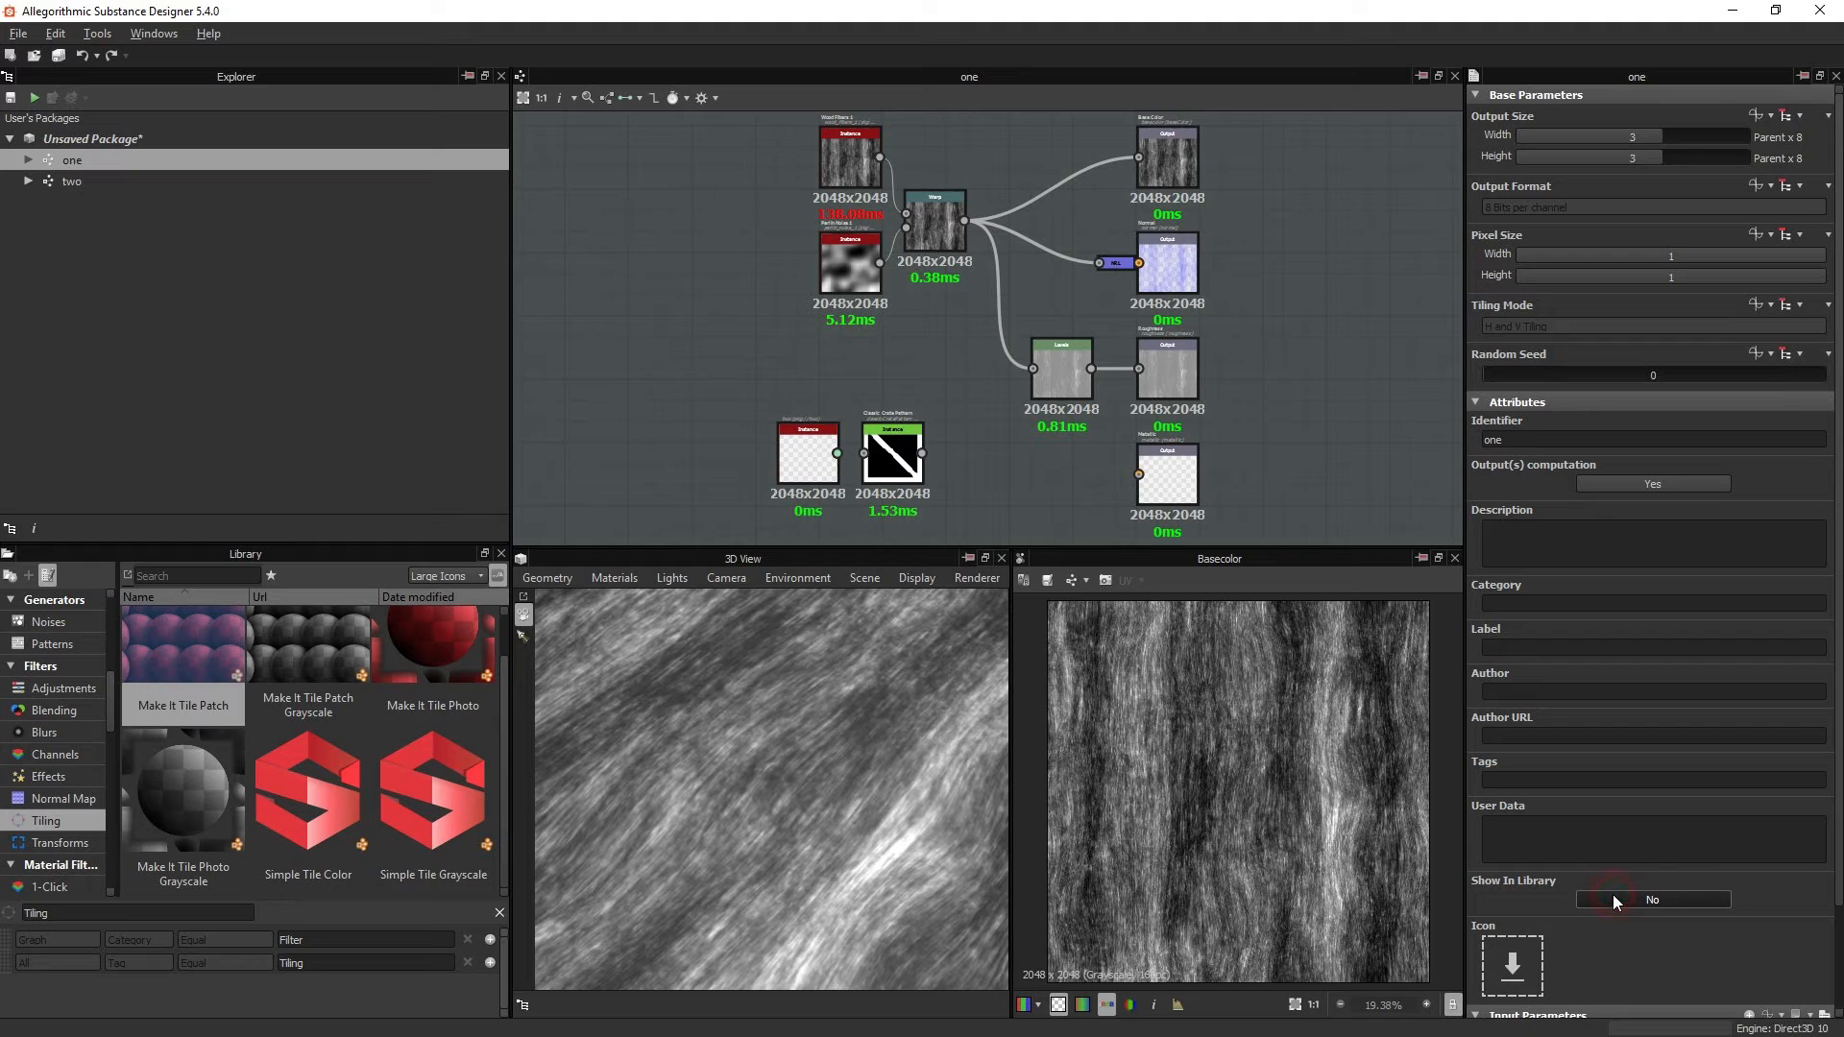
pyautogui.moveTo(1543, 899)
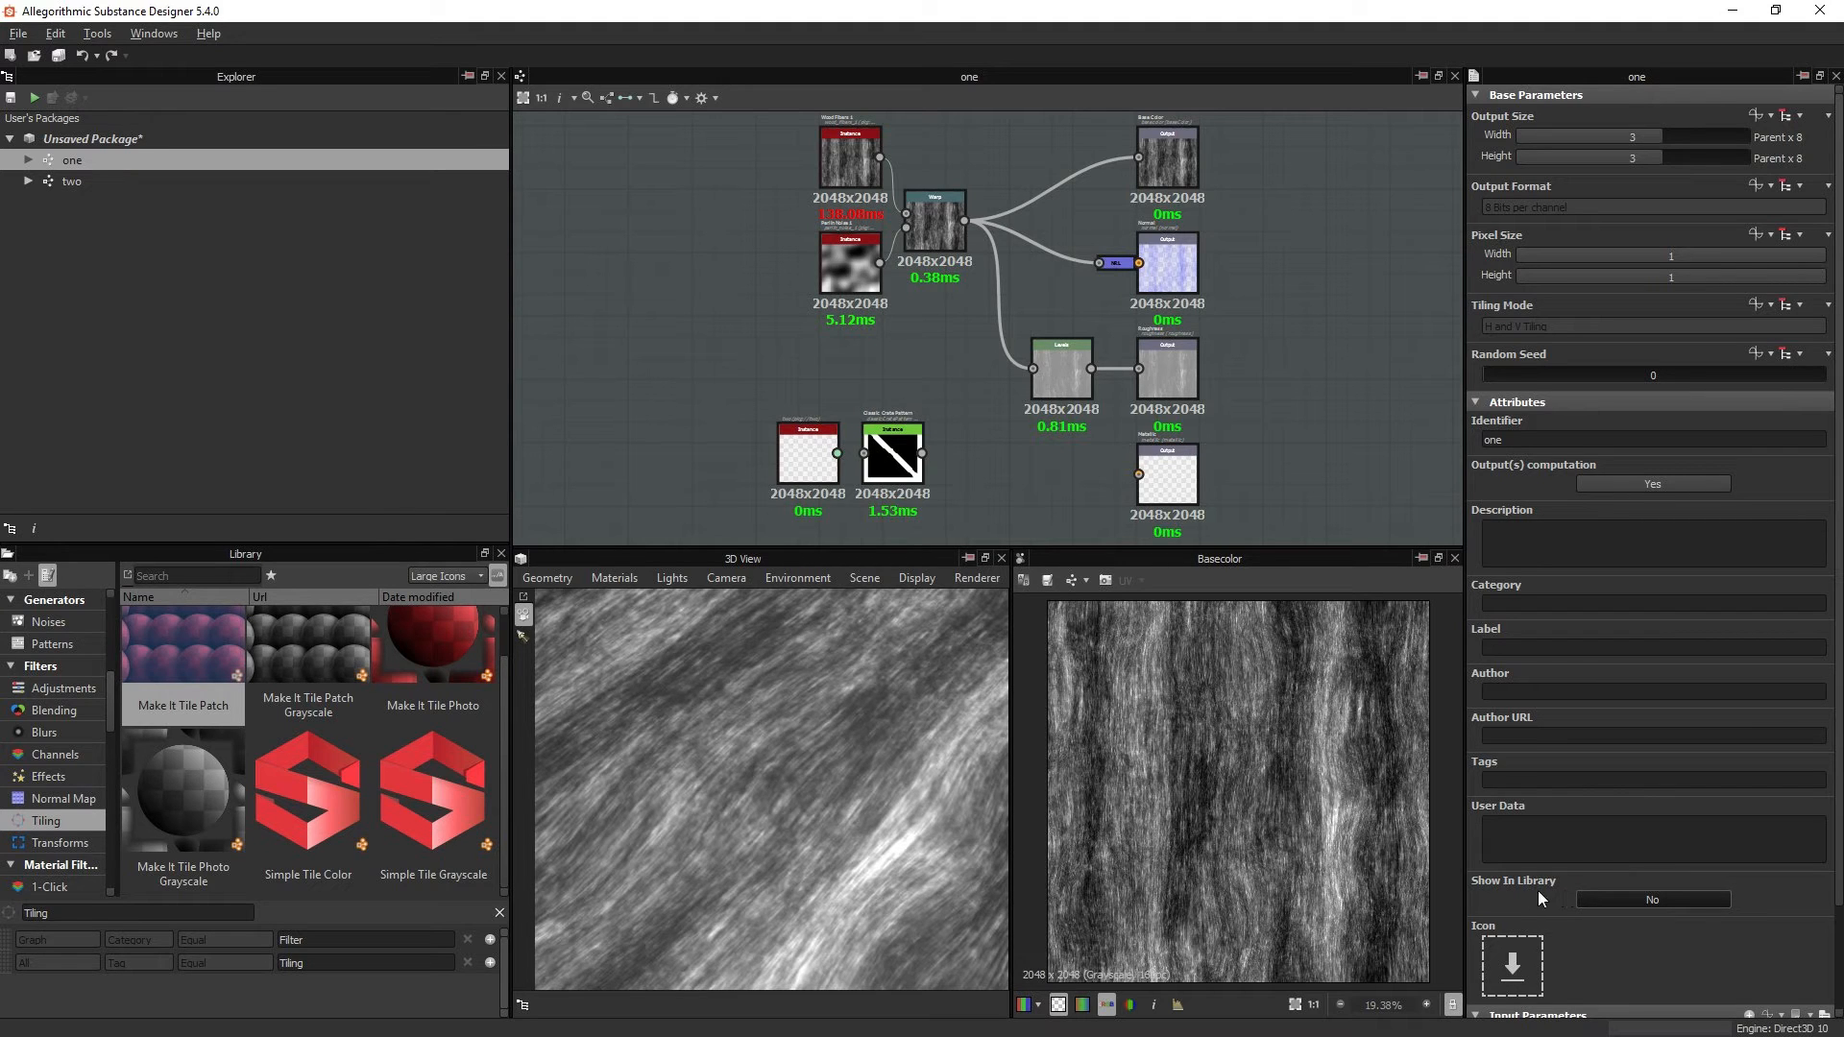
pyautogui.click(1652, 899)
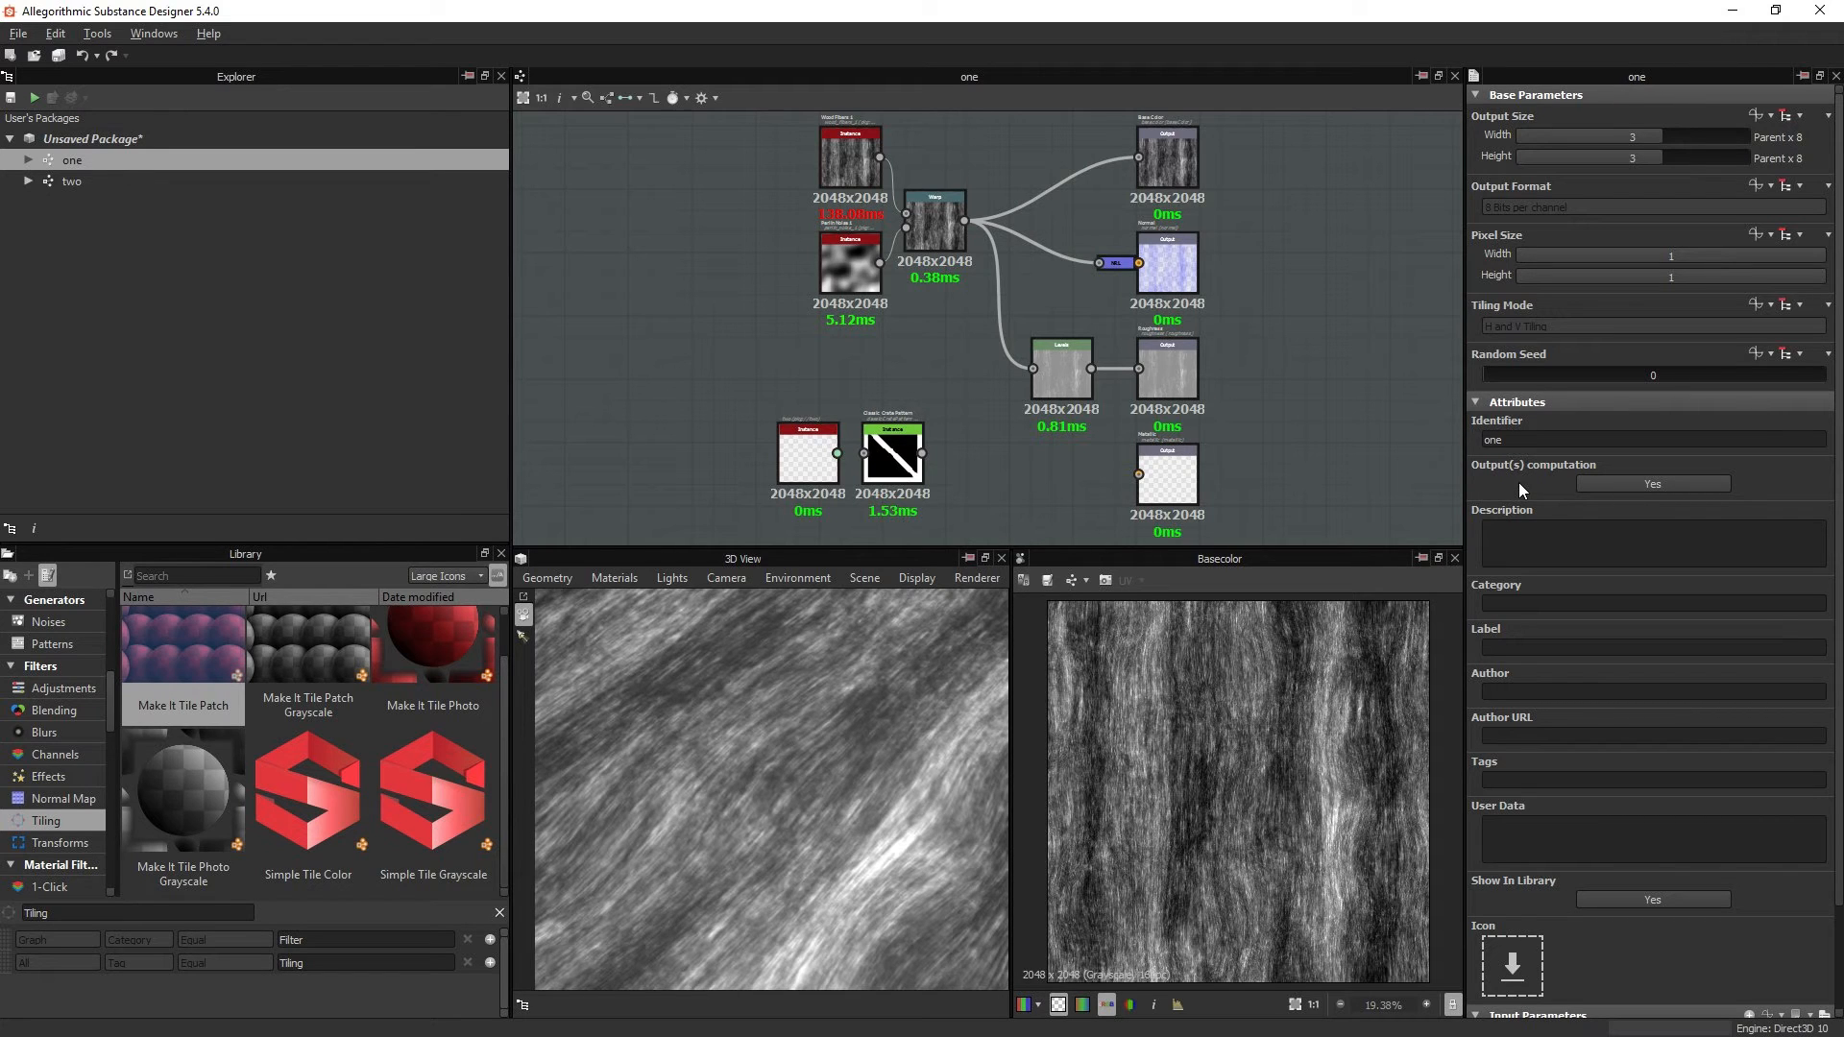
pyautogui.moveTo(1550, 501)
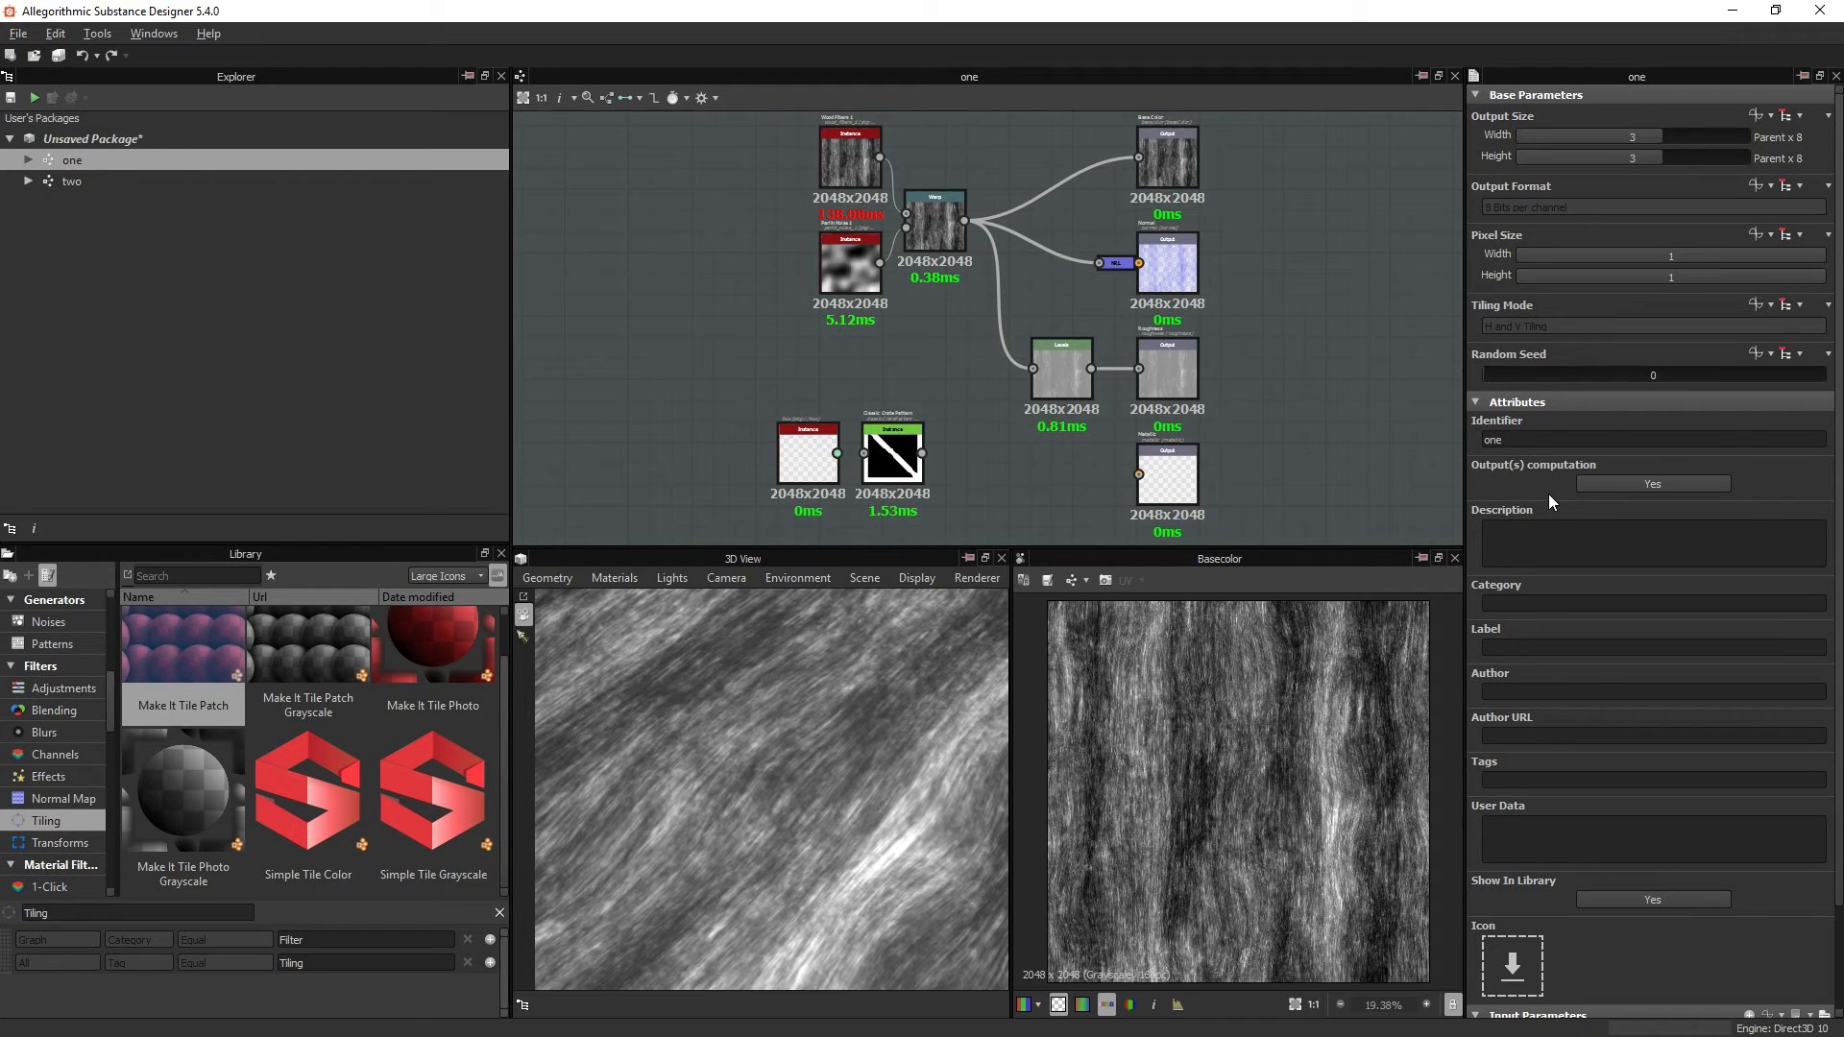
# Step: Open graph two and leave its Output(s) computation set to No, with Show In Library still No
pyautogui.click(71, 181)
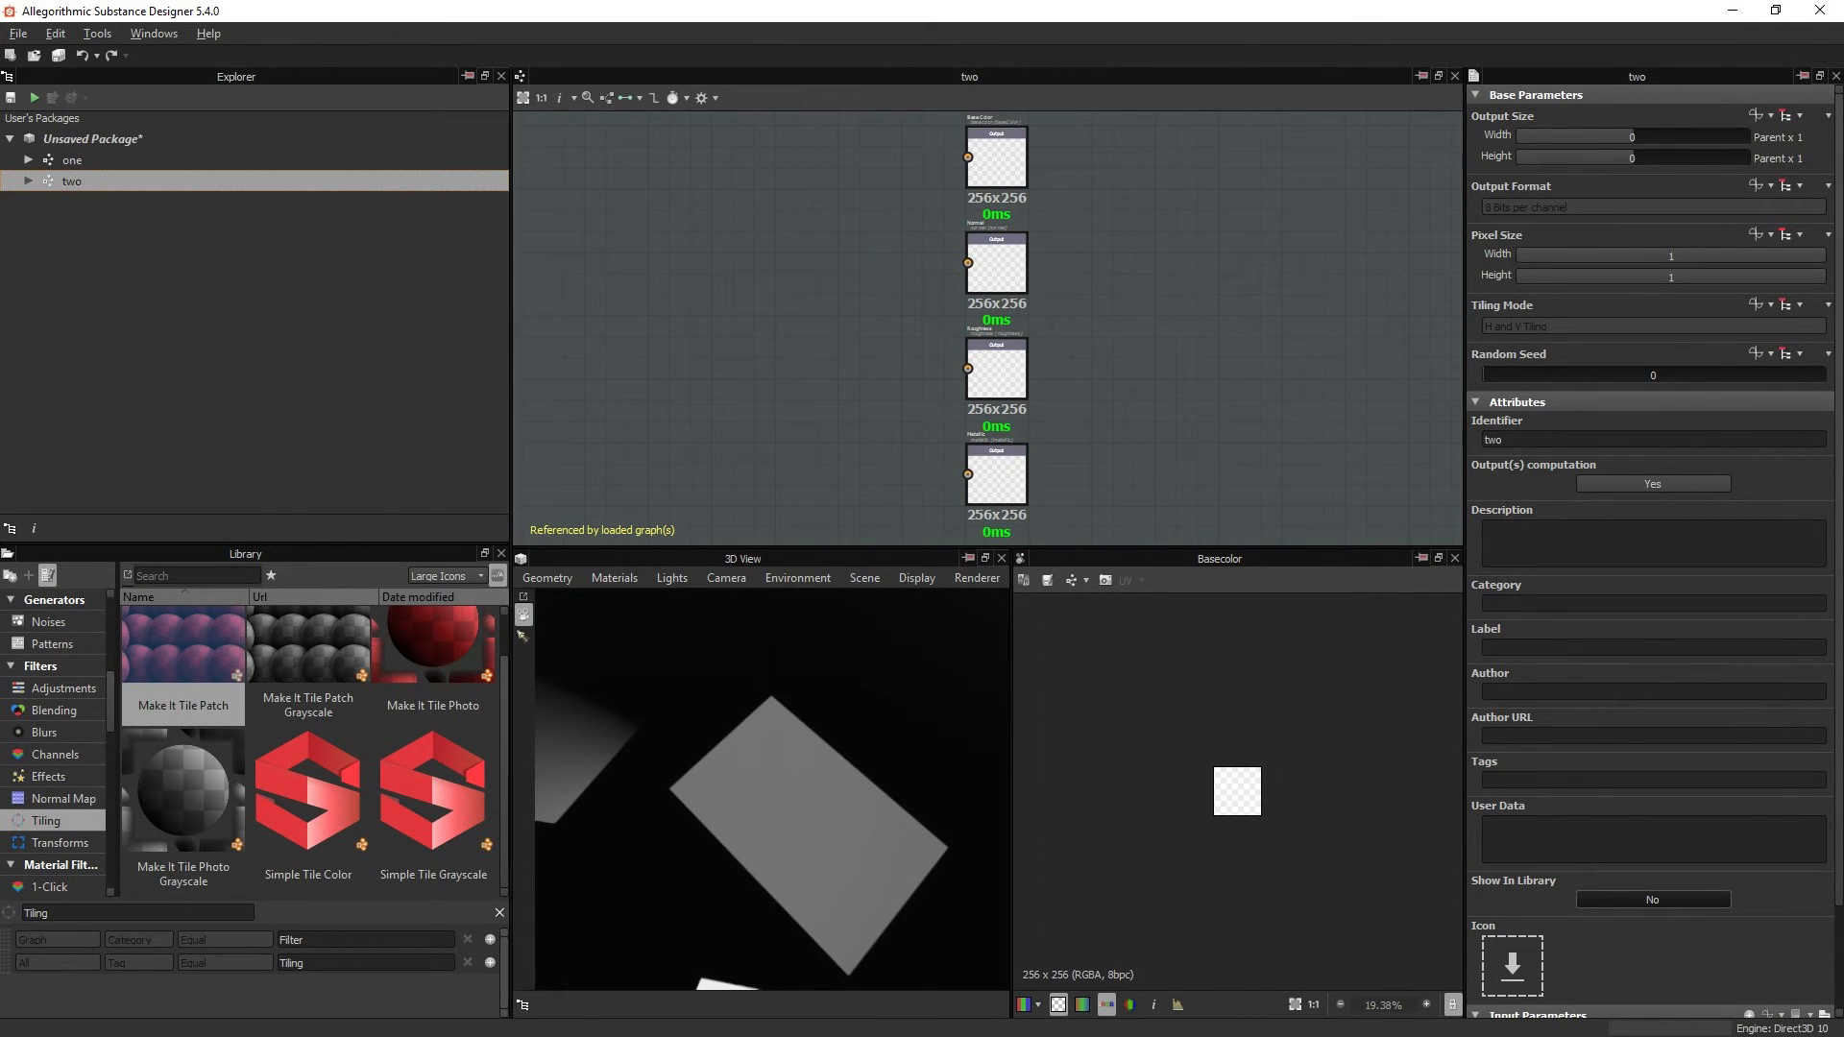
pyautogui.moveTo(1517, 502)
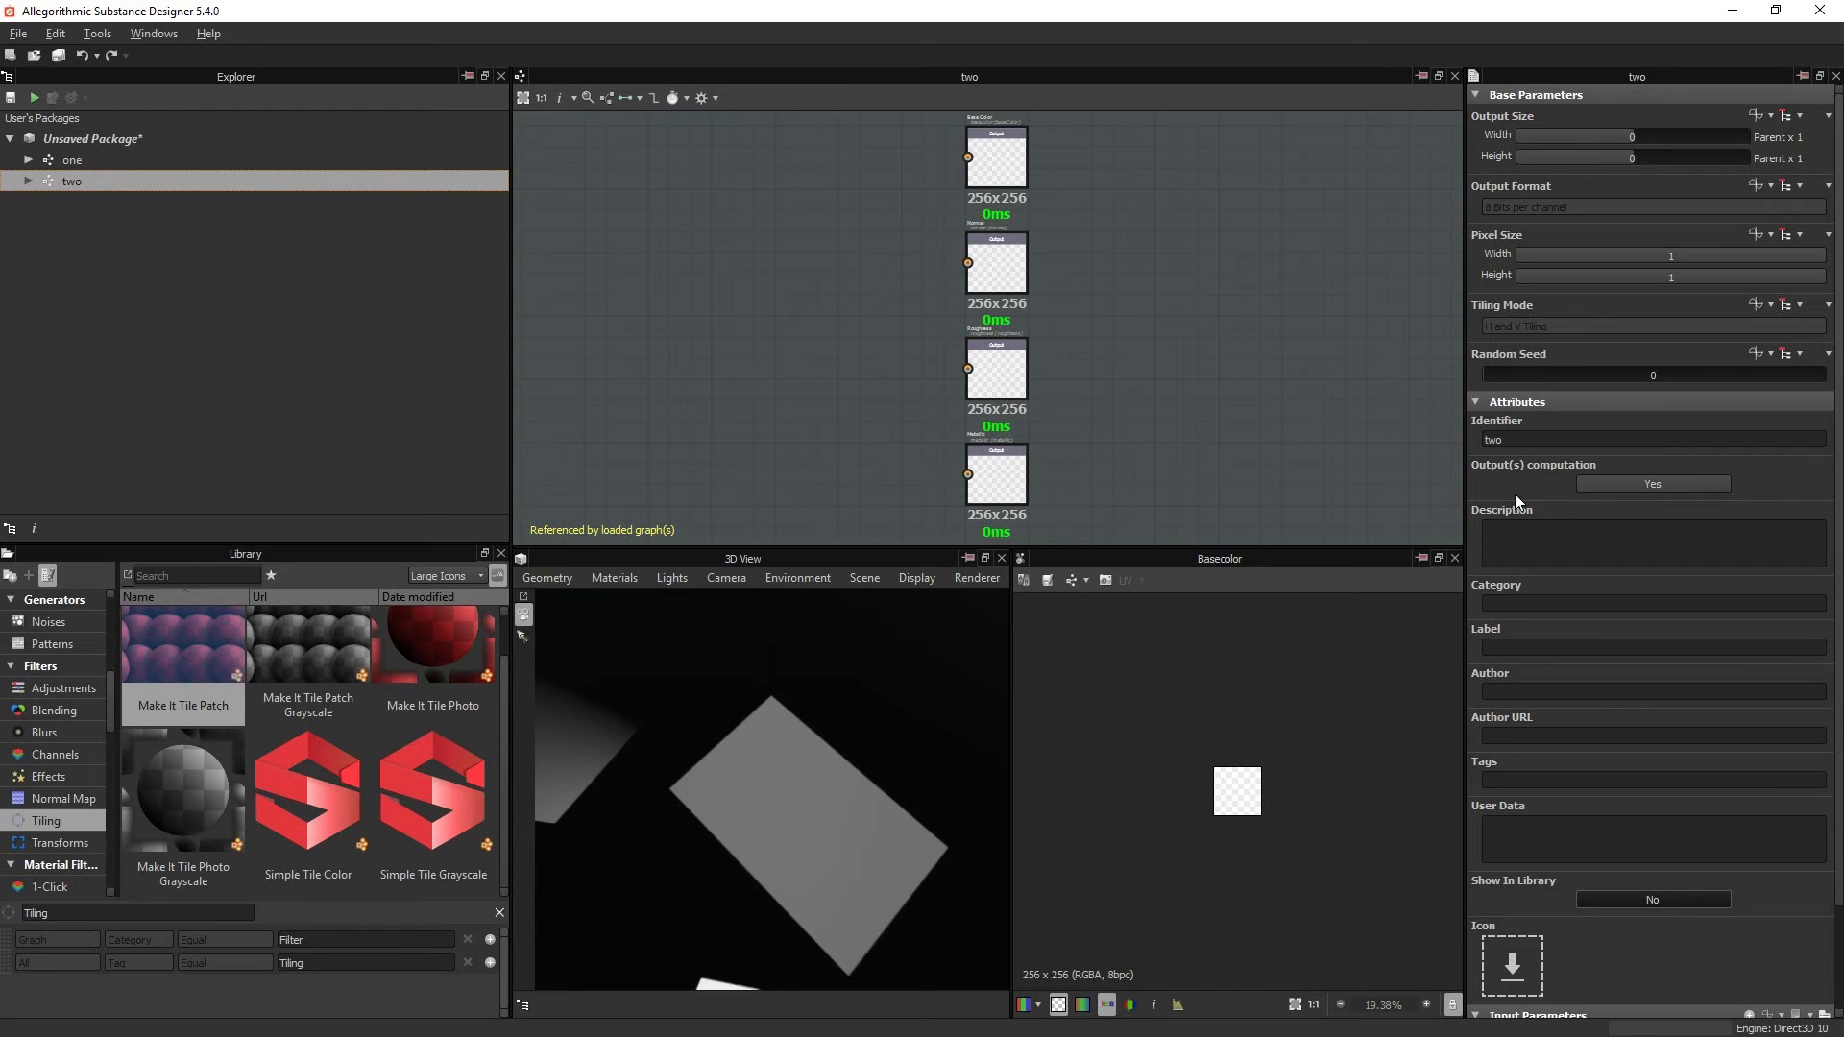
pyautogui.moveTo(1512, 893)
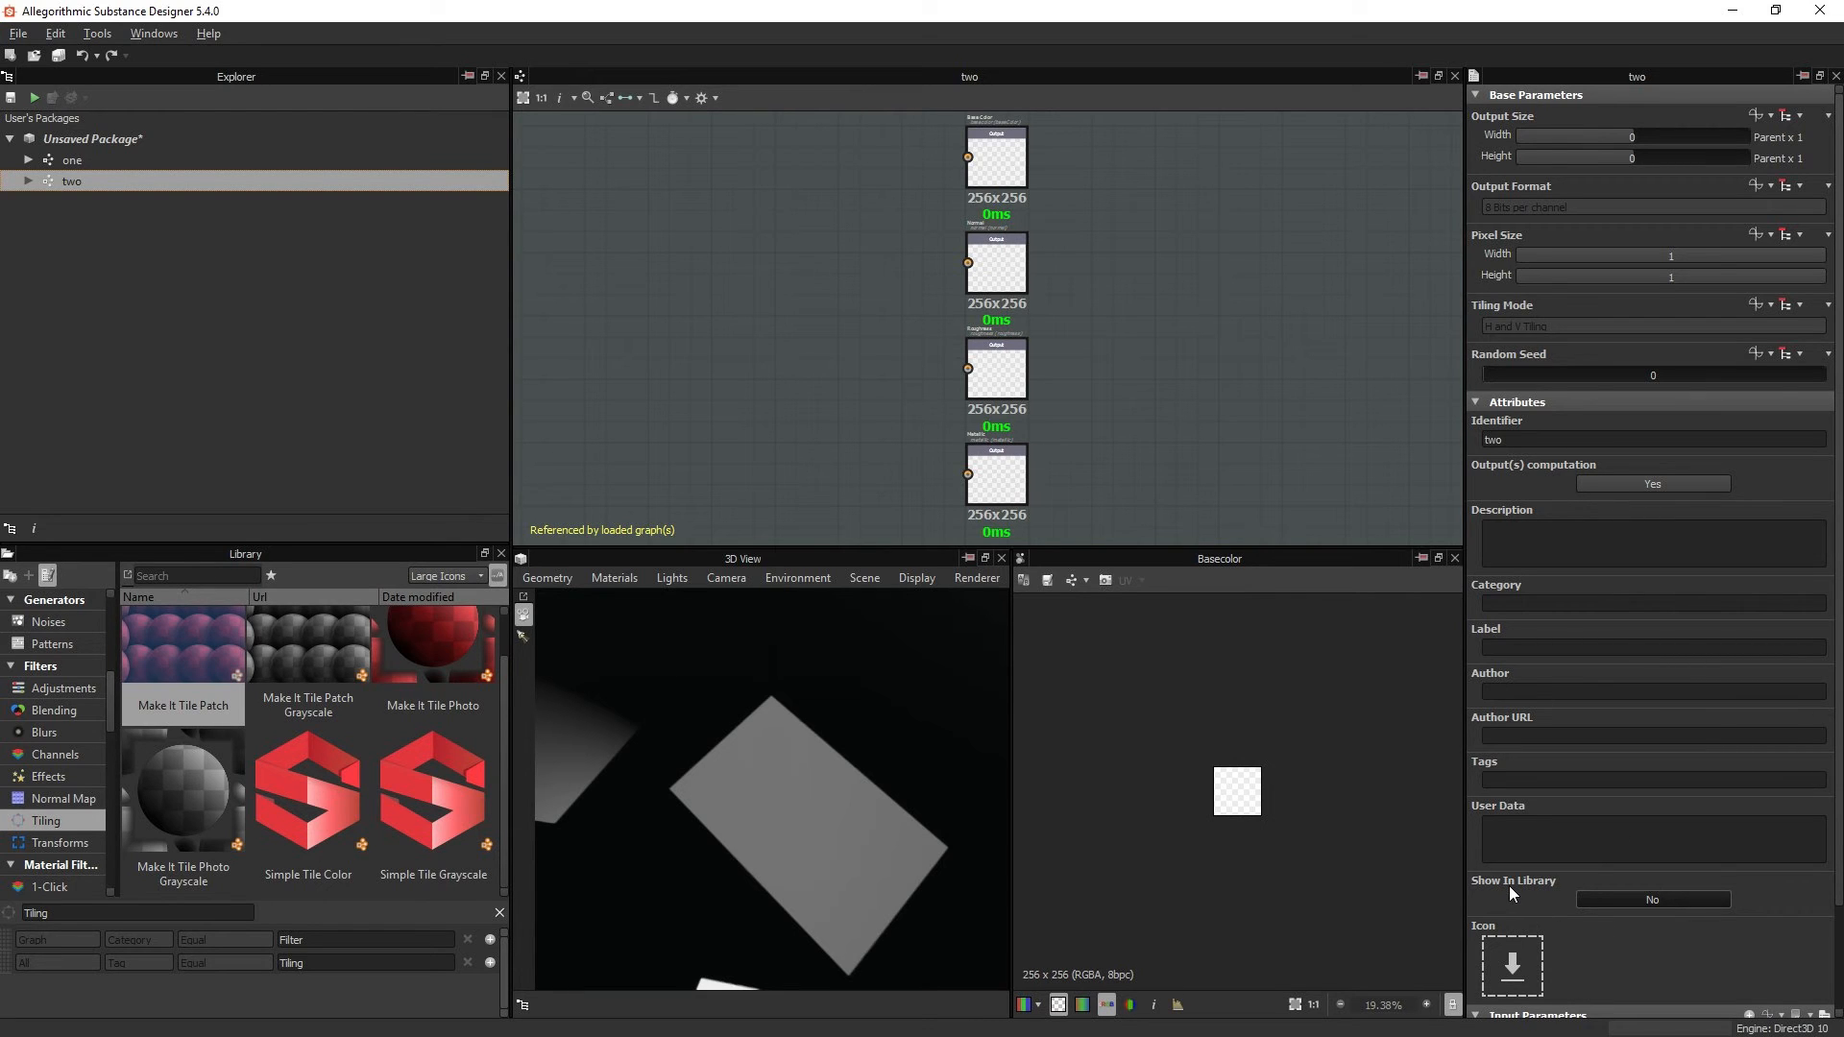
pyautogui.moveTo(1560, 501)
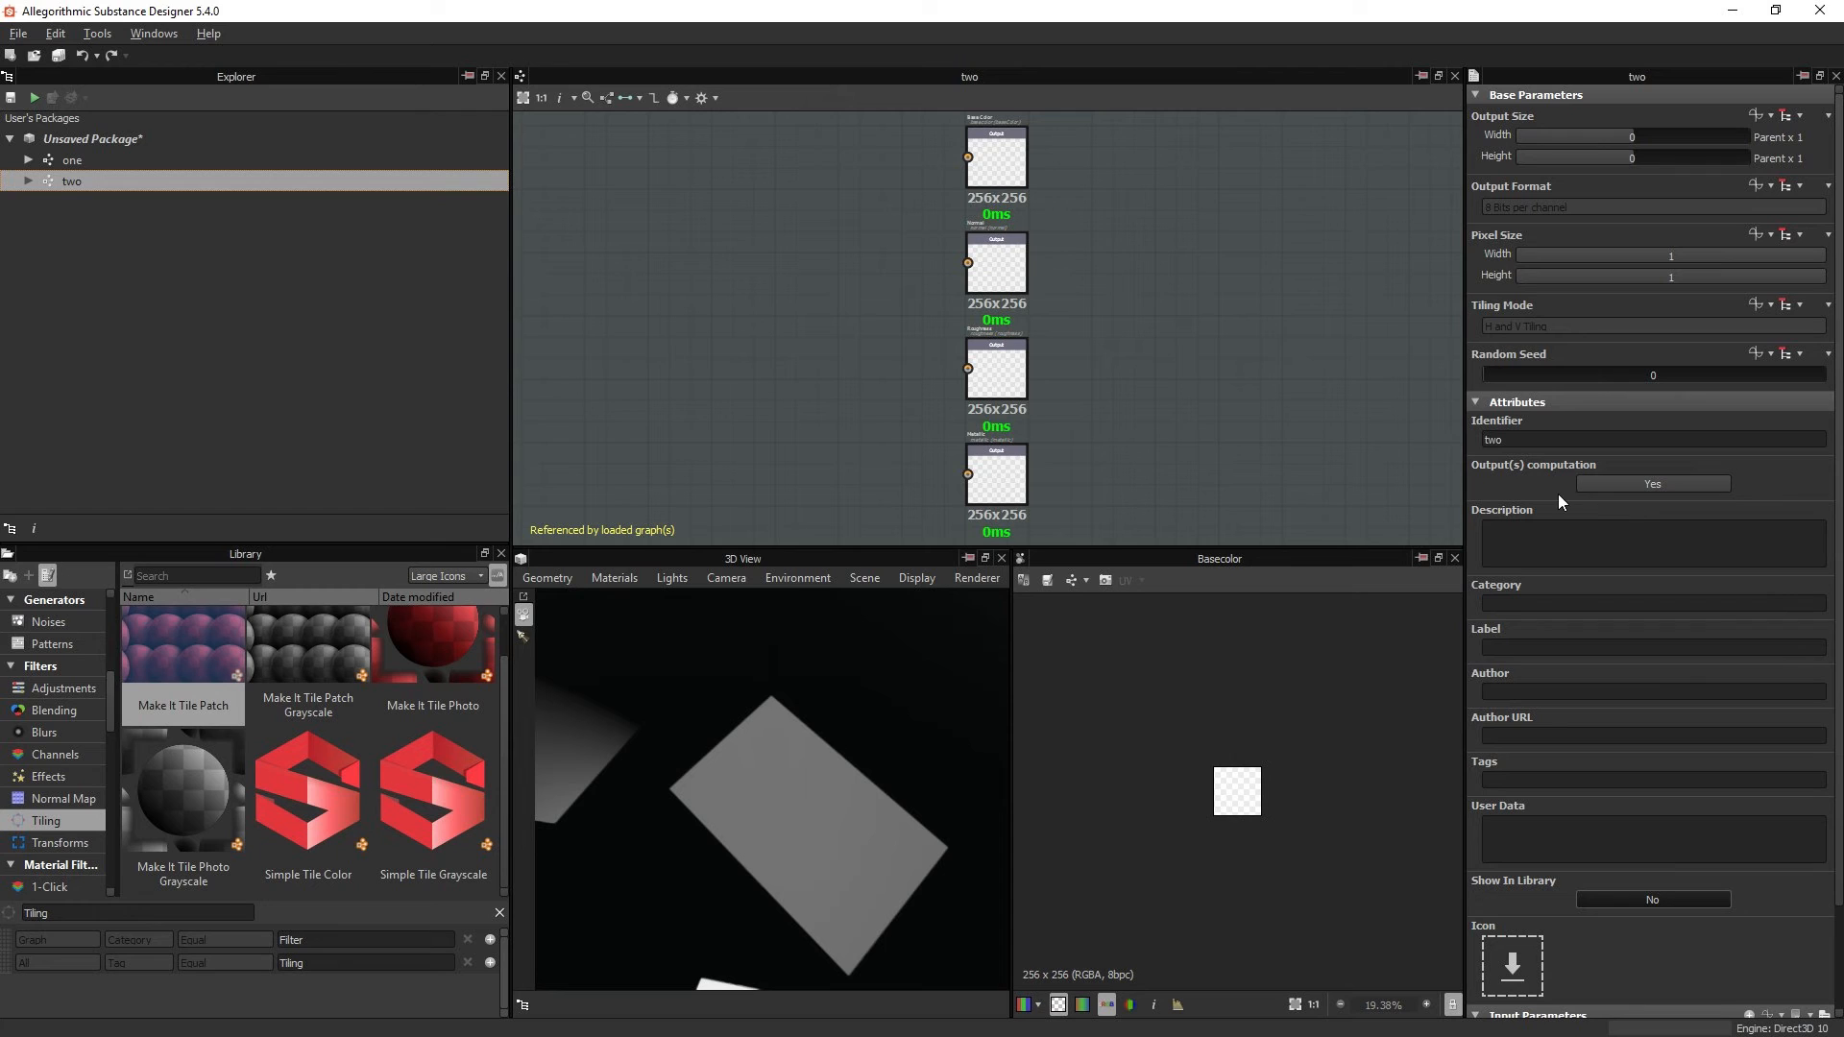
pyautogui.moveTo(1541, 486)
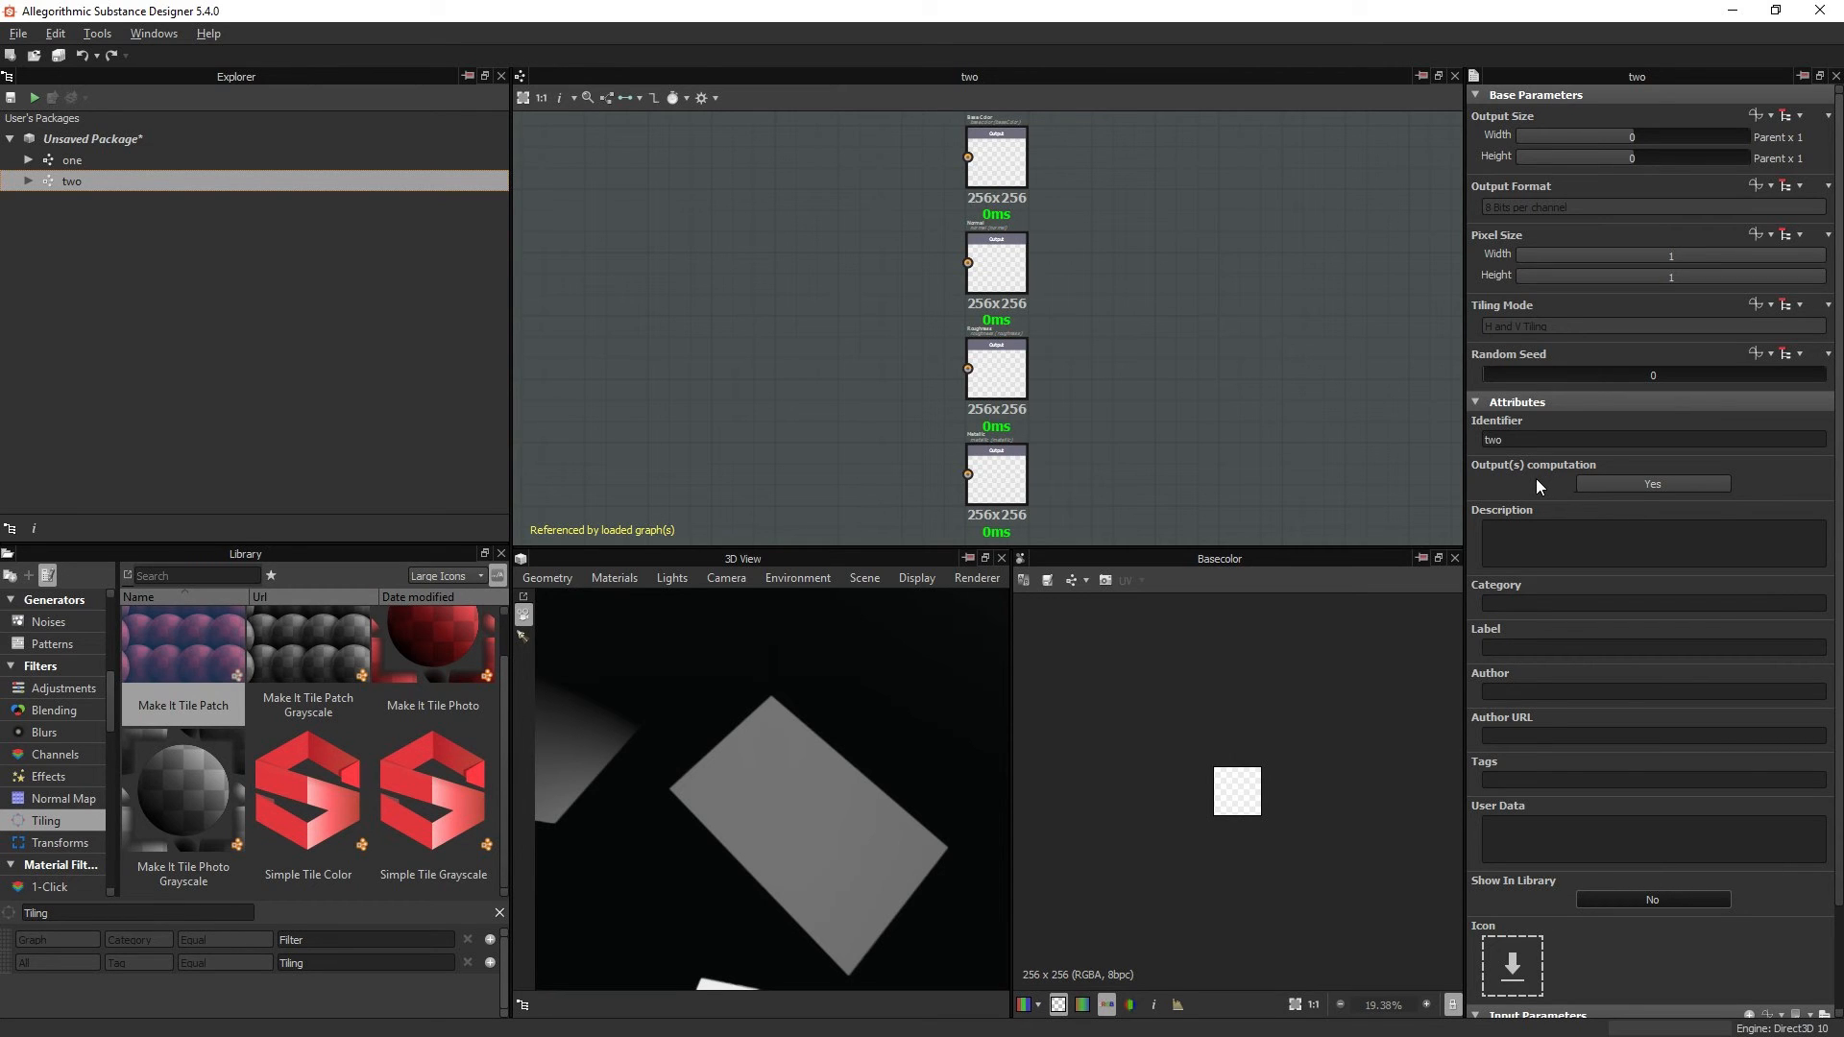
pyautogui.moveTo(1518, 494)
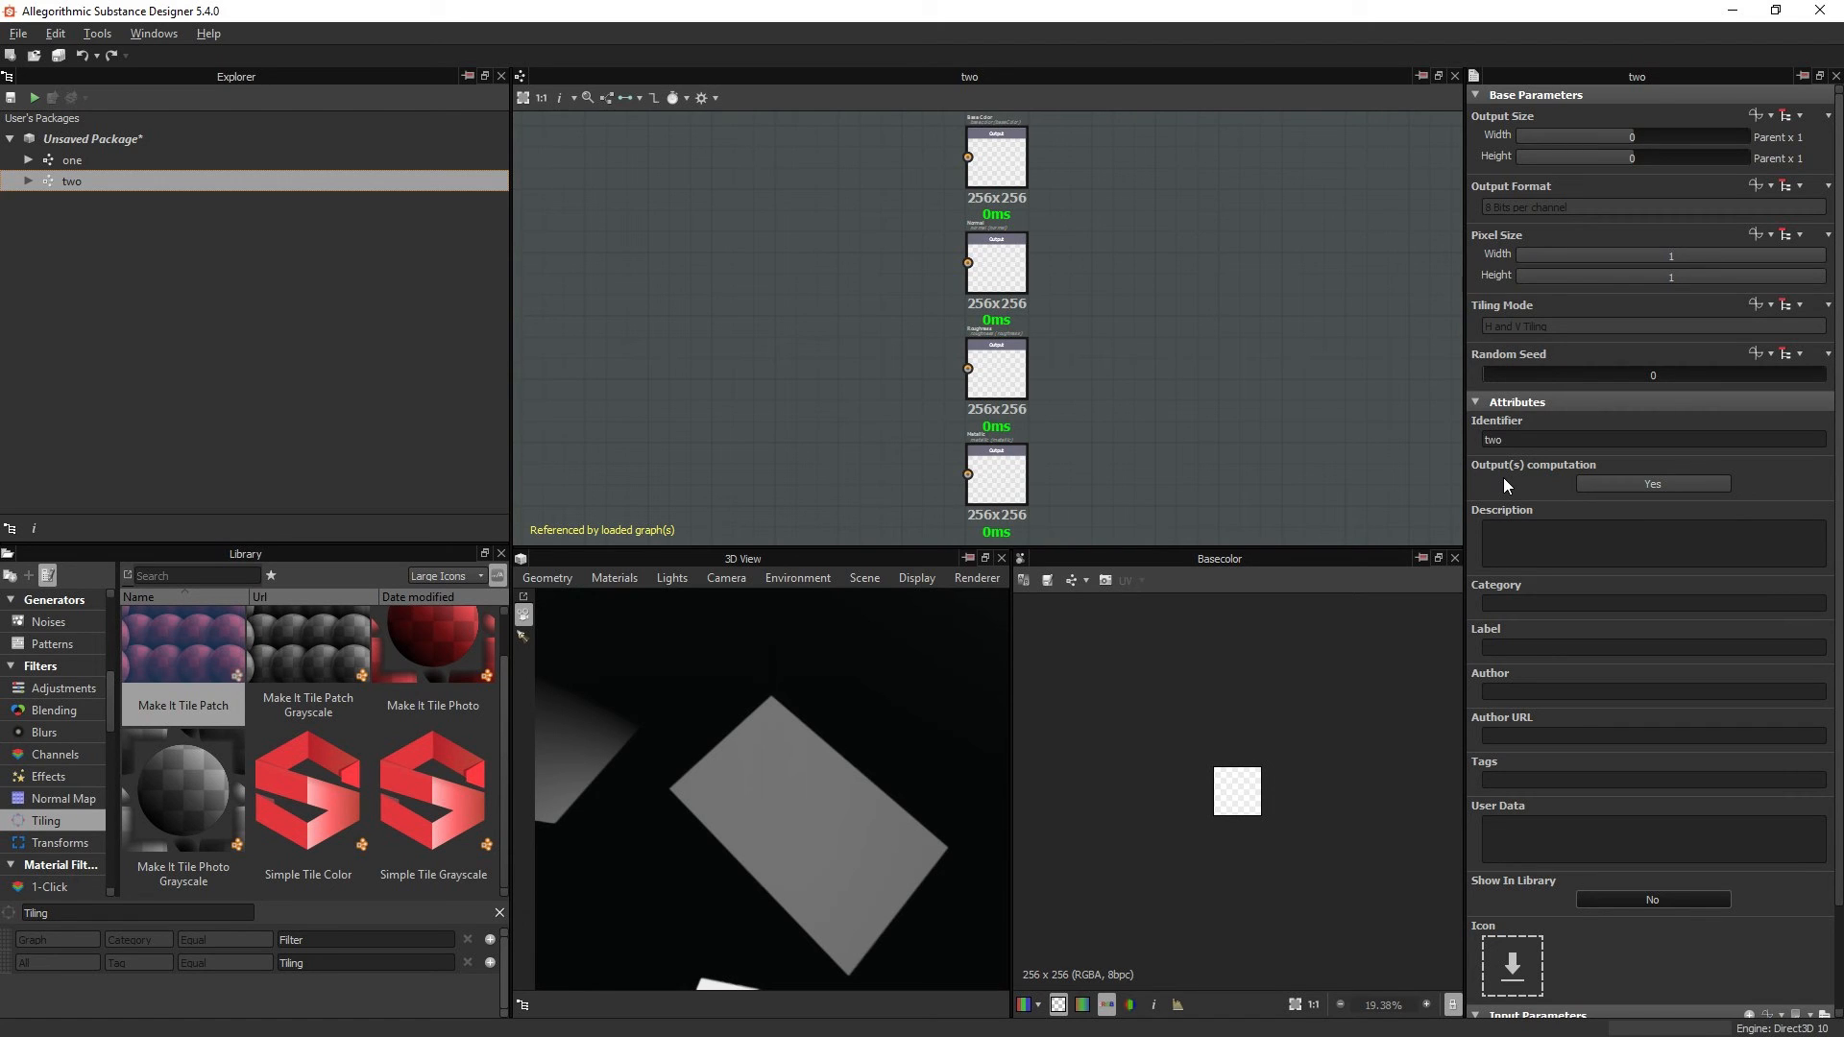
pyautogui.click(1653, 484)
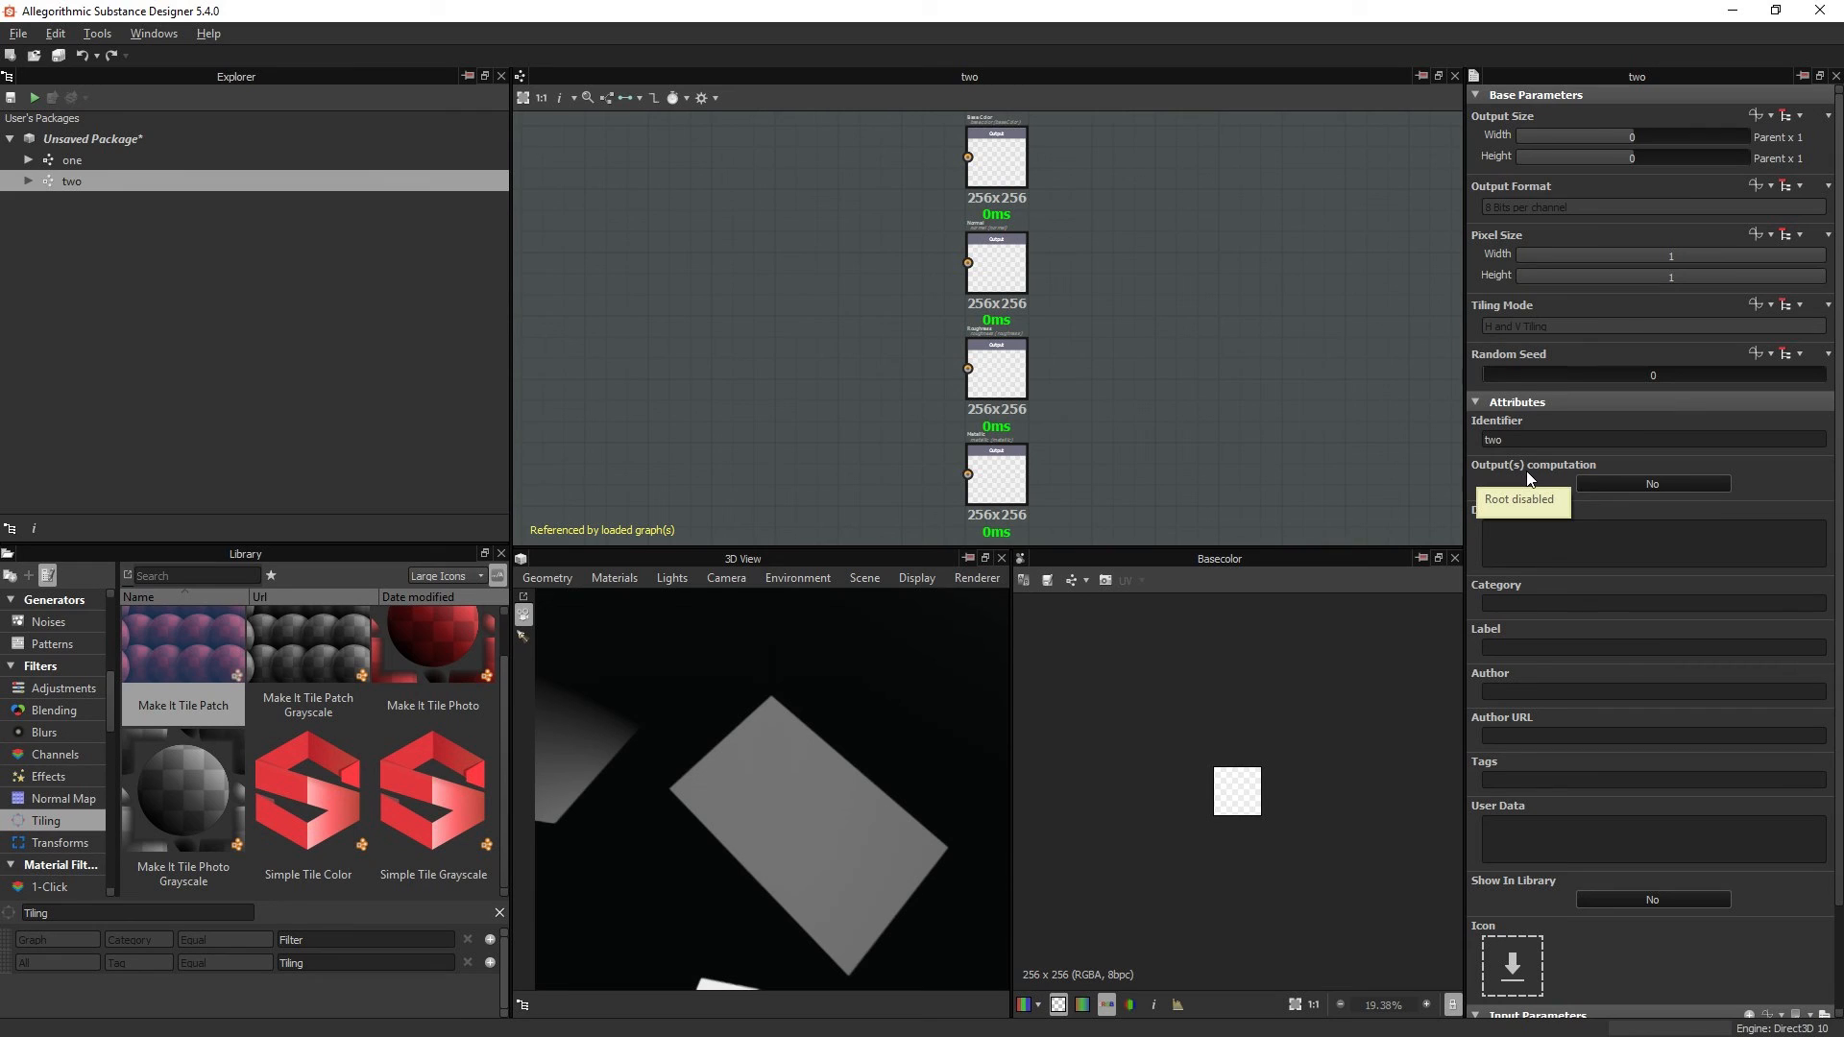
pyautogui.click(1653, 485)
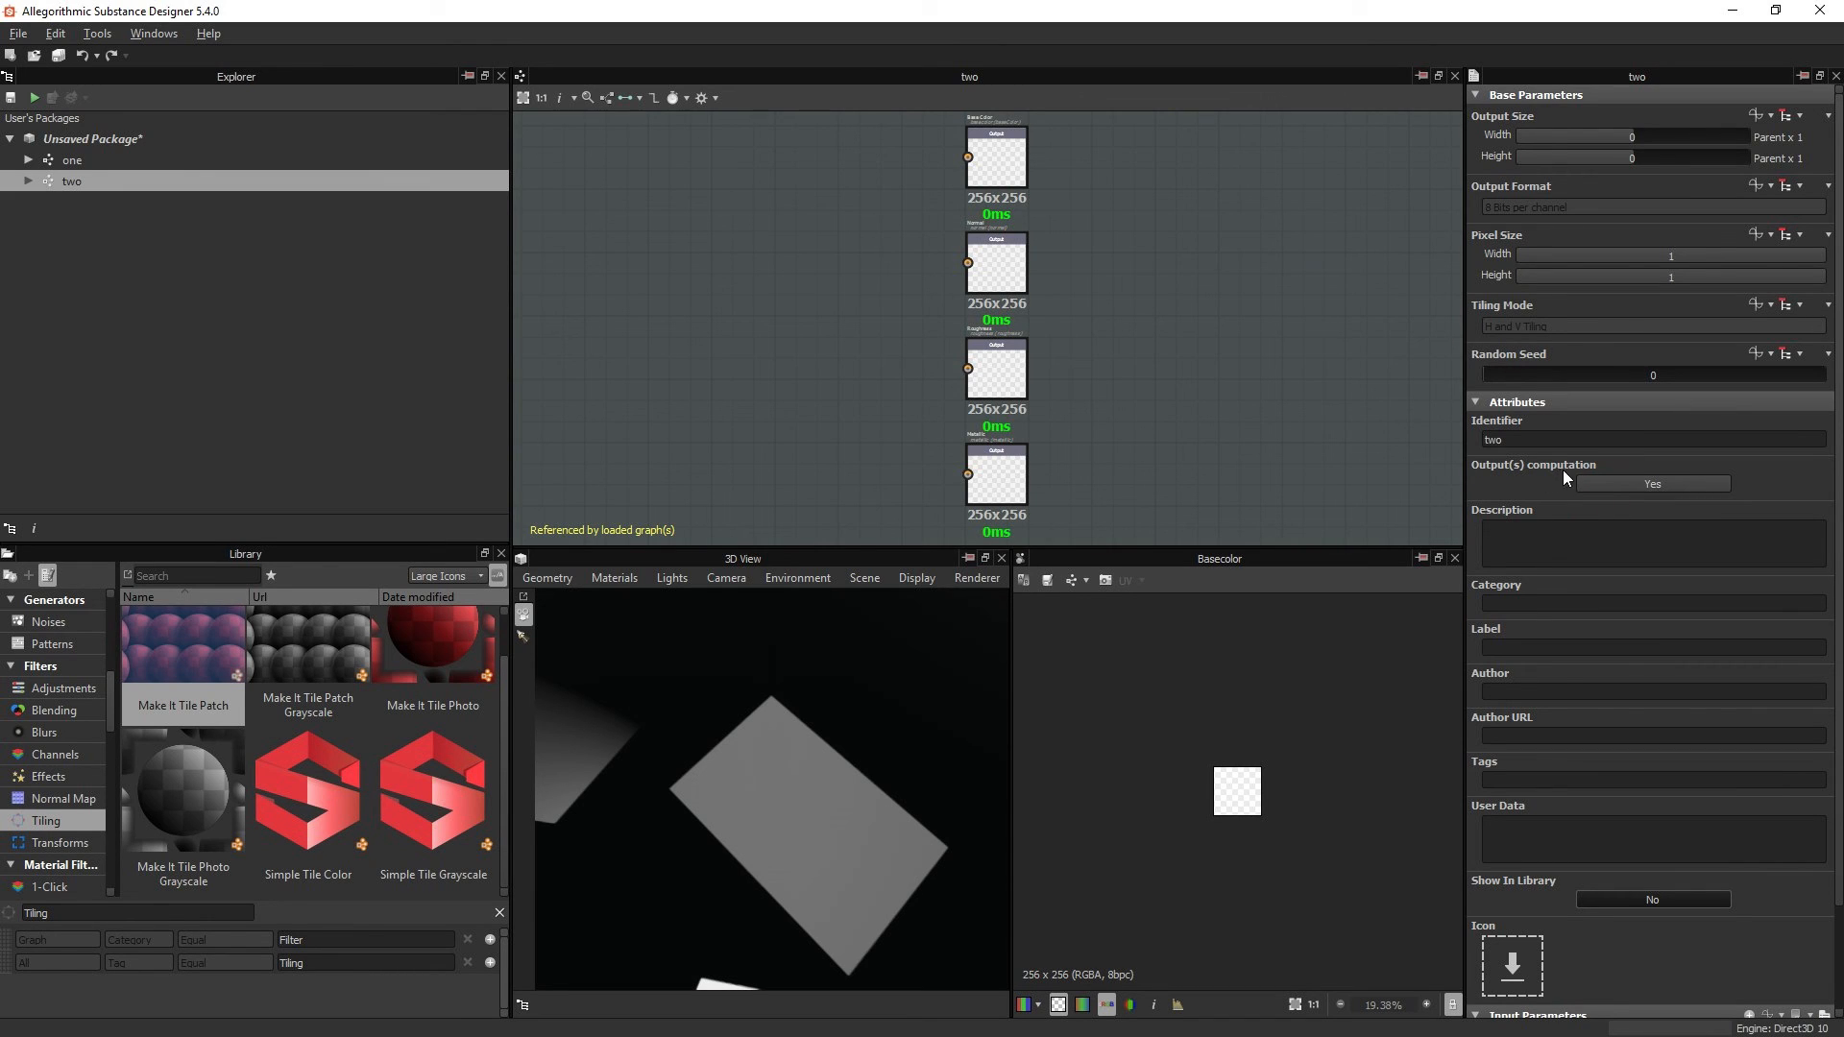
pyautogui.click(1653, 484)
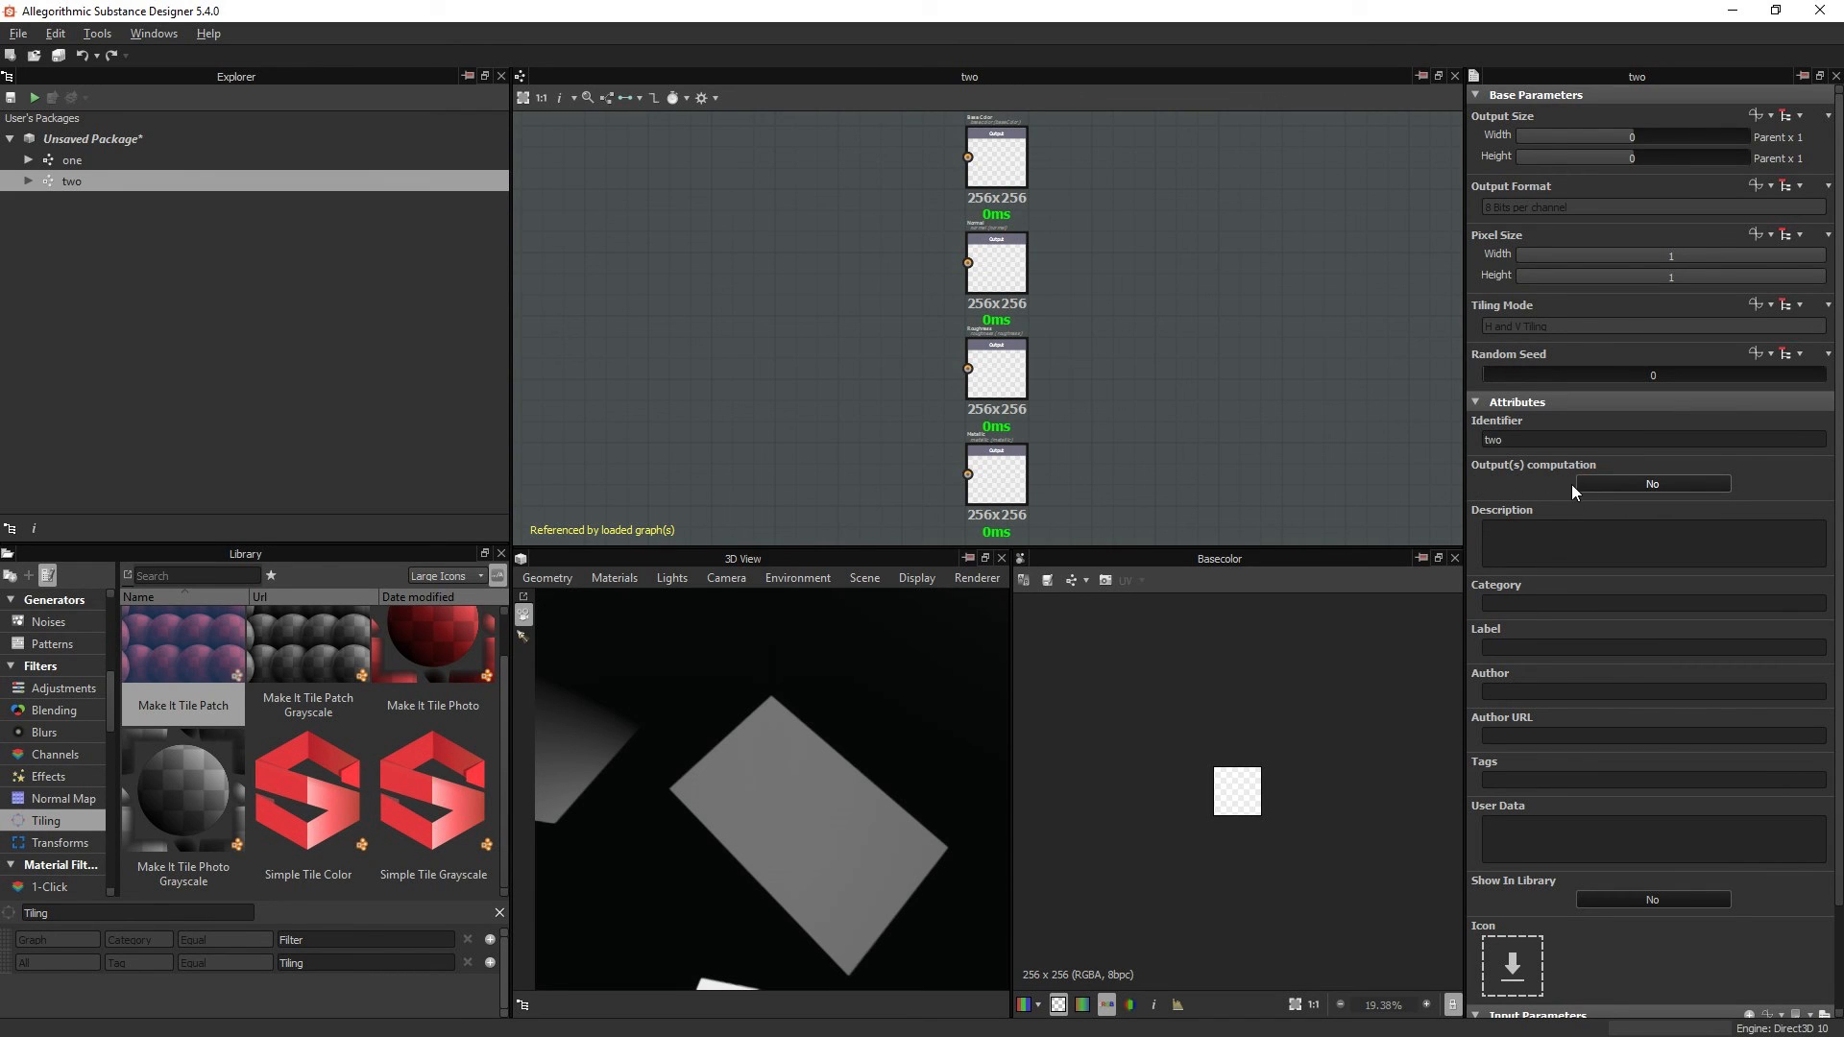